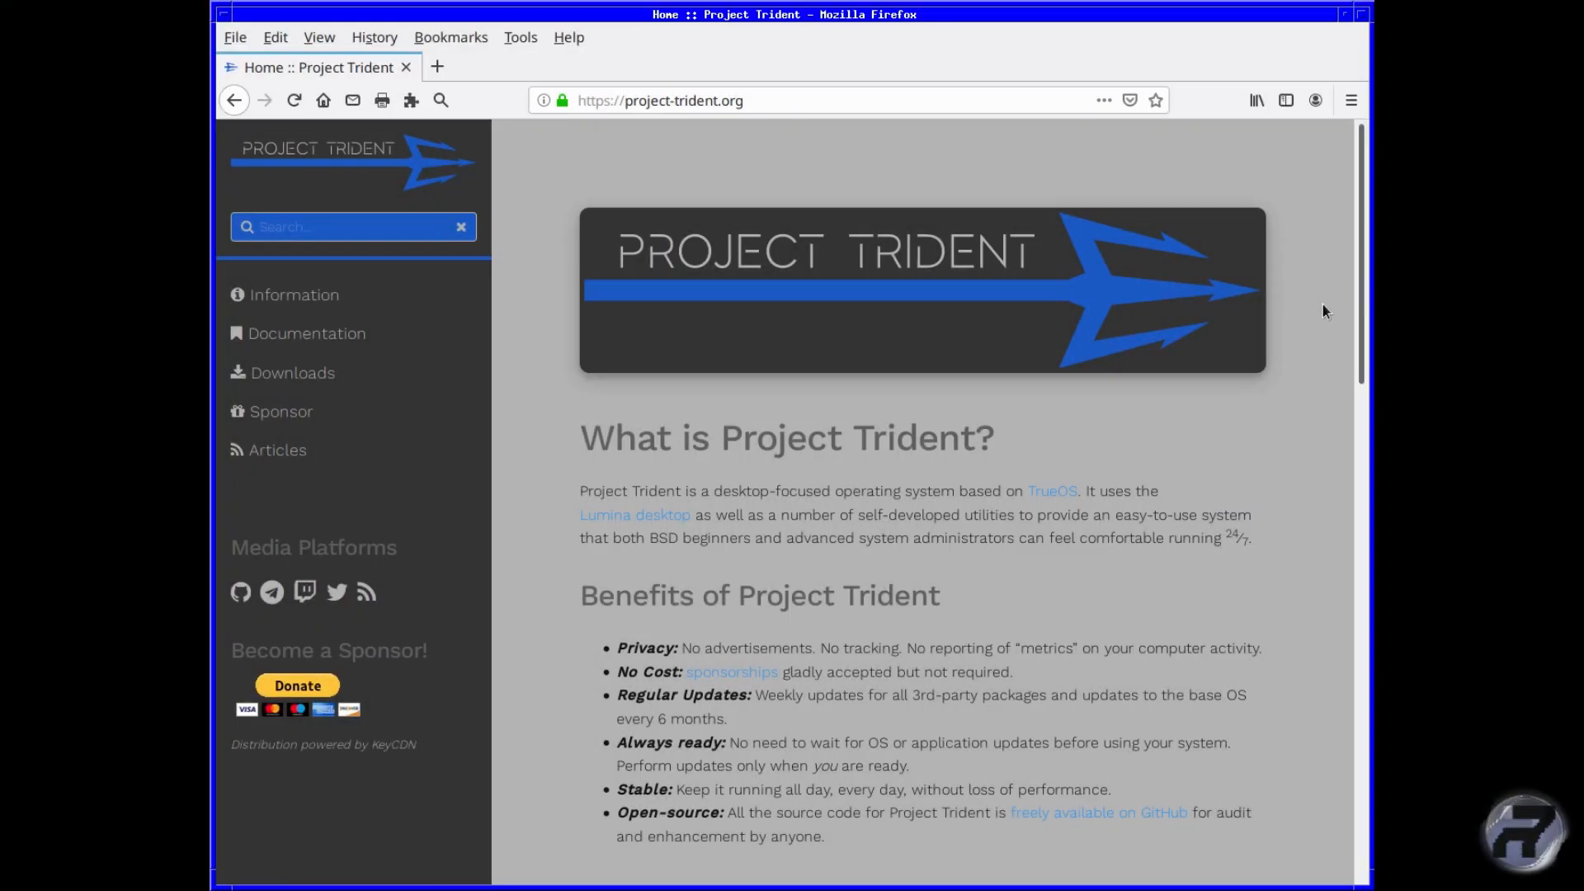
Browse to the Downloads page and review the system requirements and the 19.06 release ISO with checksums.
scroll(down, 3)
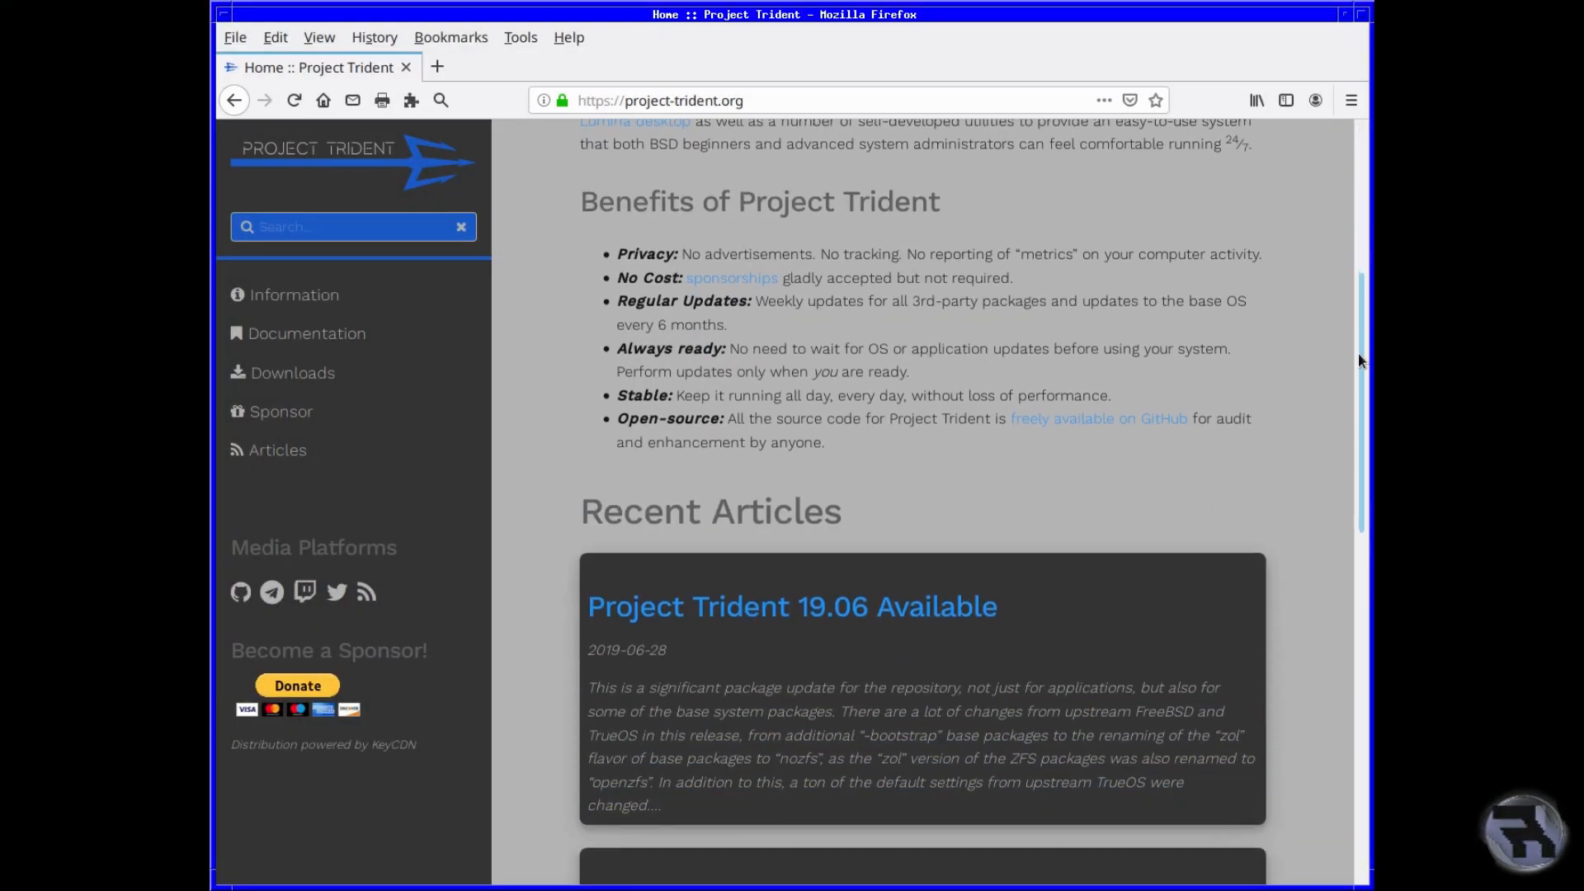
scroll(down, 3)
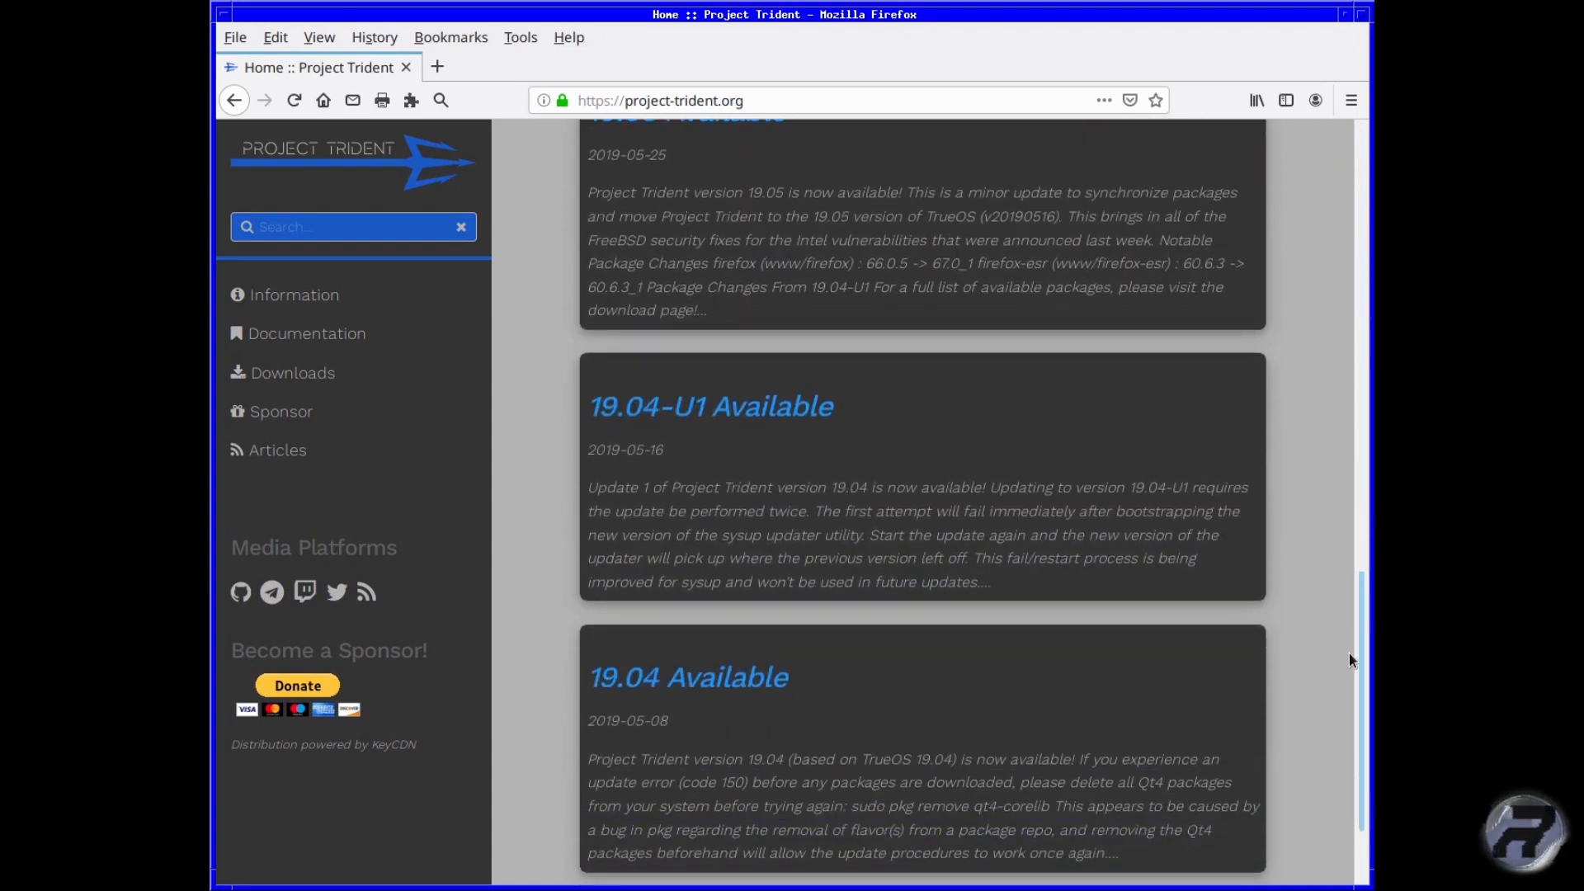
scroll(up, 3)
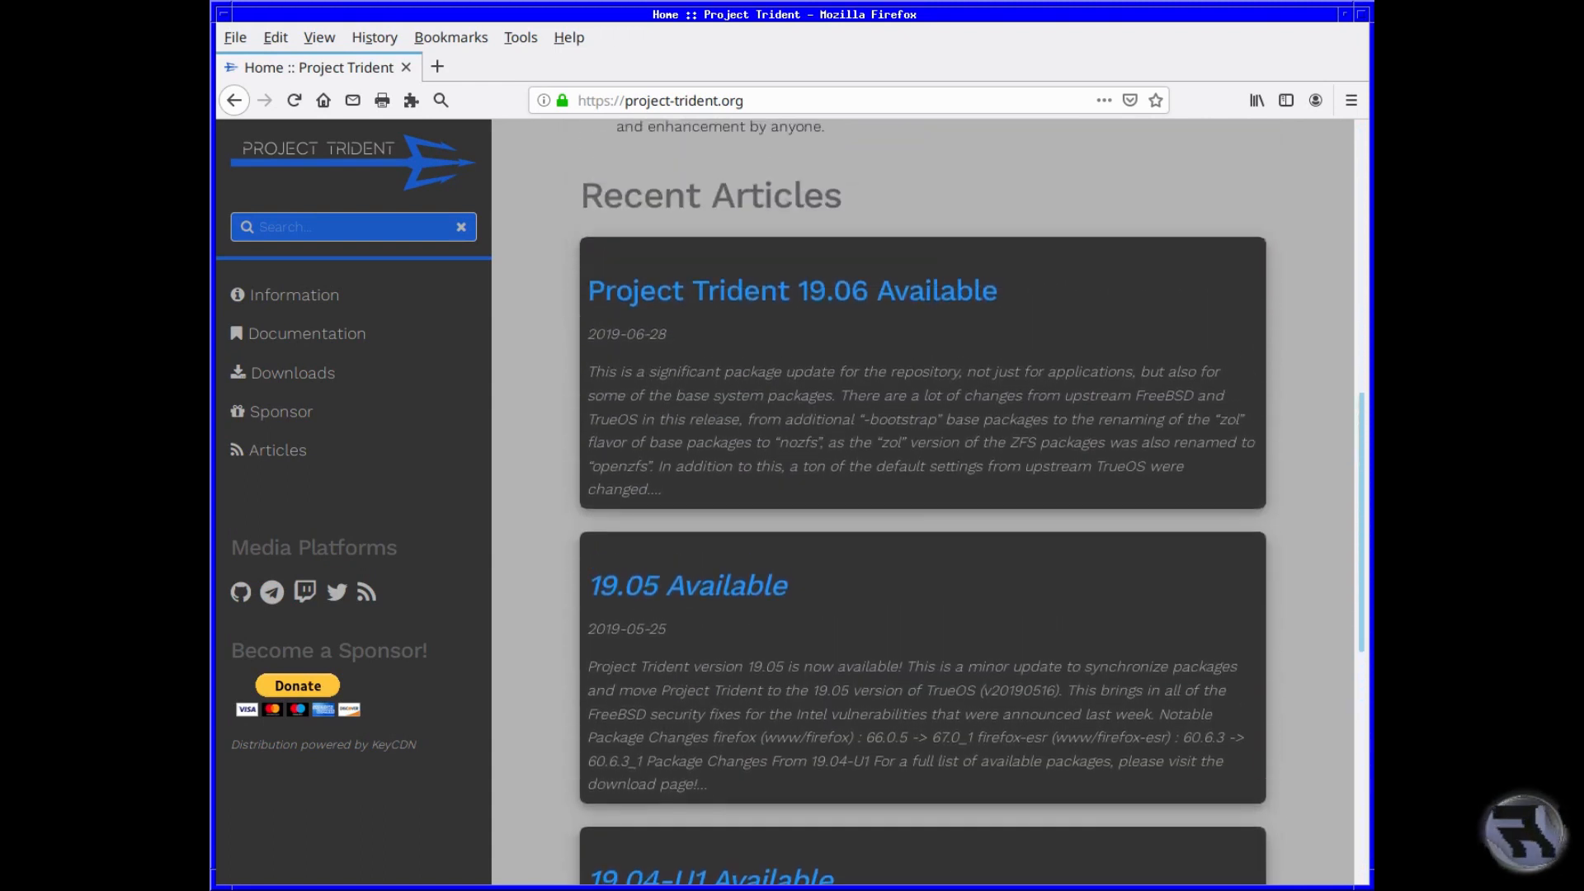
scroll(up, 3)
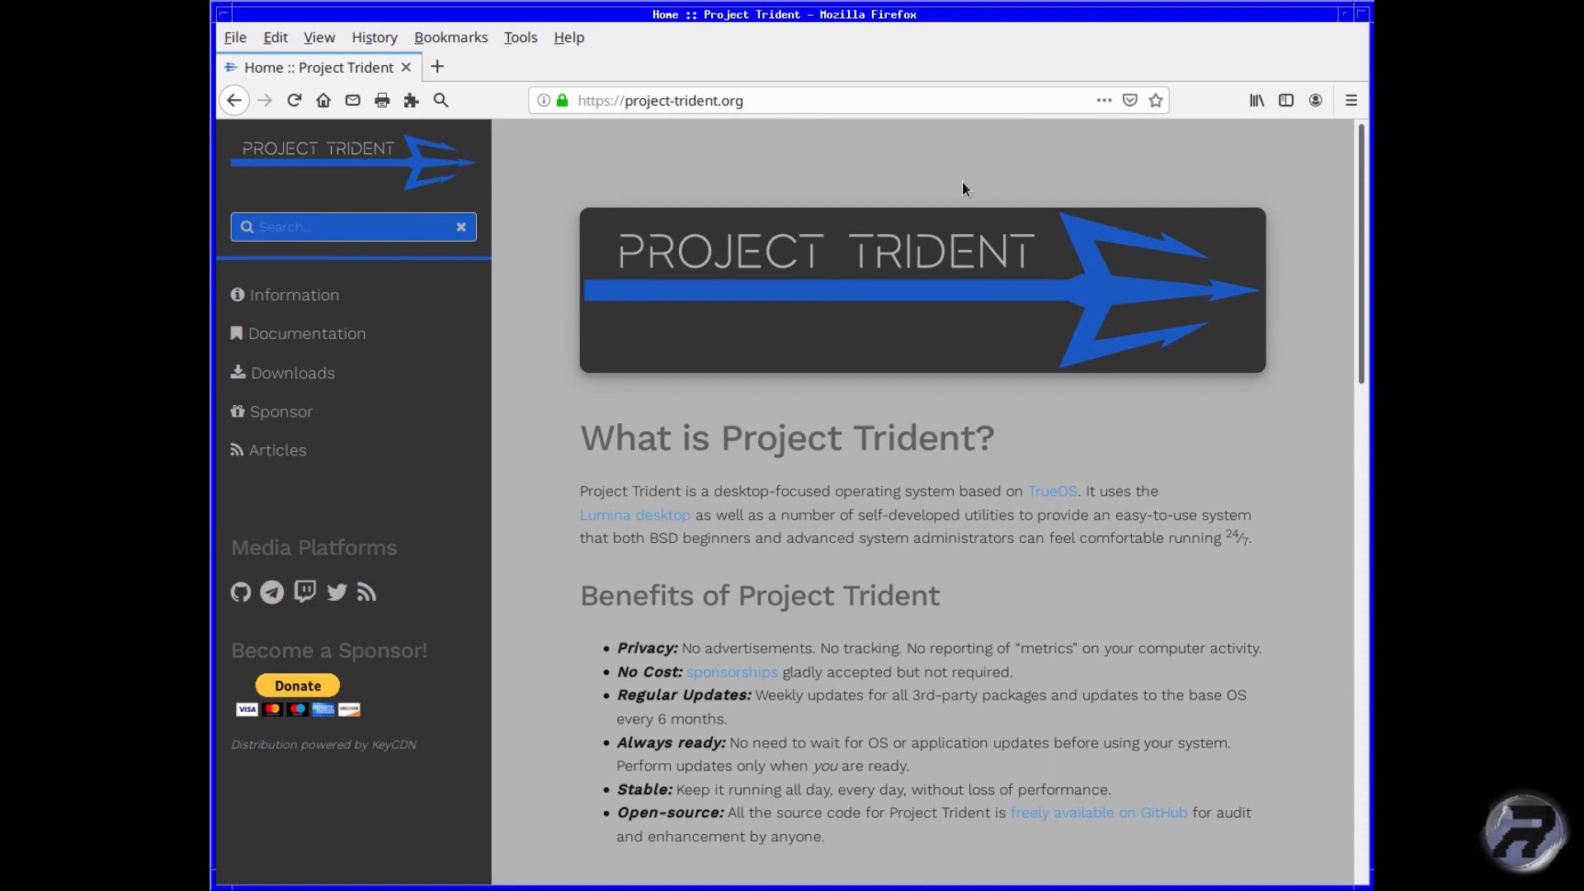
mouse_move(269, 376)
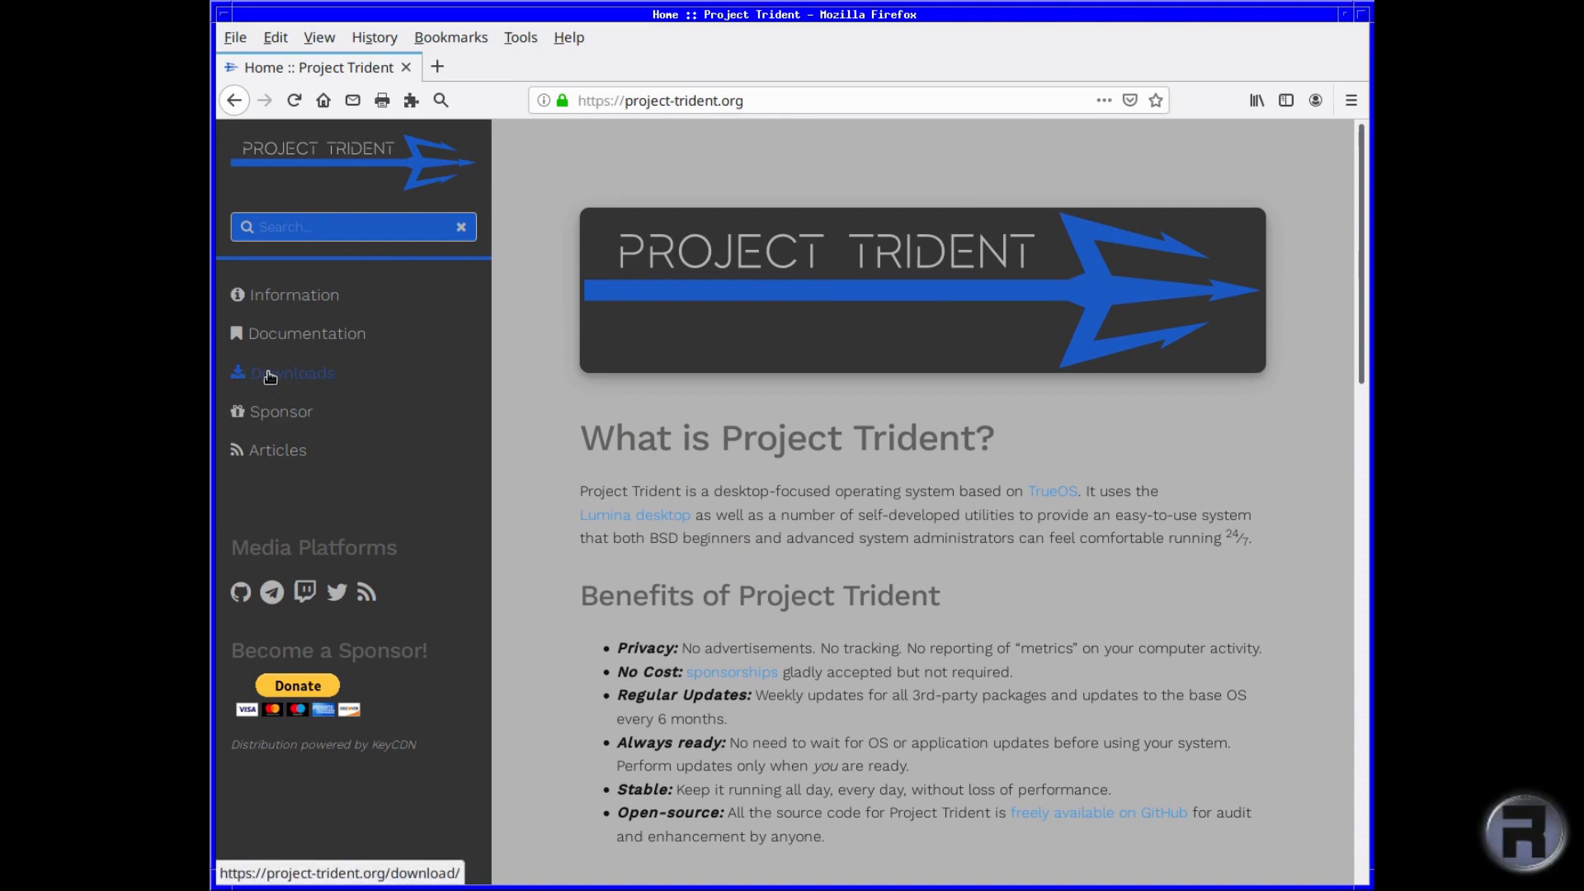
mouse_move(302, 376)
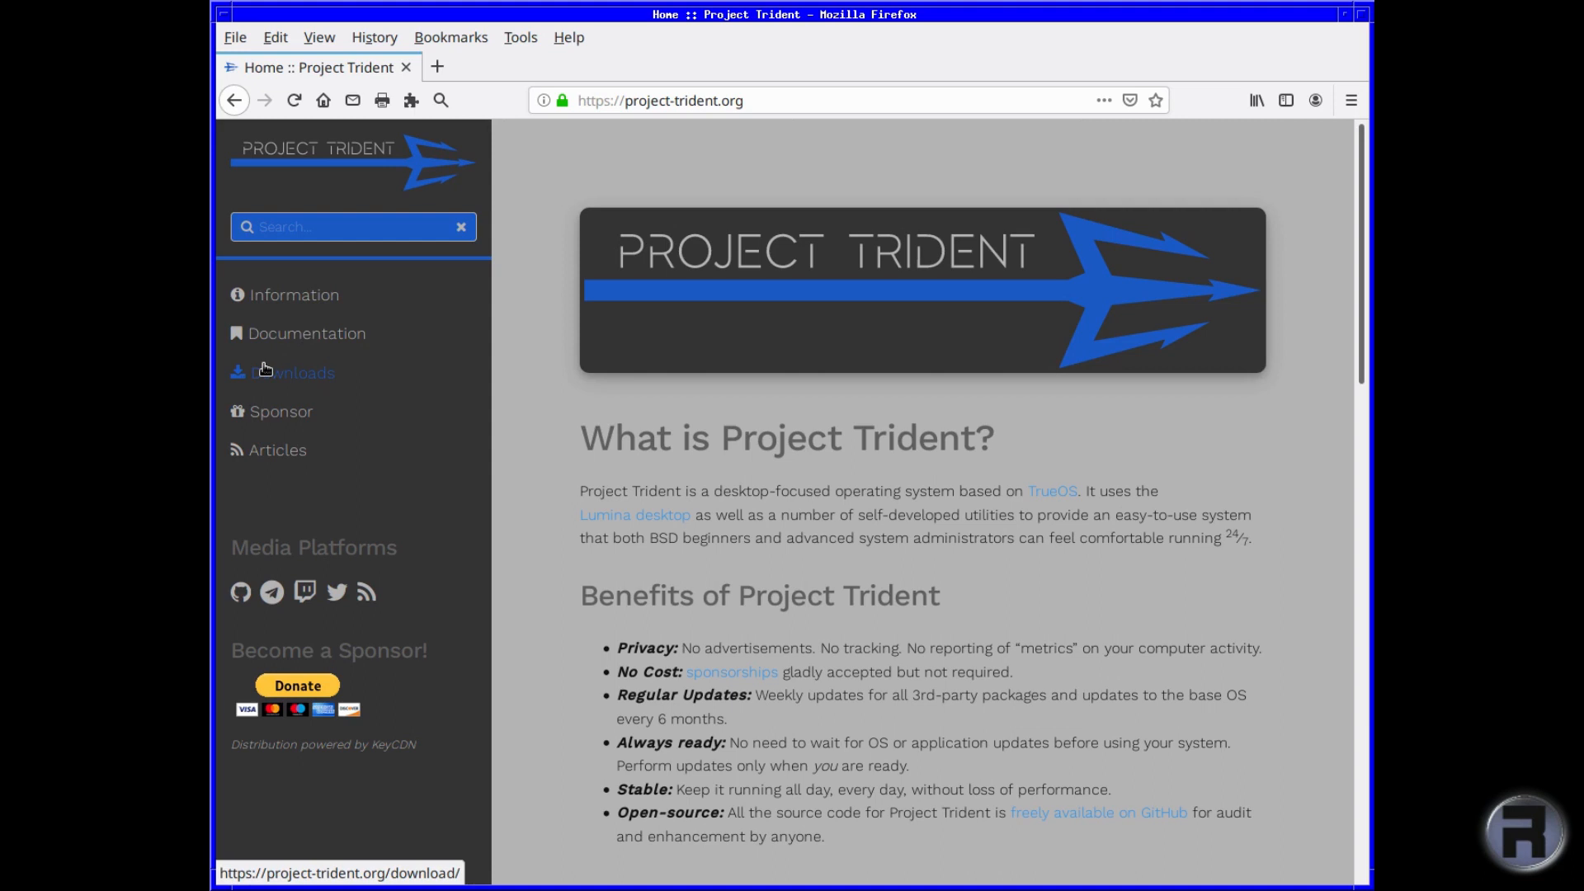
click(294, 373)
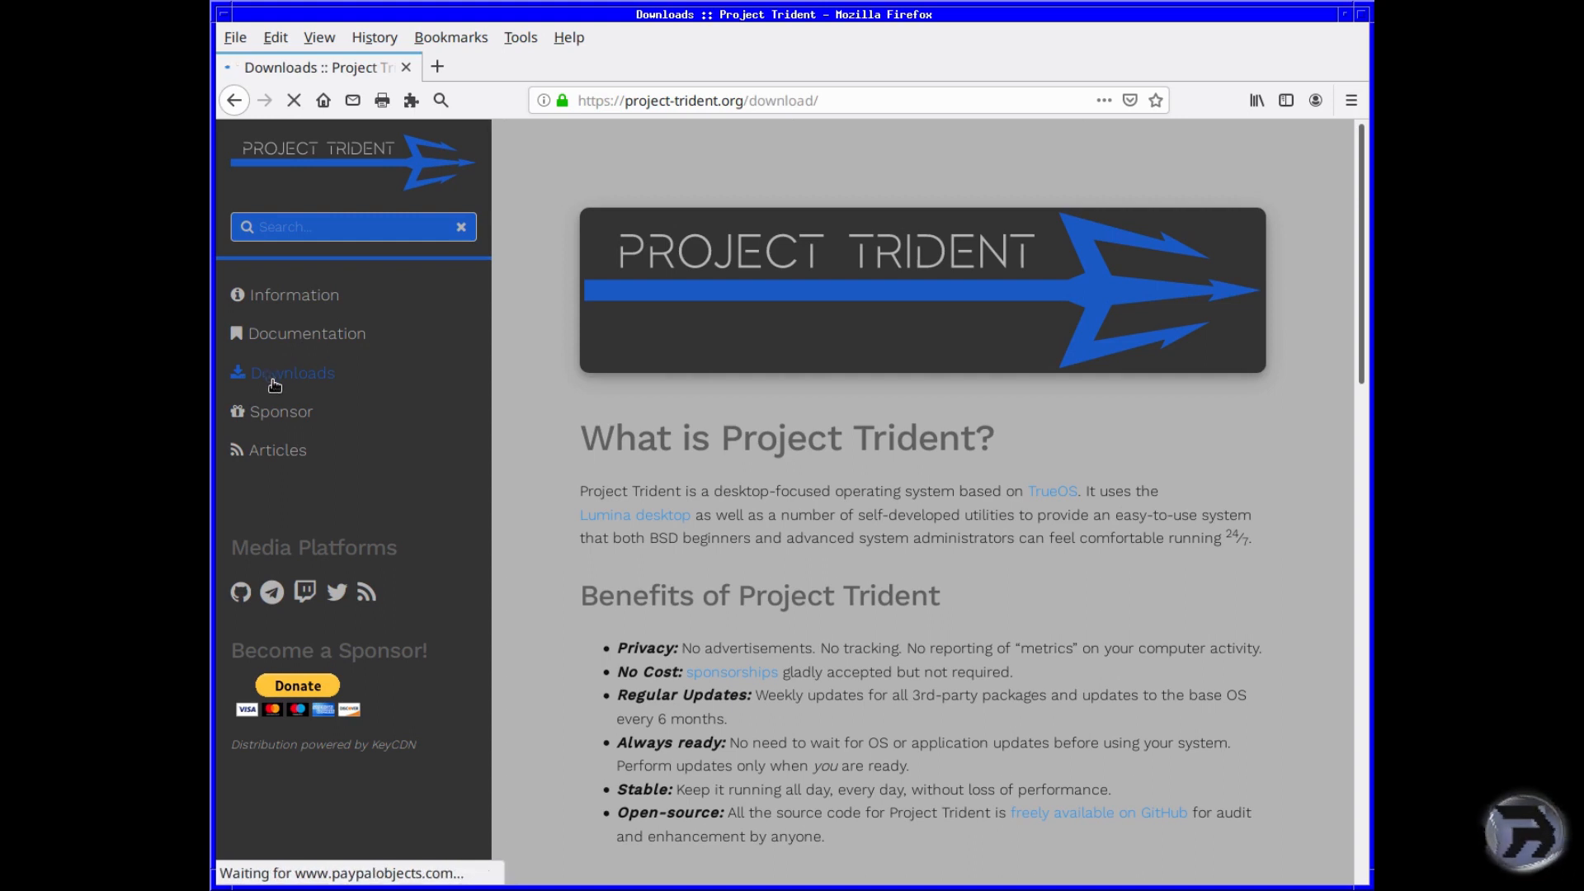
click(290, 373)
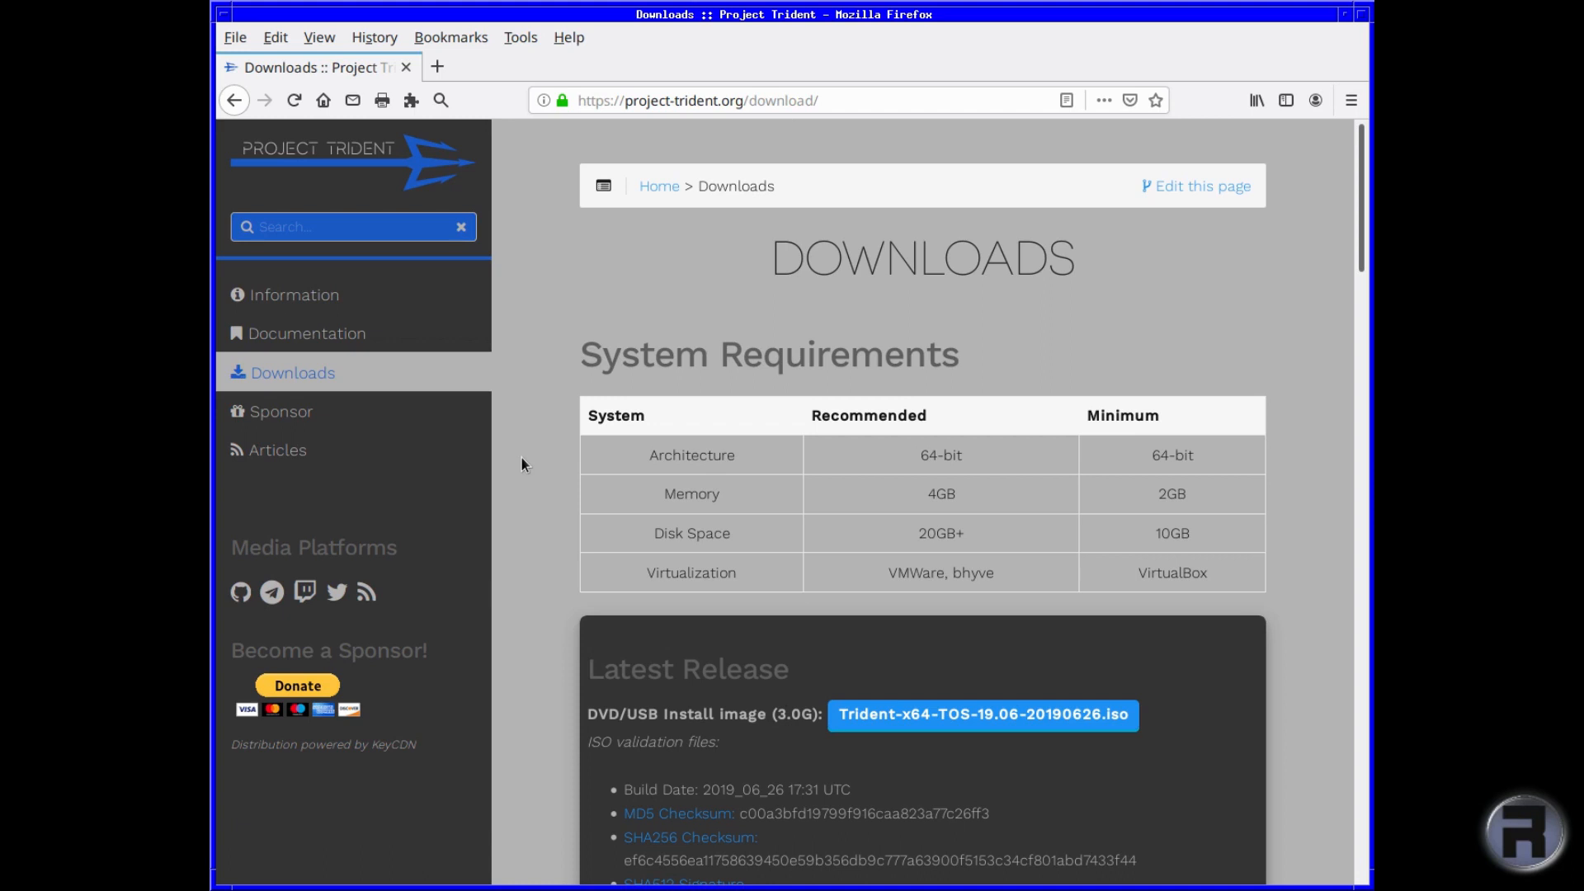
scroll(down, 3)
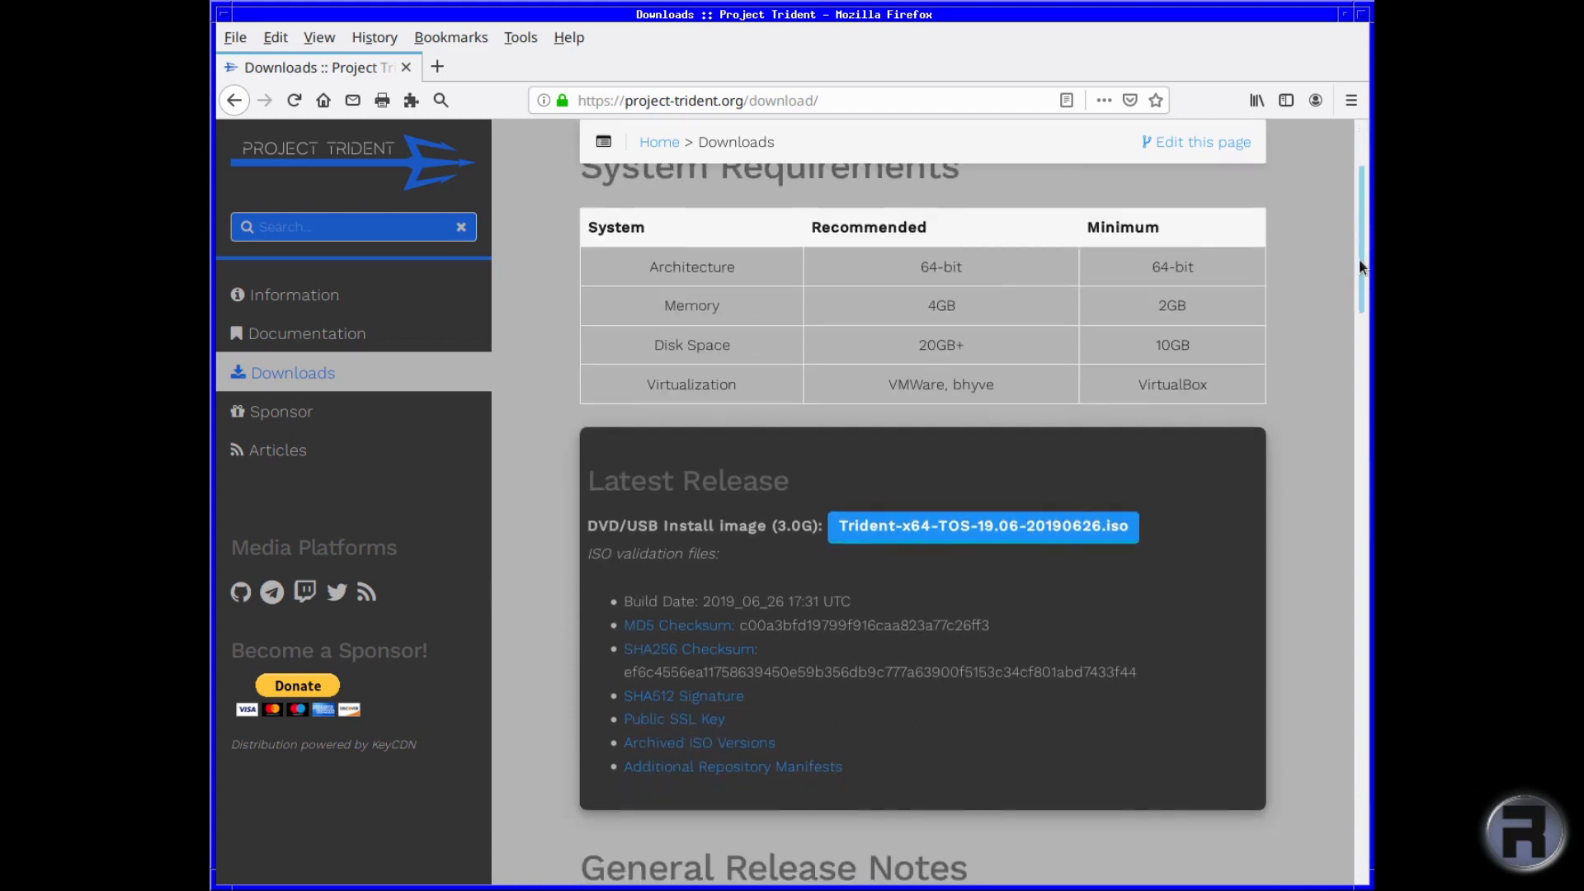
scroll(down, 3)
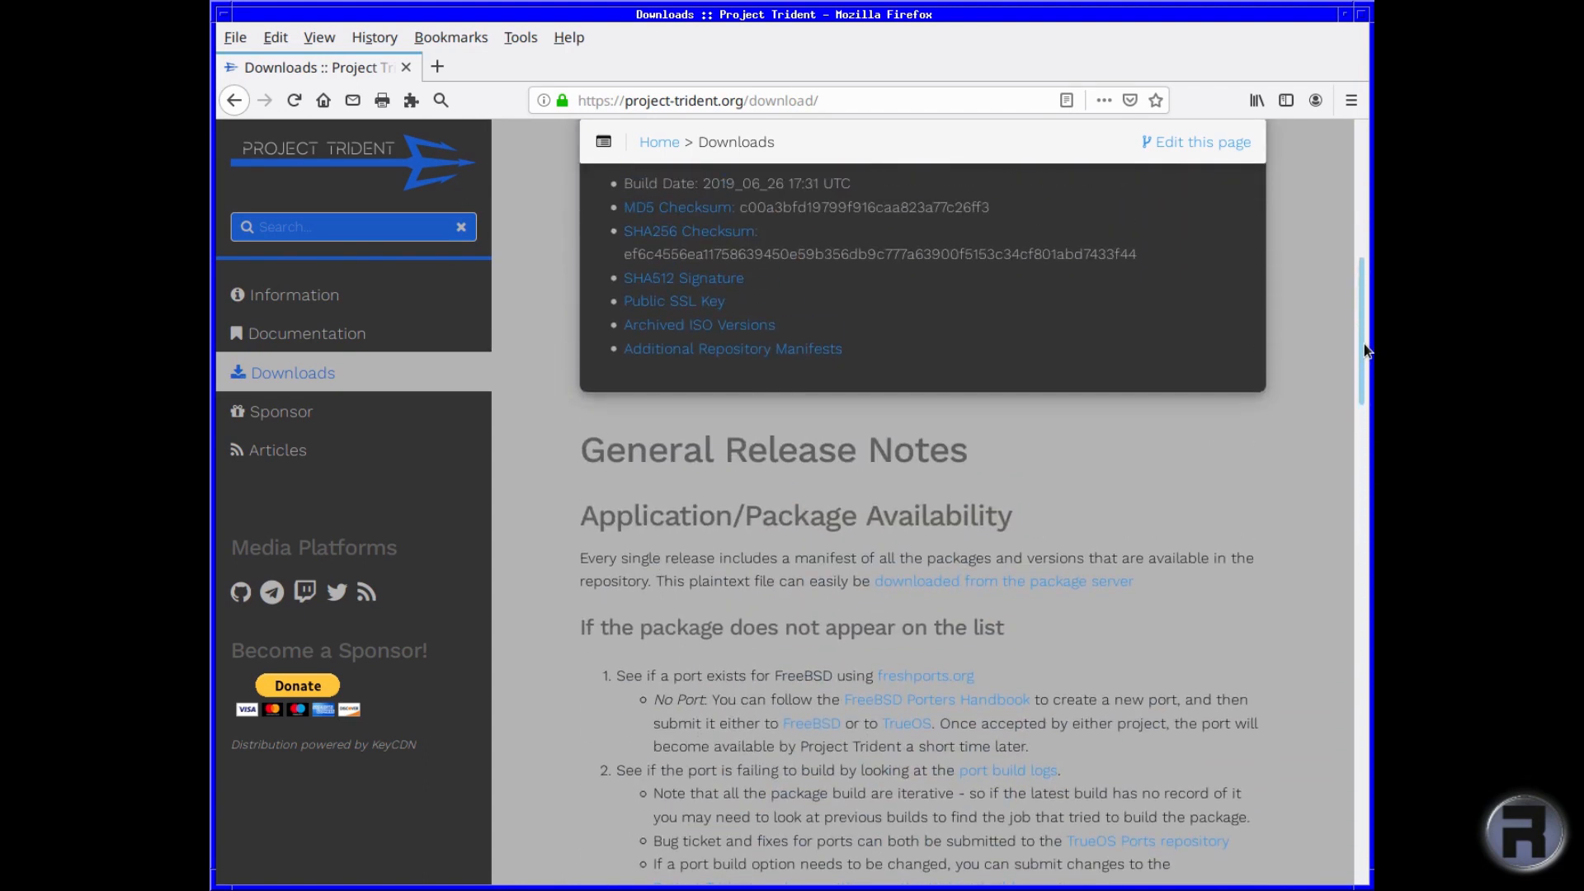
scroll(up, 3)
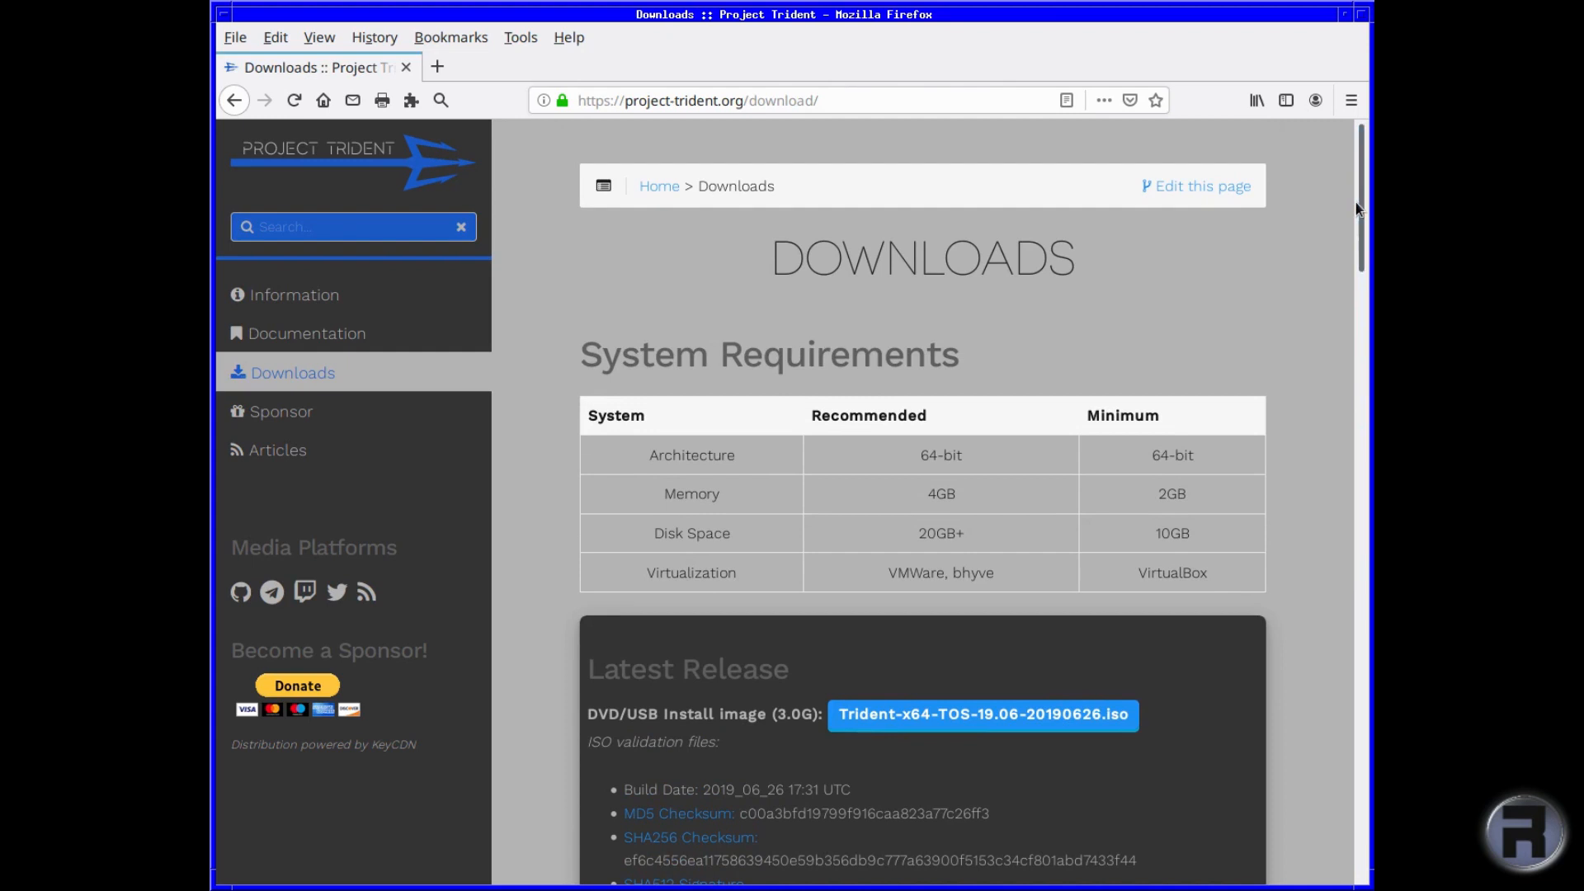
mouse_move(911, 706)
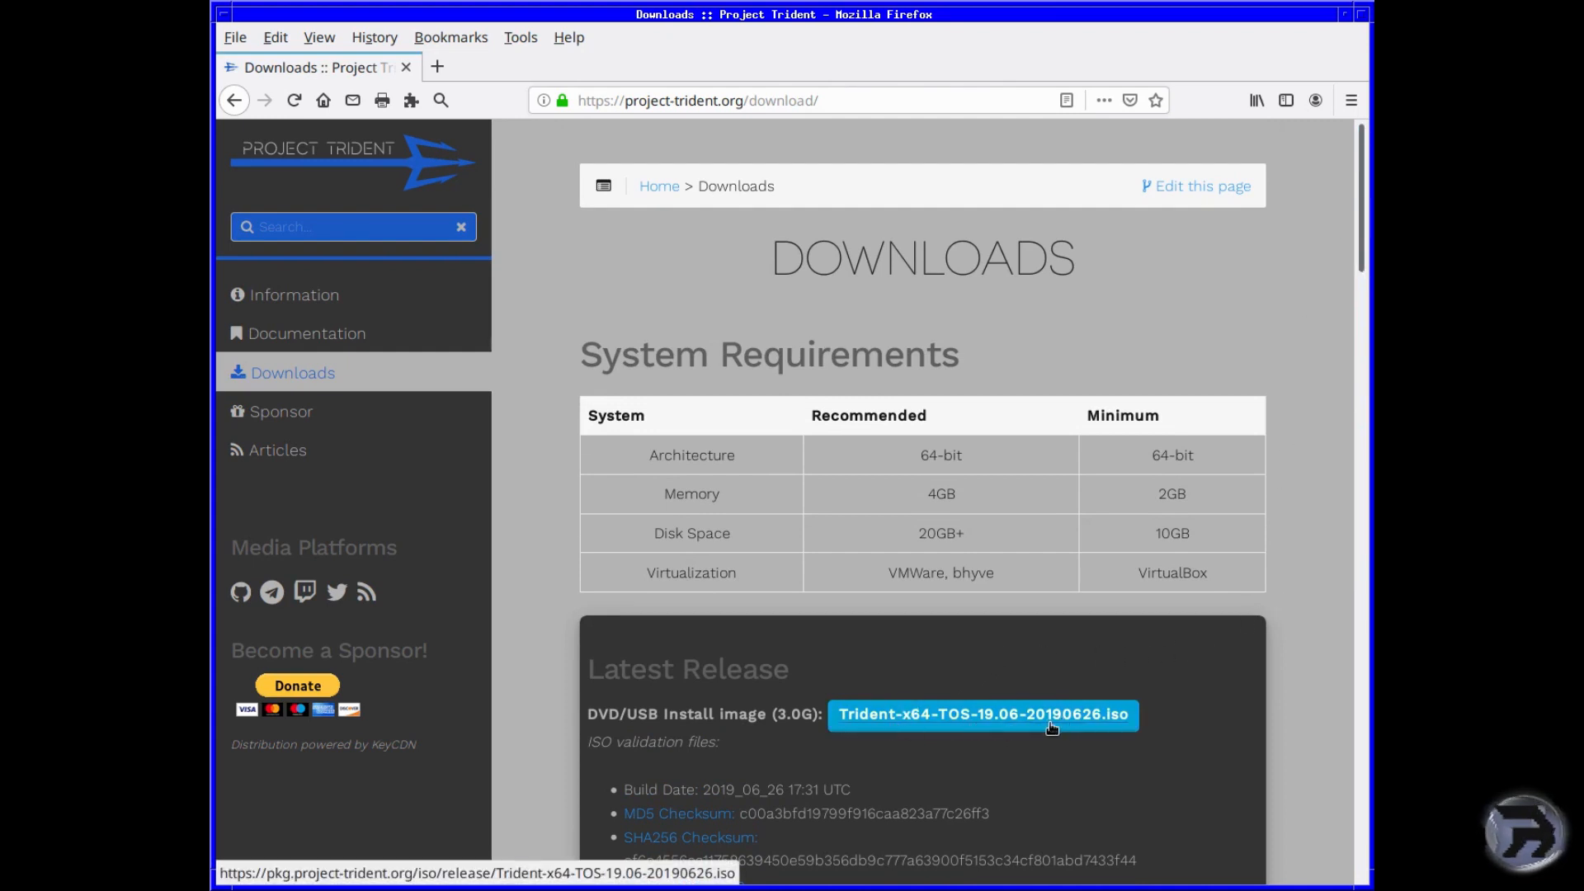
scroll(down, 3)
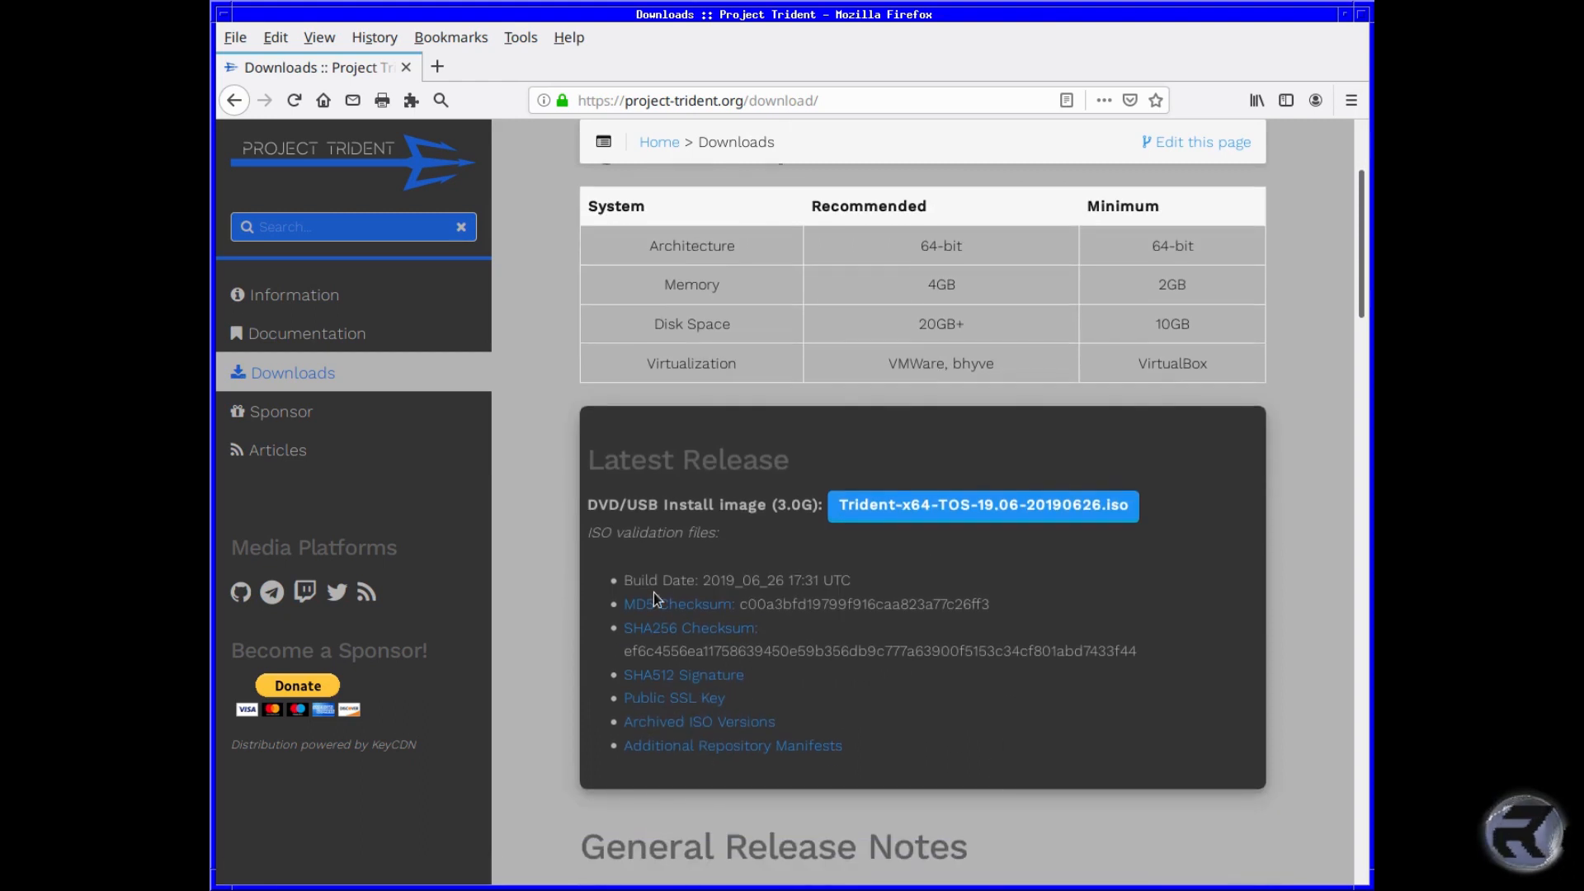
mouse_move(657, 727)
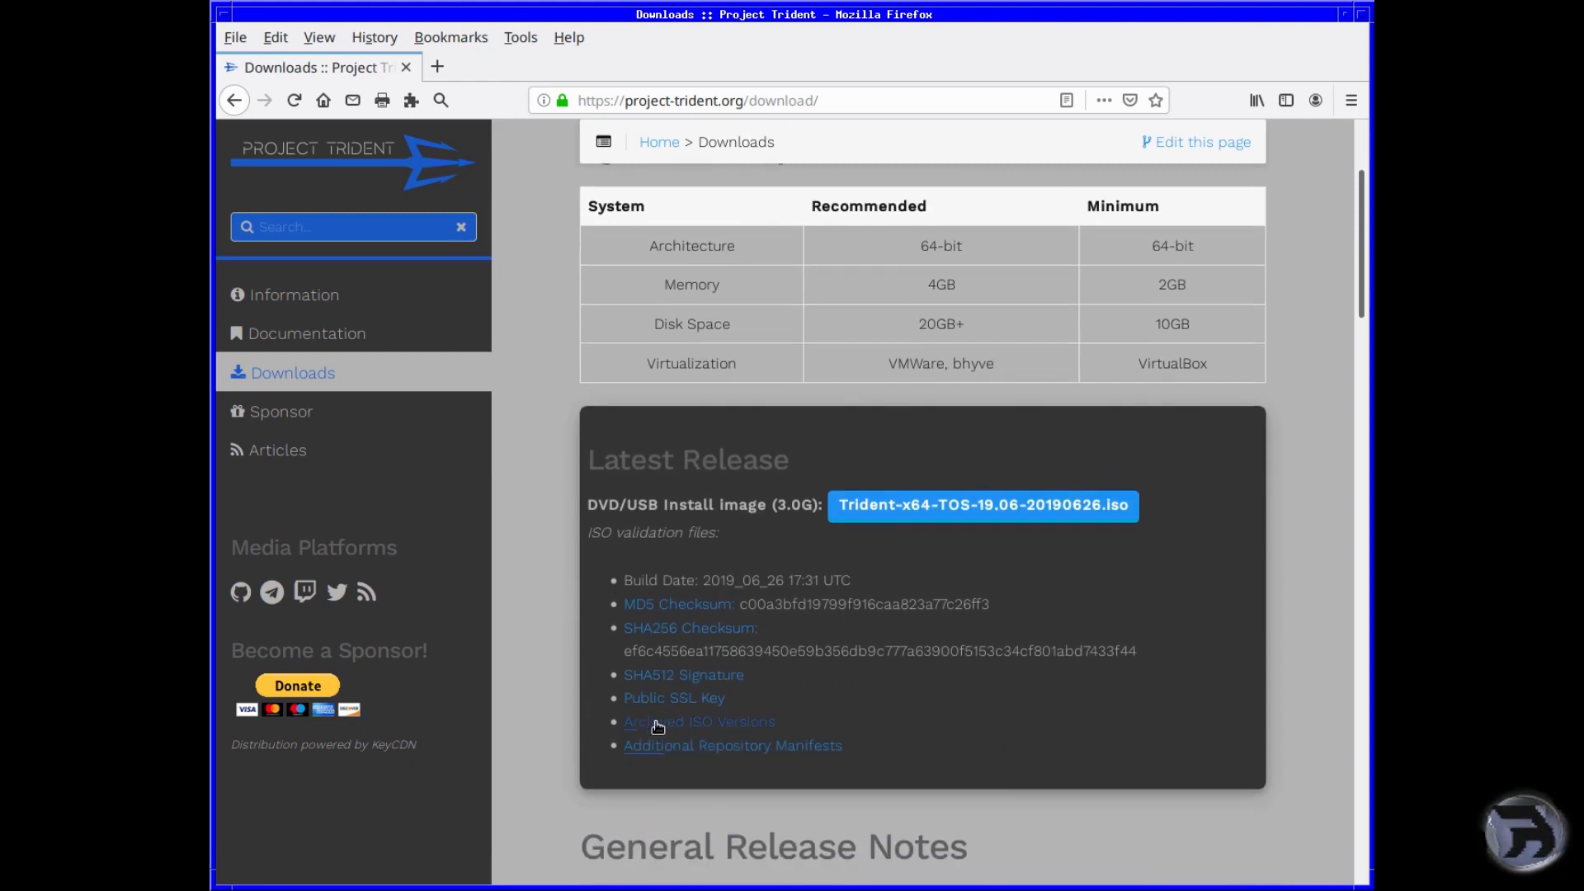
mouse_move(881, 525)
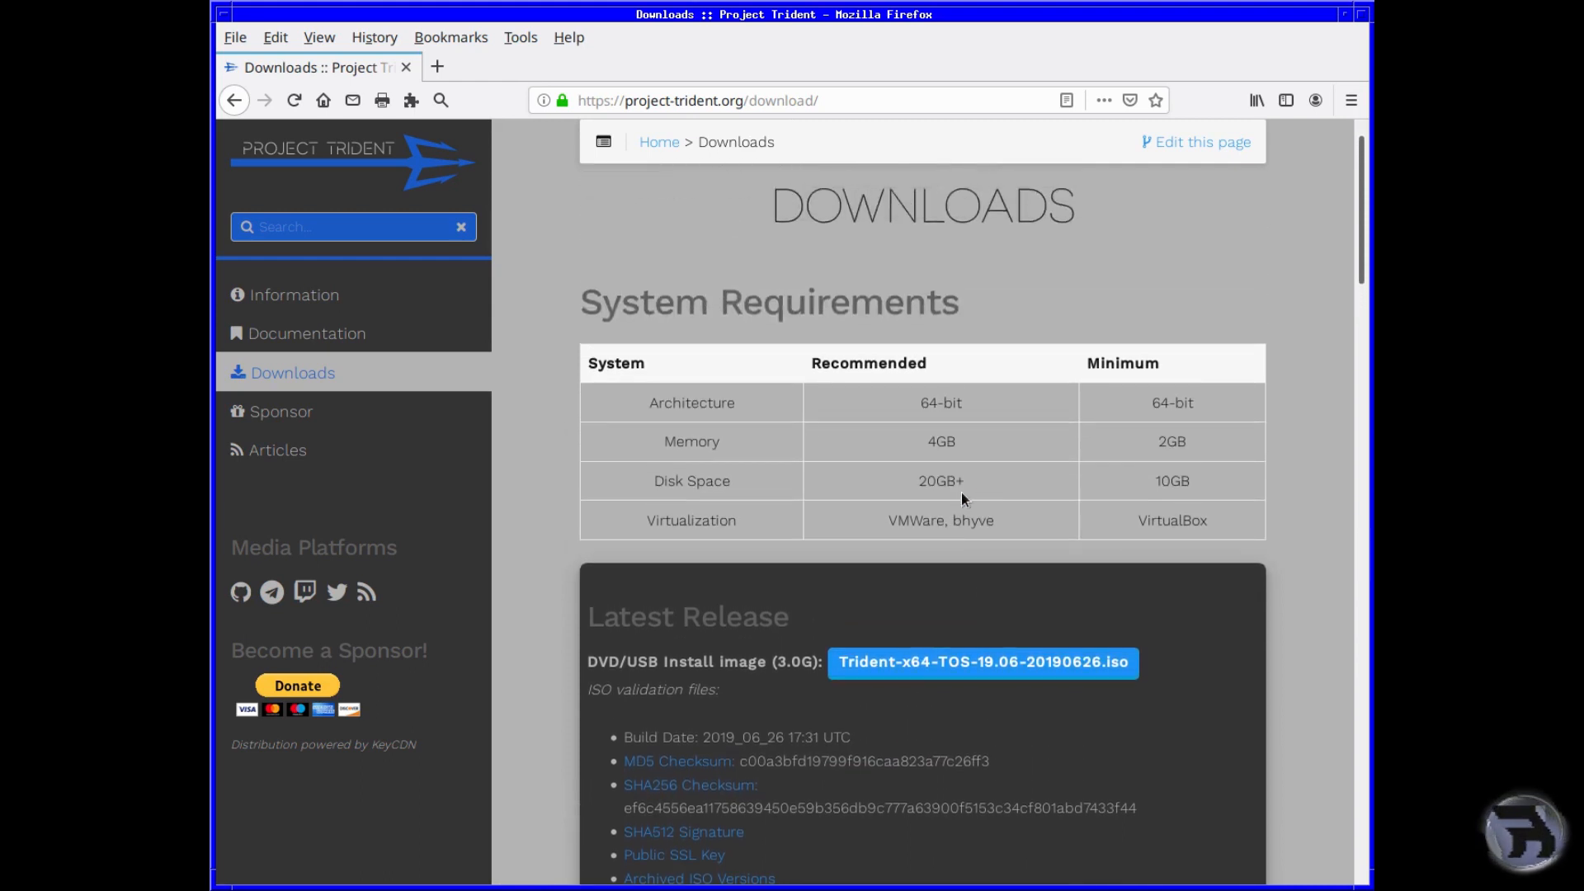
mouse_move(899, 653)
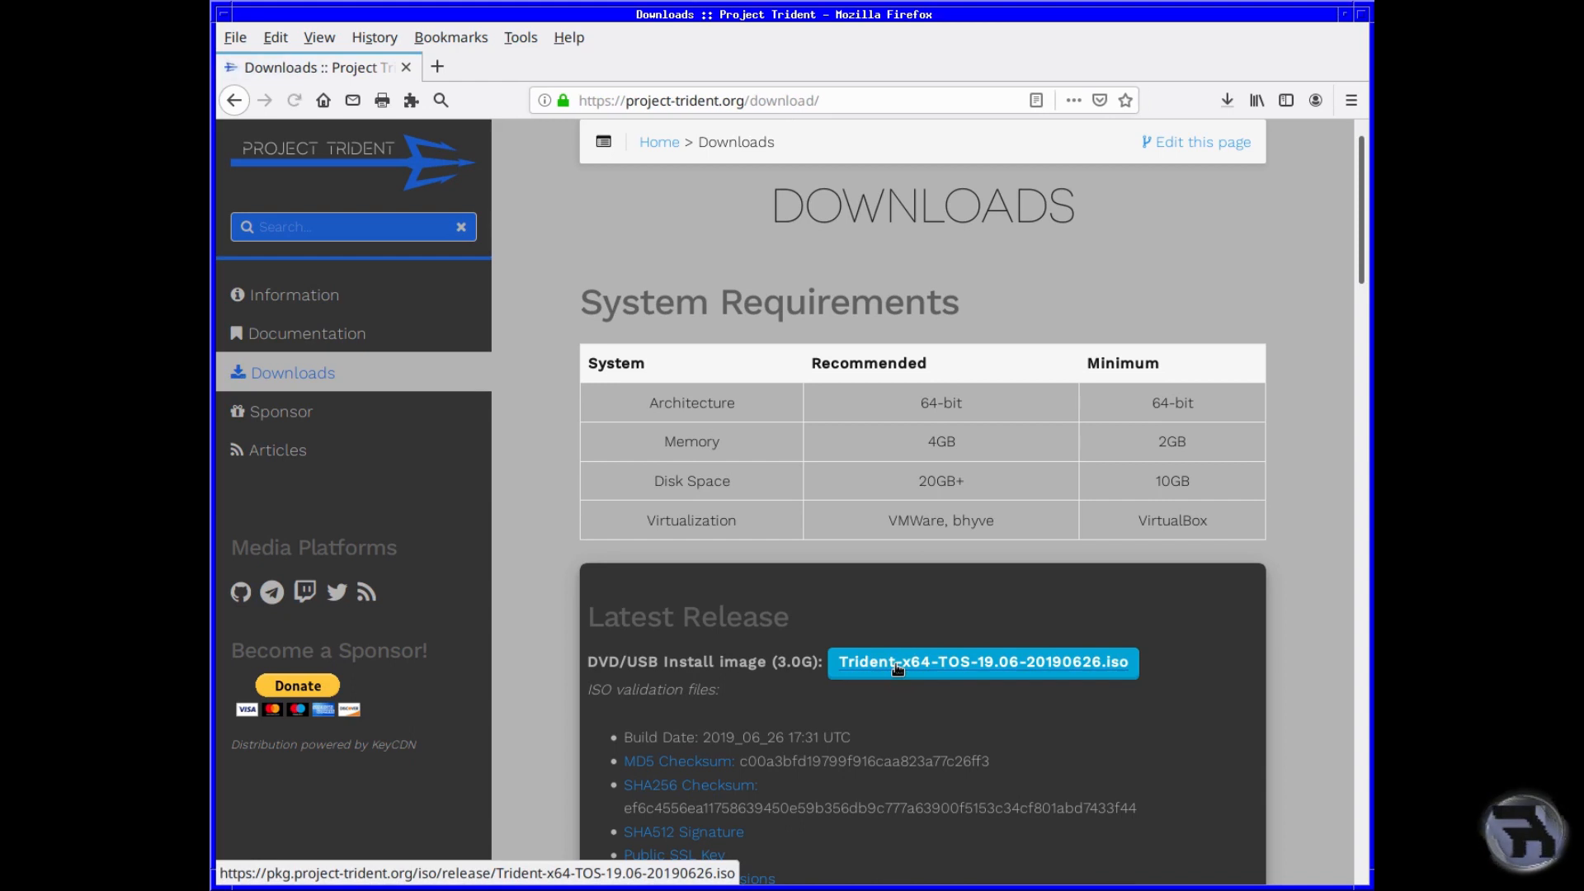
mouse_move(954, 635)
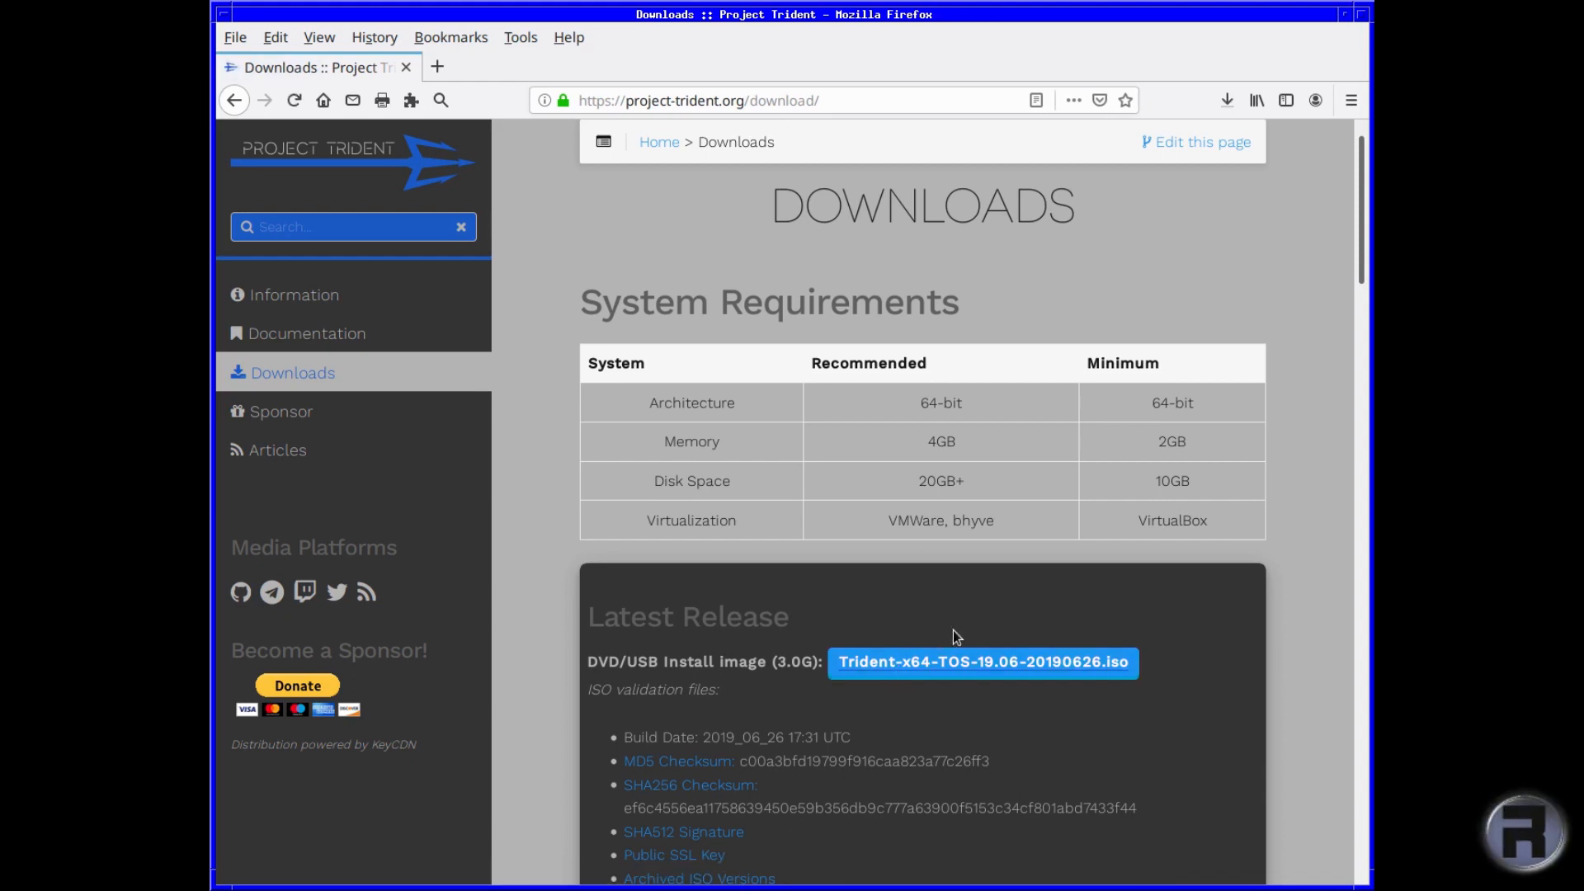
click(982, 664)
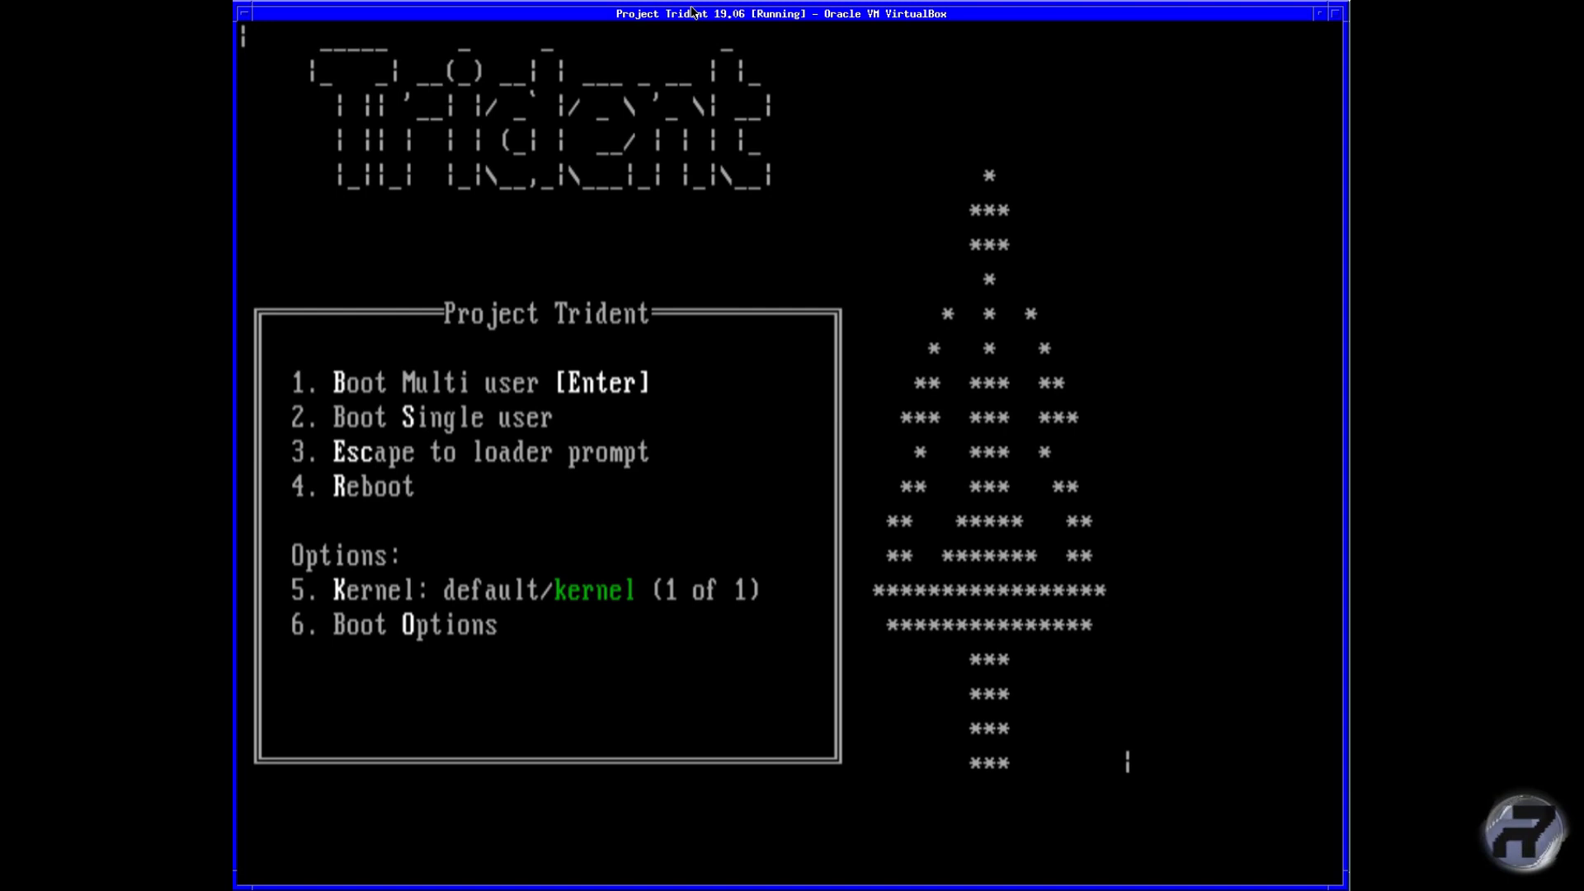
Boot multi-user from the loader menu to reach installer page 1 of 5.
key(Enter)
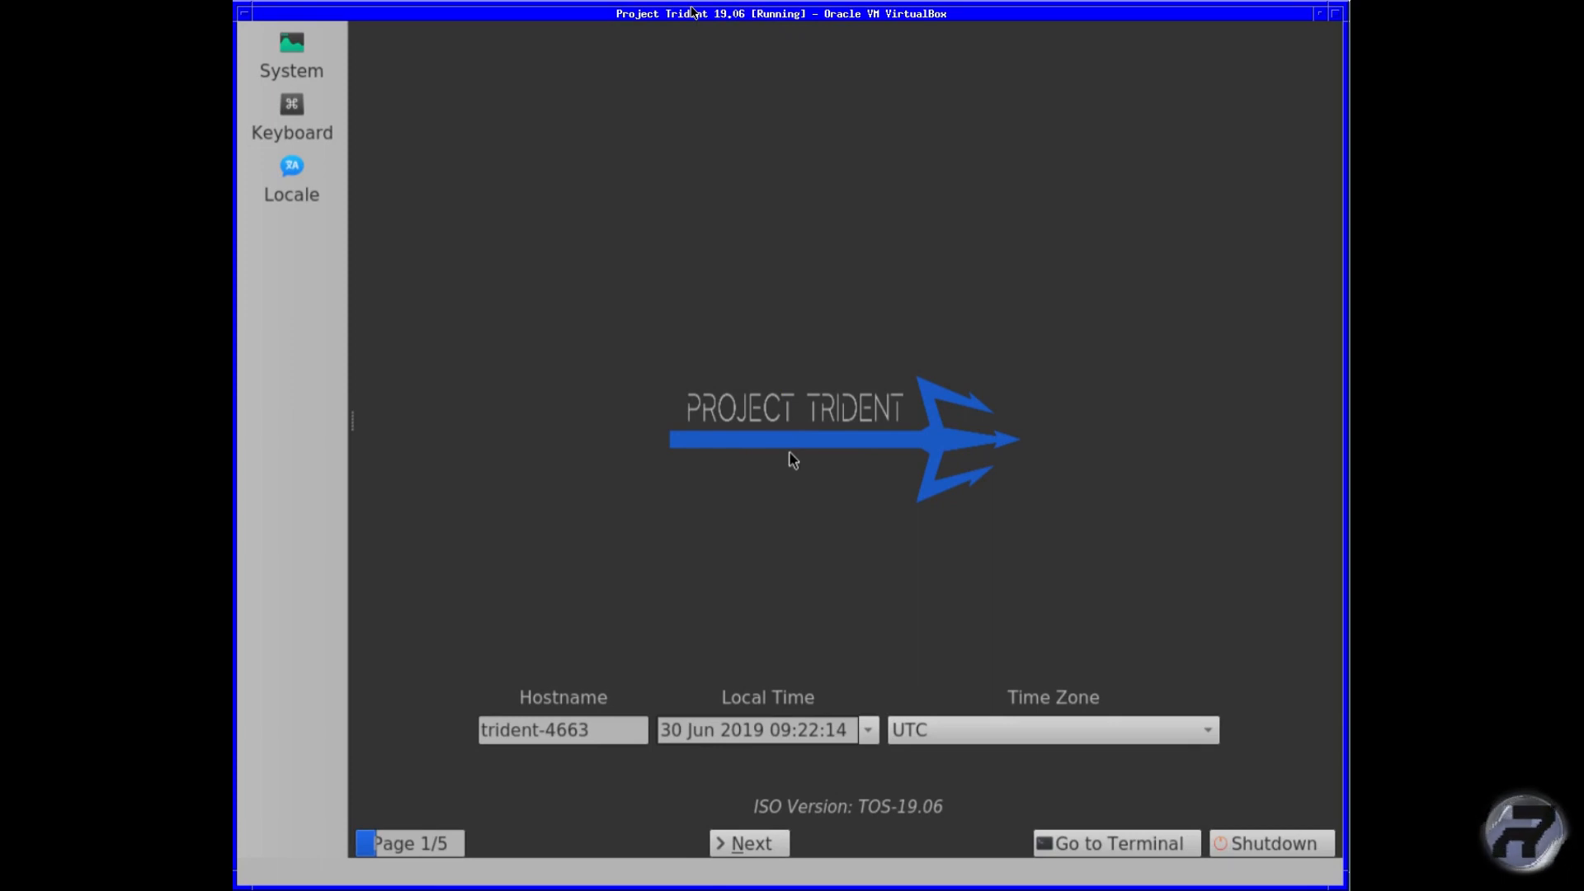
mouse_move(368, 40)
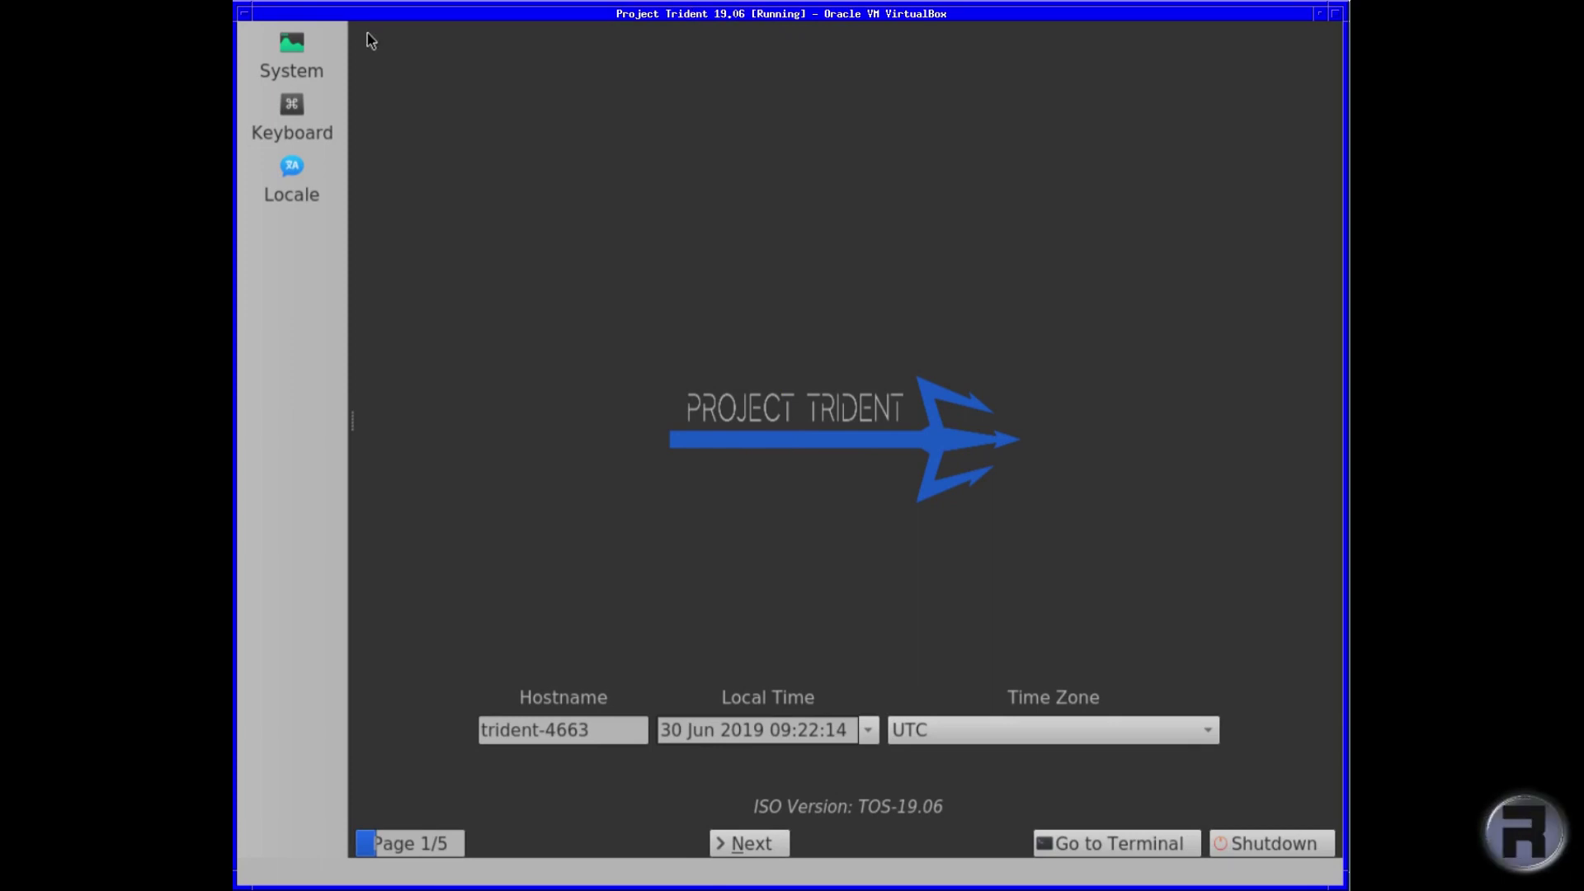
mouse_move(381, 365)
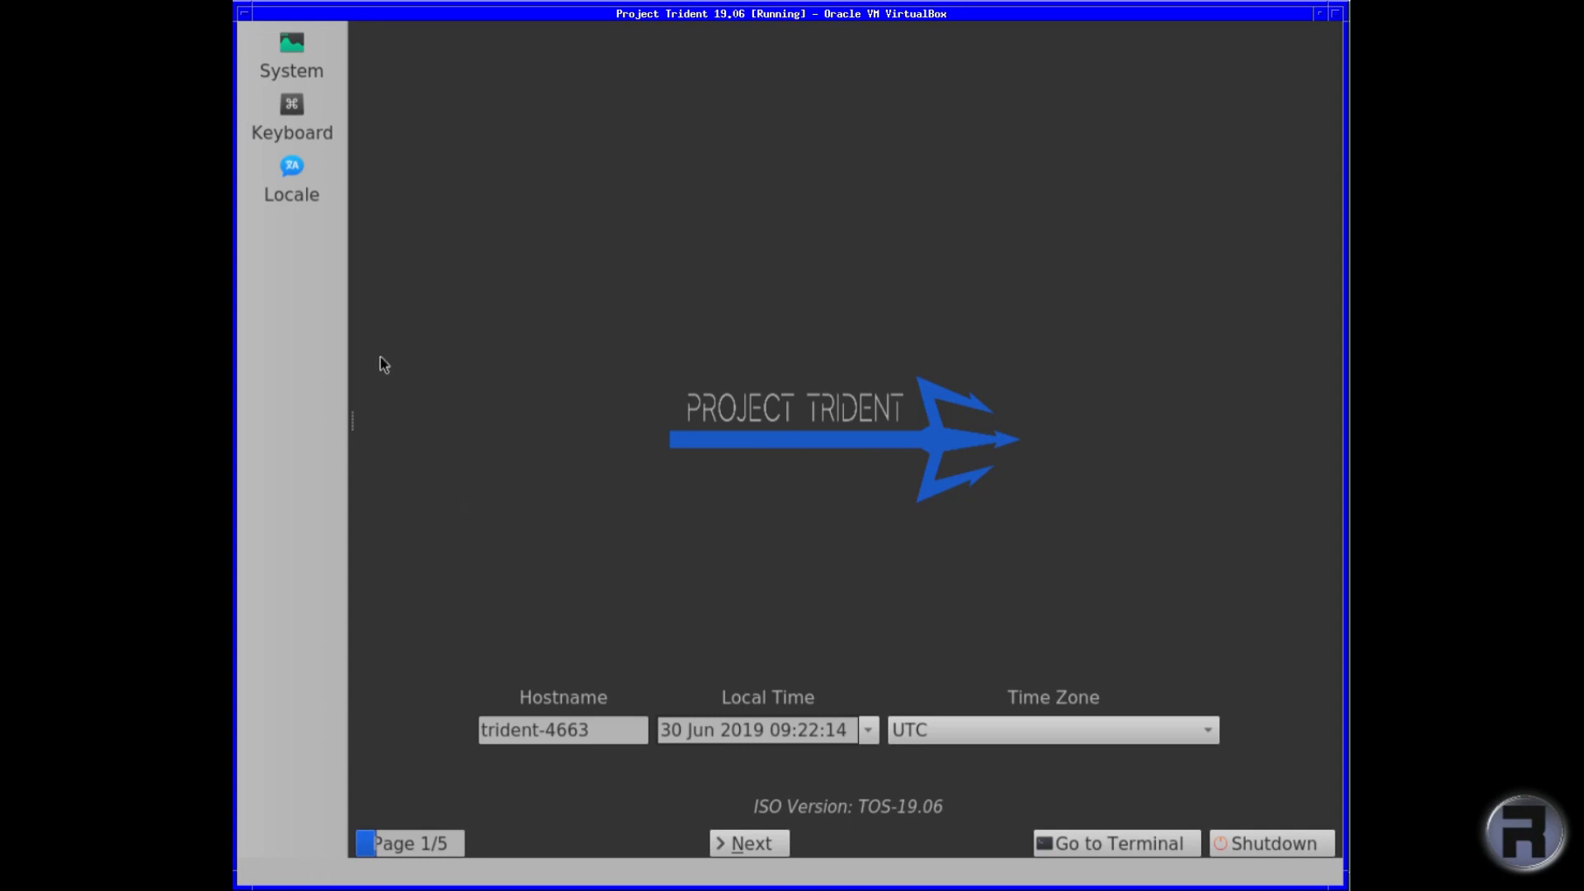
Set the keyboard to Generic 105-key PC [intl.] with the English (UK) layout and default variant.
click(290, 39)
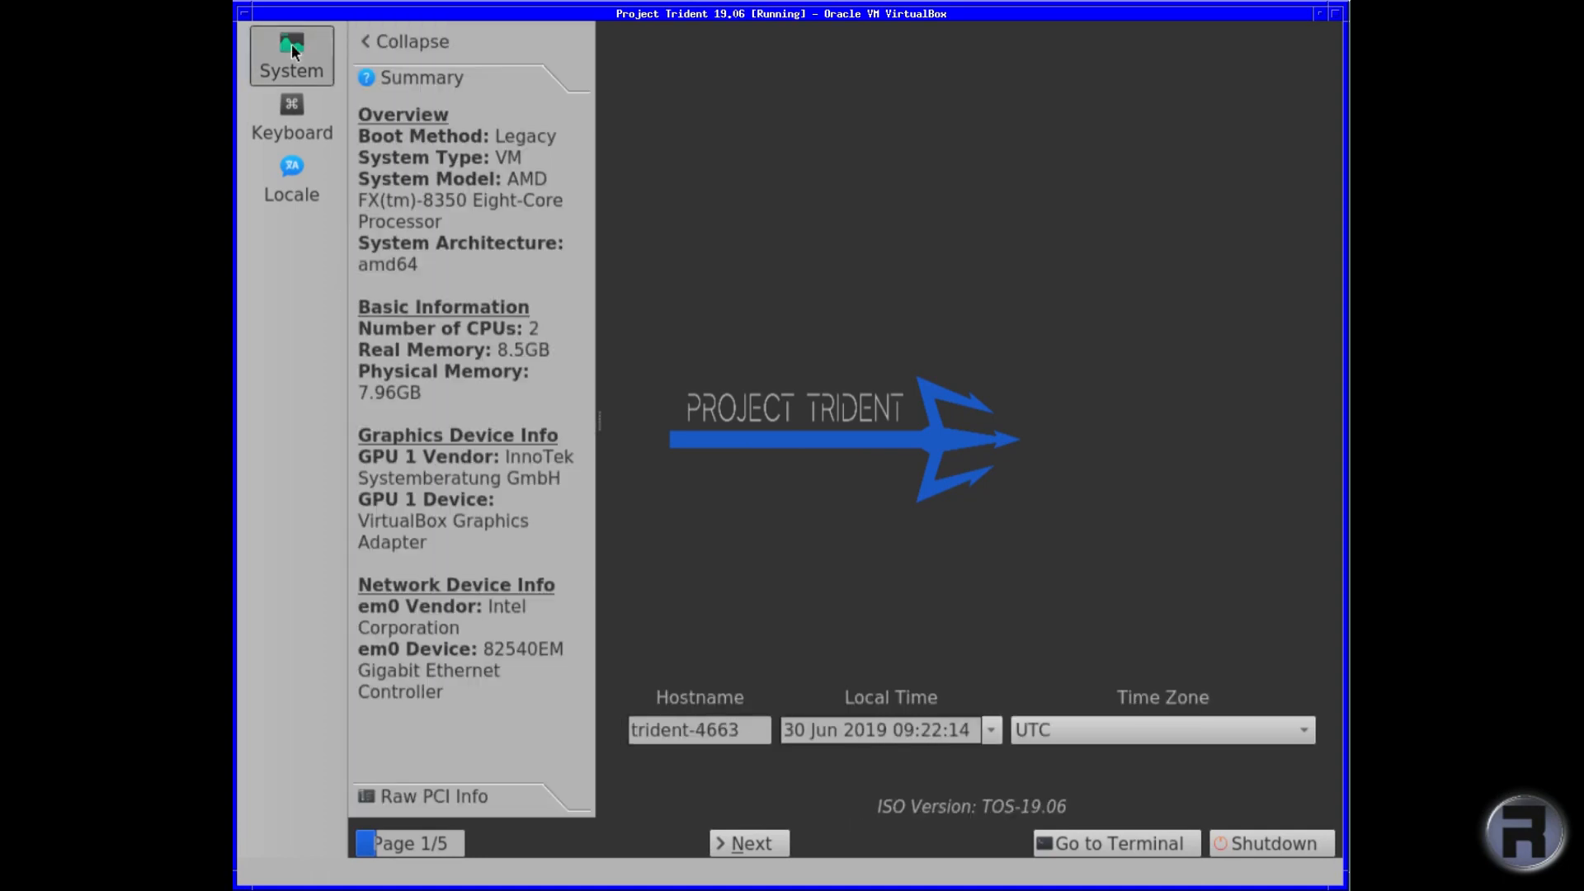
click(291, 119)
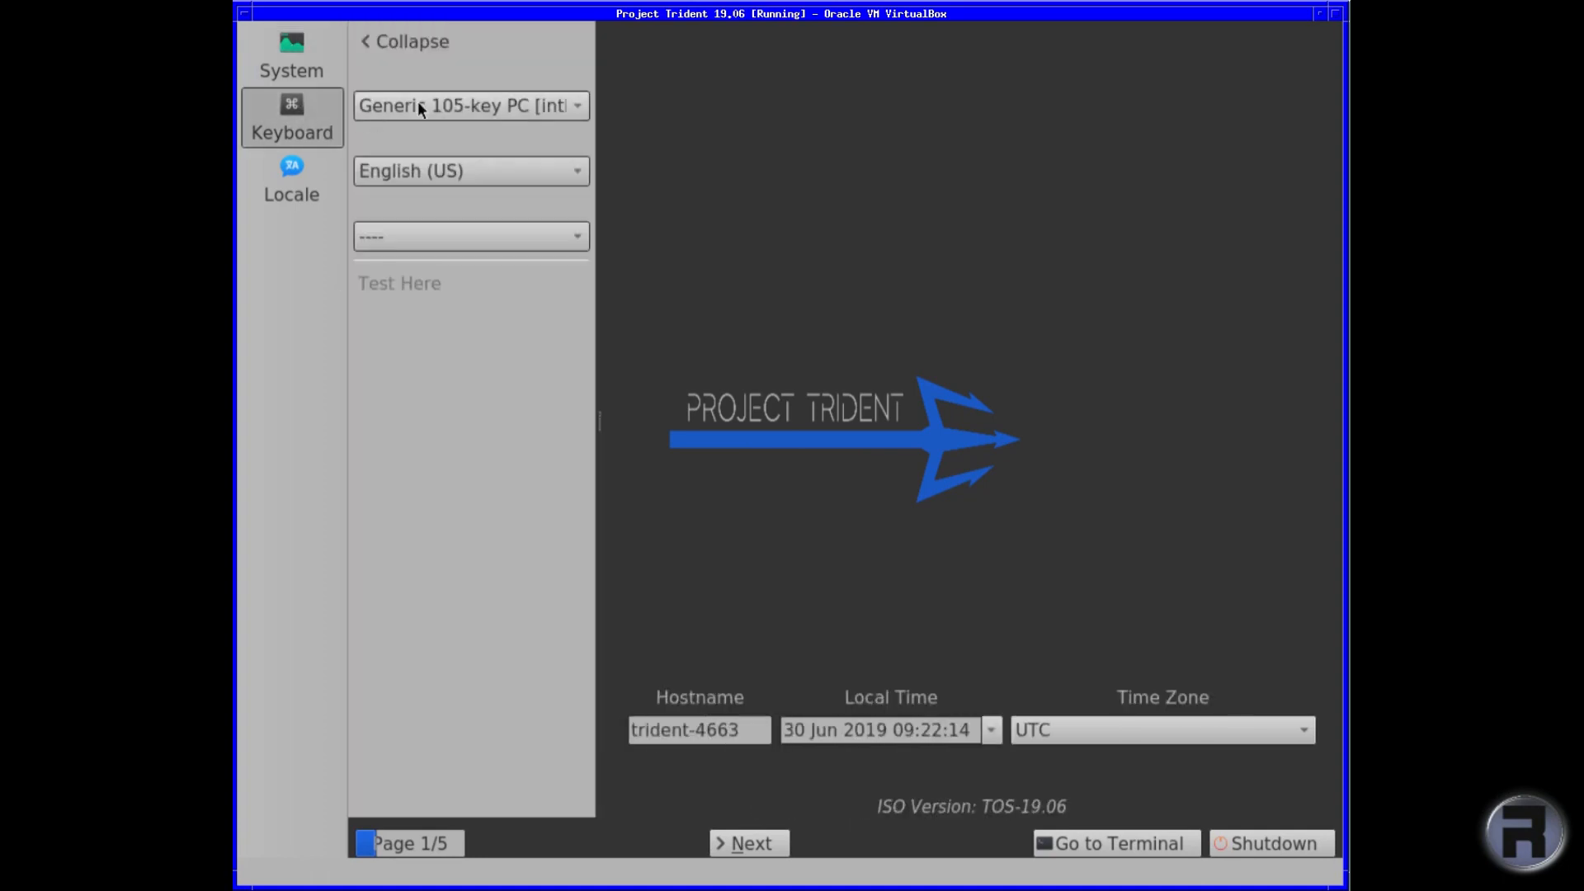
click(470, 106)
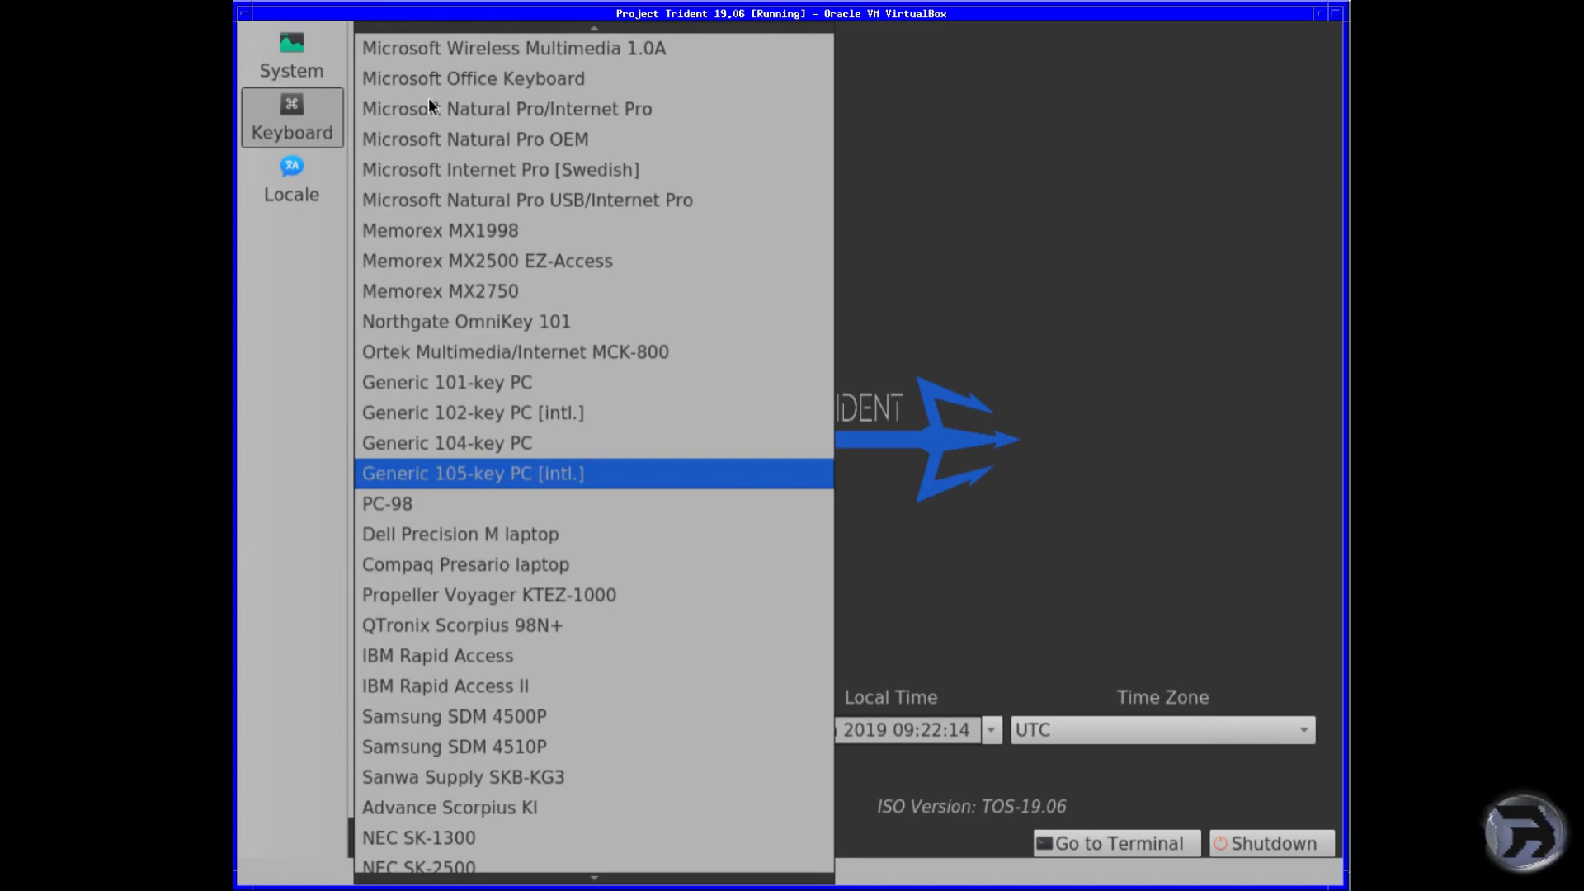
click(472, 473)
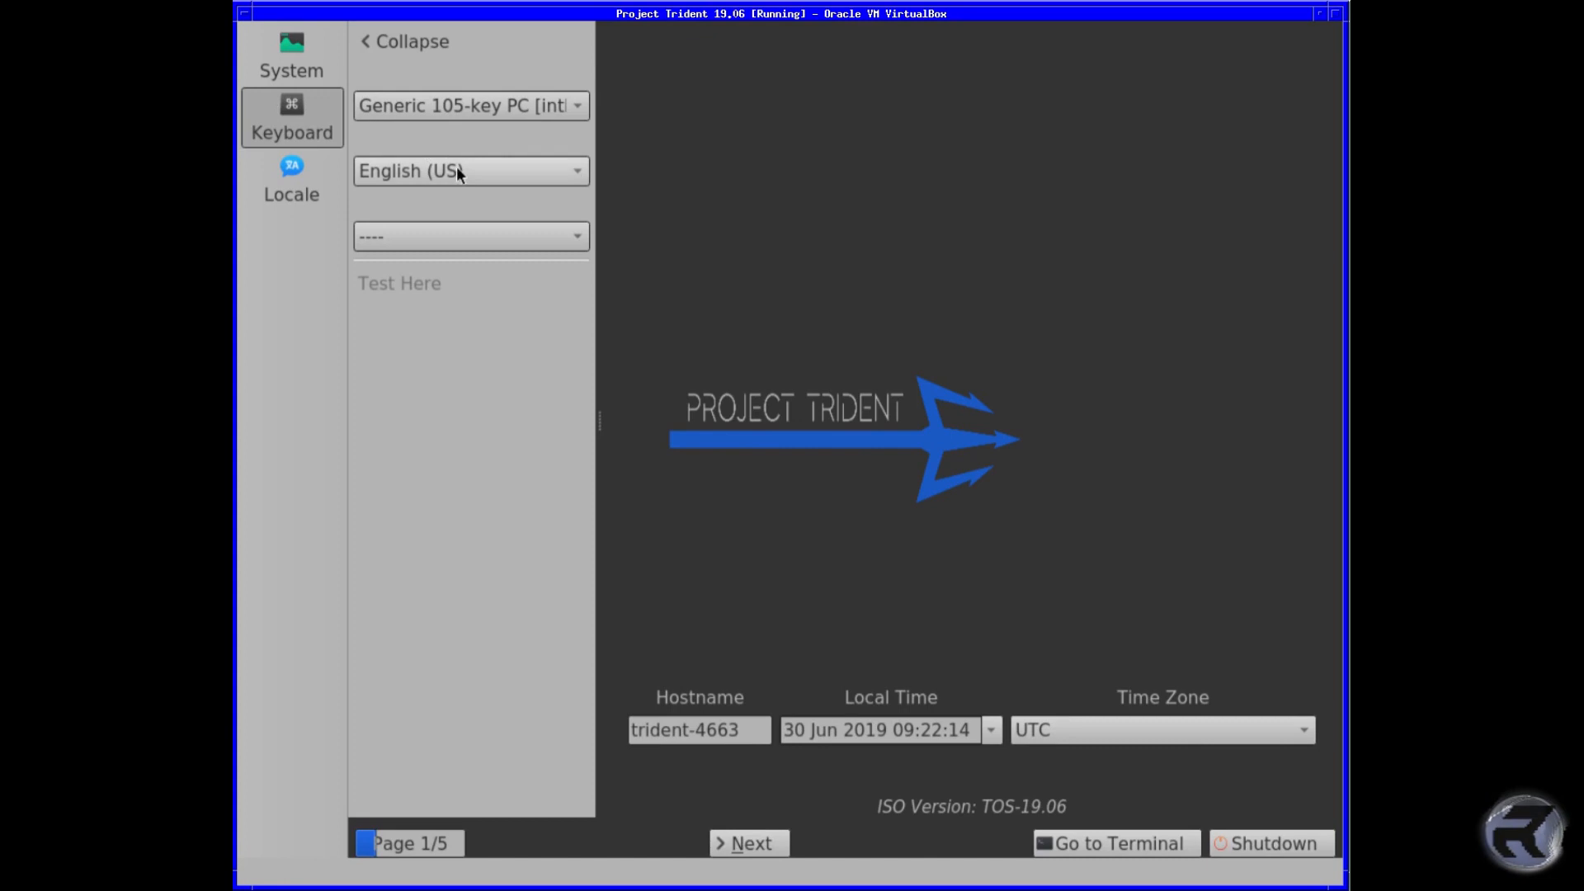
click(469, 170)
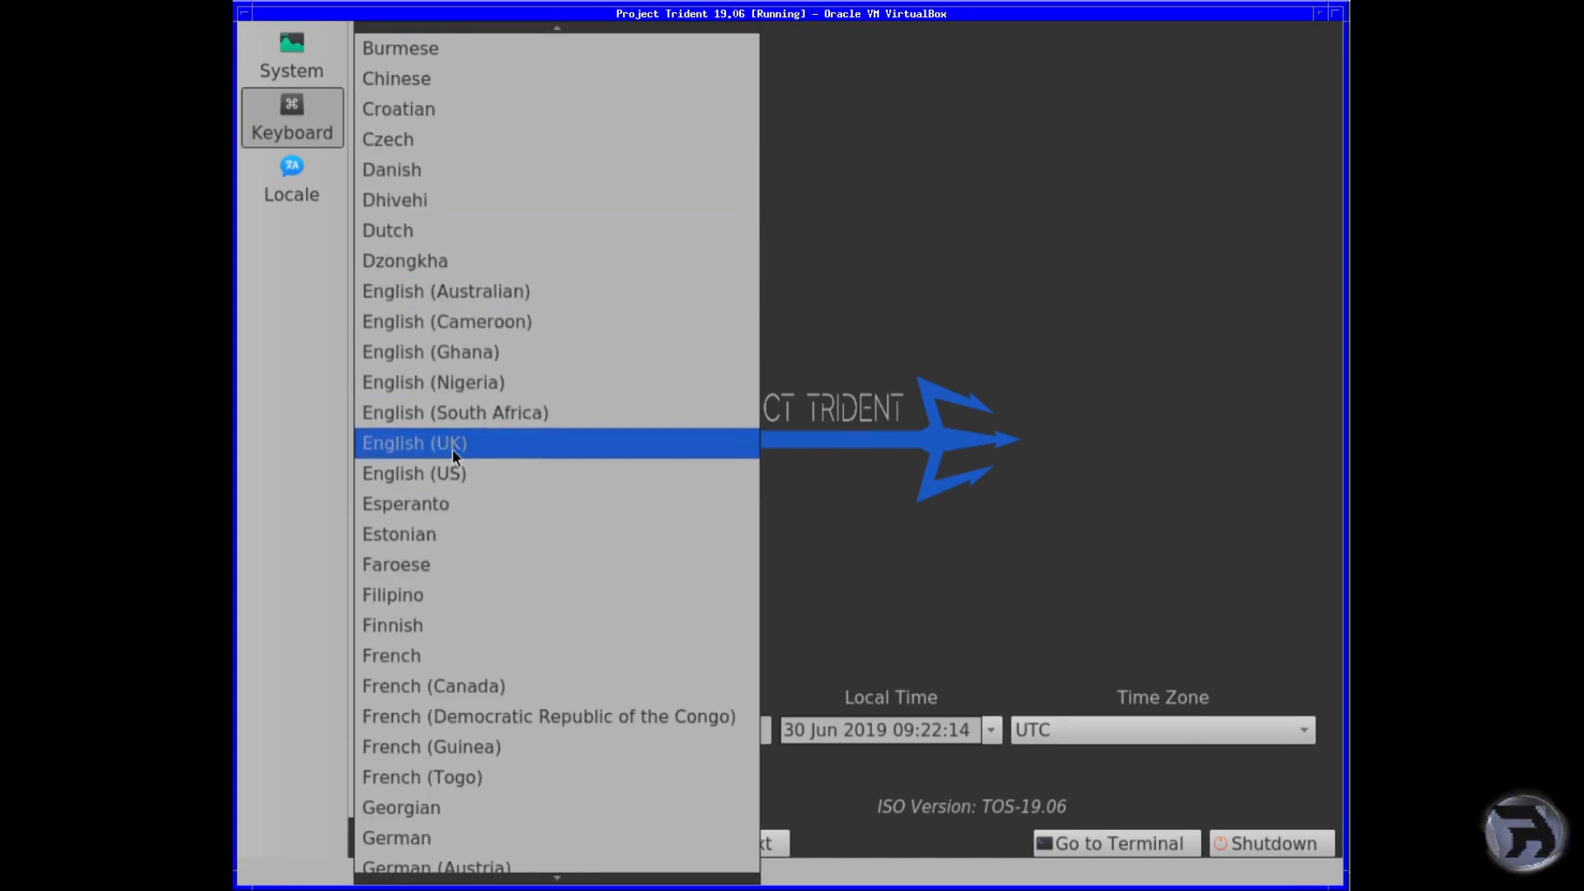
click(447, 443)
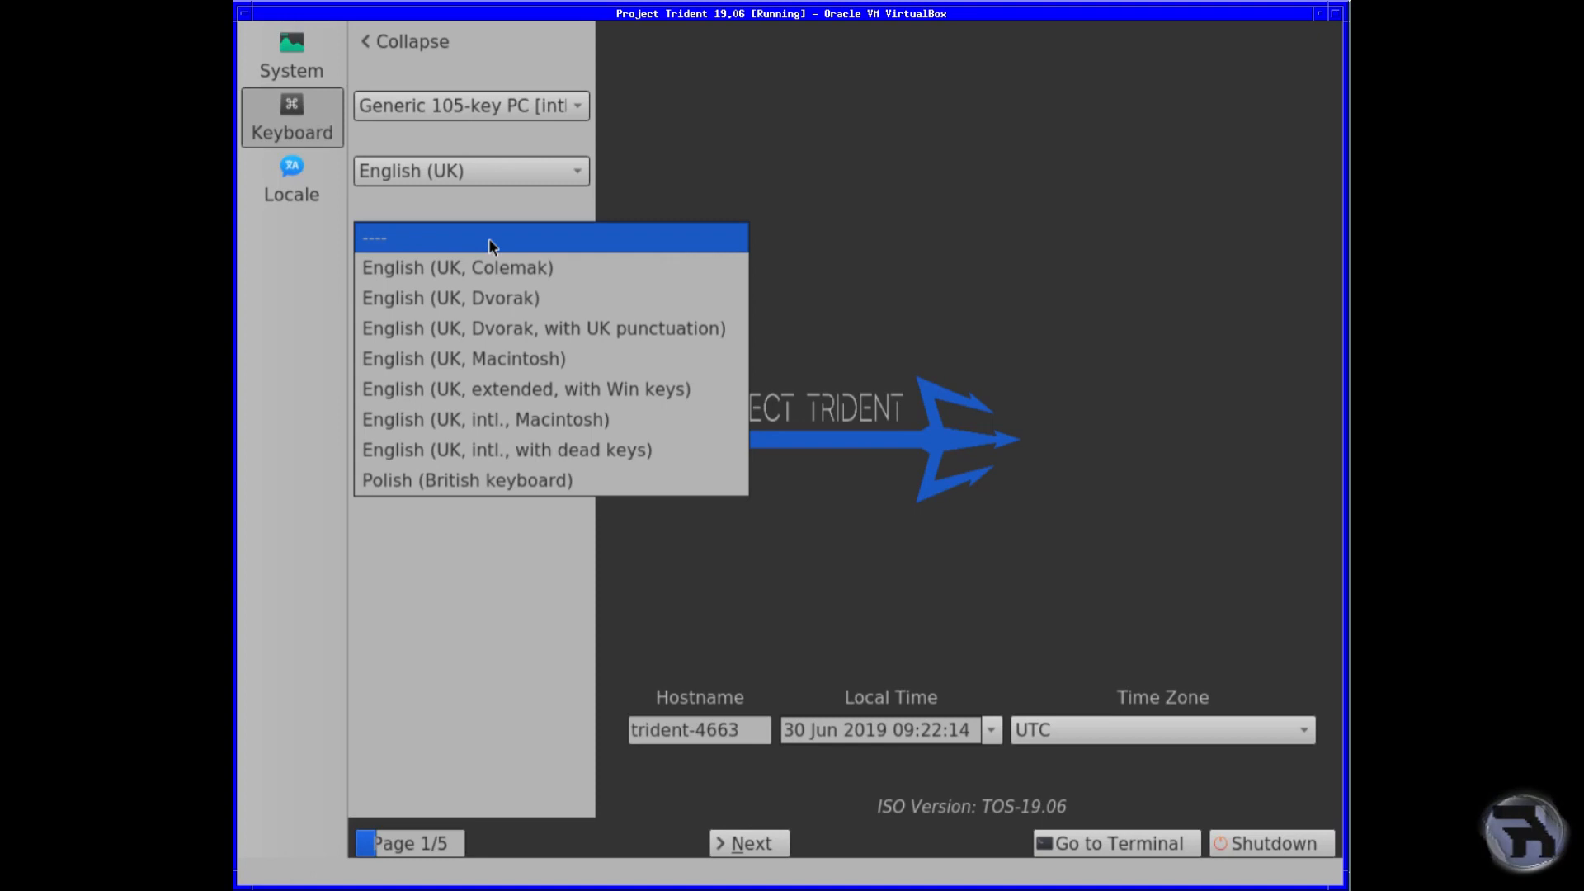
click(472, 238)
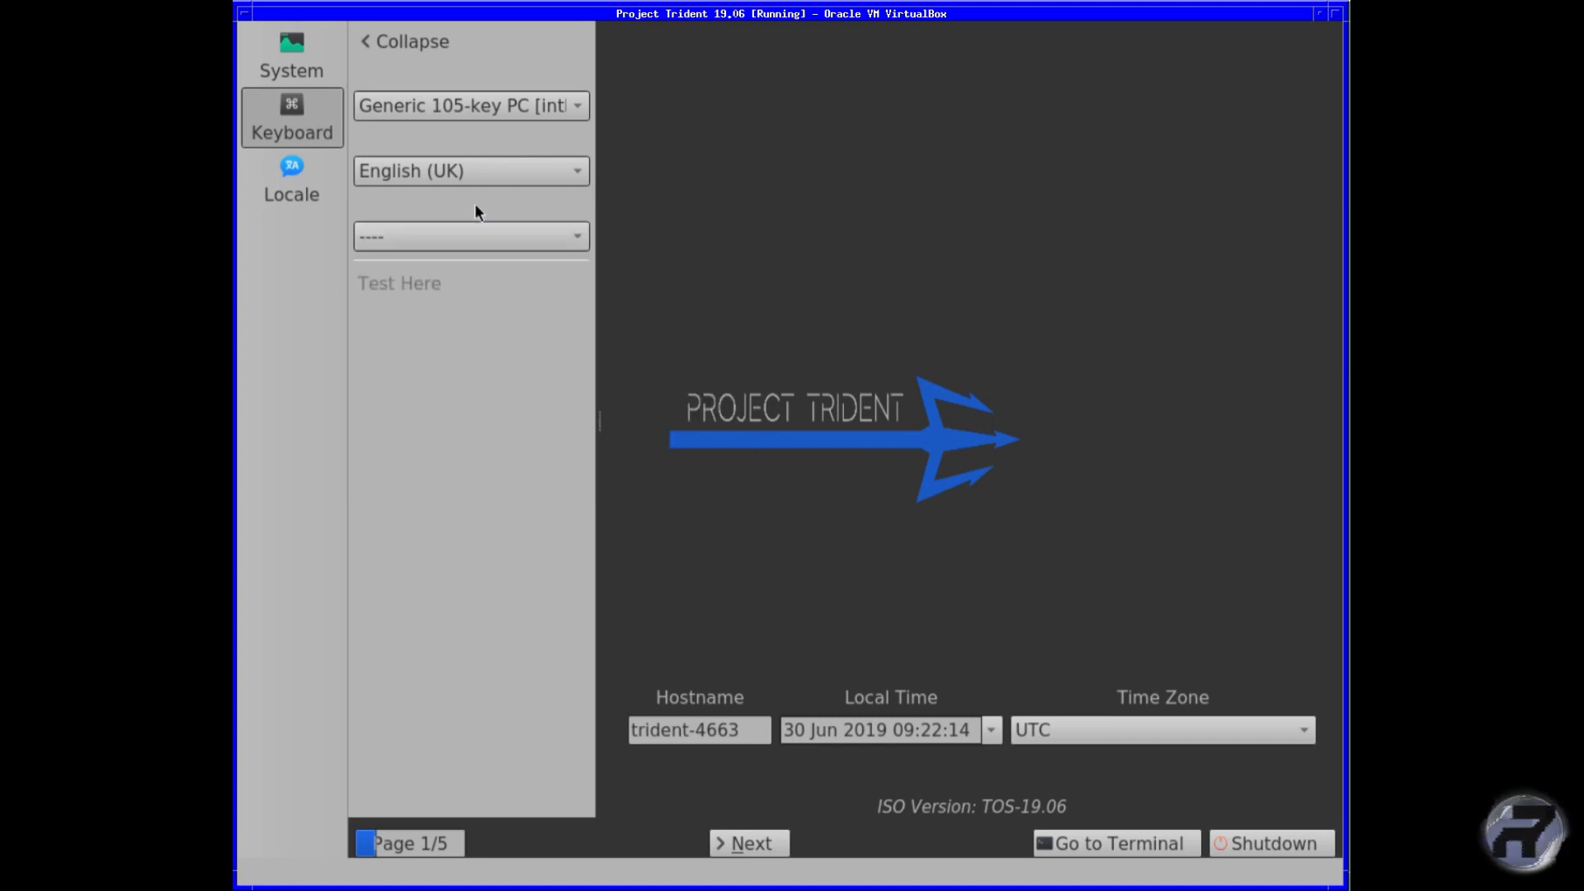
Set the installer language to (en_GB) British English under Locale.
click(290, 178)
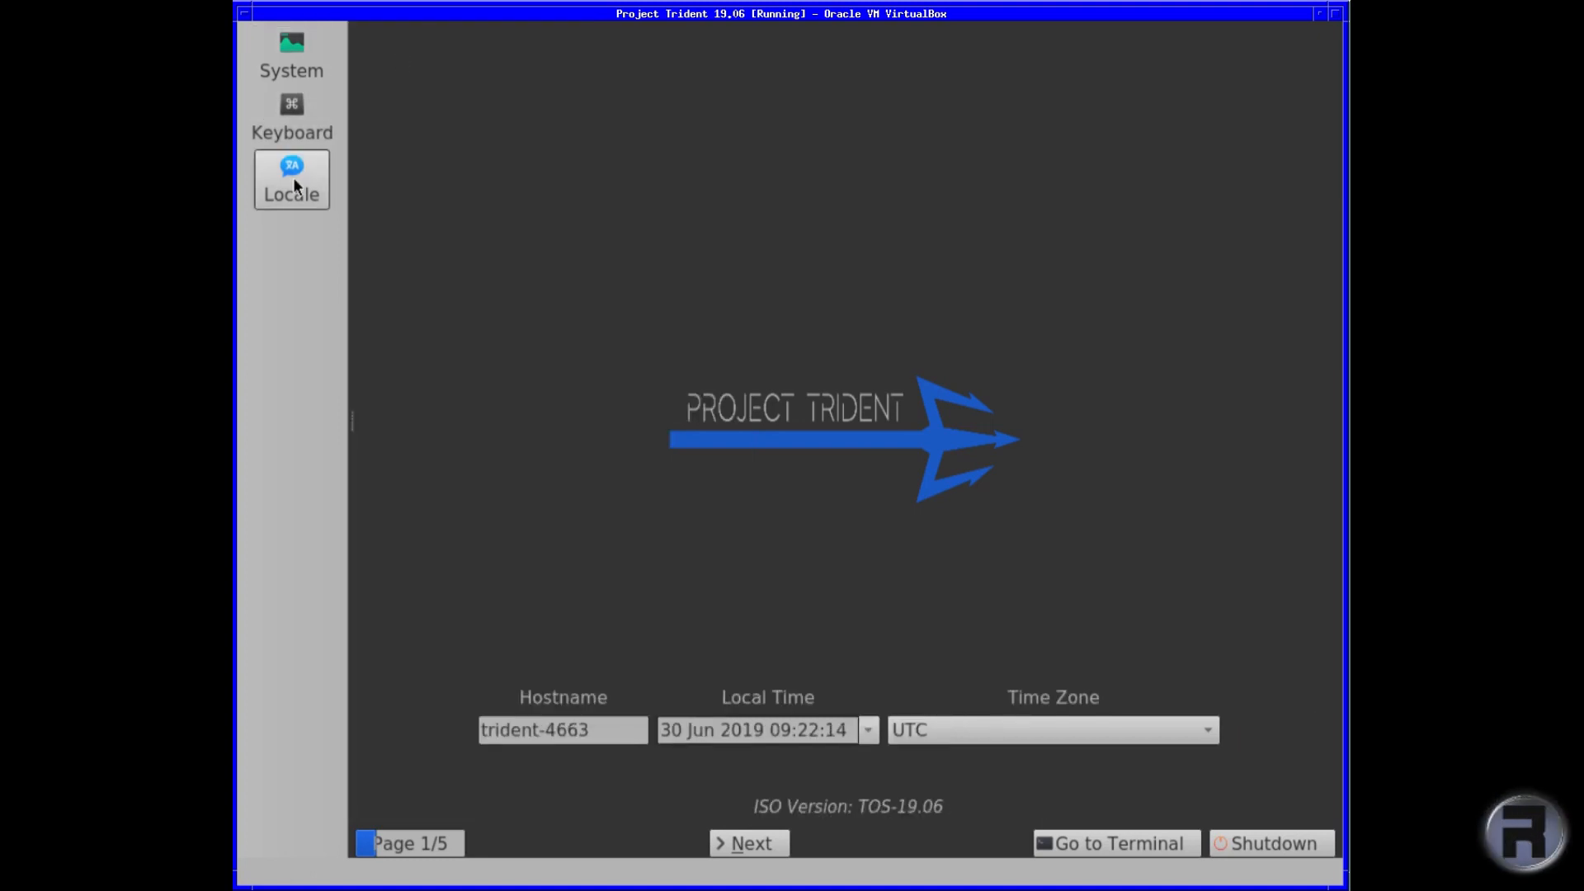
click(291, 178)
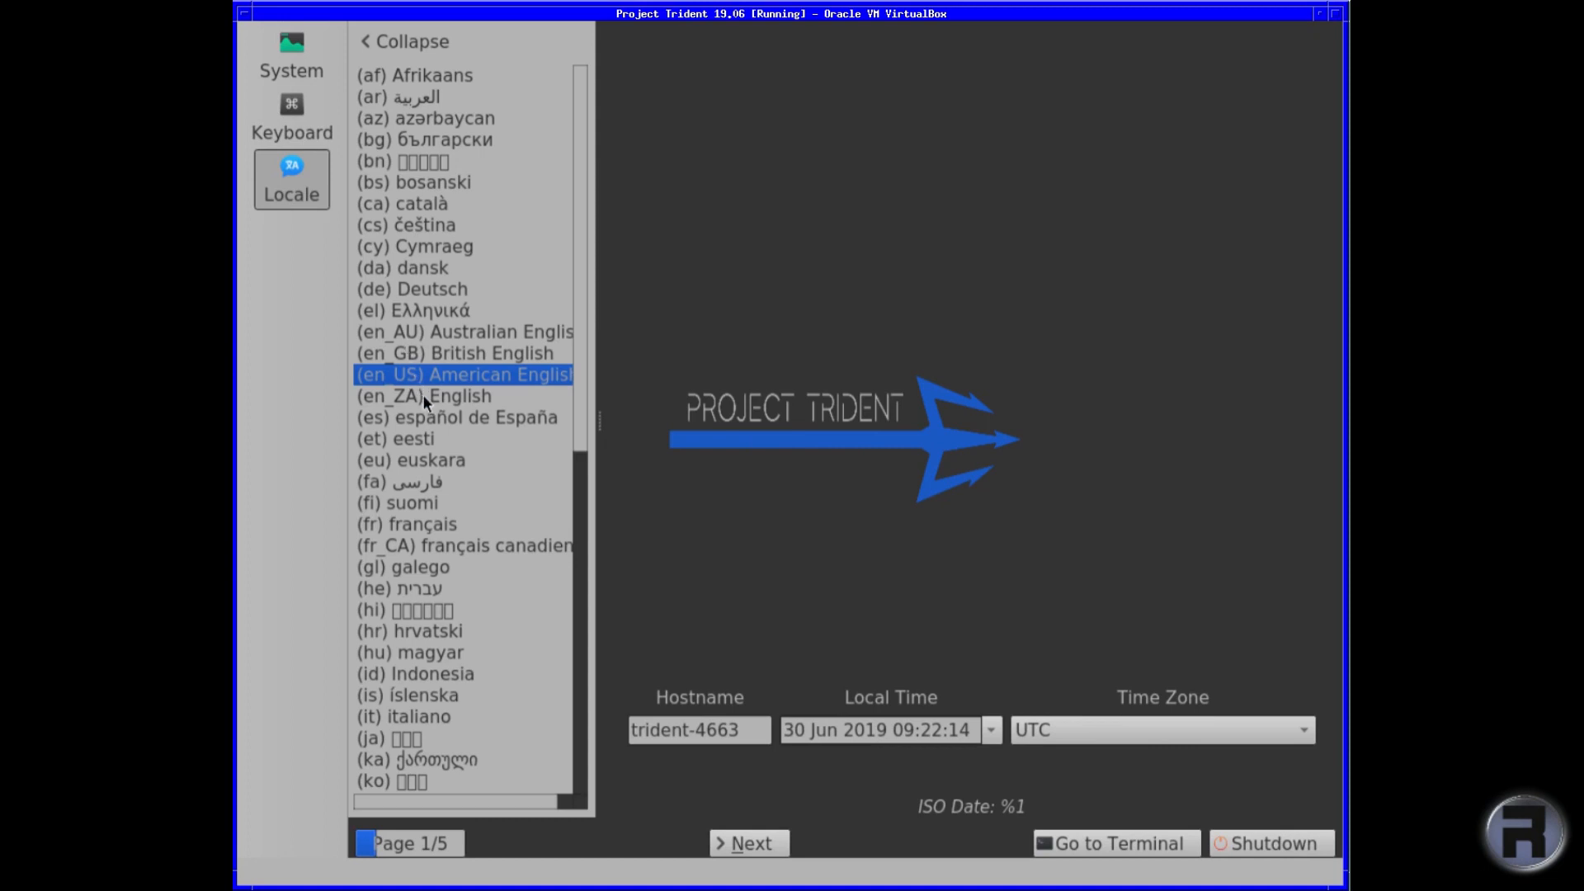
click(461, 353)
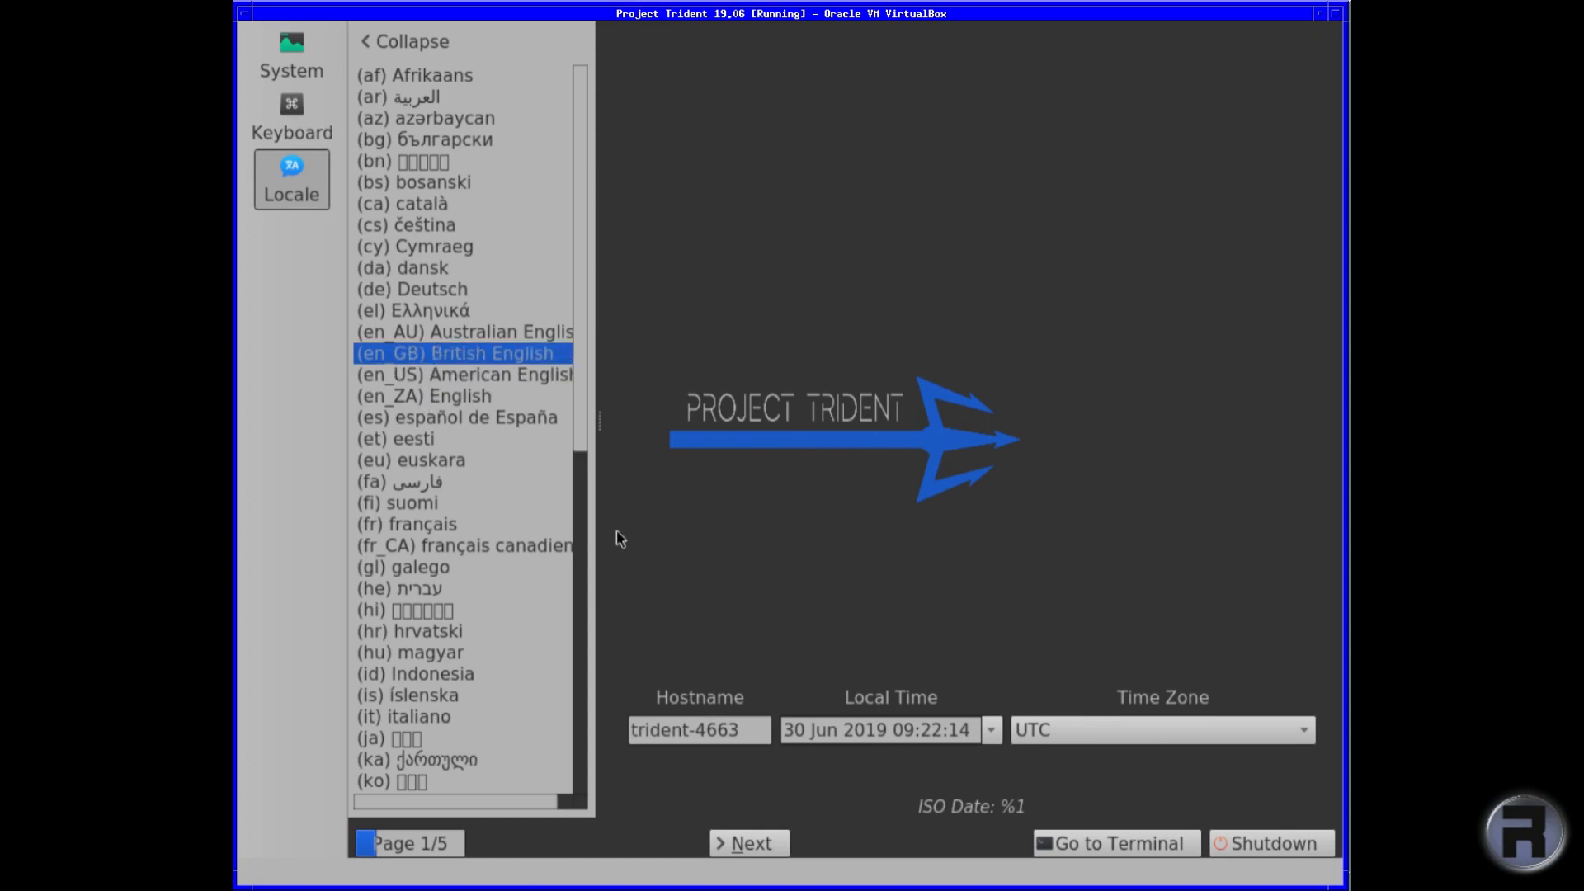
click(403, 43)
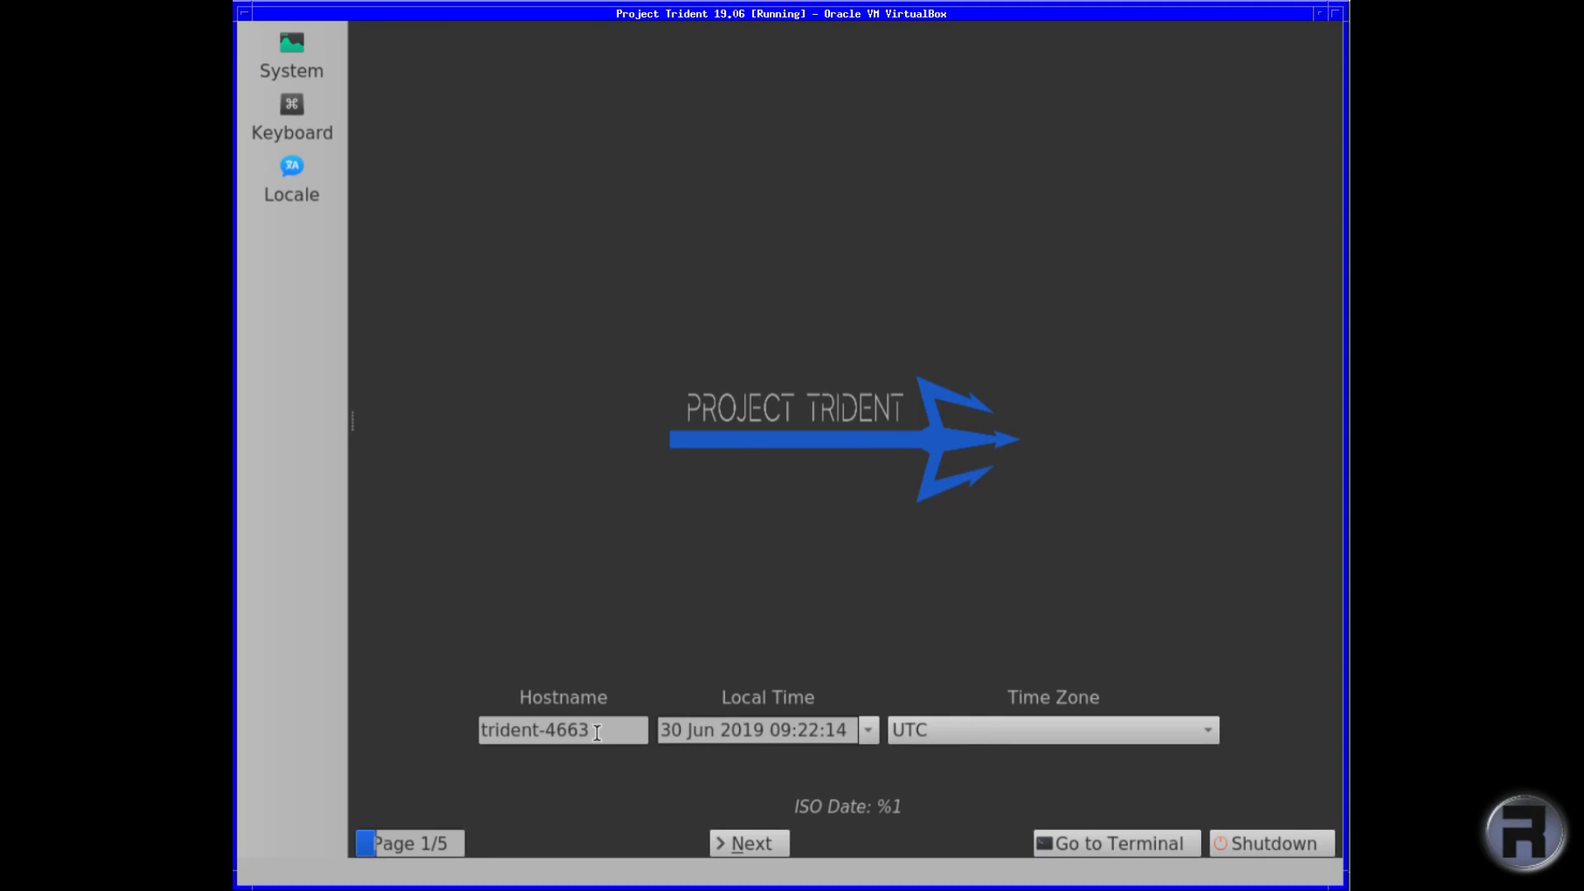
Replace the hostname with Trident-test and choose the Europe/London time zone.
triple_click(561, 729)
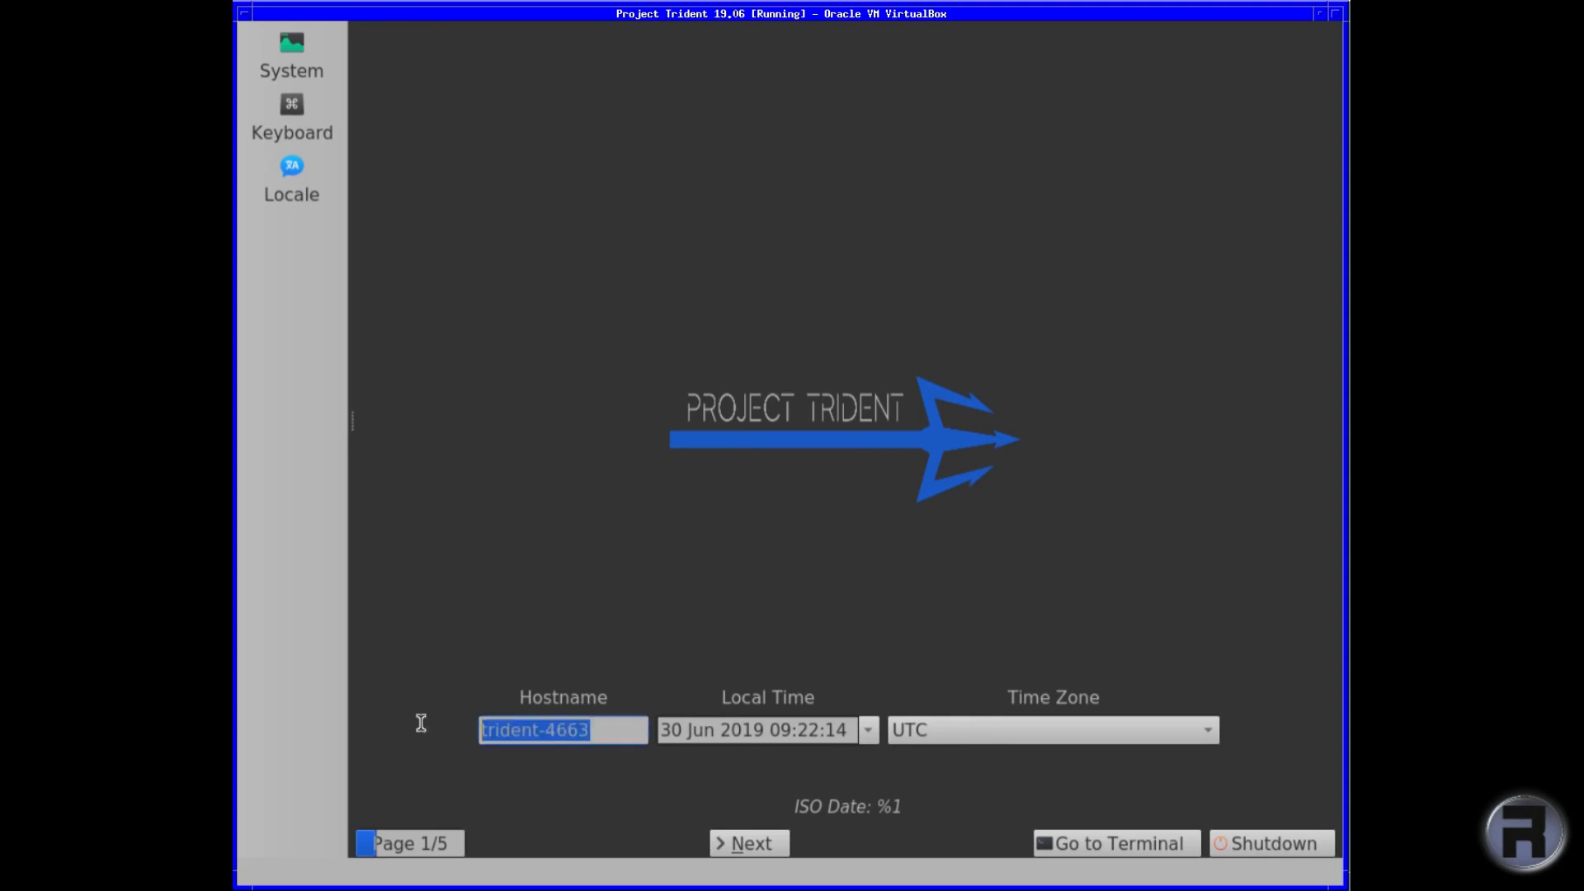
mouse_move(421, 753)
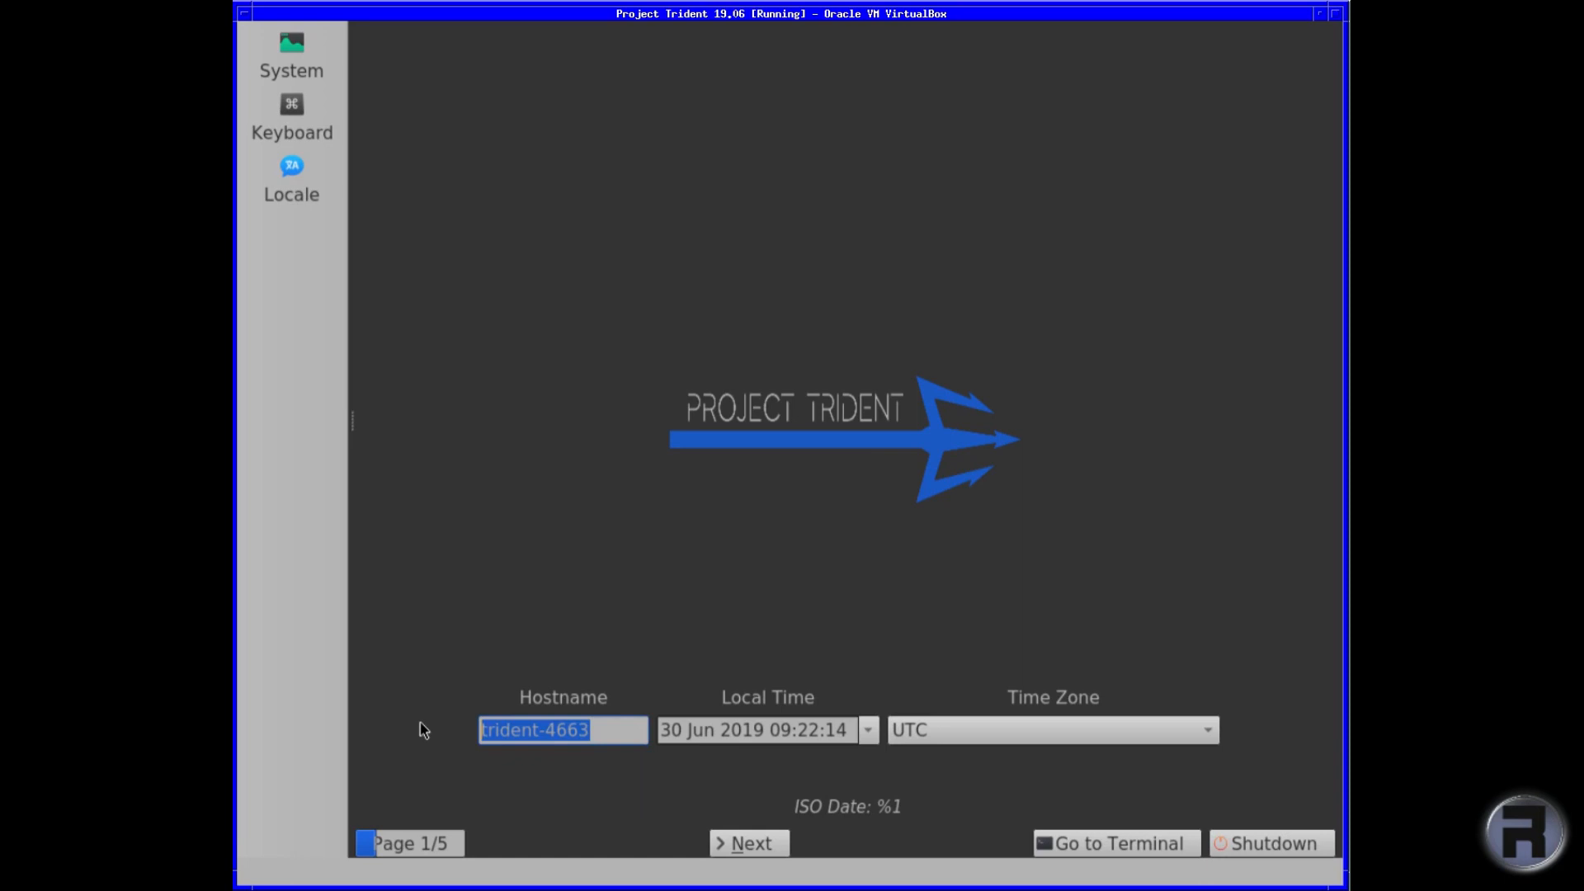
text(Trid)
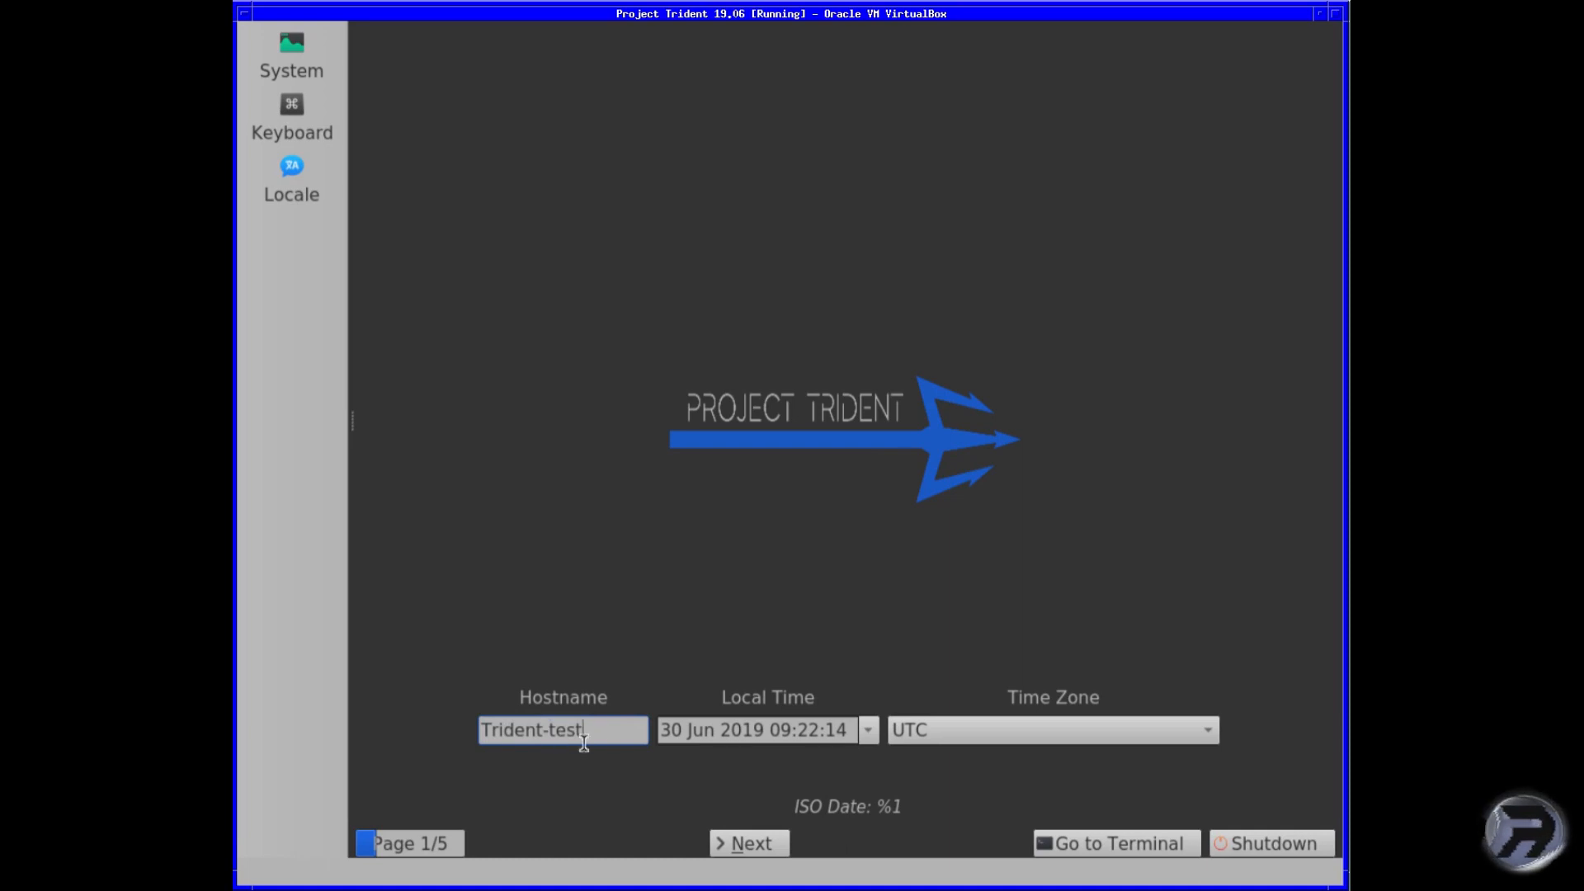
mouse_move(759, 721)
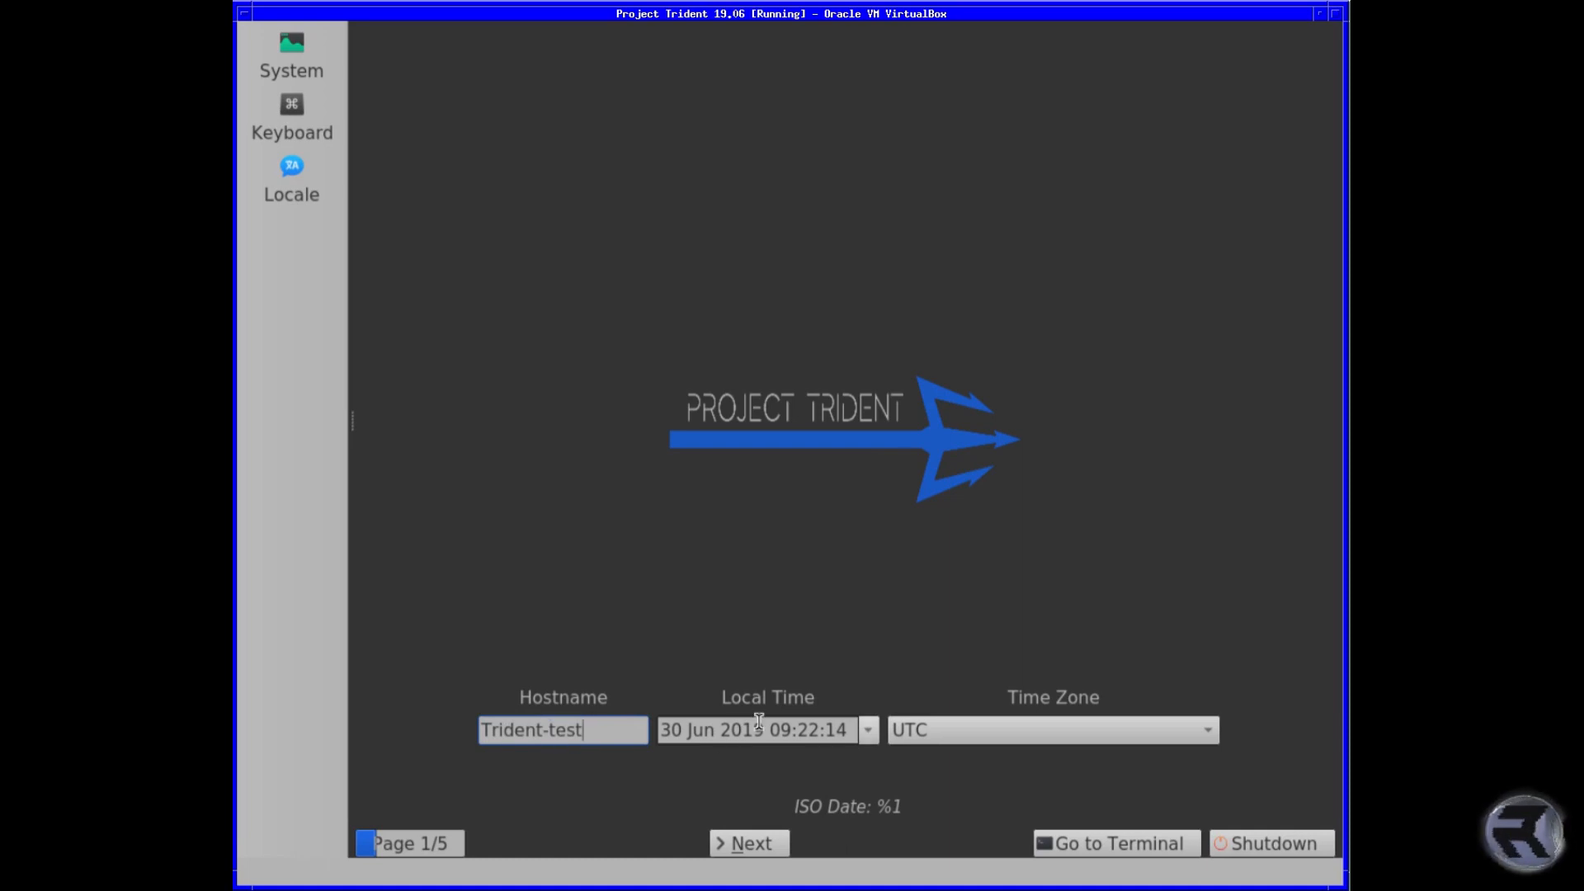
click(1211, 729)
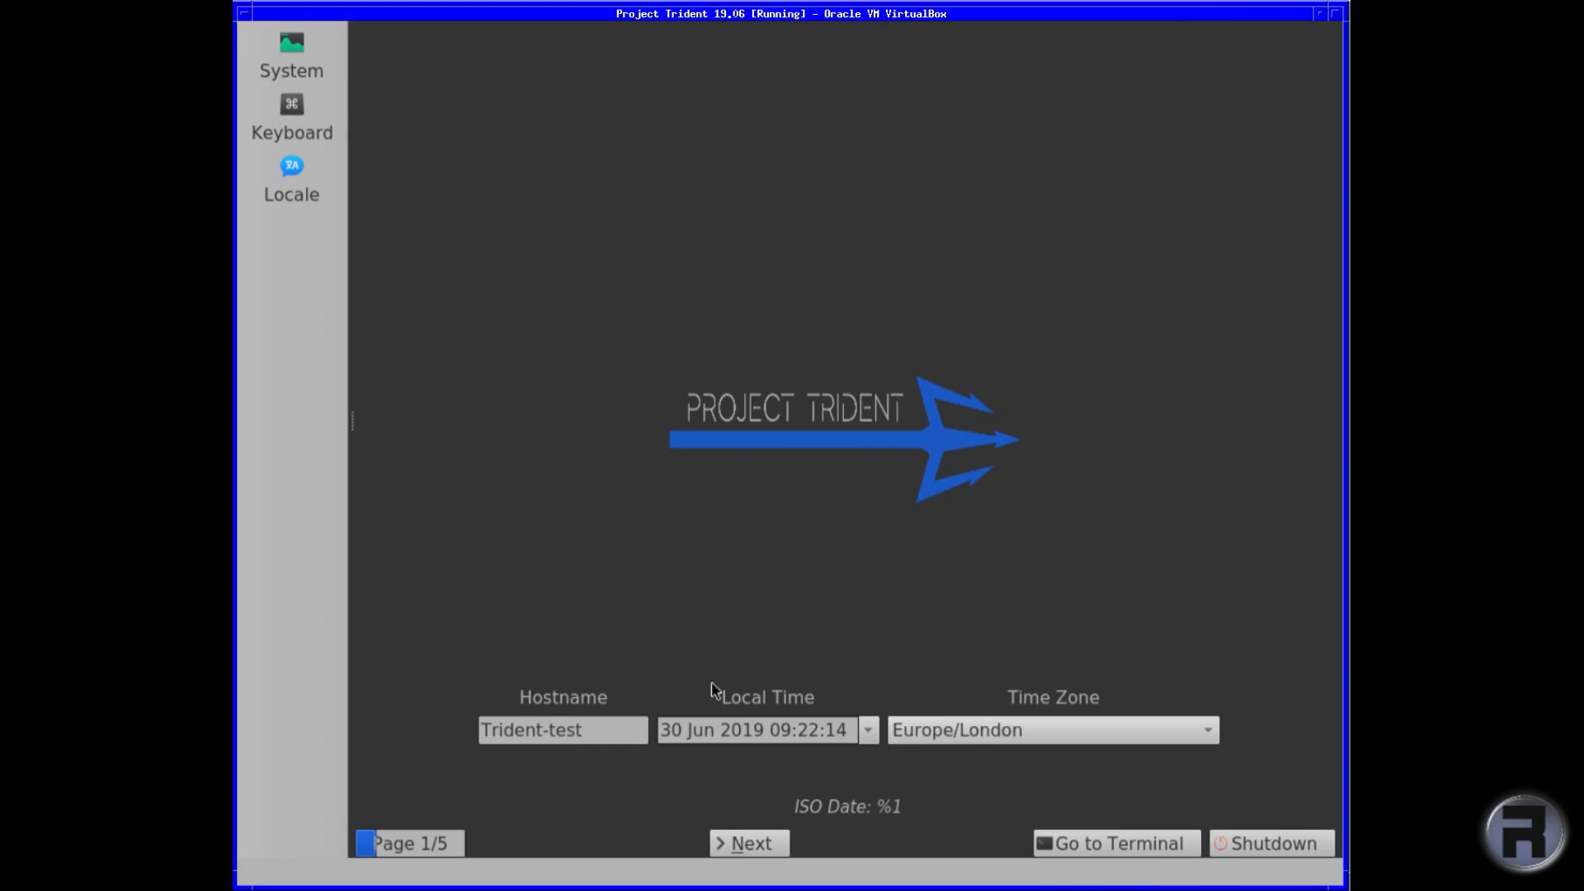
mouse_move(564, 687)
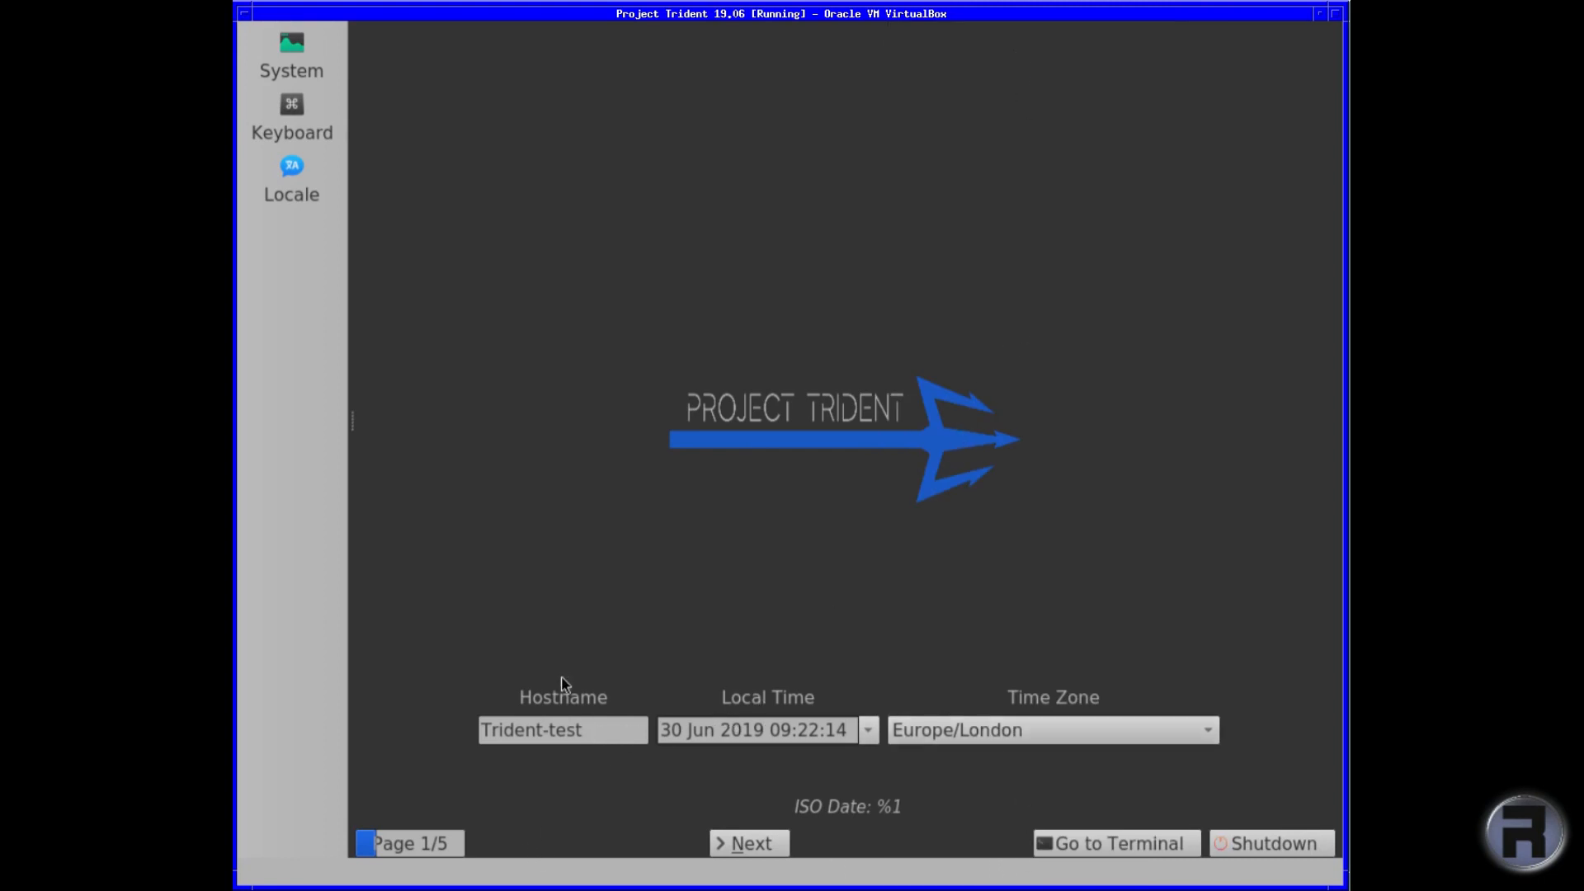
Advance to Select Installation Location, keep disk ada0 and enable a 1024 MB swap partition in Advanced Options.
click(749, 865)
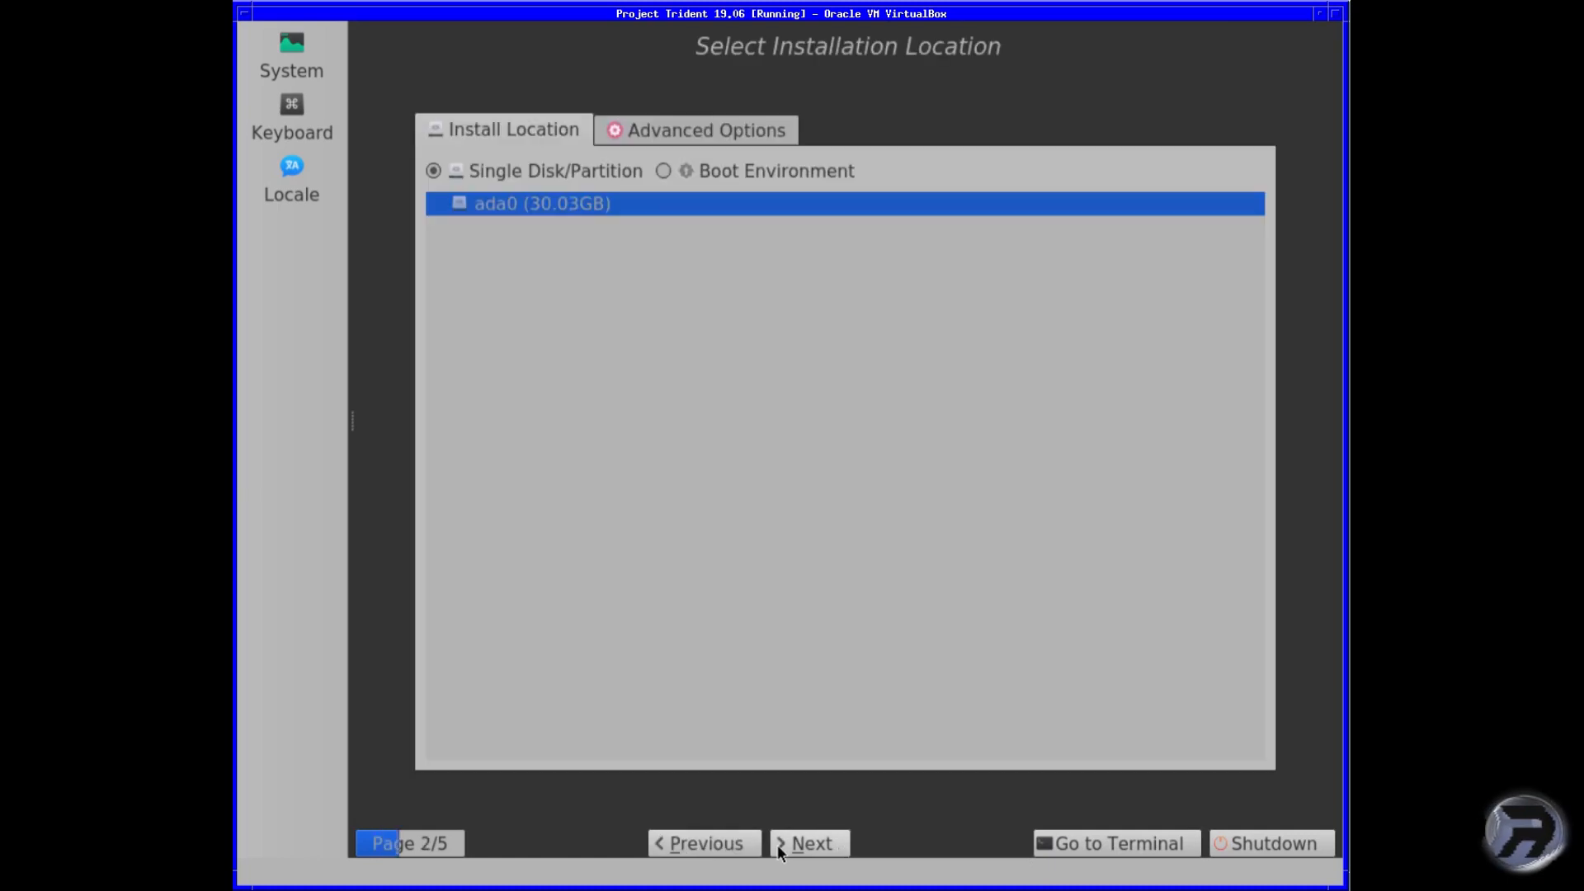
mouse_move(549, 282)
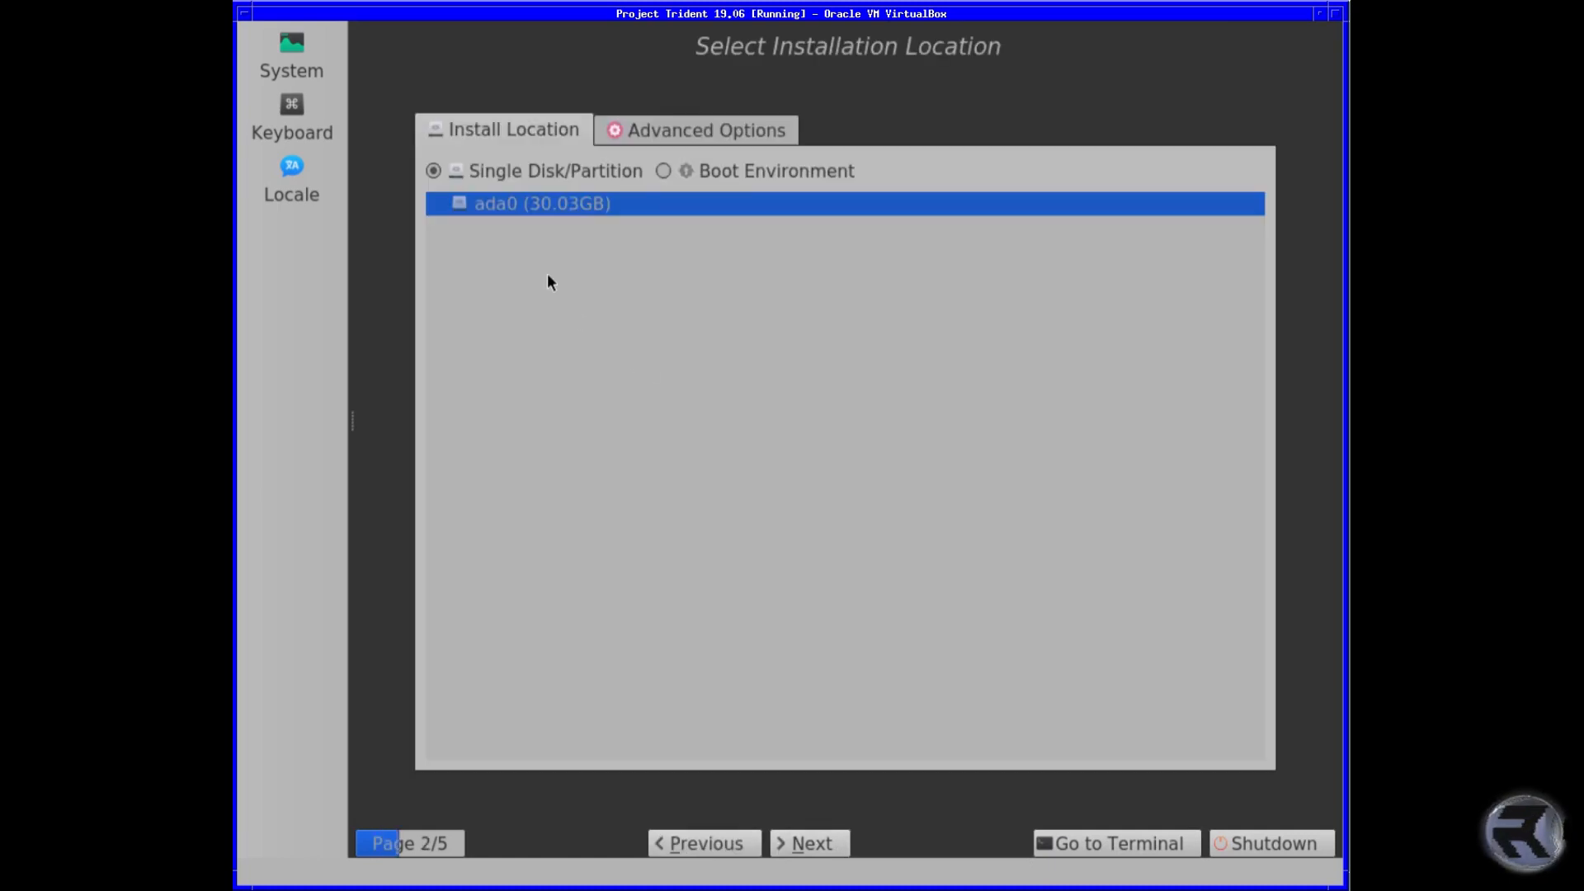
mouse_move(468, 213)
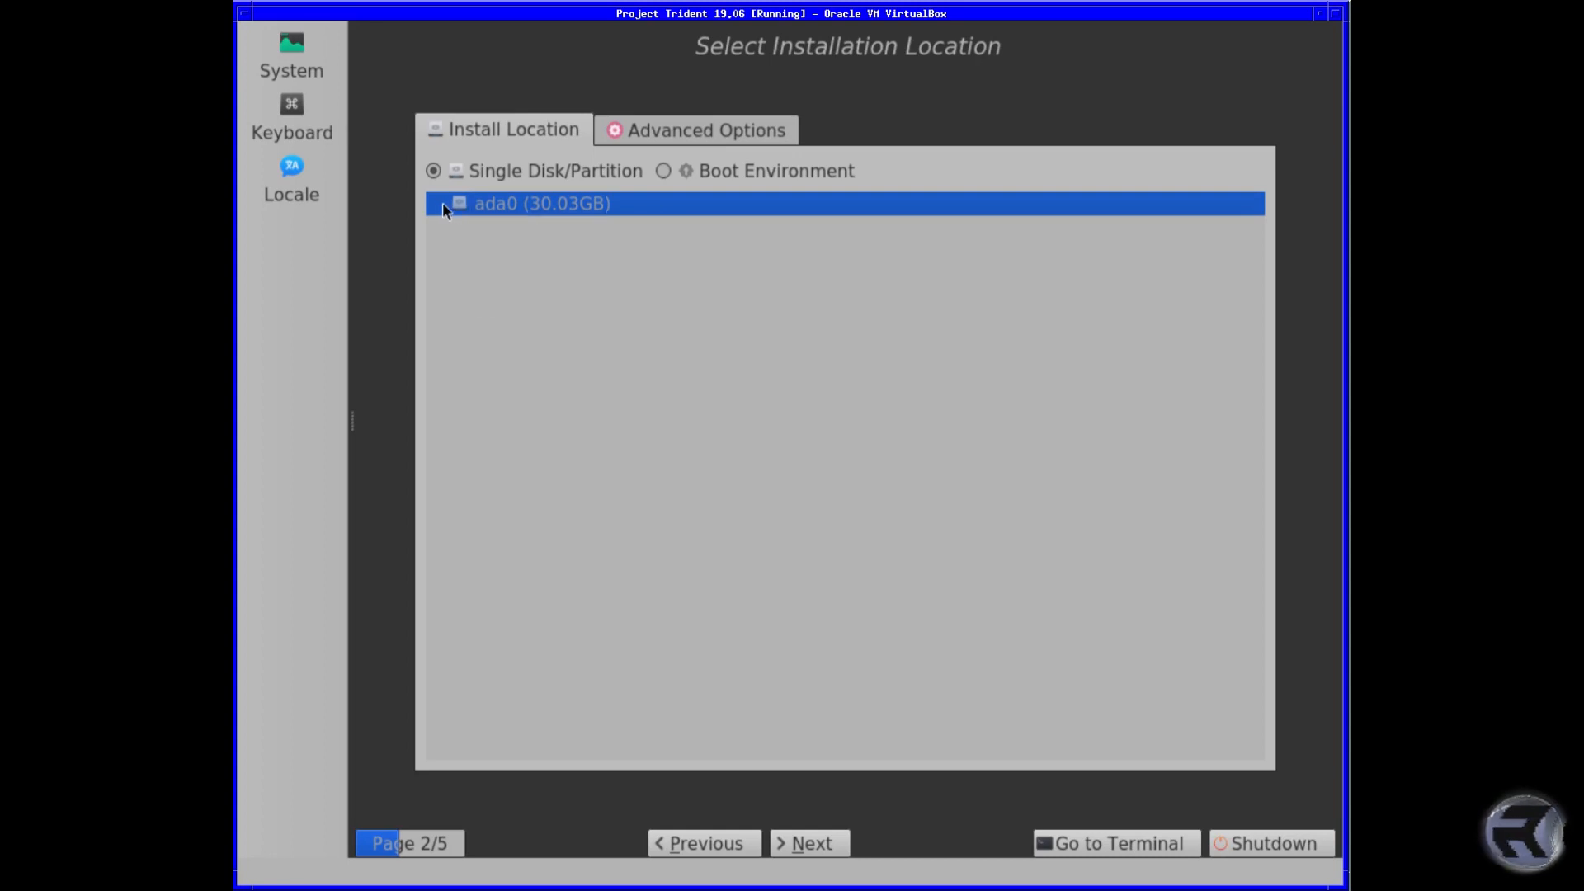
click(705, 129)
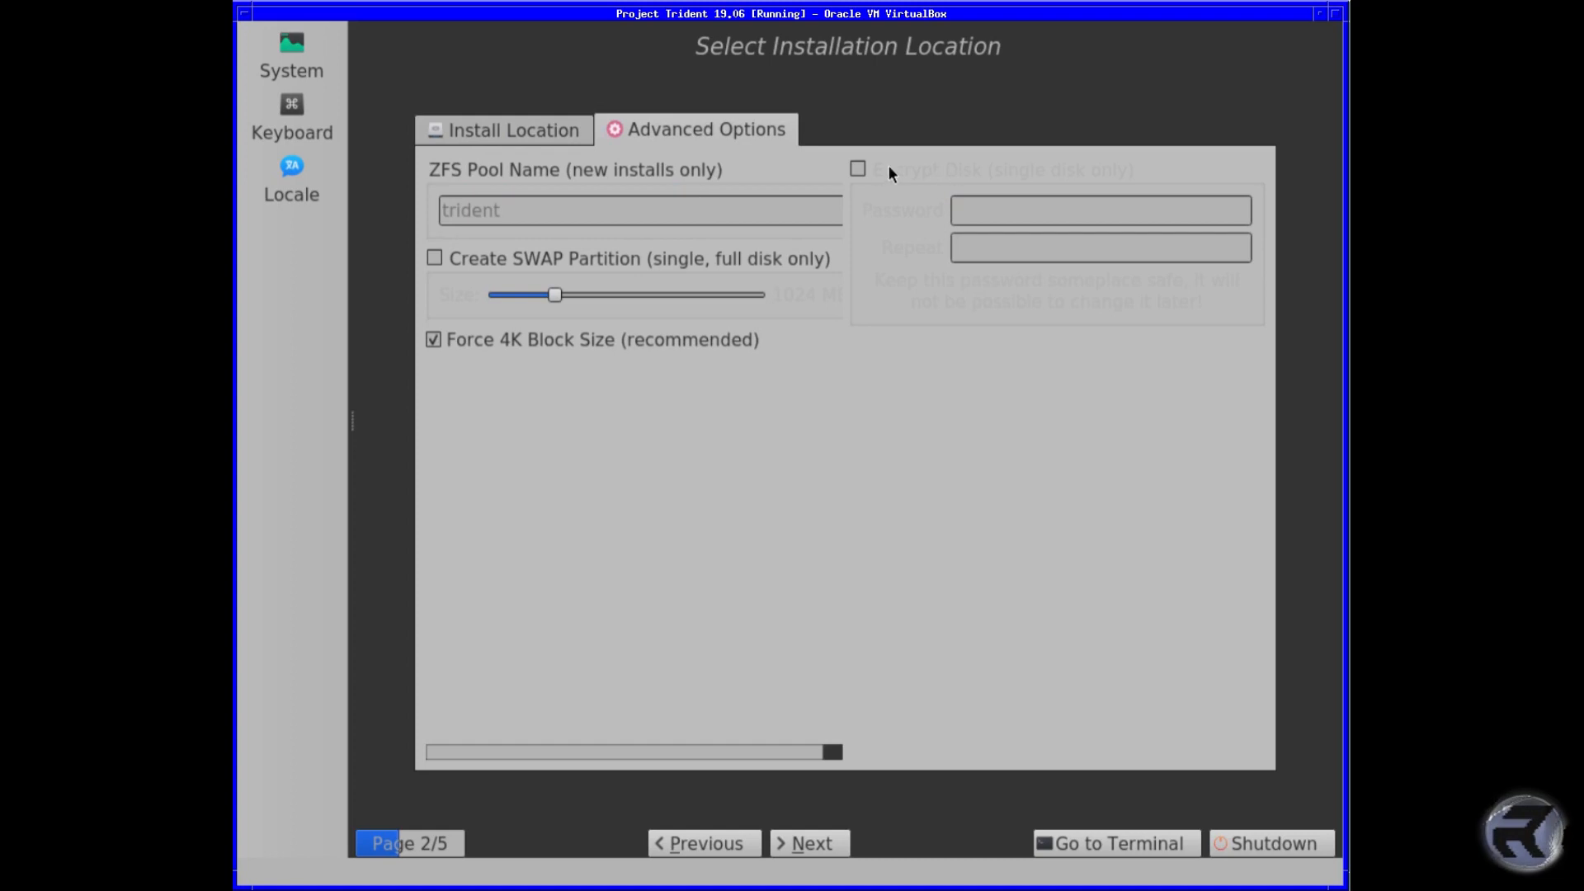
mouse_move(577, 333)
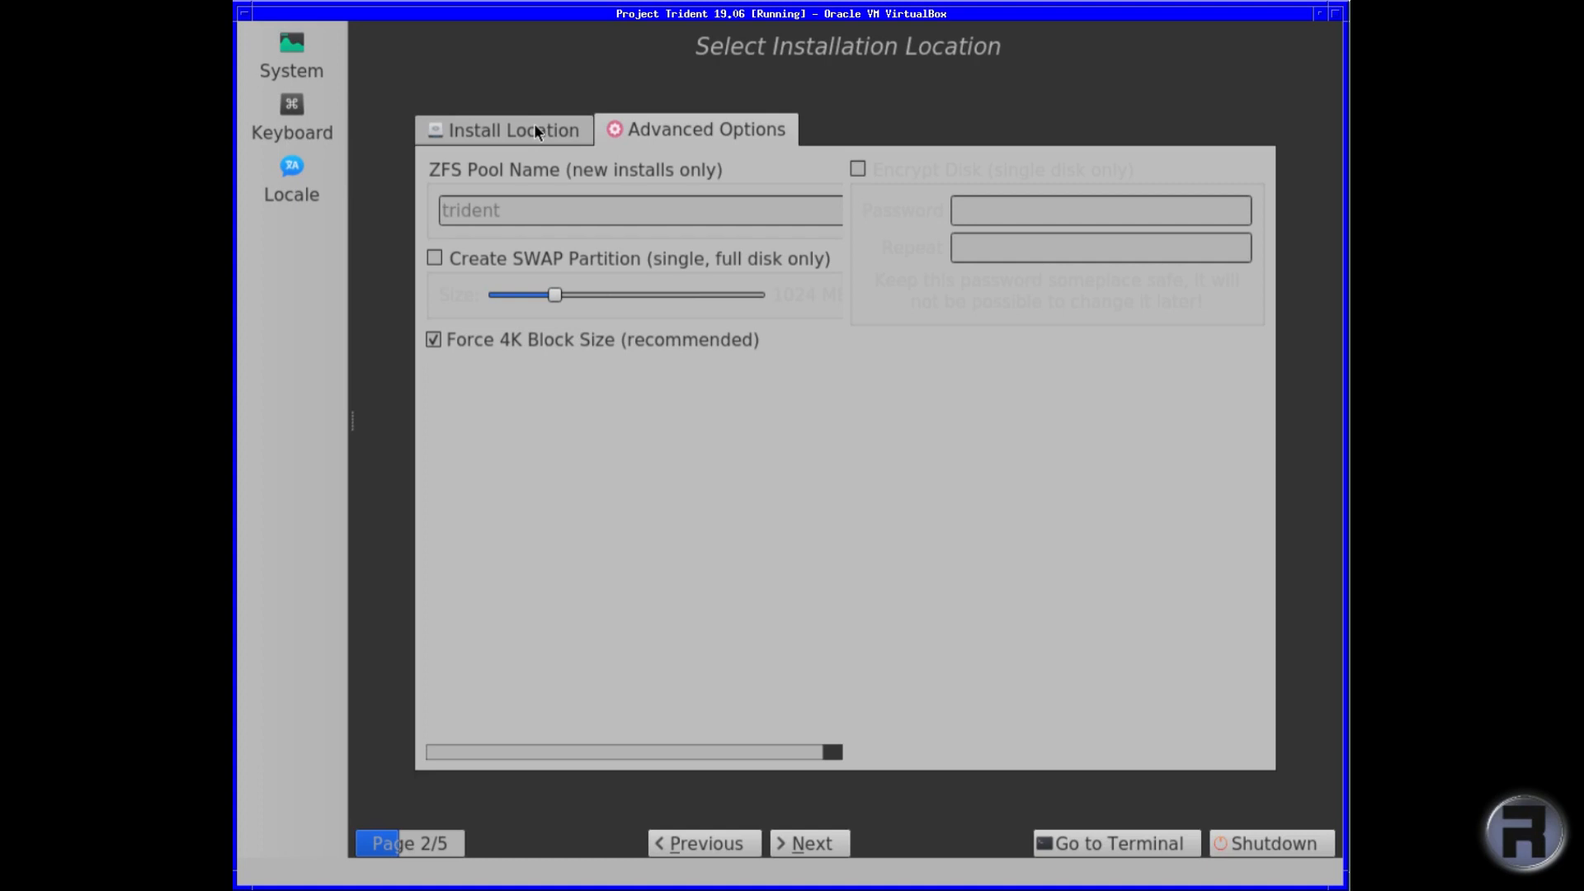
click(511, 129)
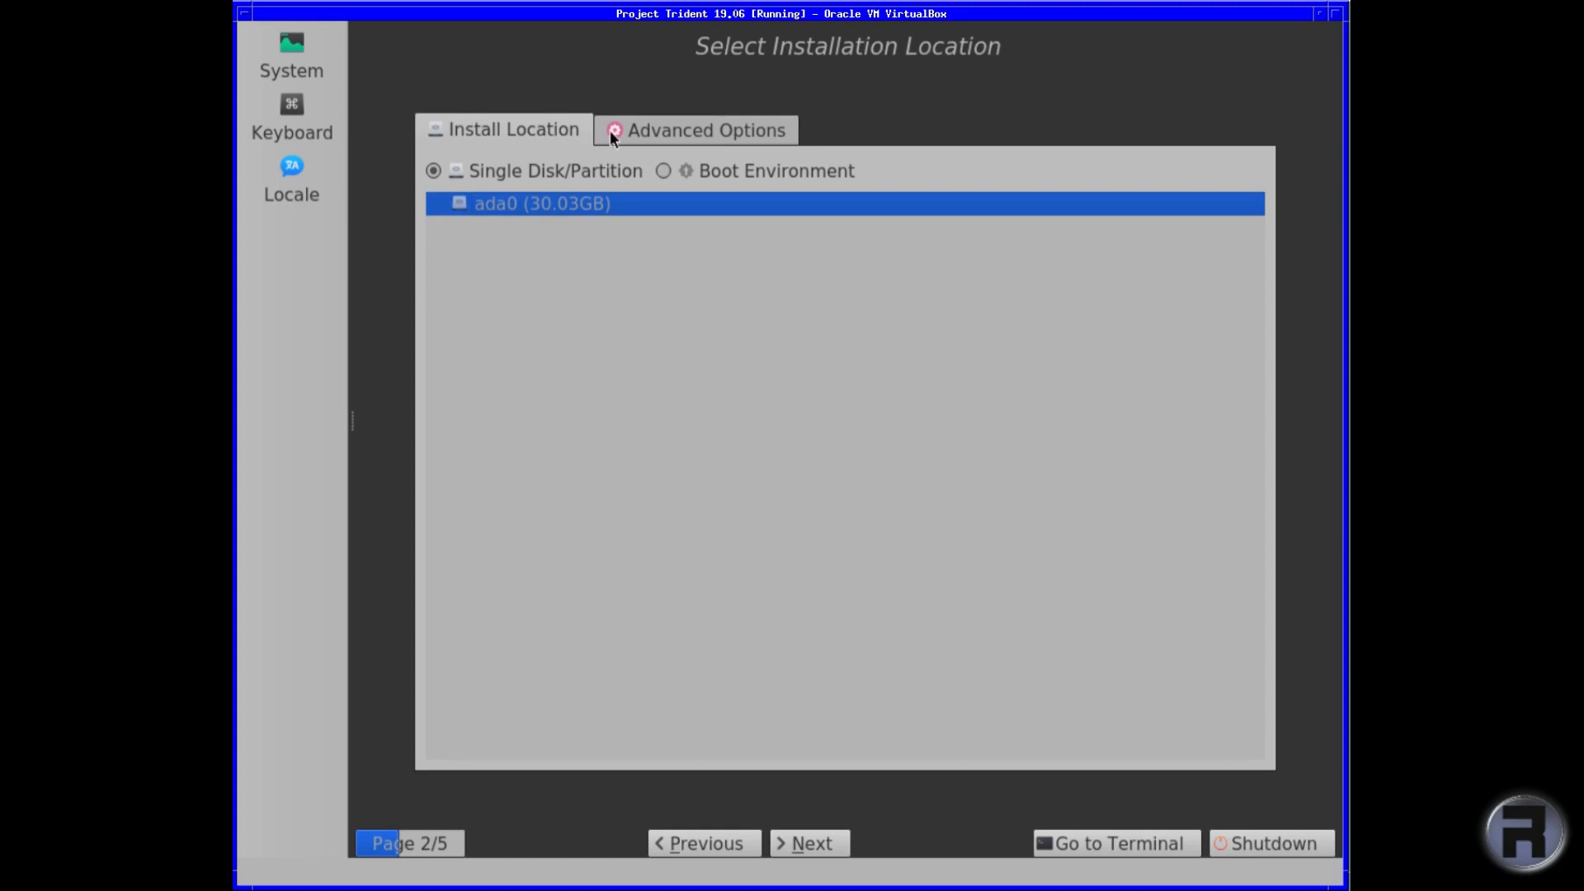
click(695, 130)
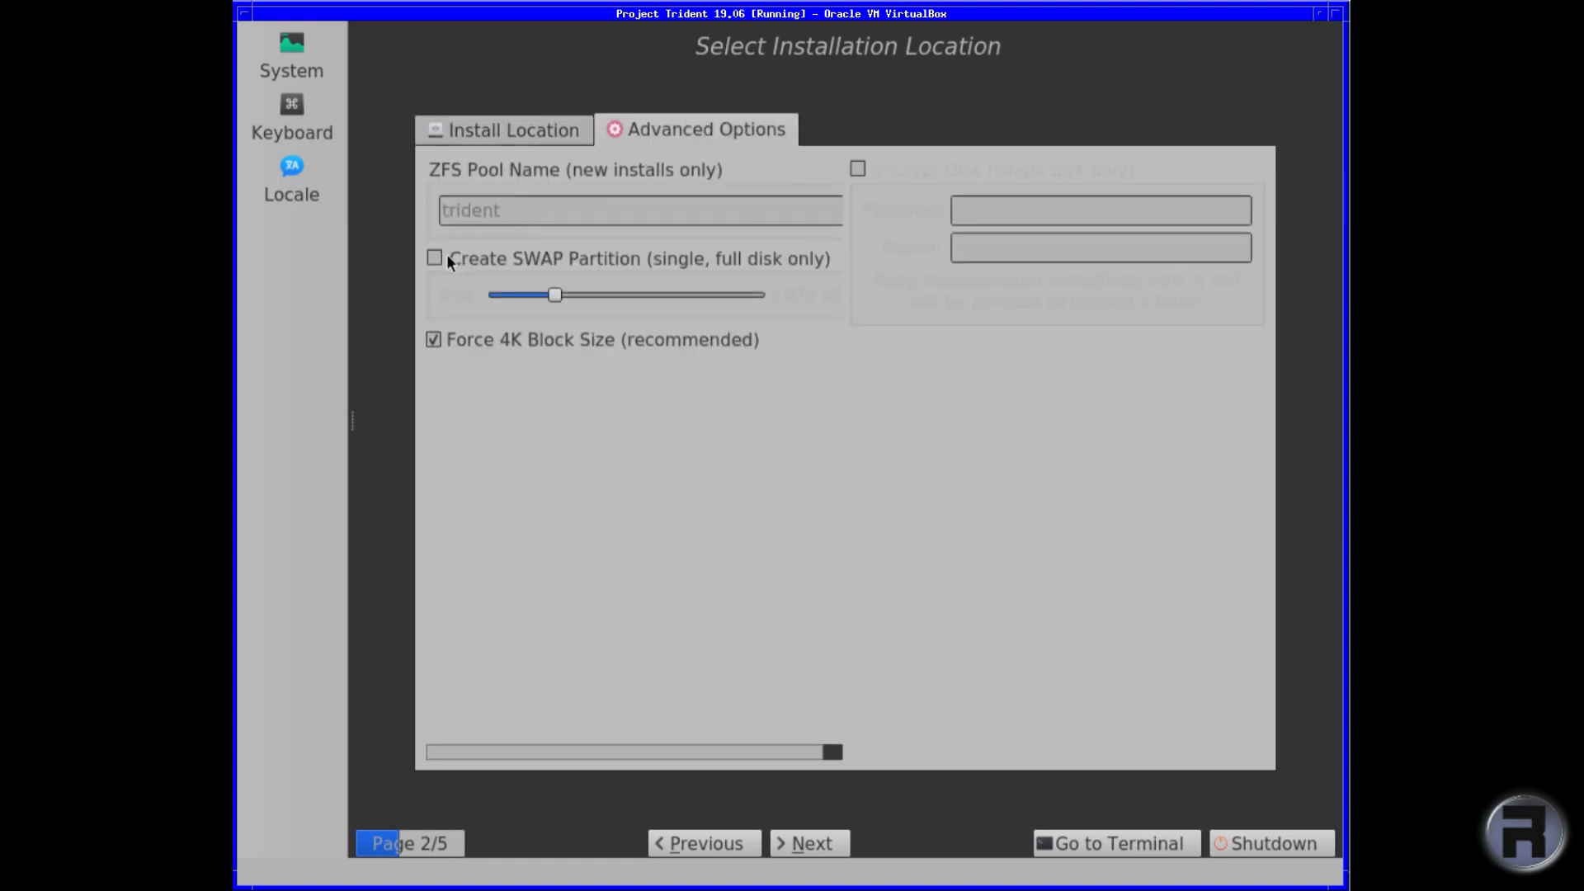
click(434, 257)
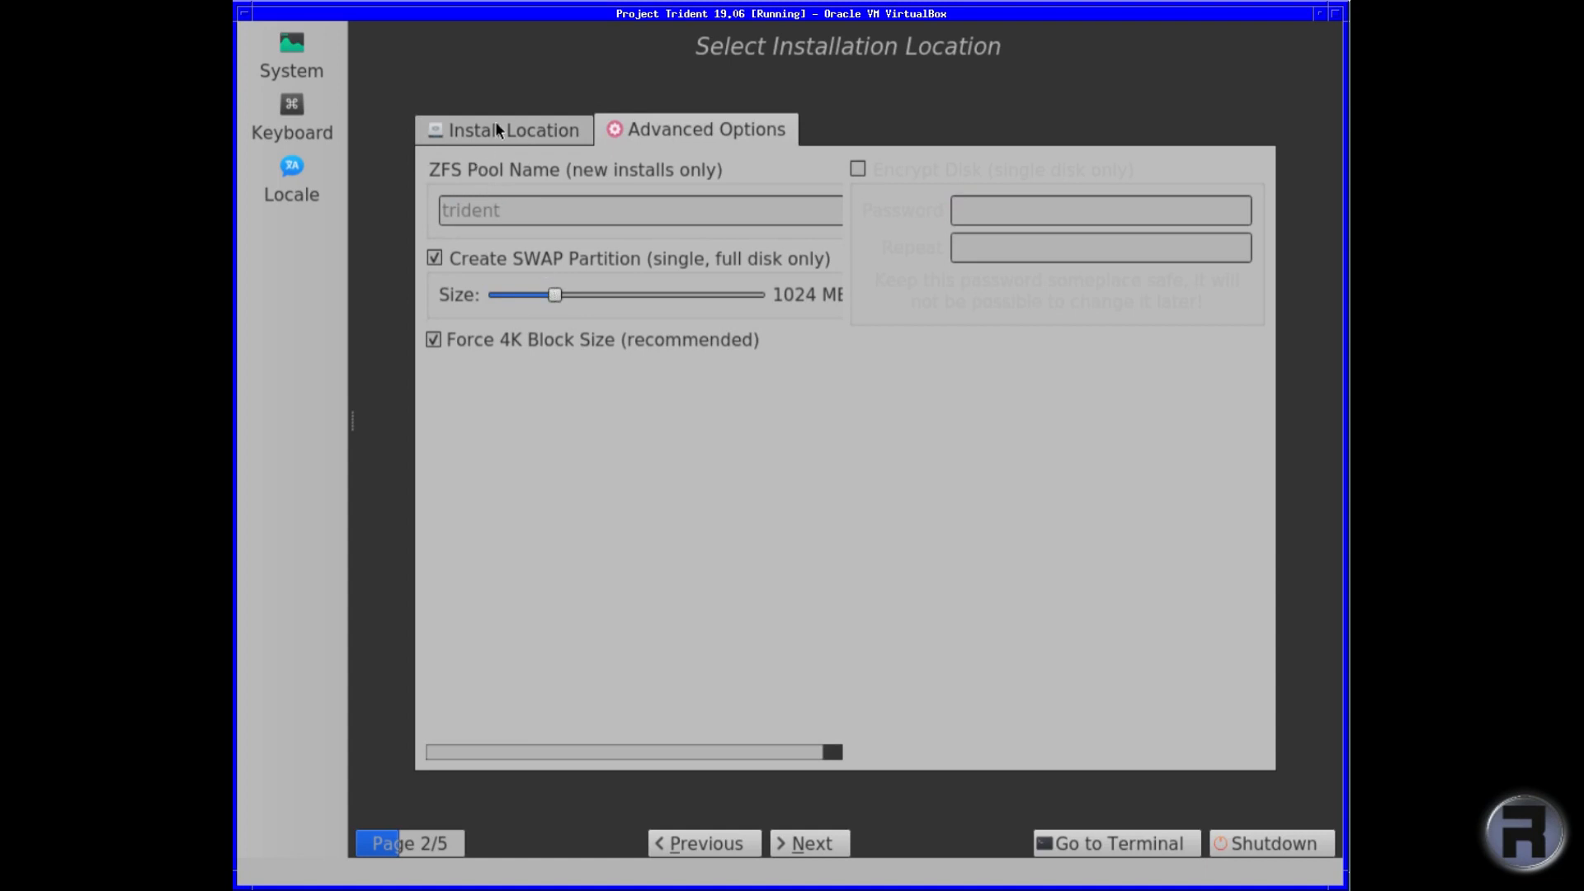
click(505, 130)
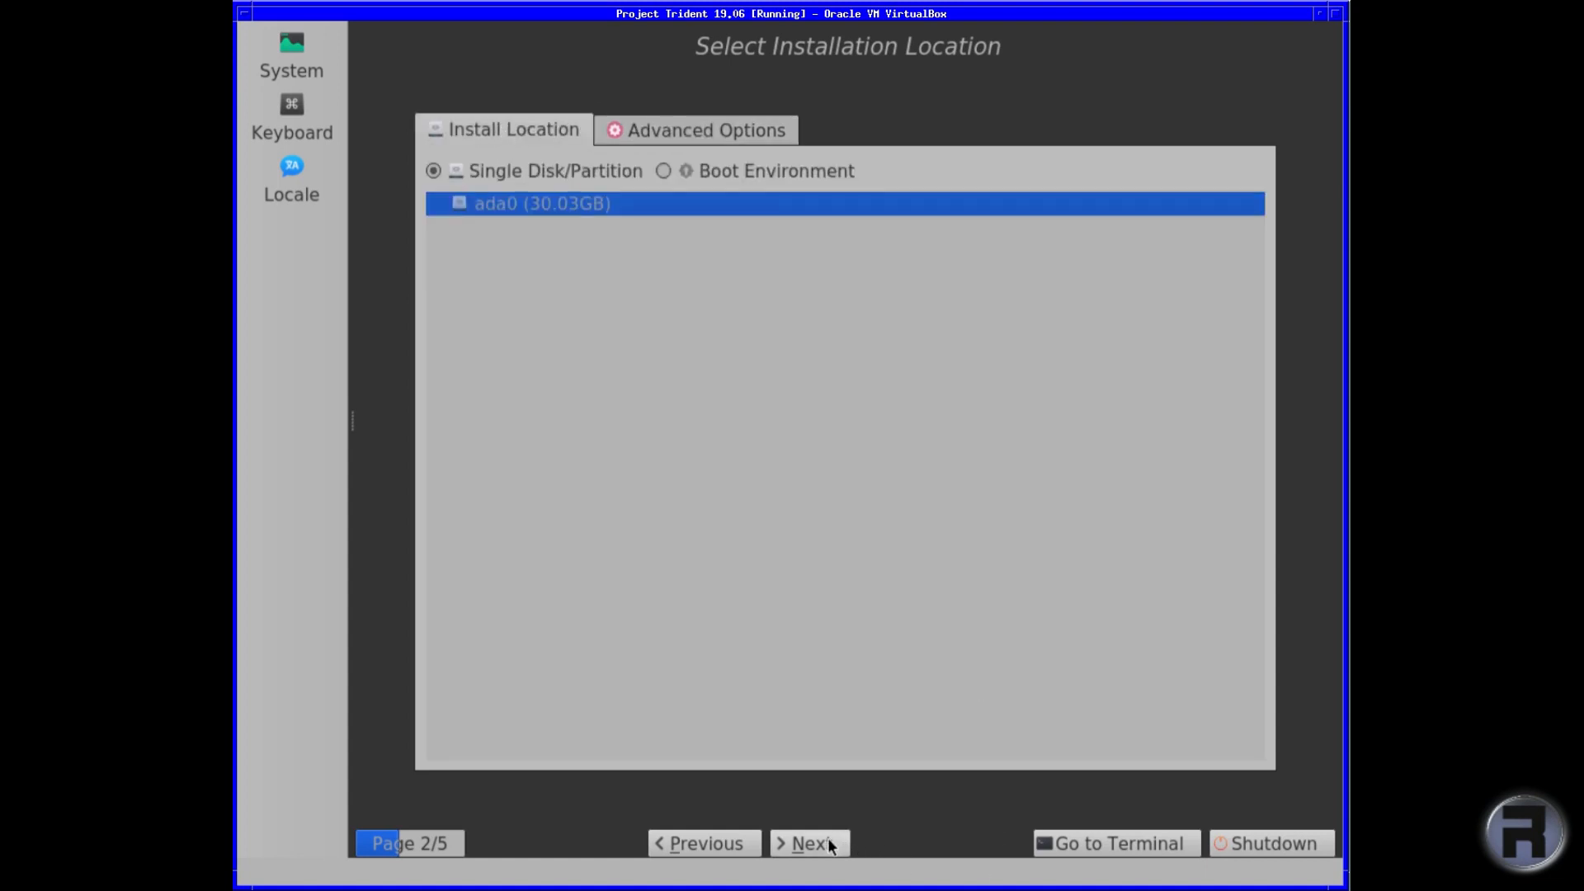
Advance to Select Packages and tick the bash shell package.
click(809, 865)
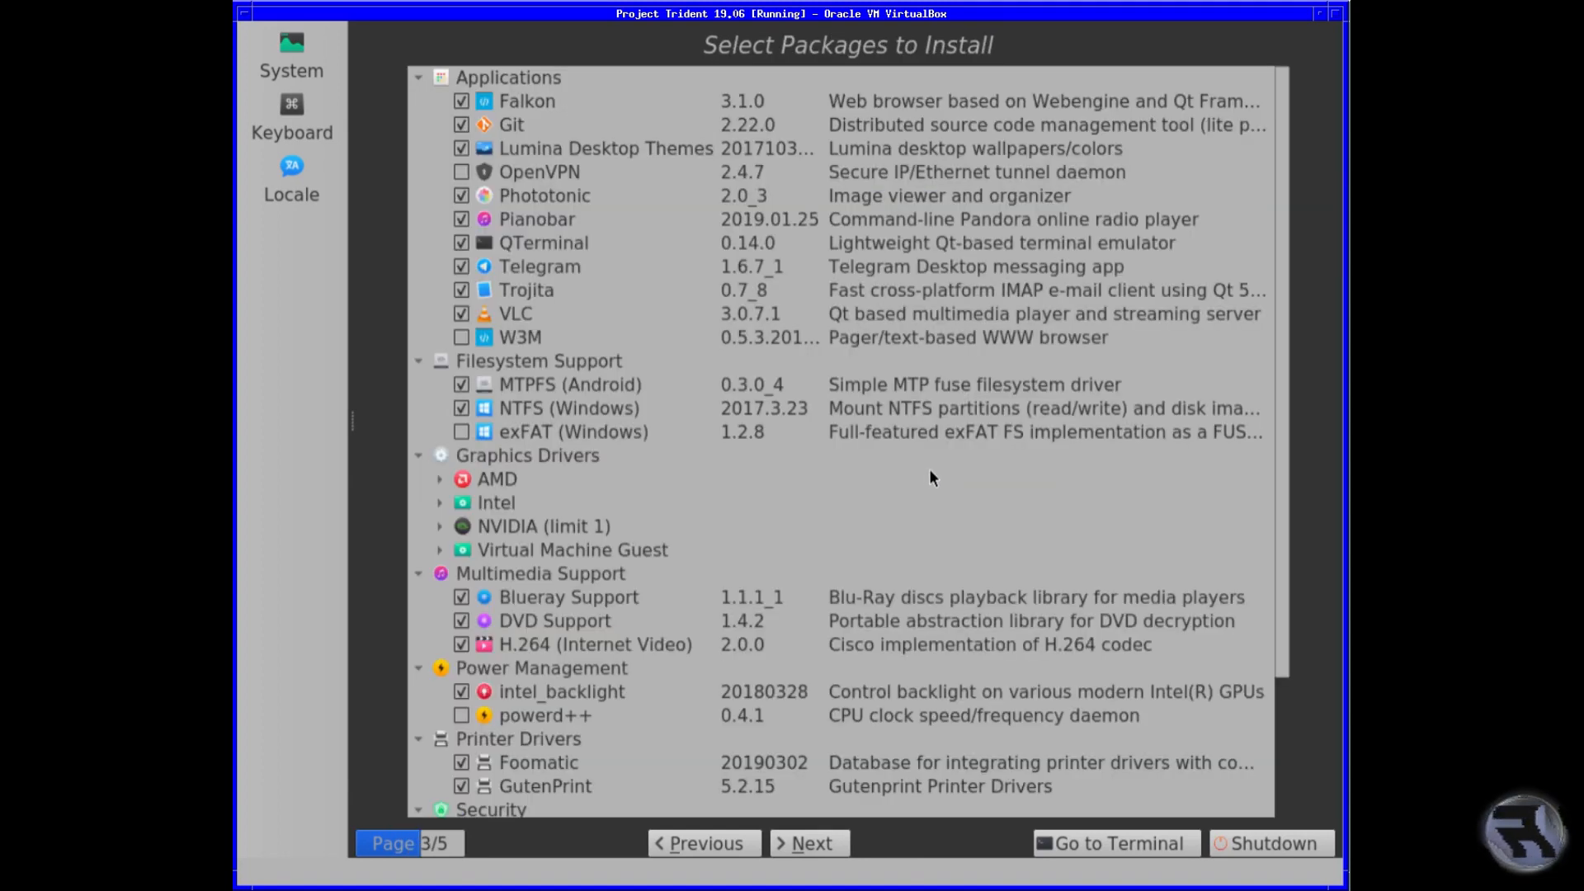
mouse_move(1271, 211)
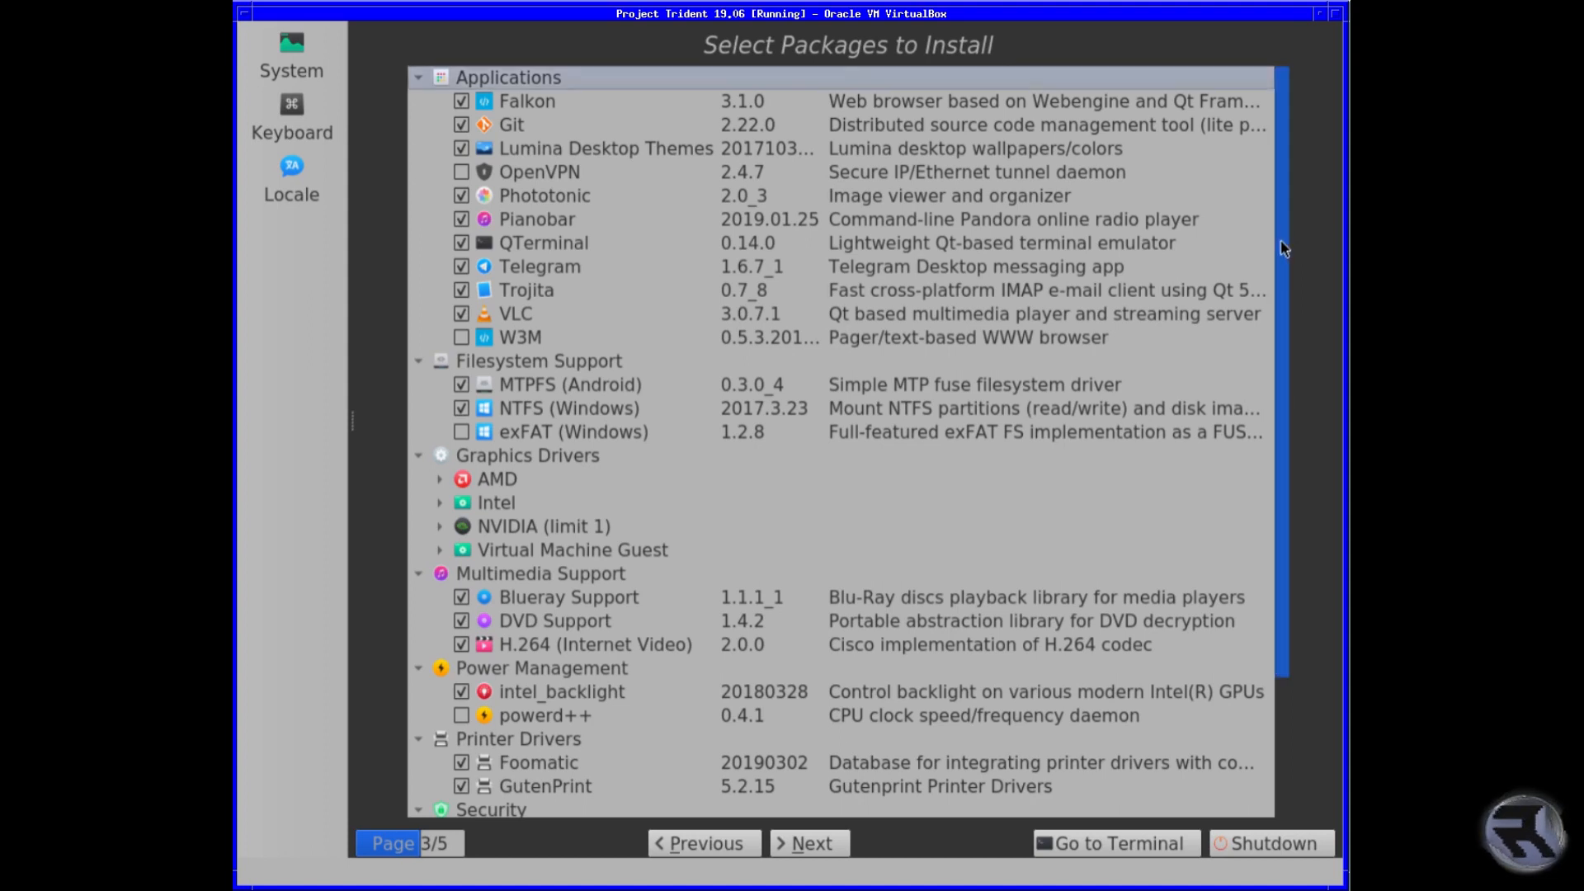
scroll(down, 3)
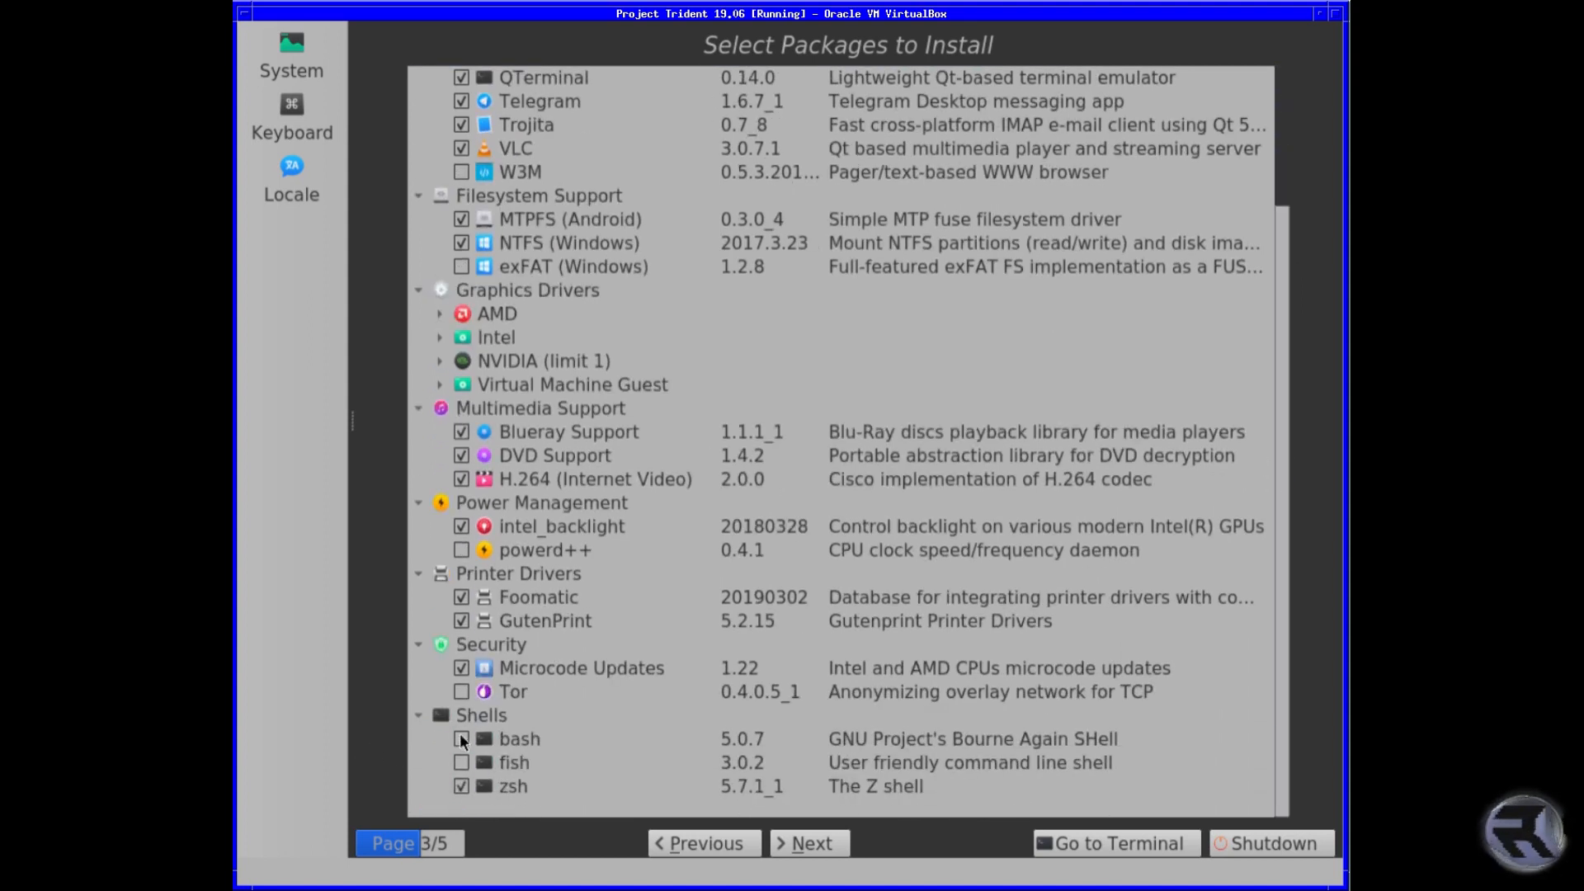
click(462, 738)
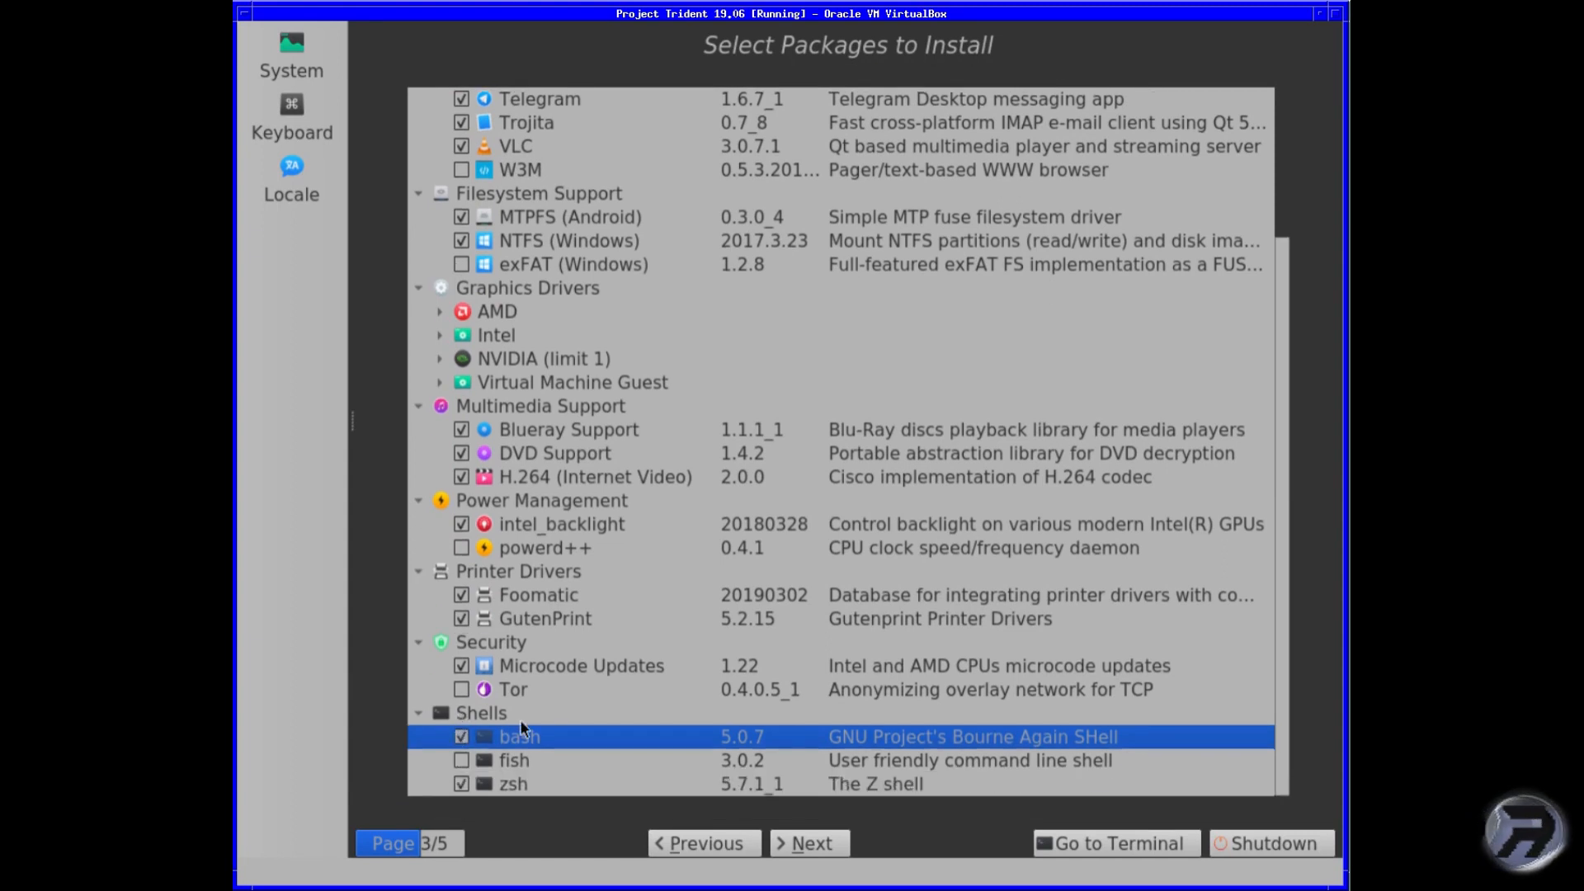
mouse_move(482, 650)
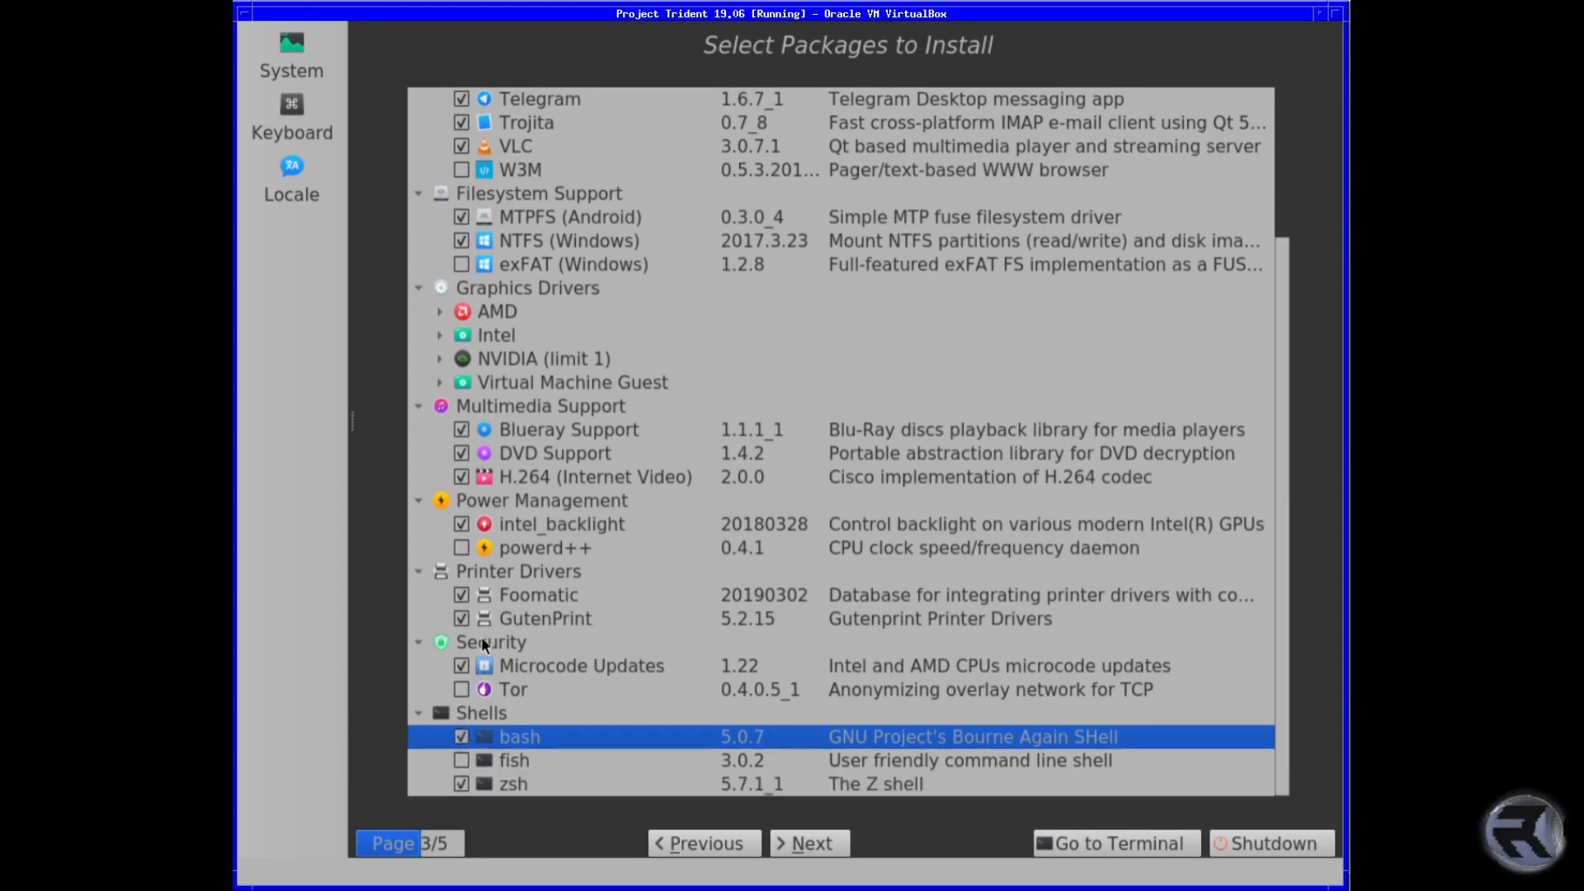
mouse_move(502, 562)
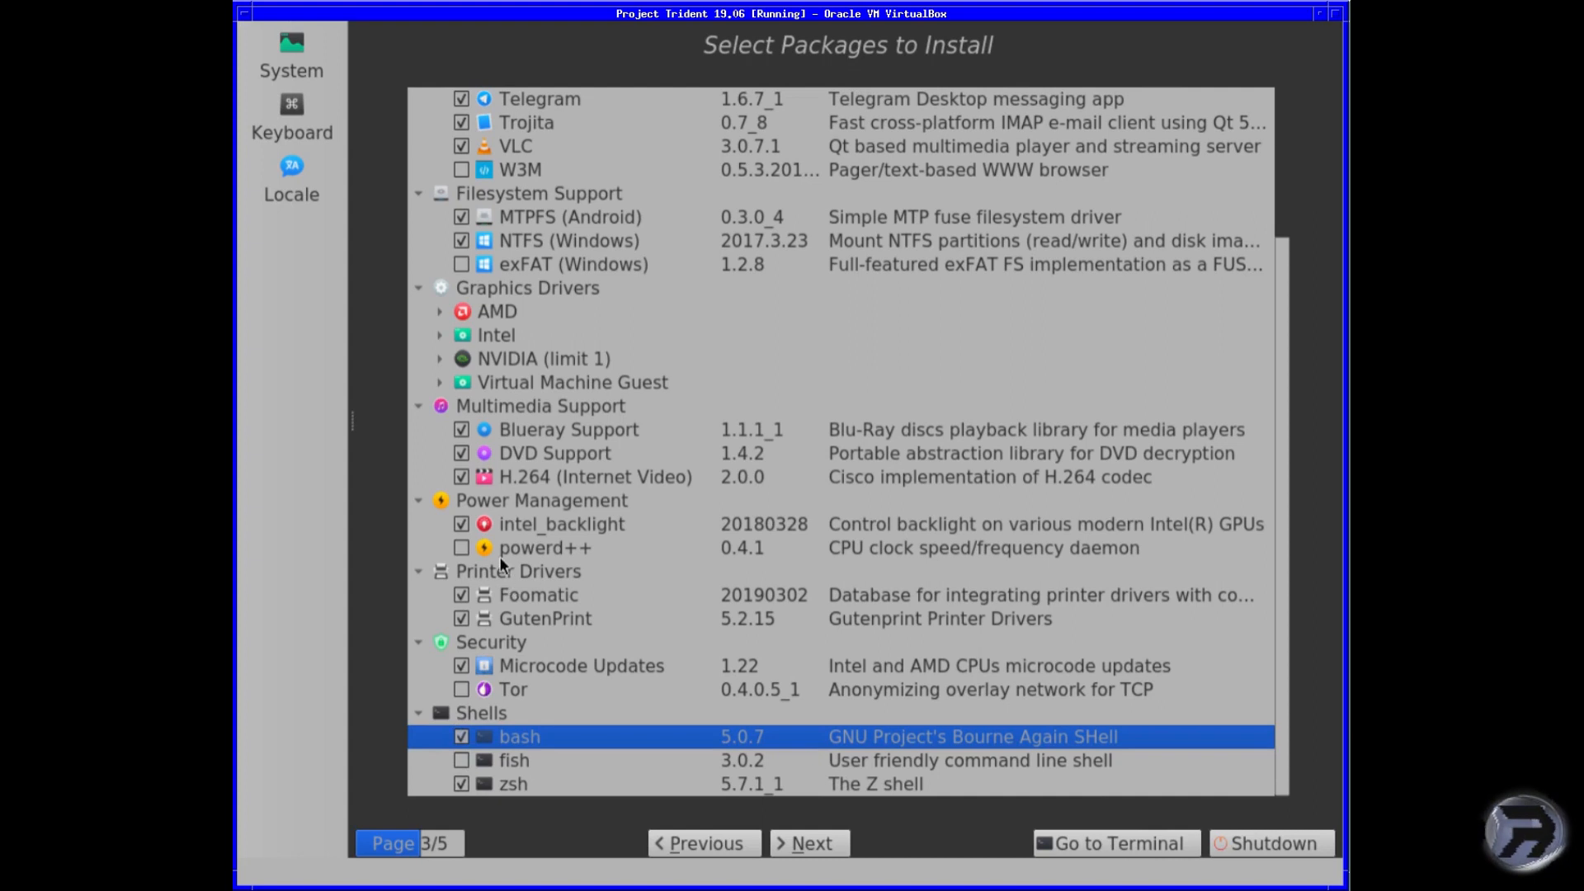
mouse_move(518, 501)
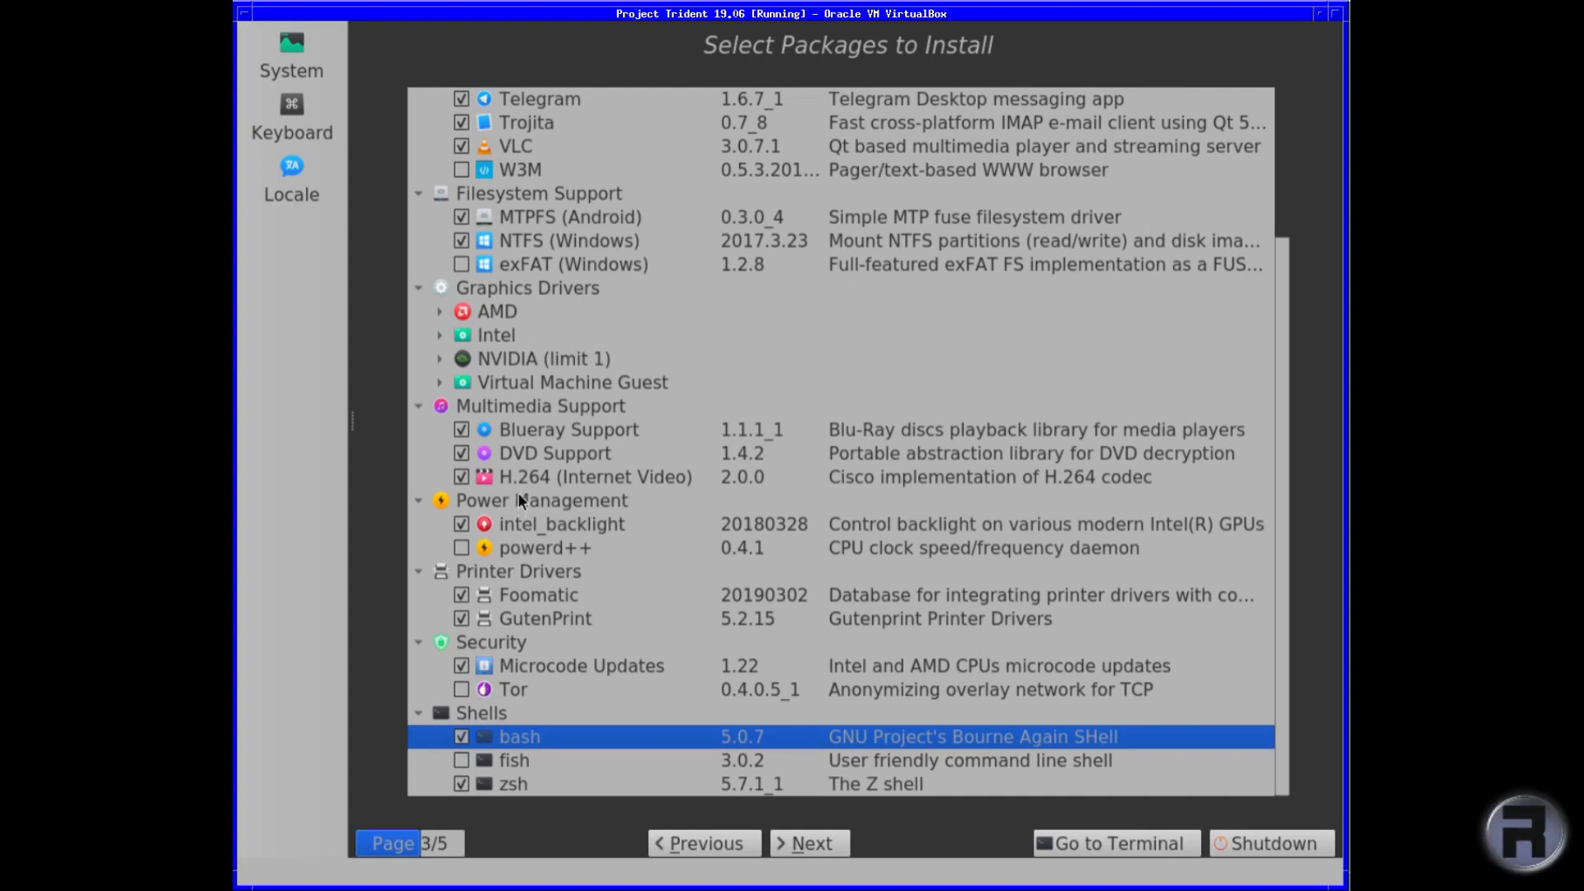
mouse_move(522, 393)
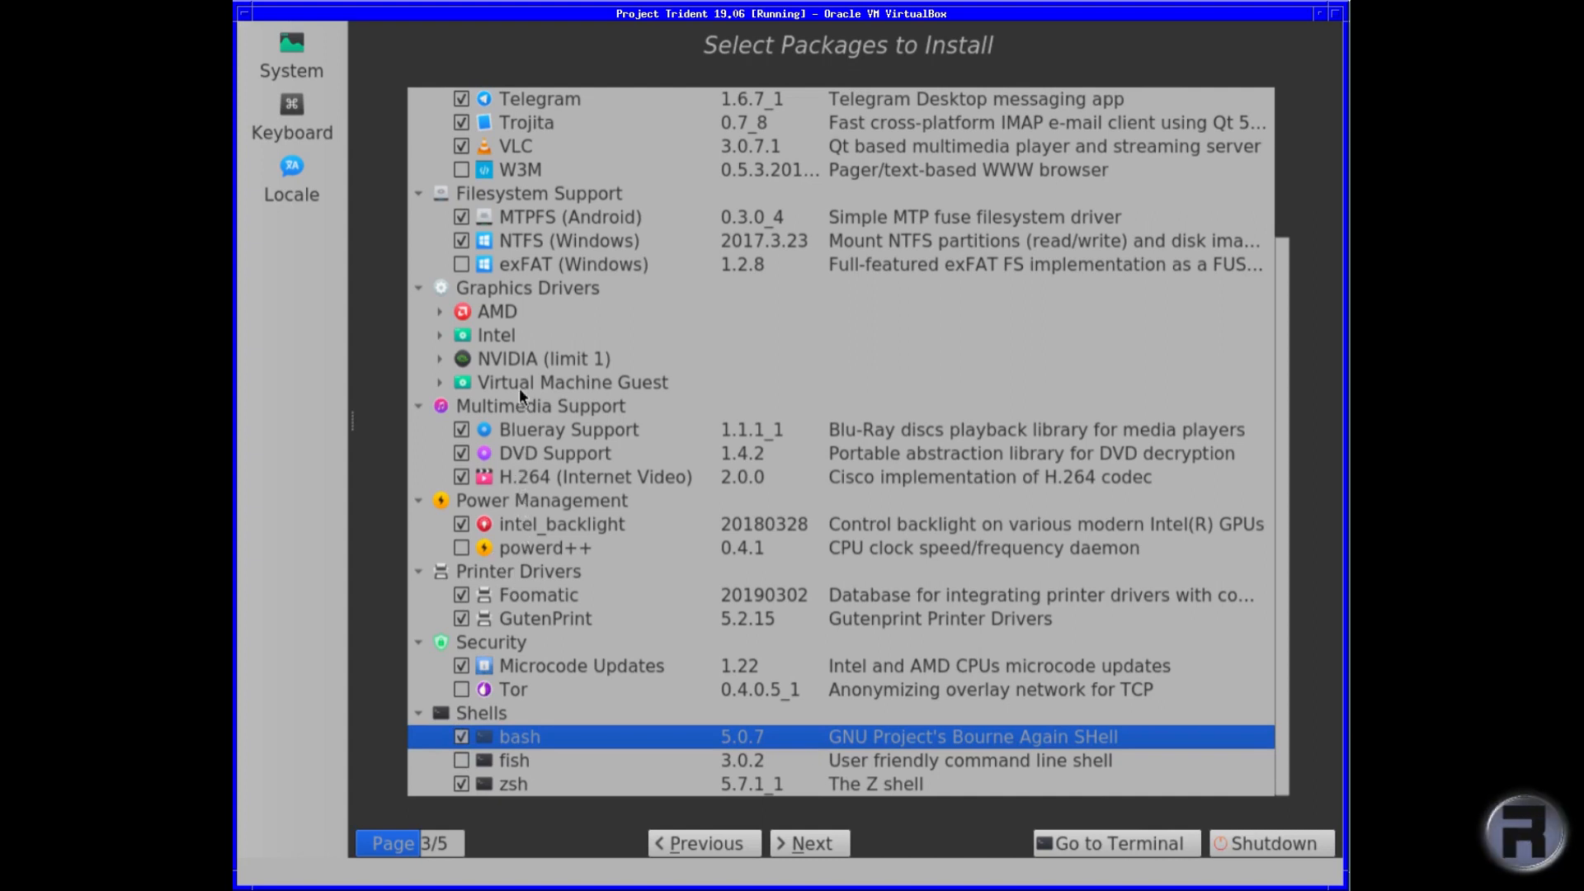
Expand the VM guest, NVIDIA, Intel and AMD driver groups and add exFAT (Windows) support.
click(439, 383)
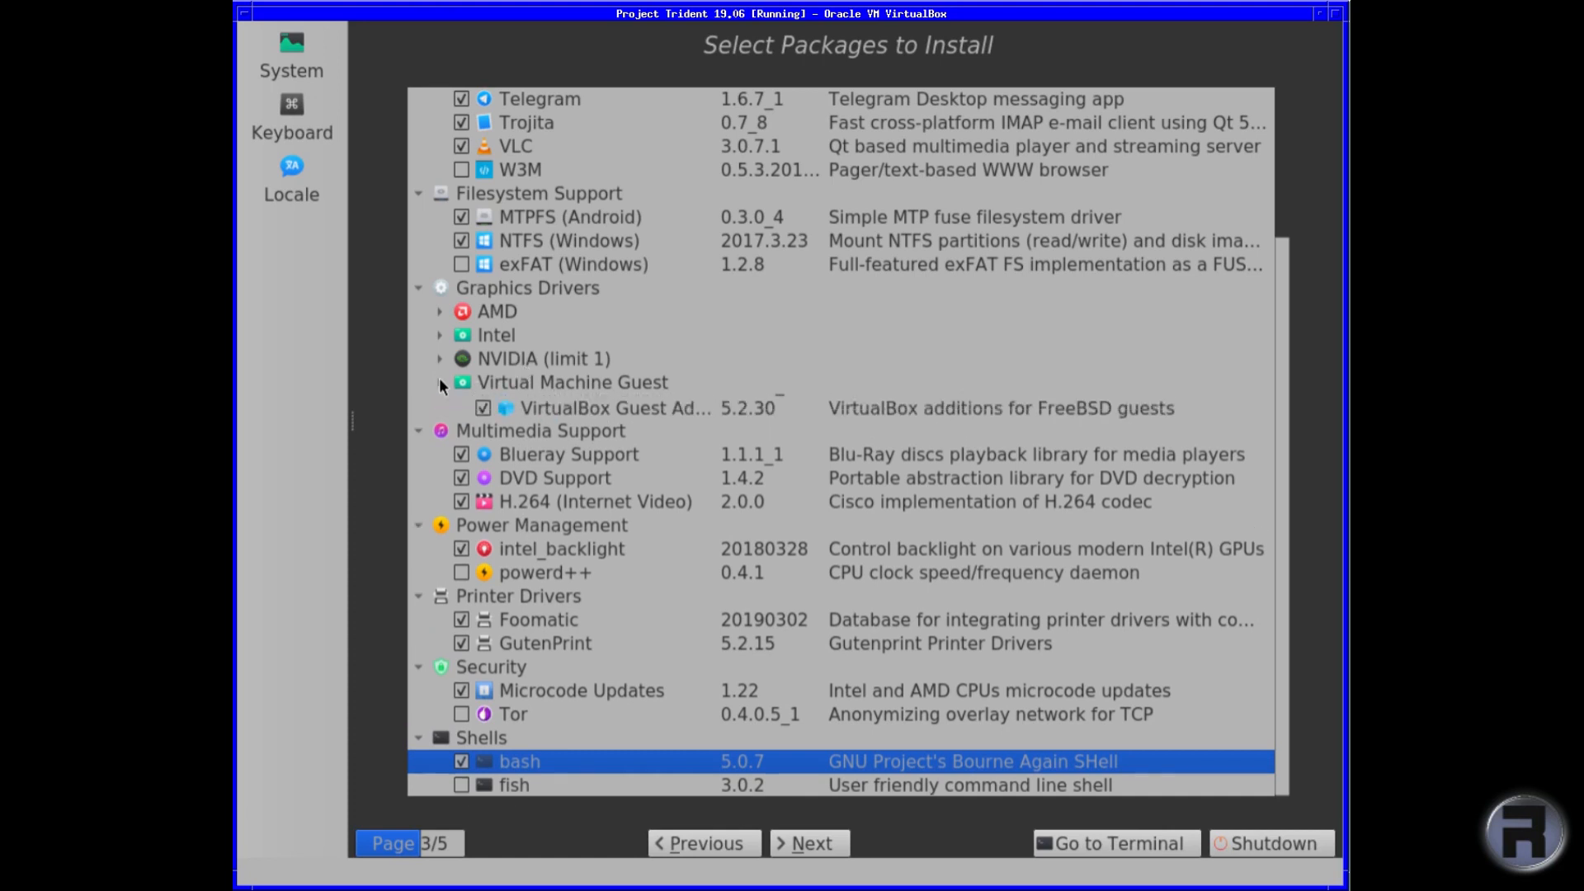
click(439, 383)
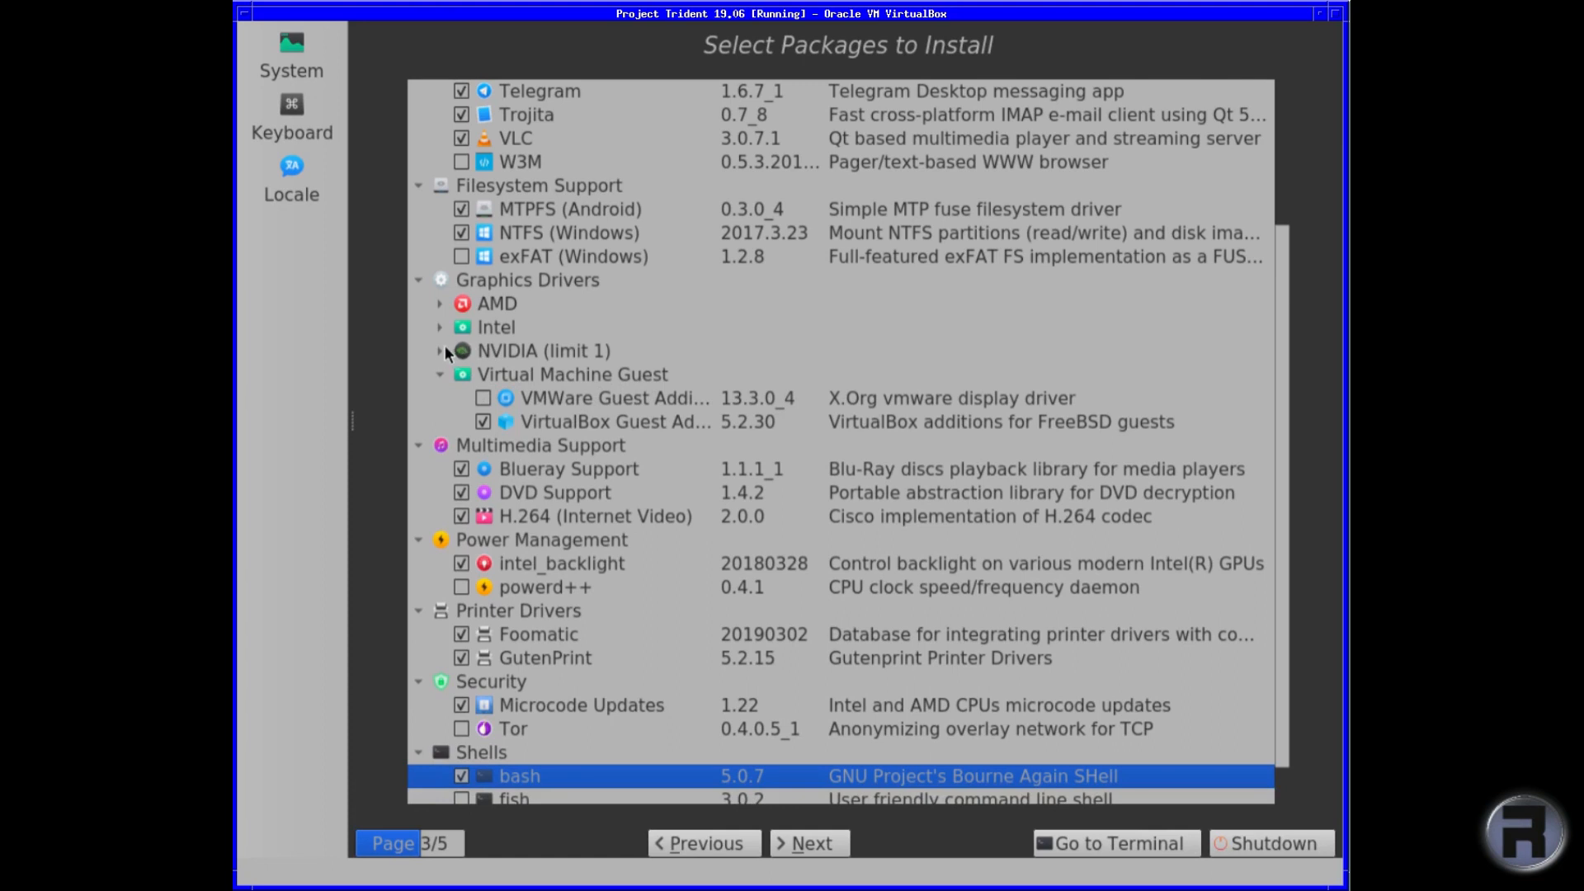
click(439, 350)
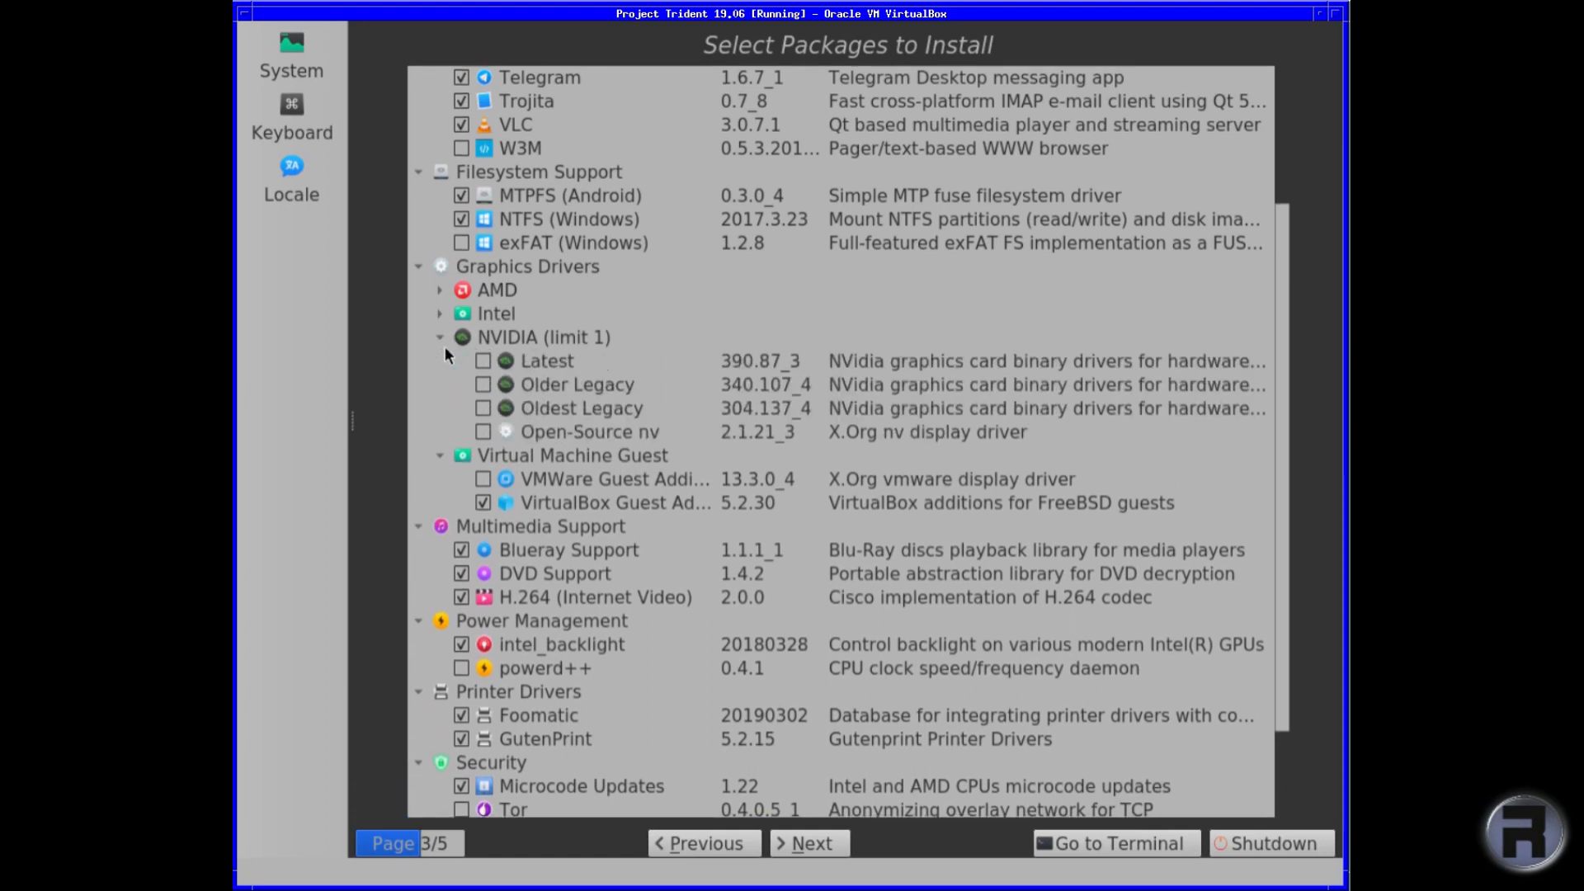
click(439, 314)
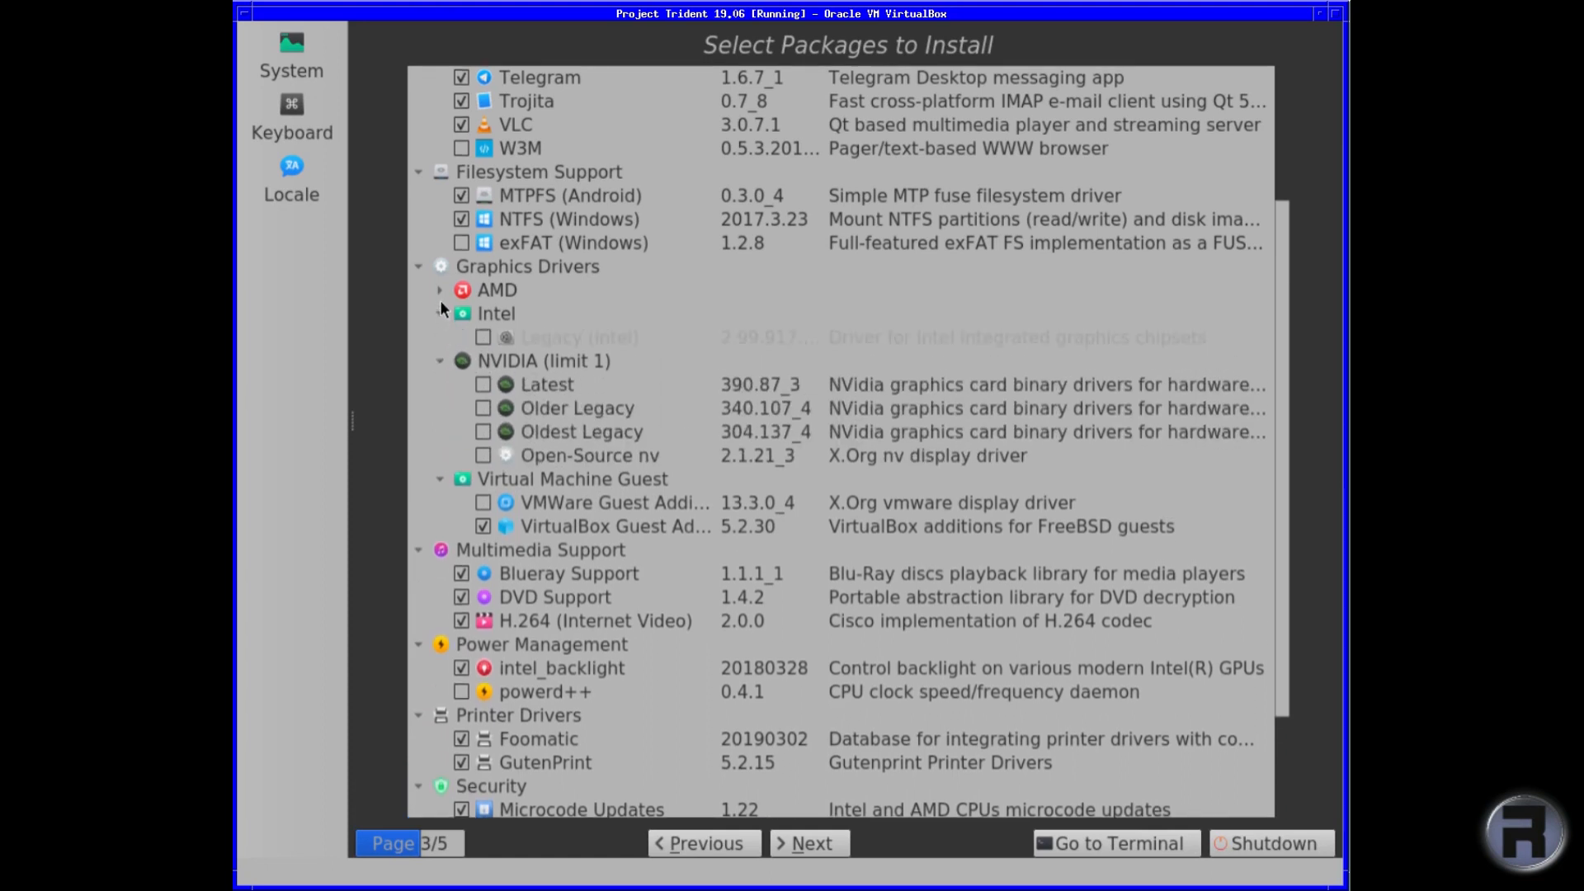
click(439, 289)
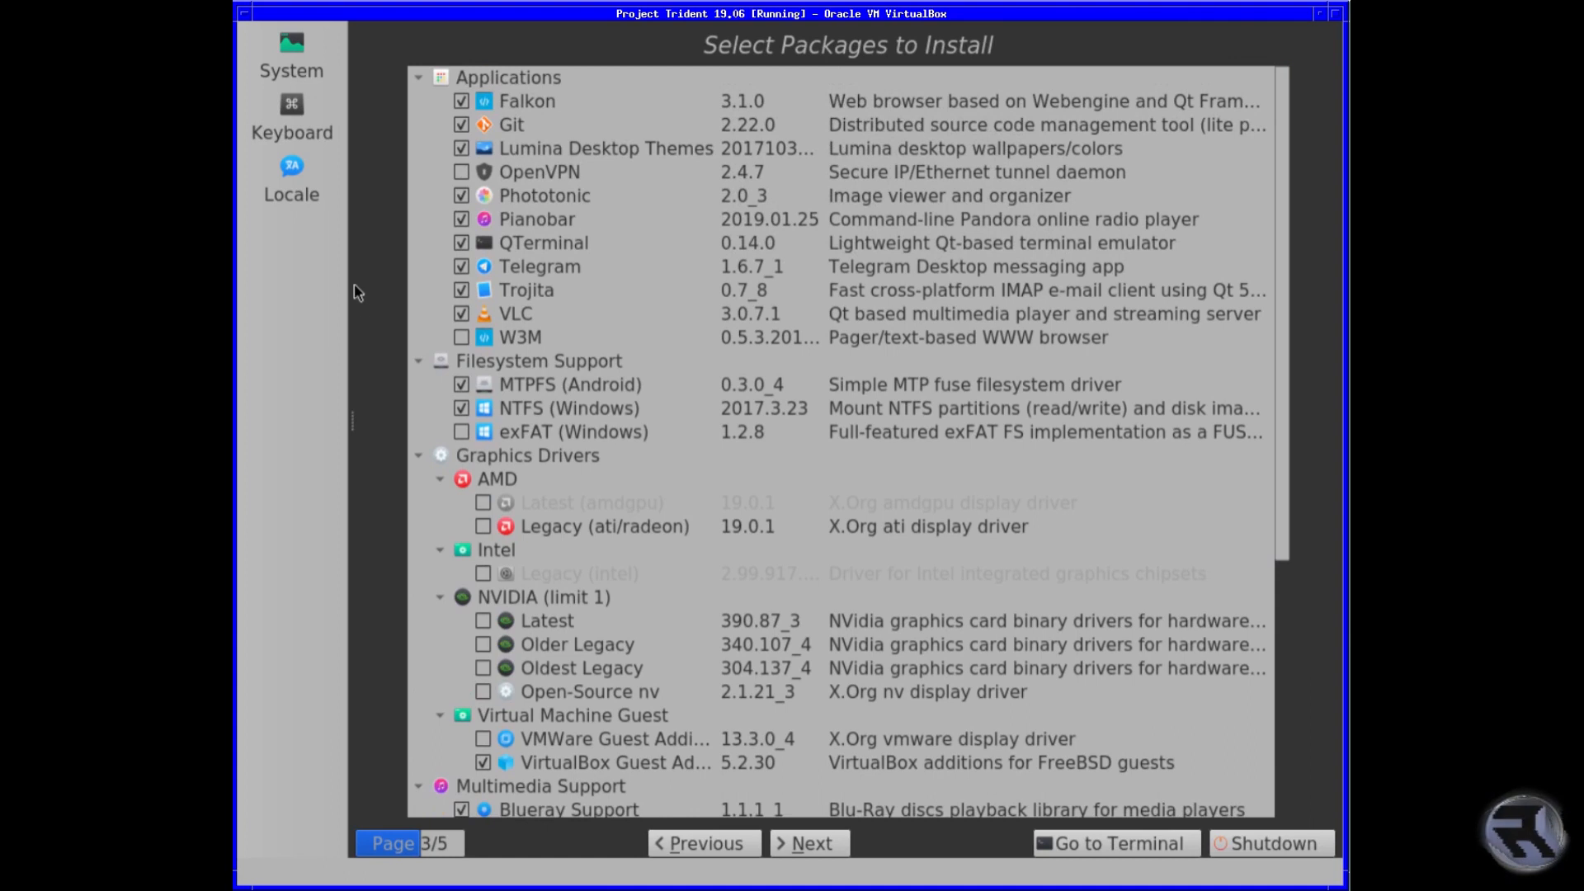
click(461, 432)
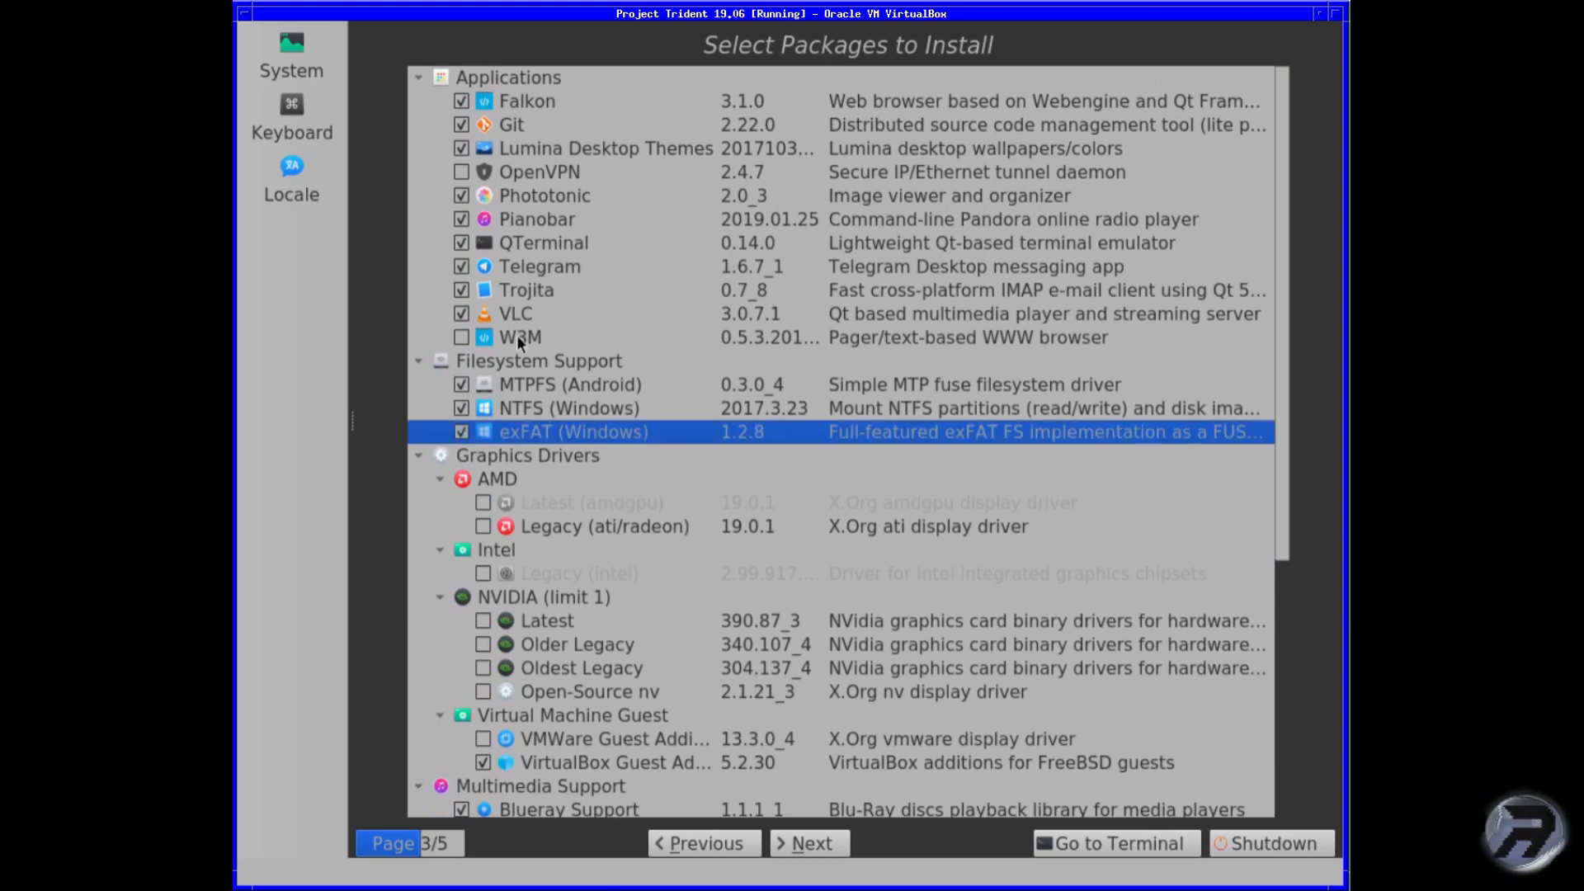
mouse_move(513, 180)
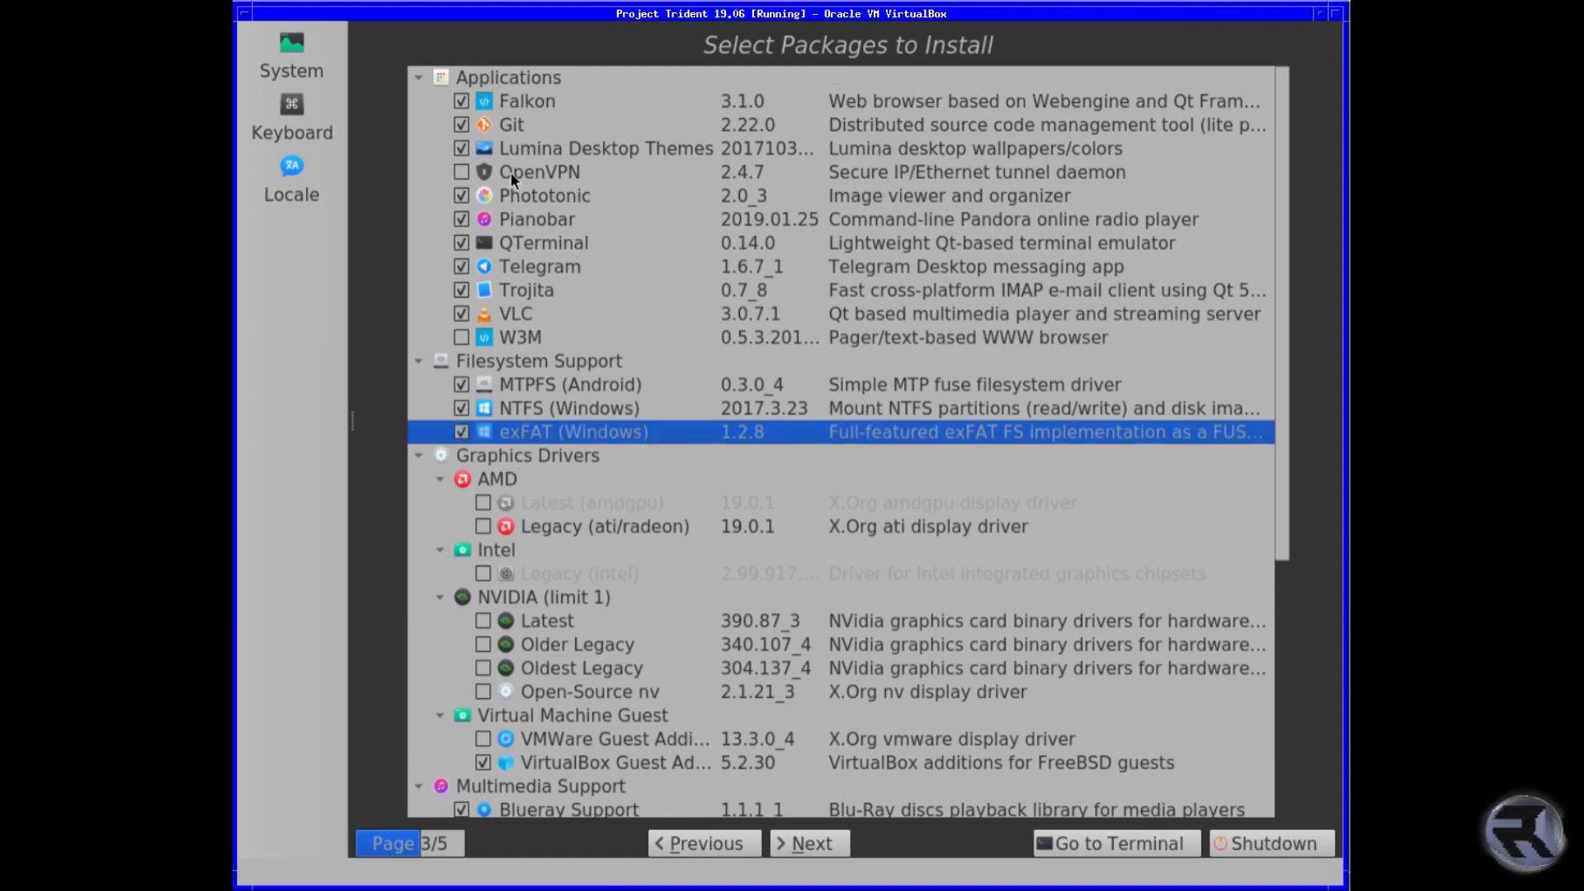
mouse_move(541, 173)
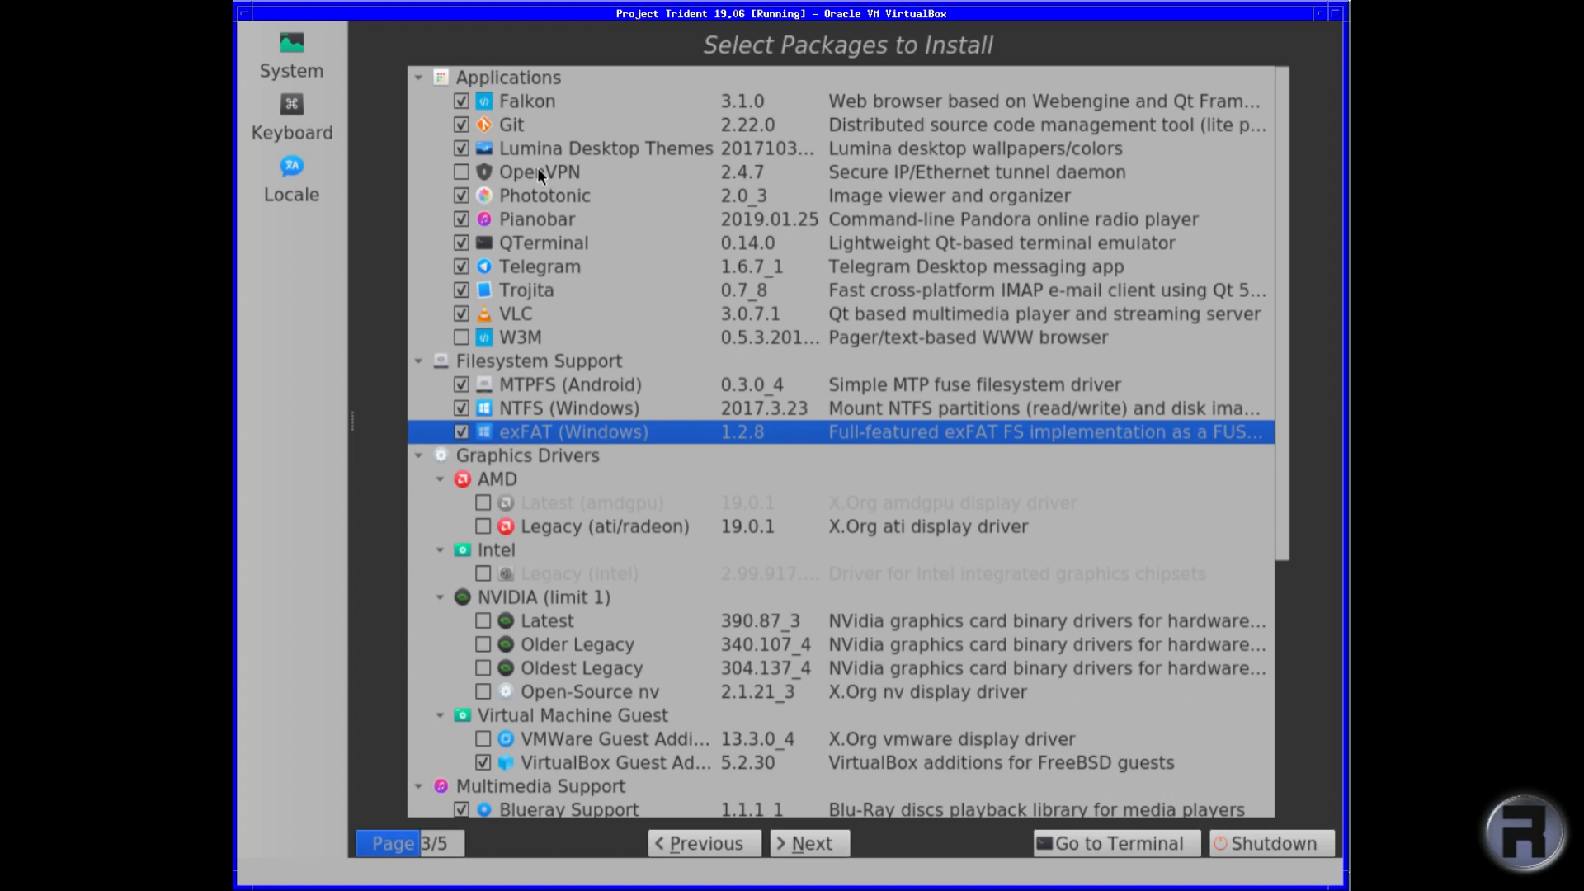
mouse_move(497, 350)
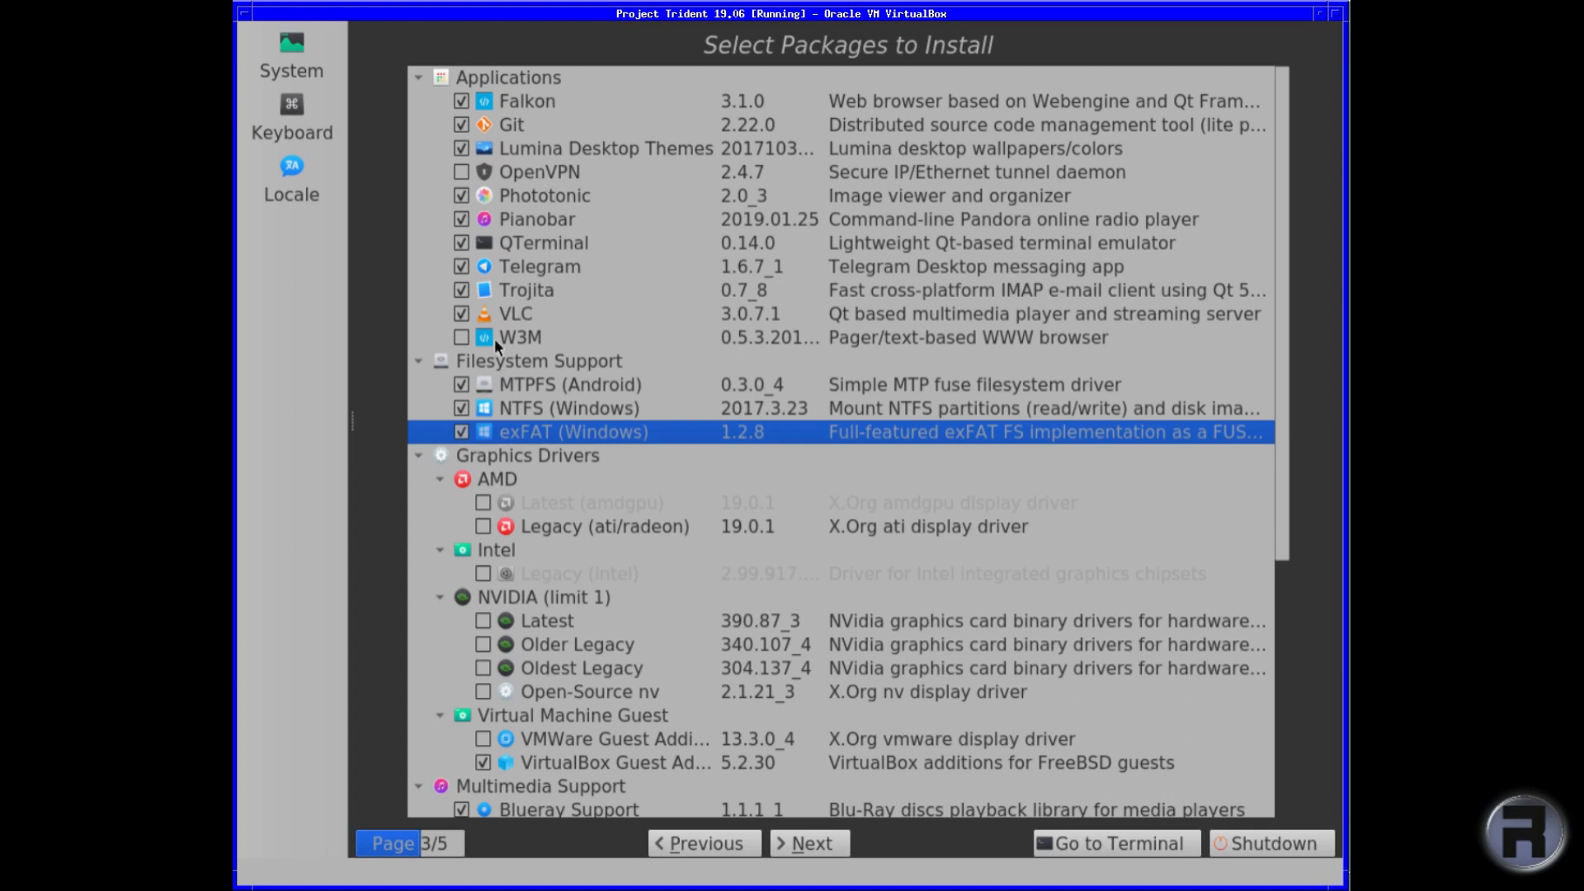
click(441, 597)
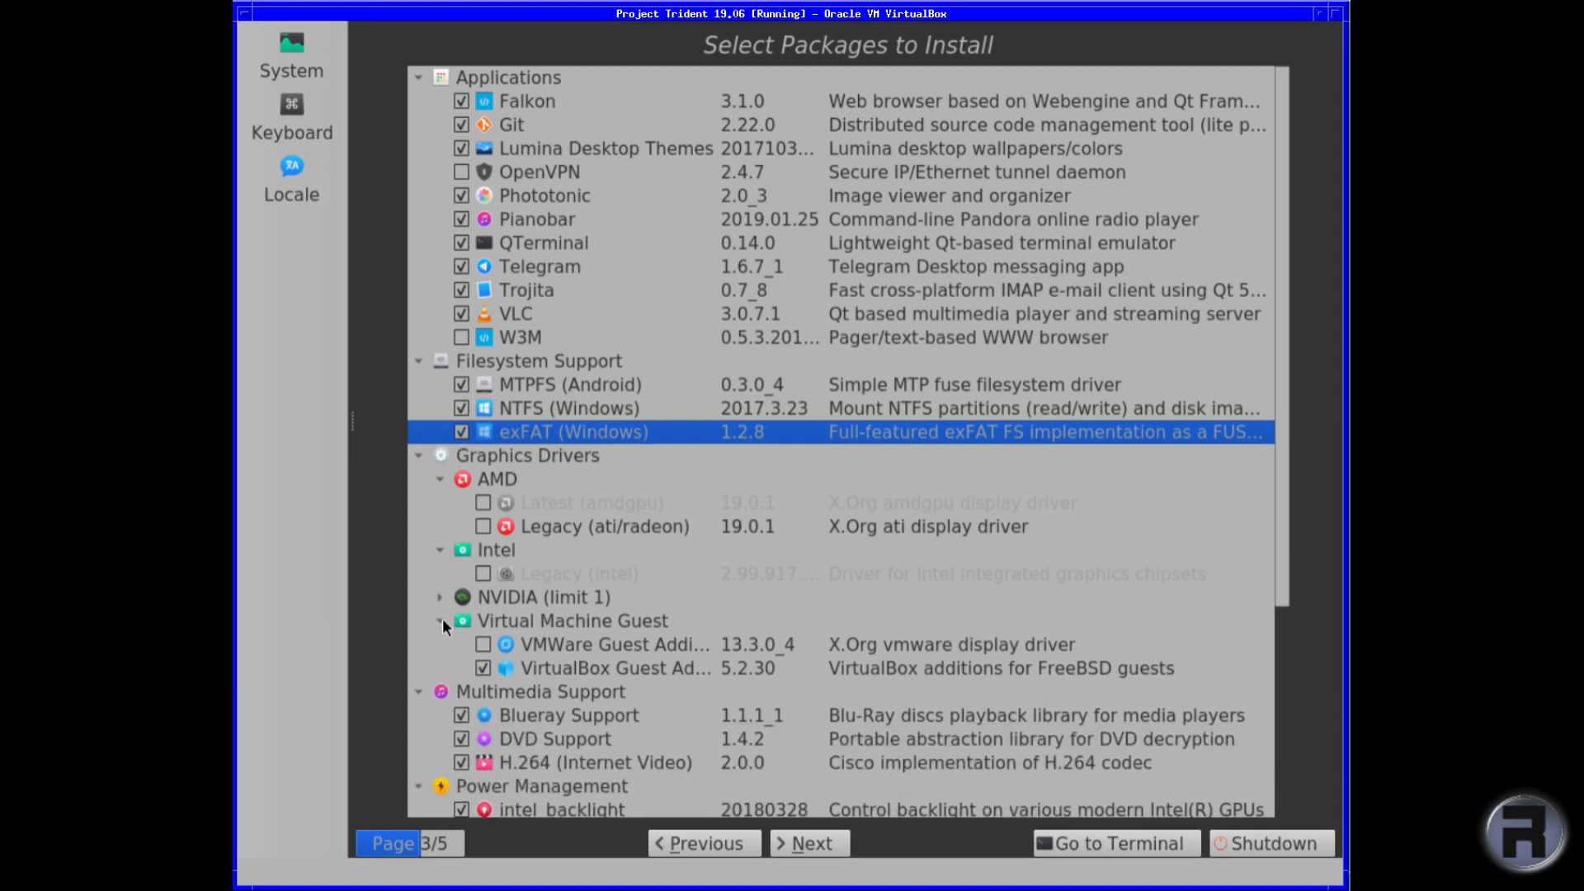
click(421, 692)
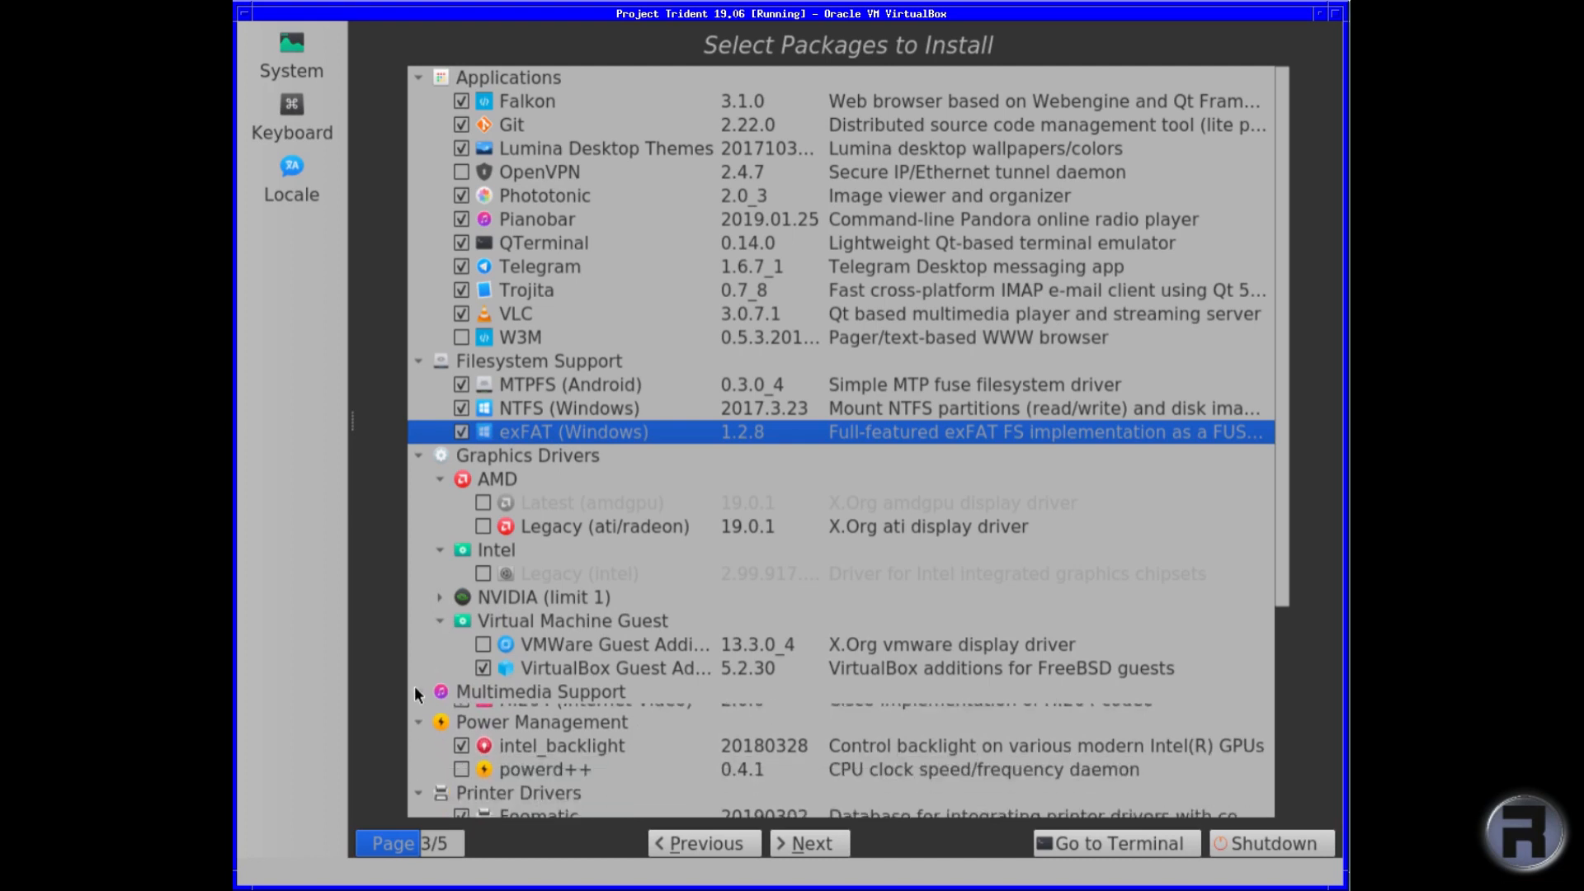
click(419, 691)
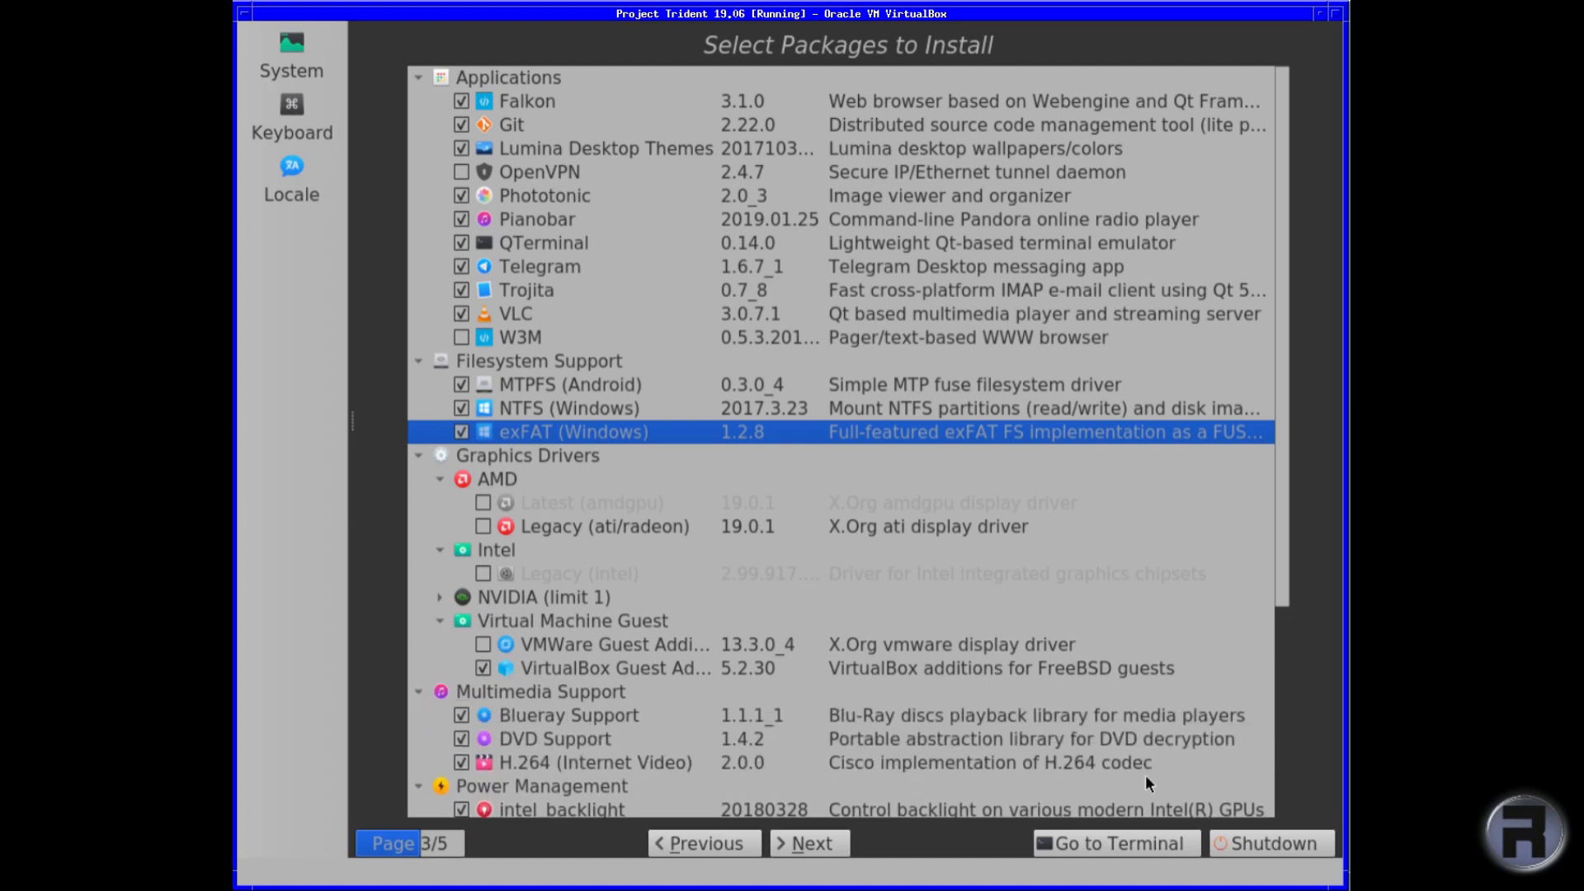
Set the admin password and create user RoboN with its own password and the bash shell.
click(808, 843)
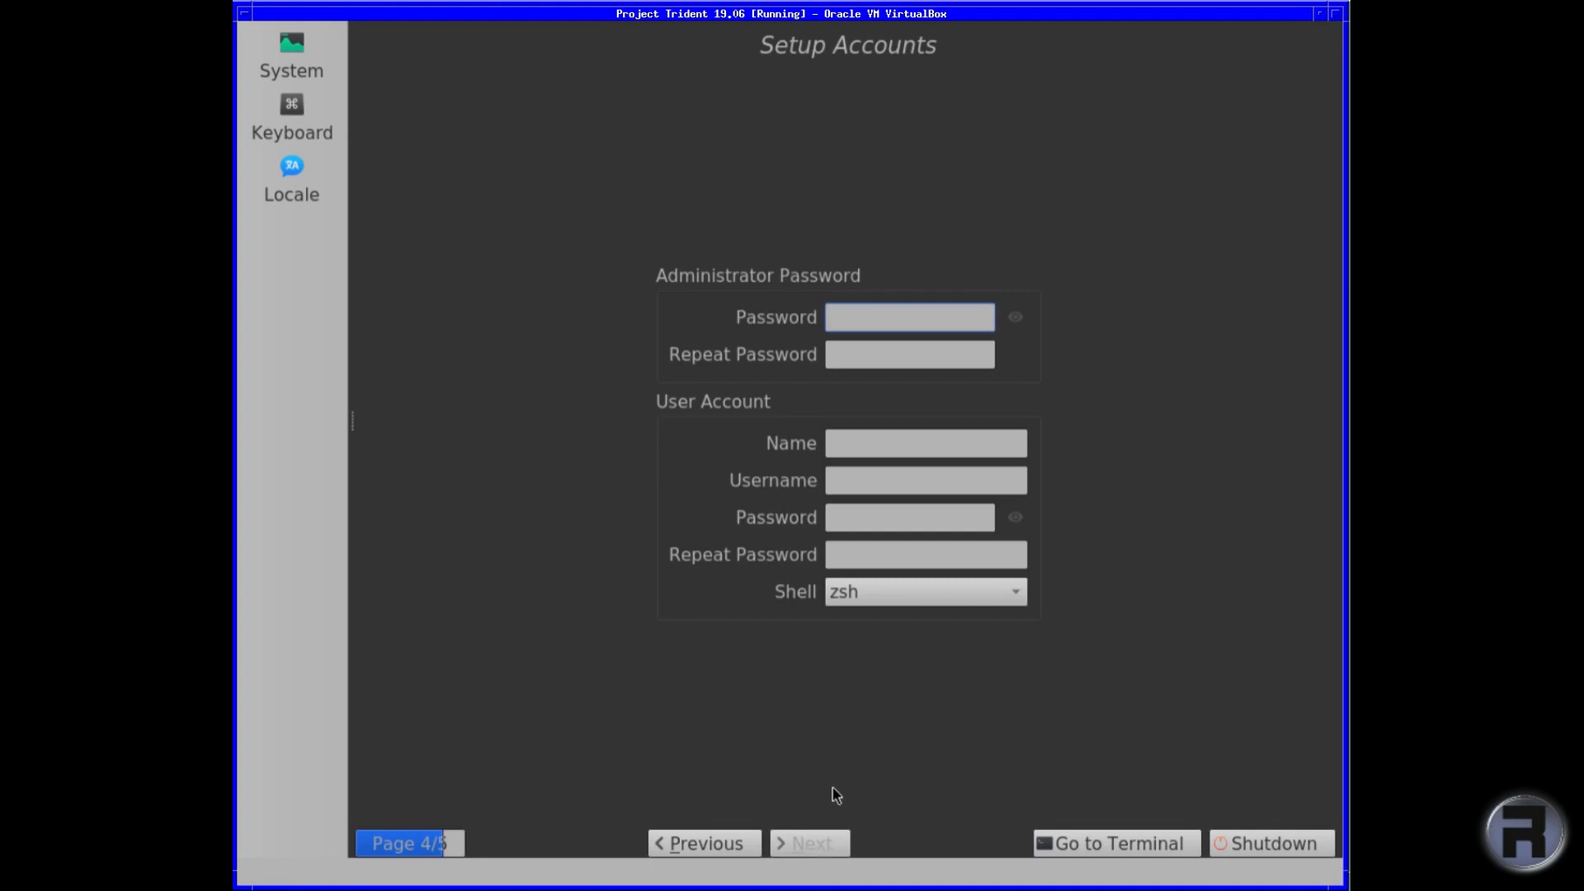
mouse_move(891, 298)
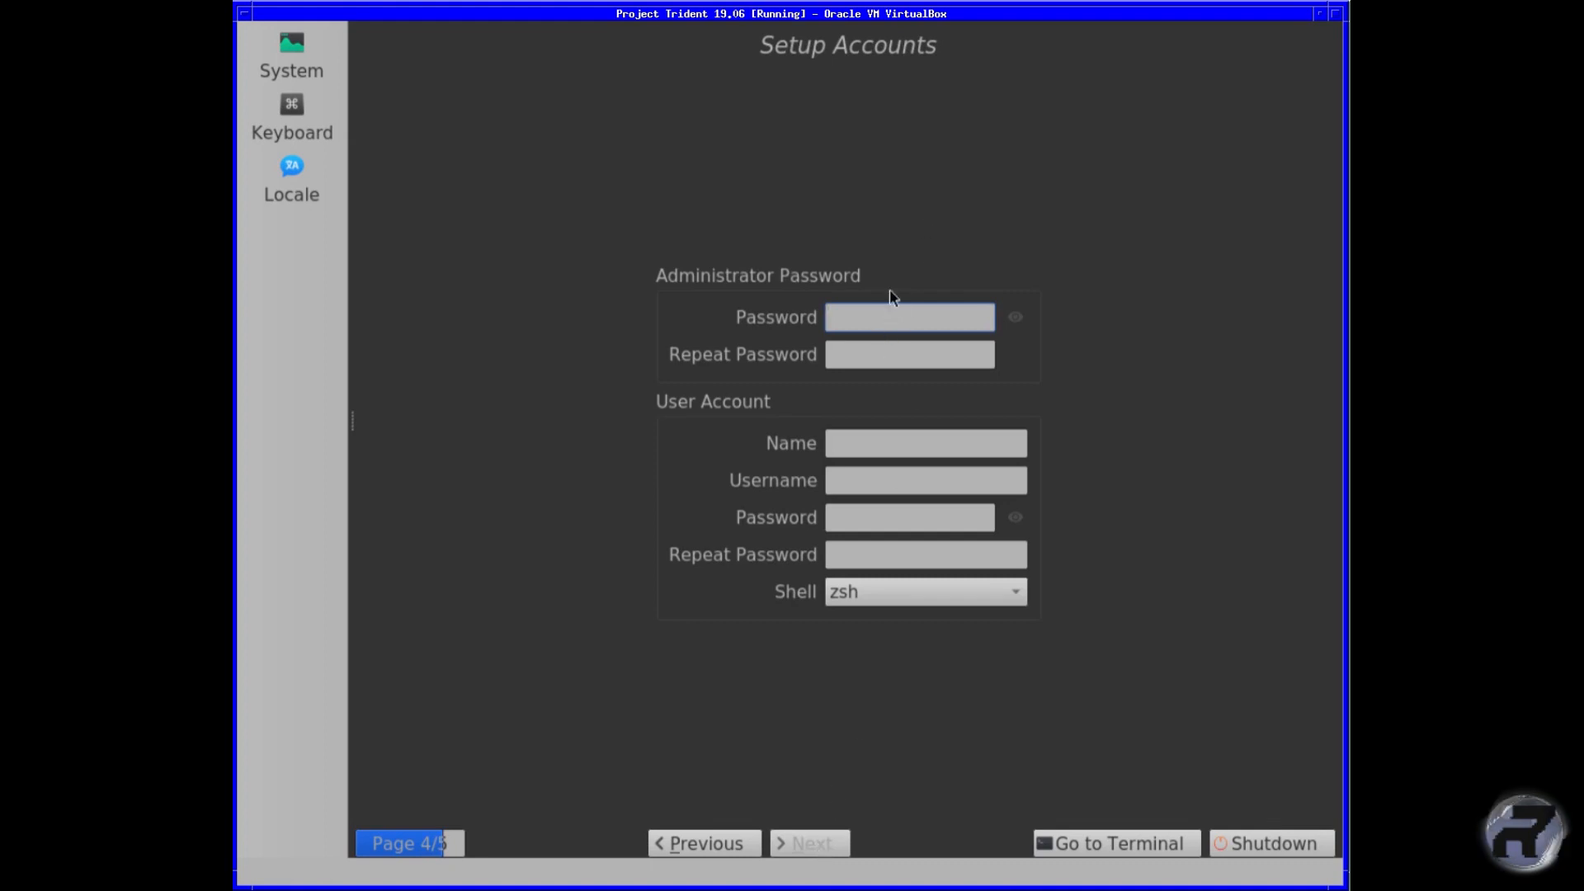
text(••)
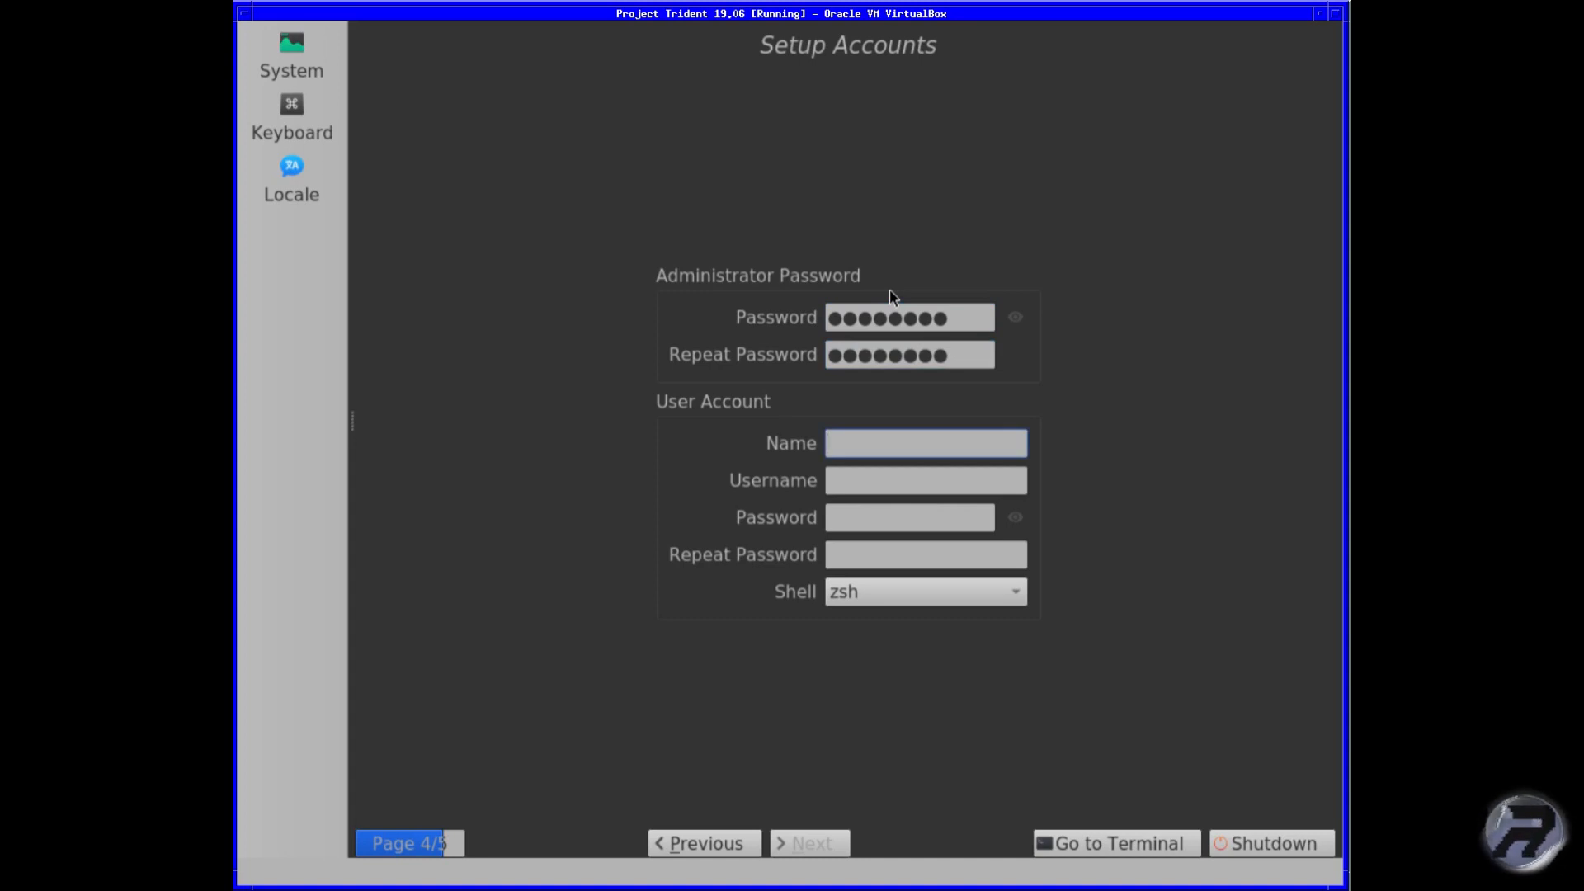
text(RoboNuggie)
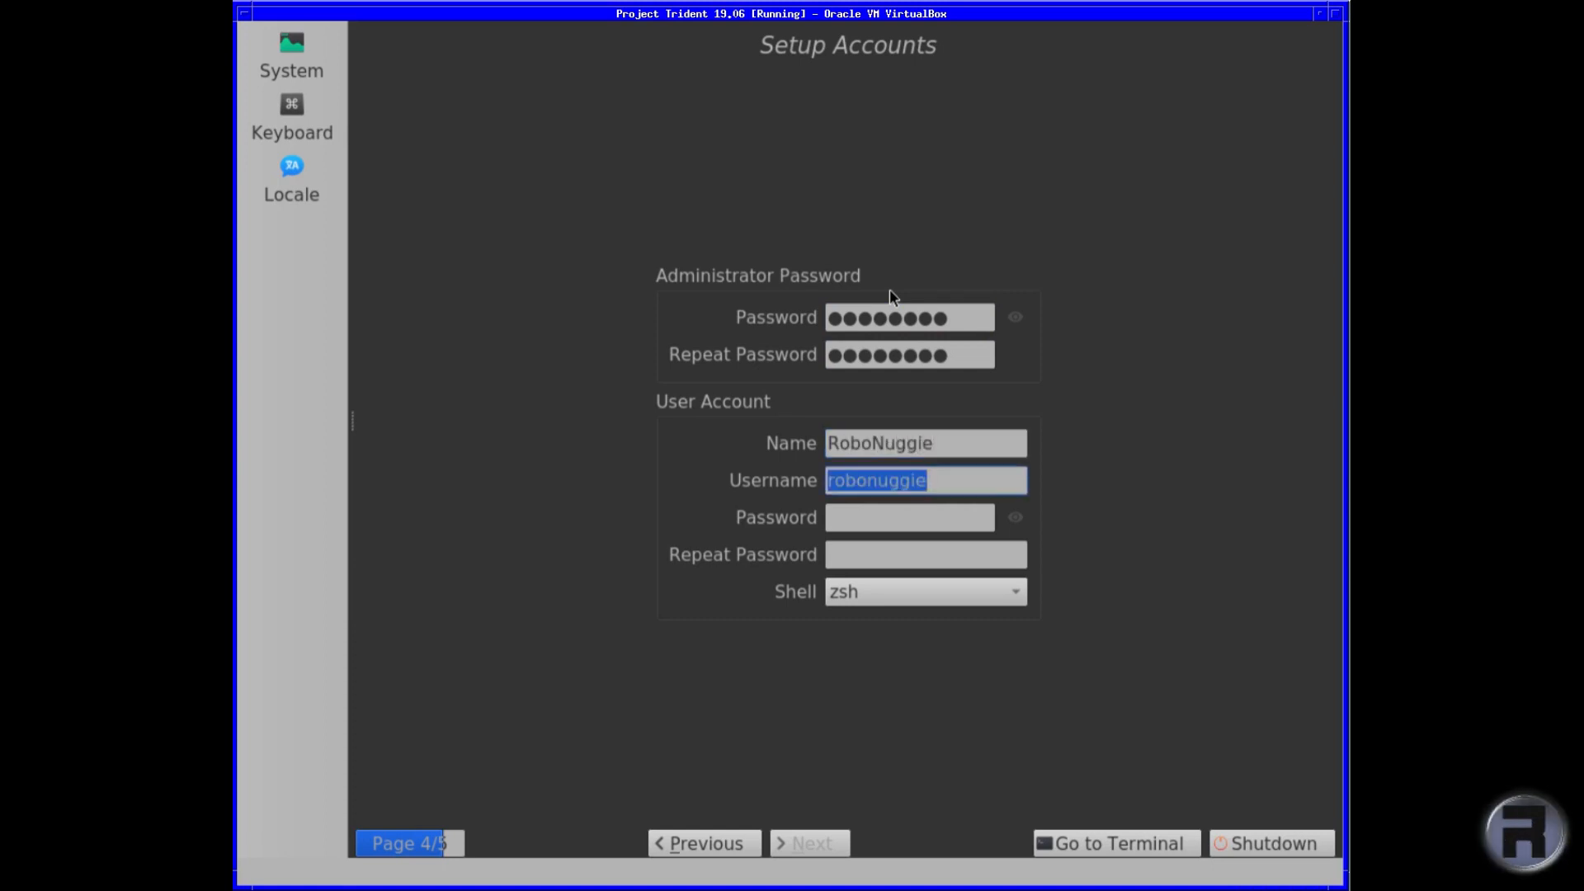
text(••••)
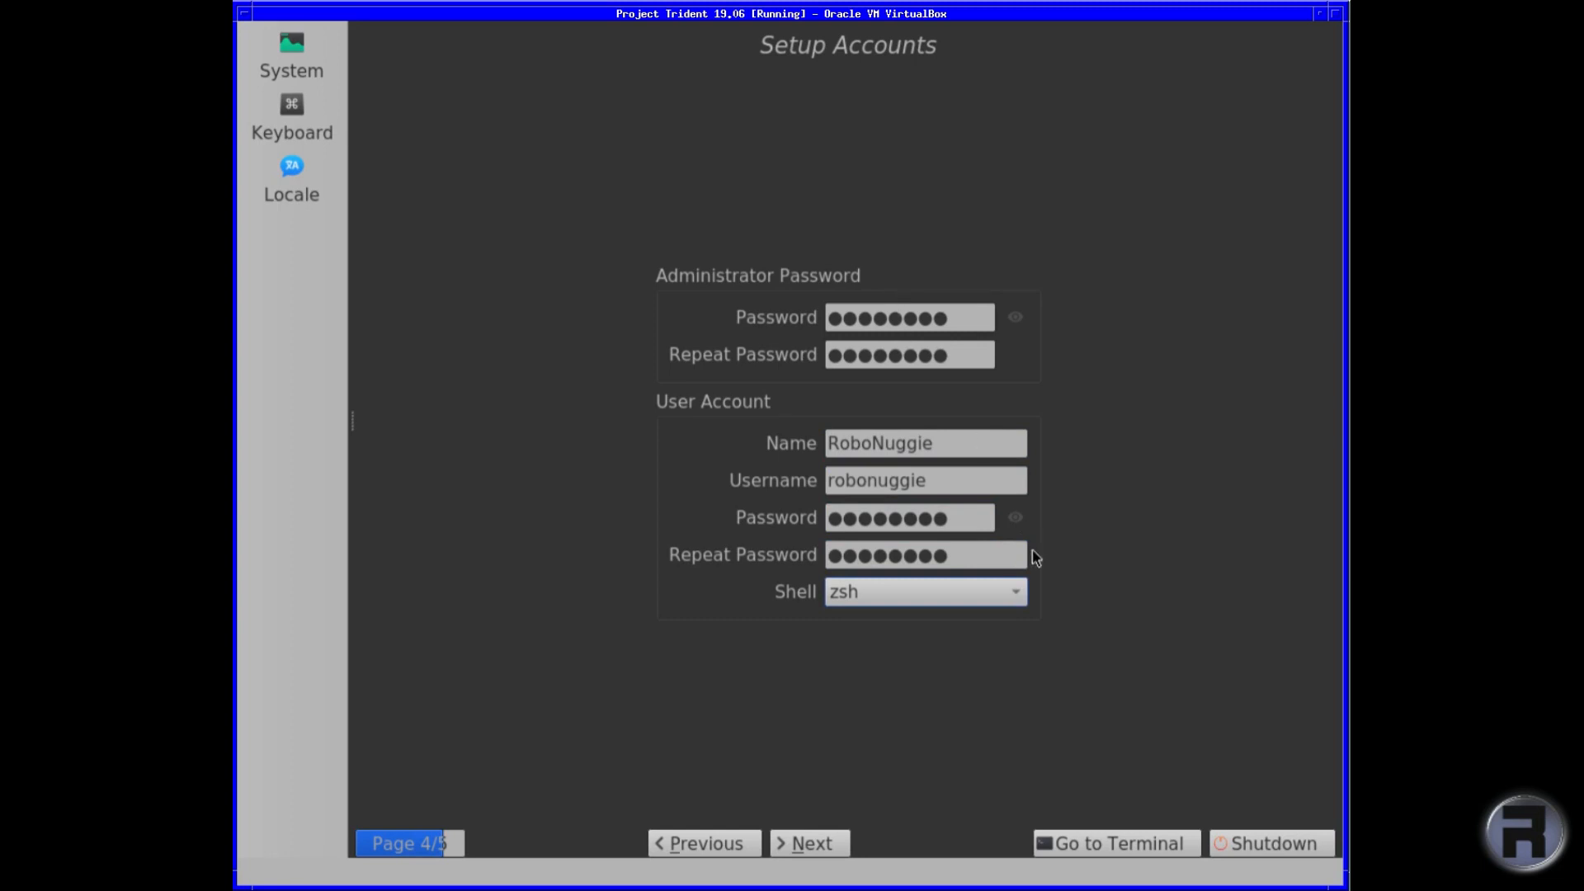
click(1017, 590)
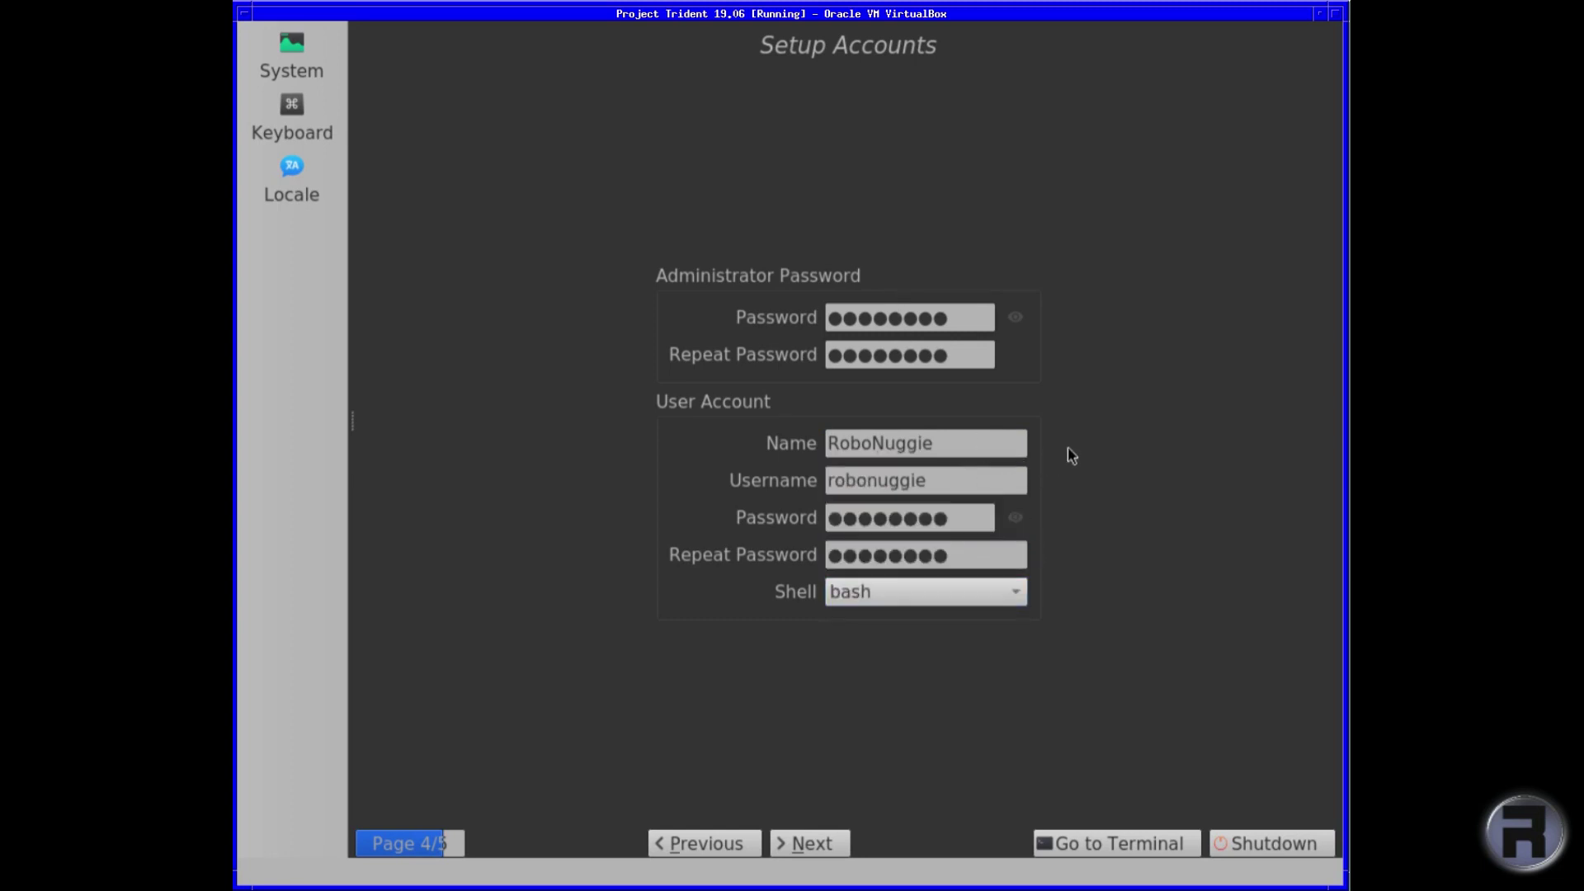
mouse_move(828, 852)
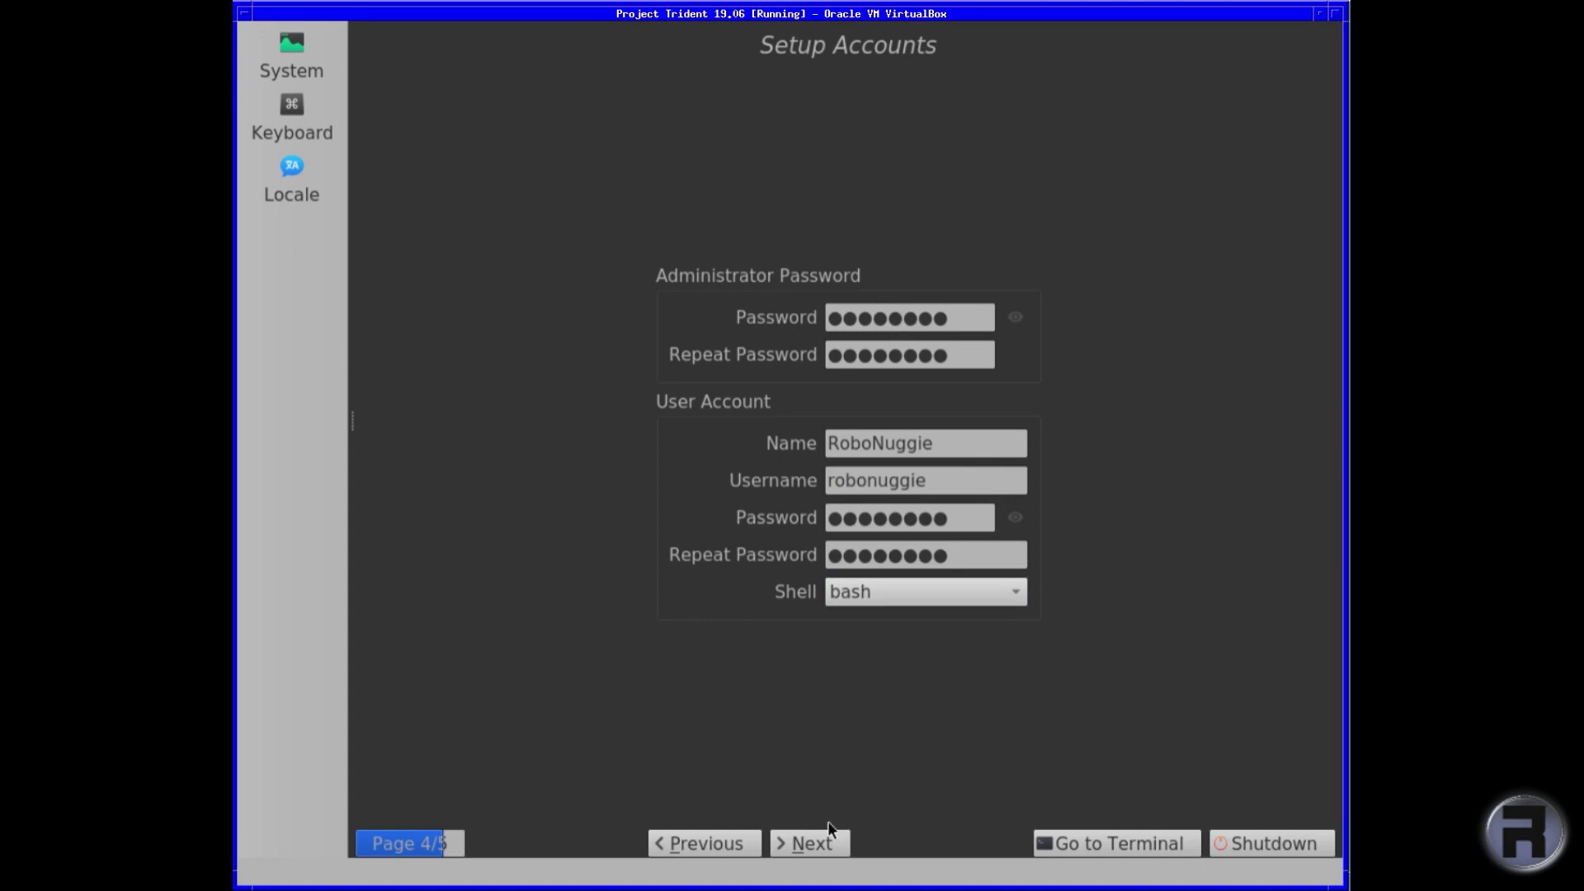
Advance to the System Installation Summary on page 5 of 5.
click(809, 867)
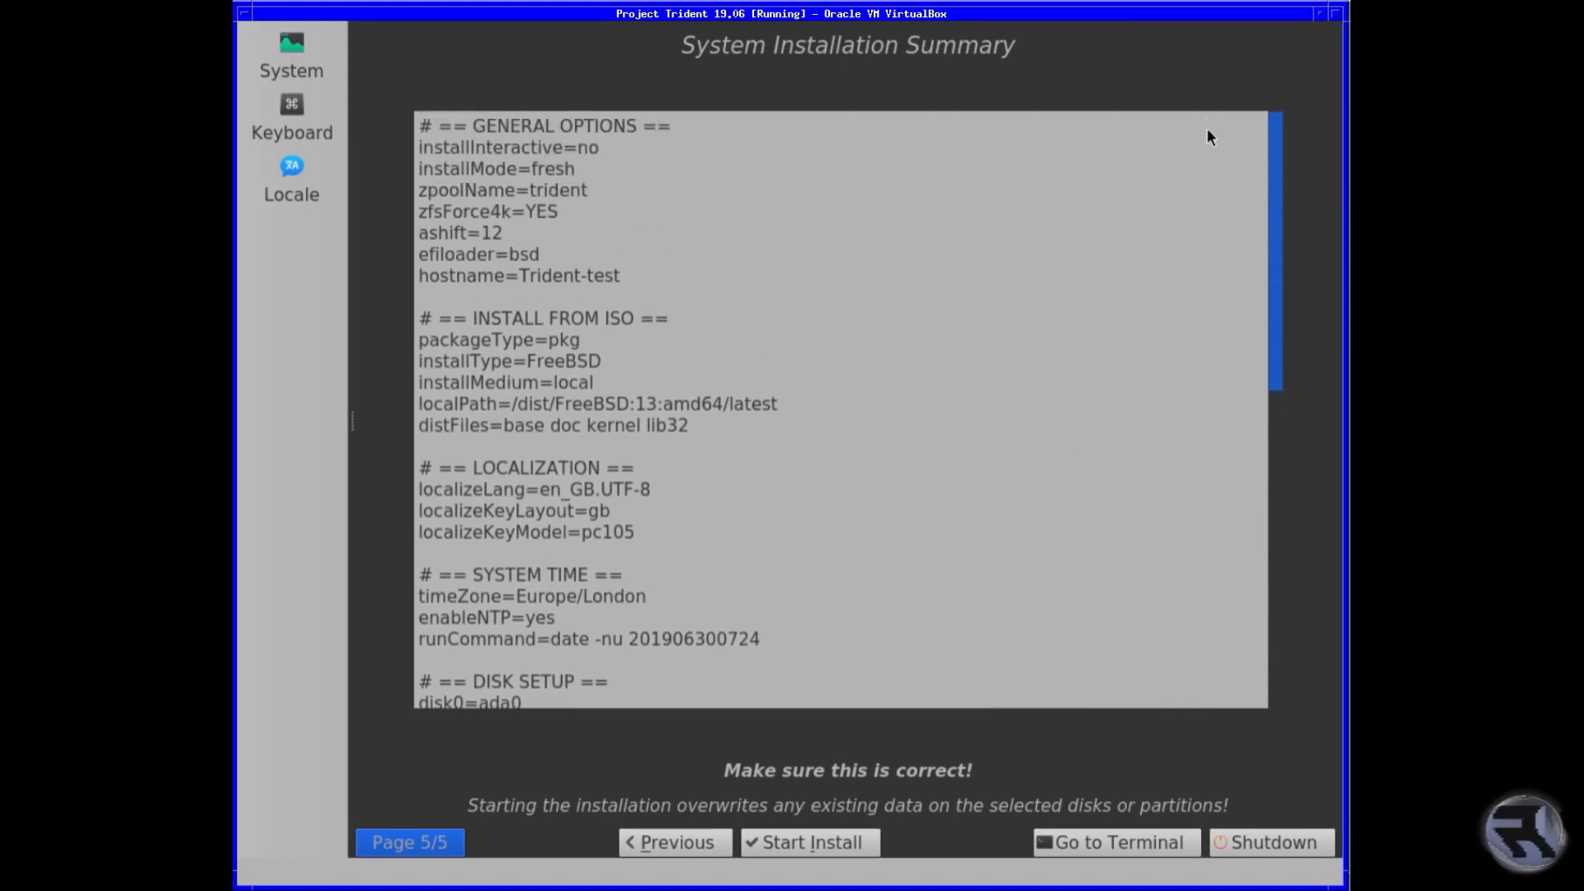
Start the install and read the Open Source, Private and Community pages until installation finishes.
click(809, 865)
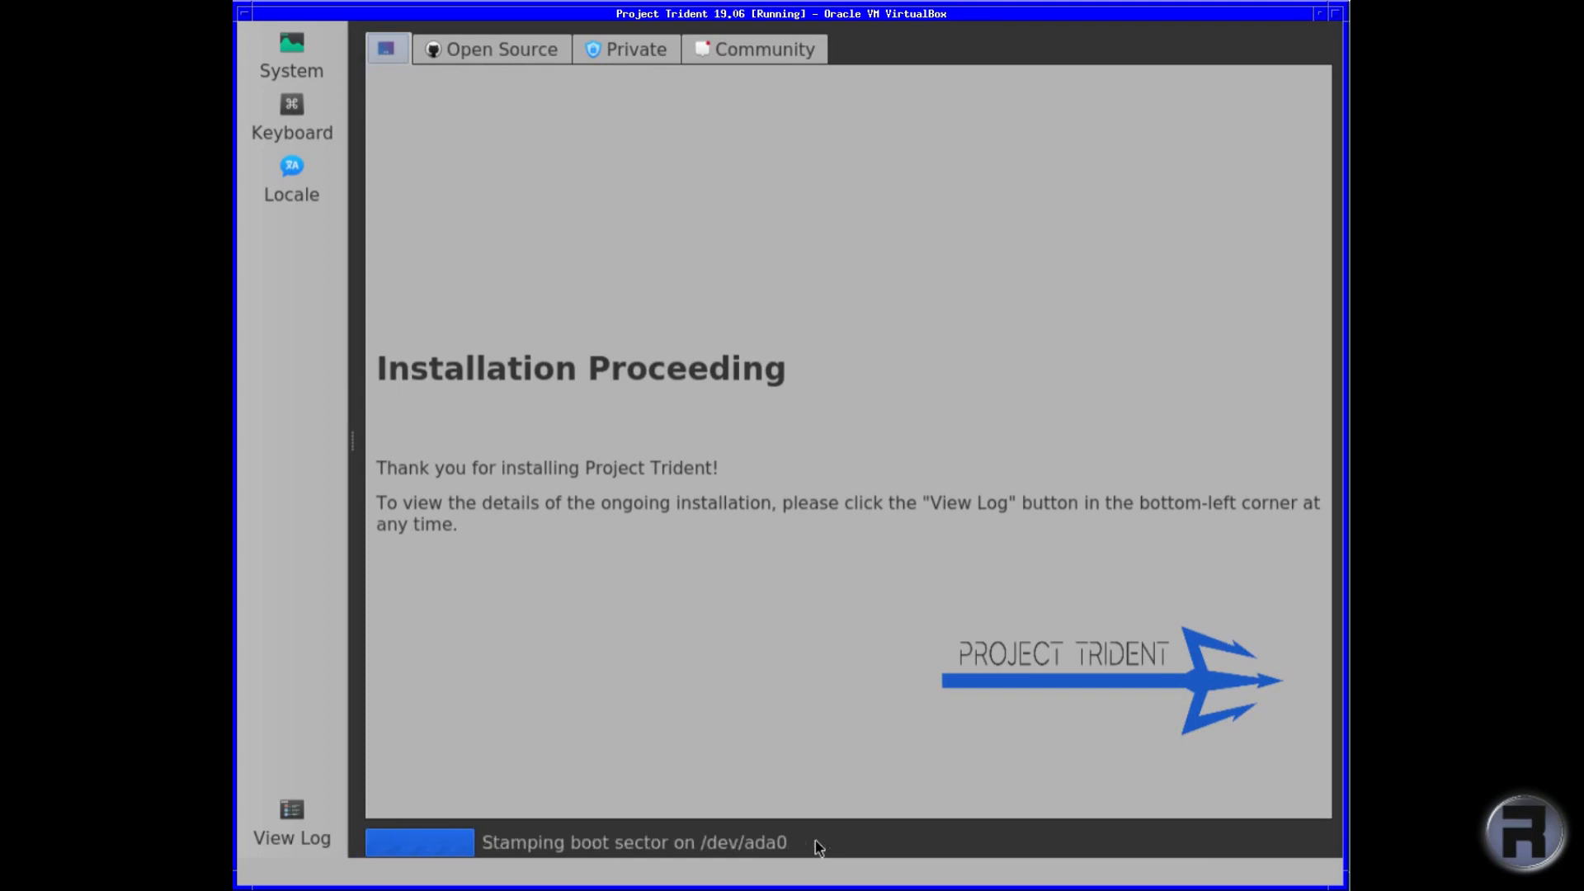
click(492, 50)
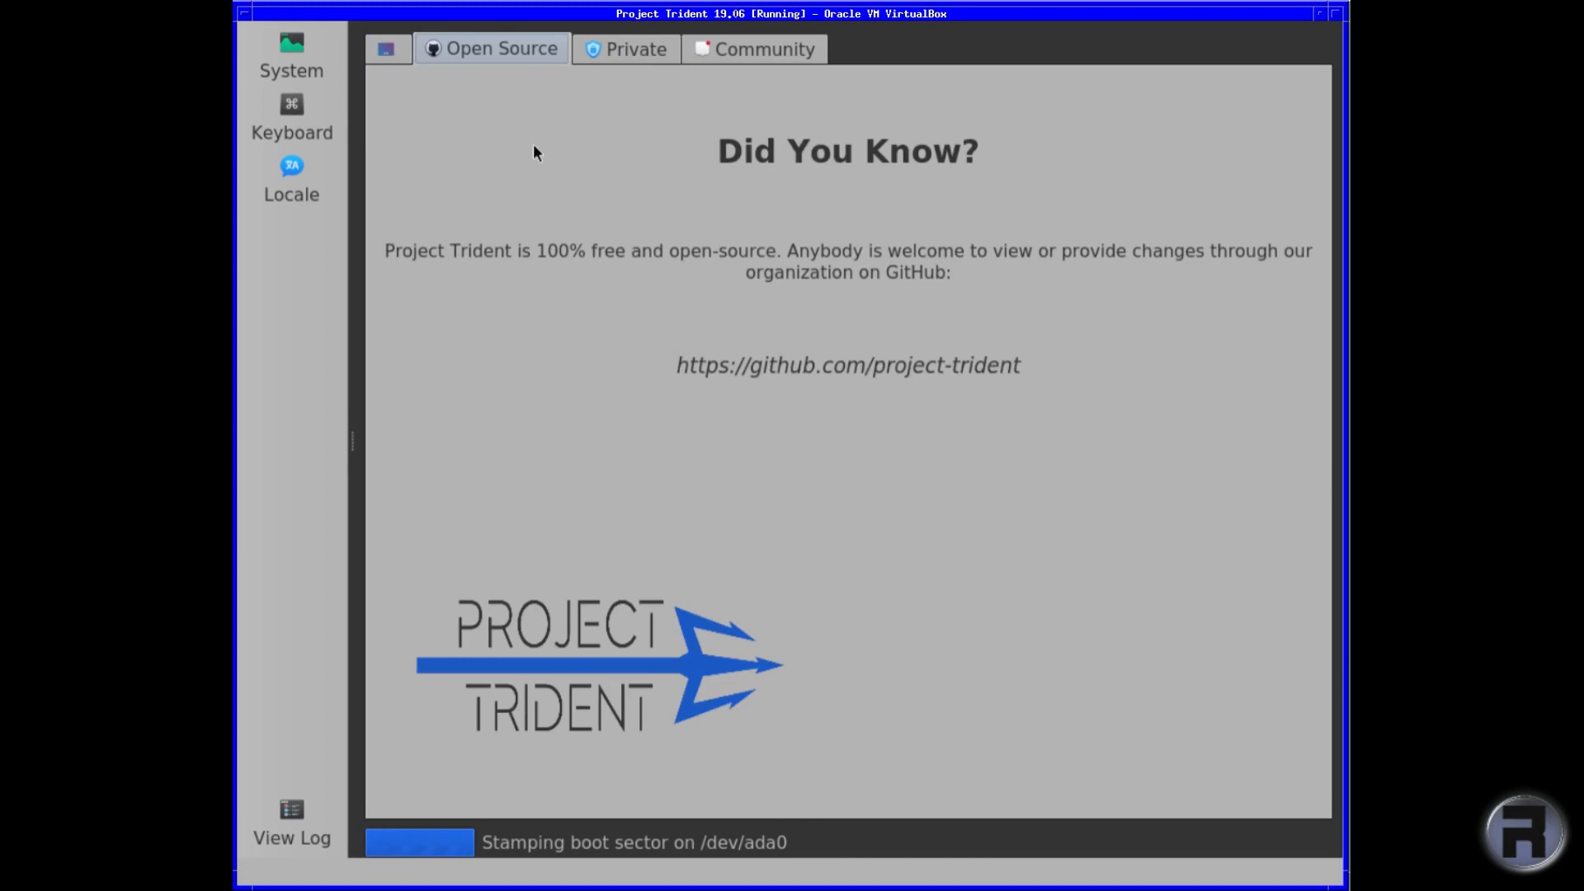
mouse_move(635, 105)
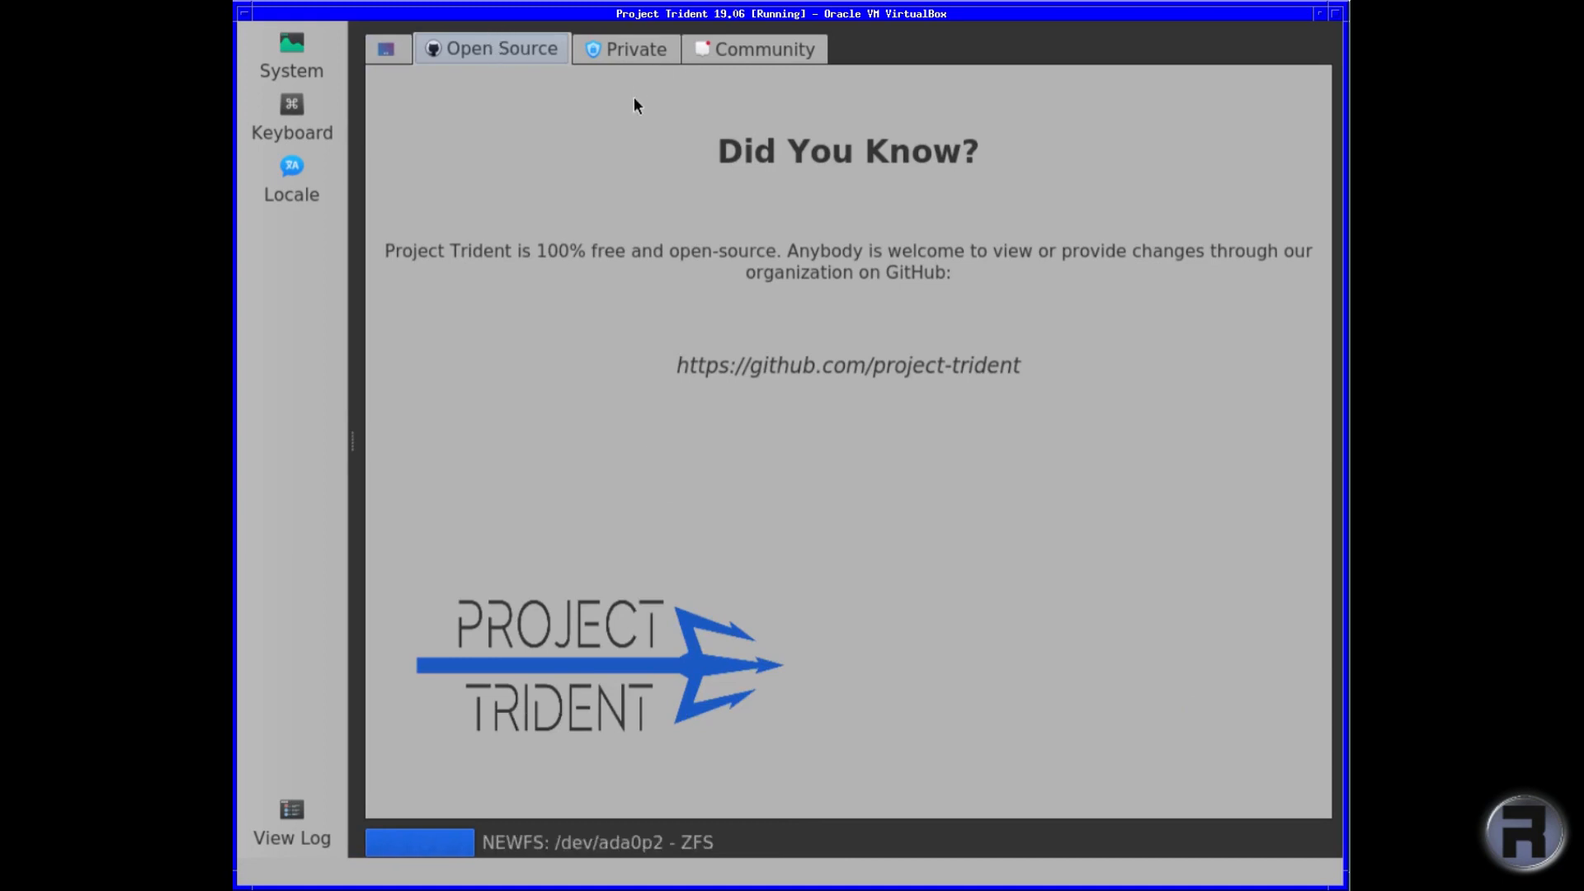
mouse_move(646, 169)
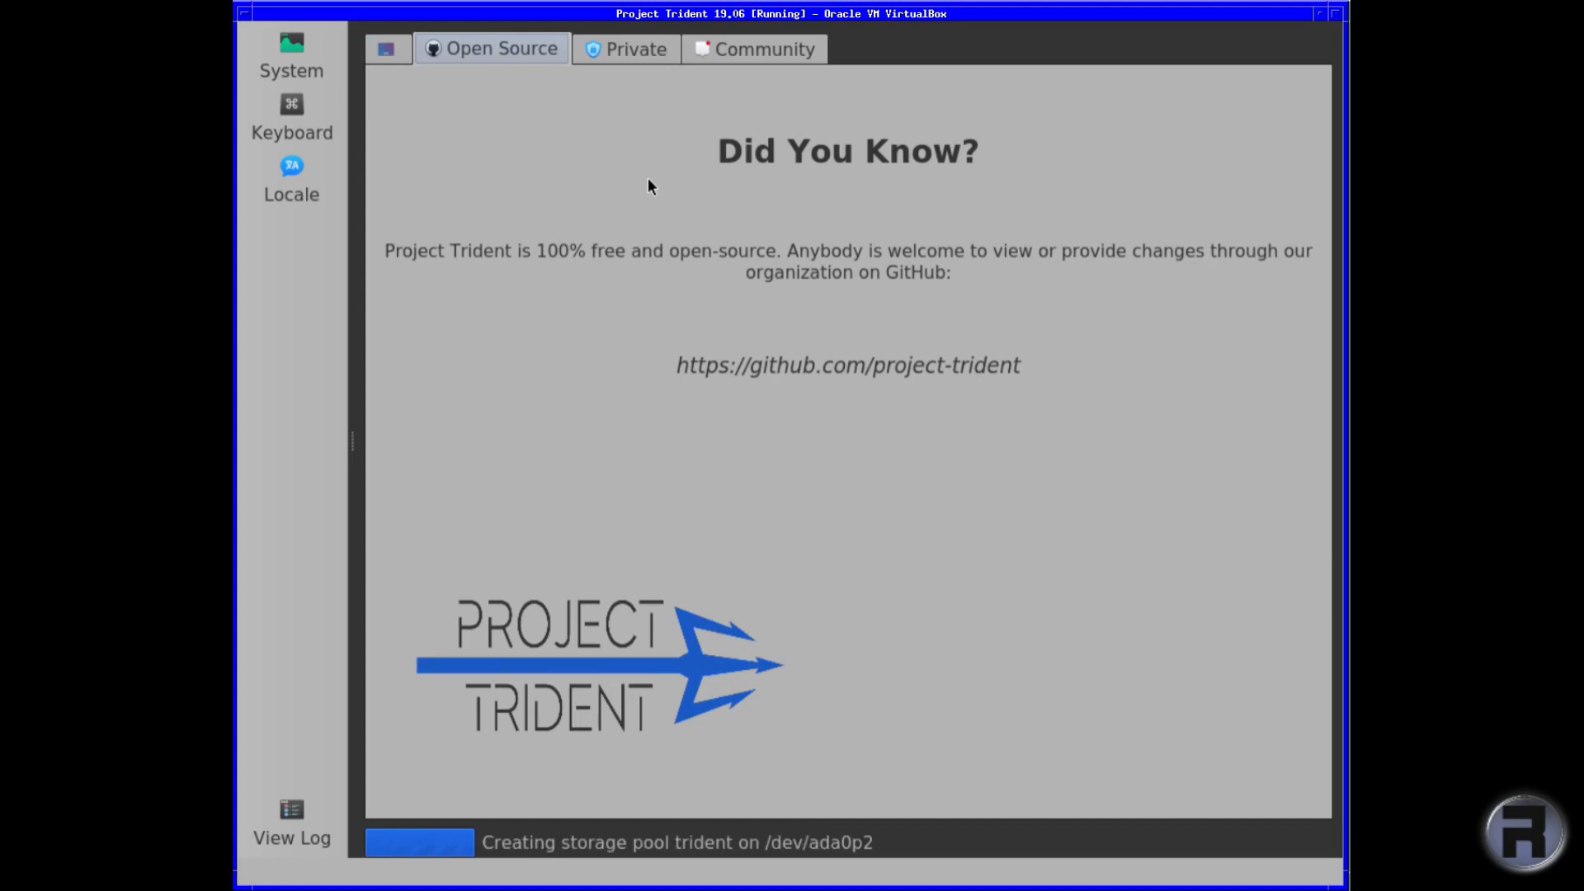
click(627, 47)
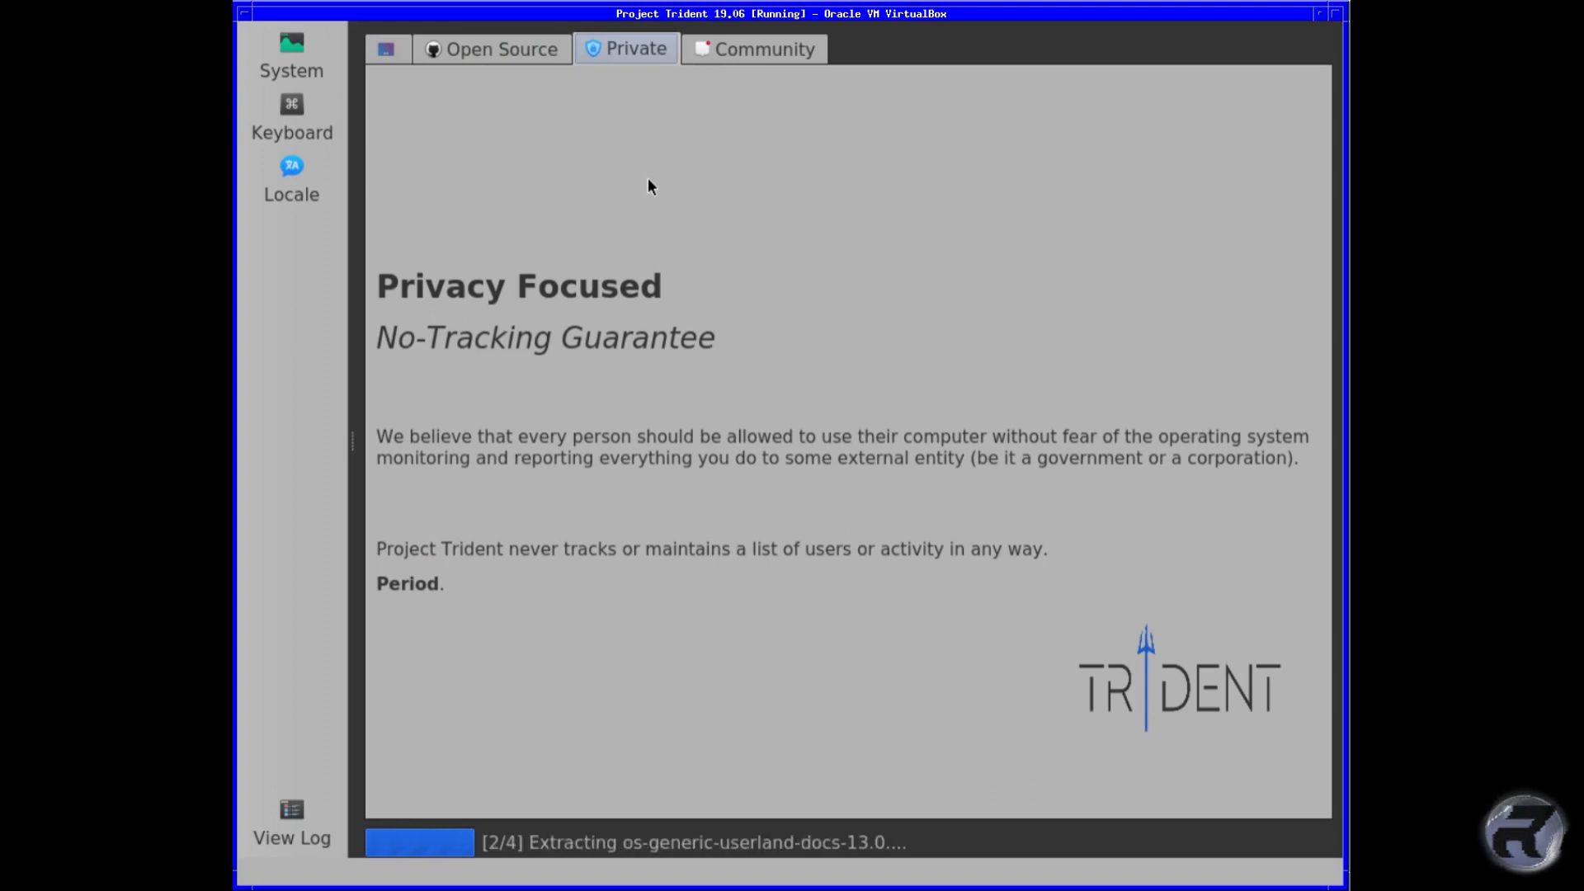
click(756, 48)
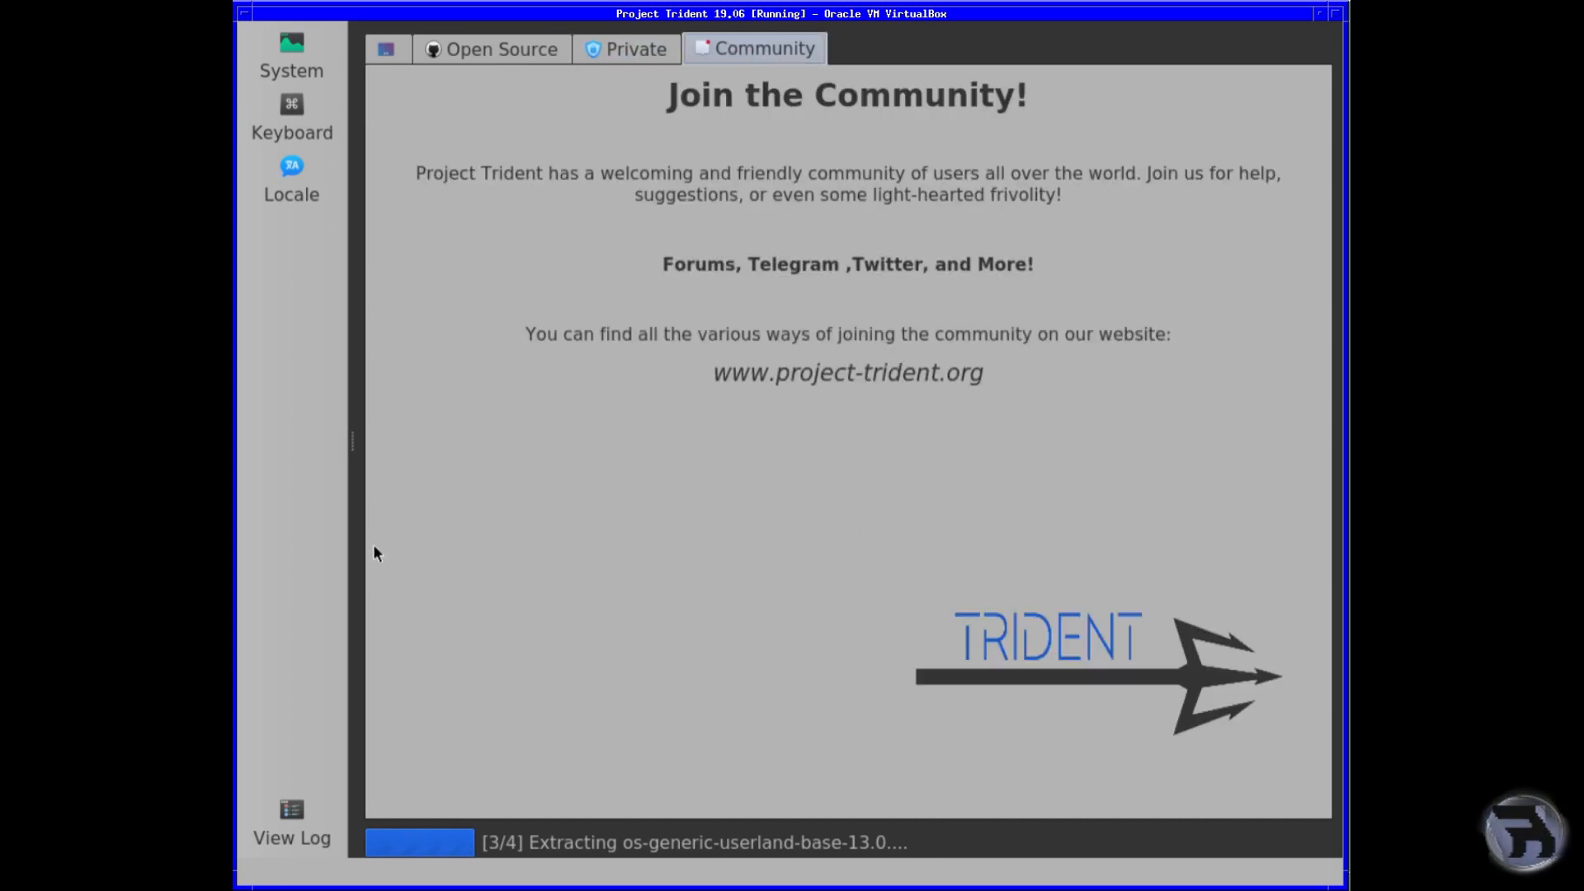
mouse_move(544, 378)
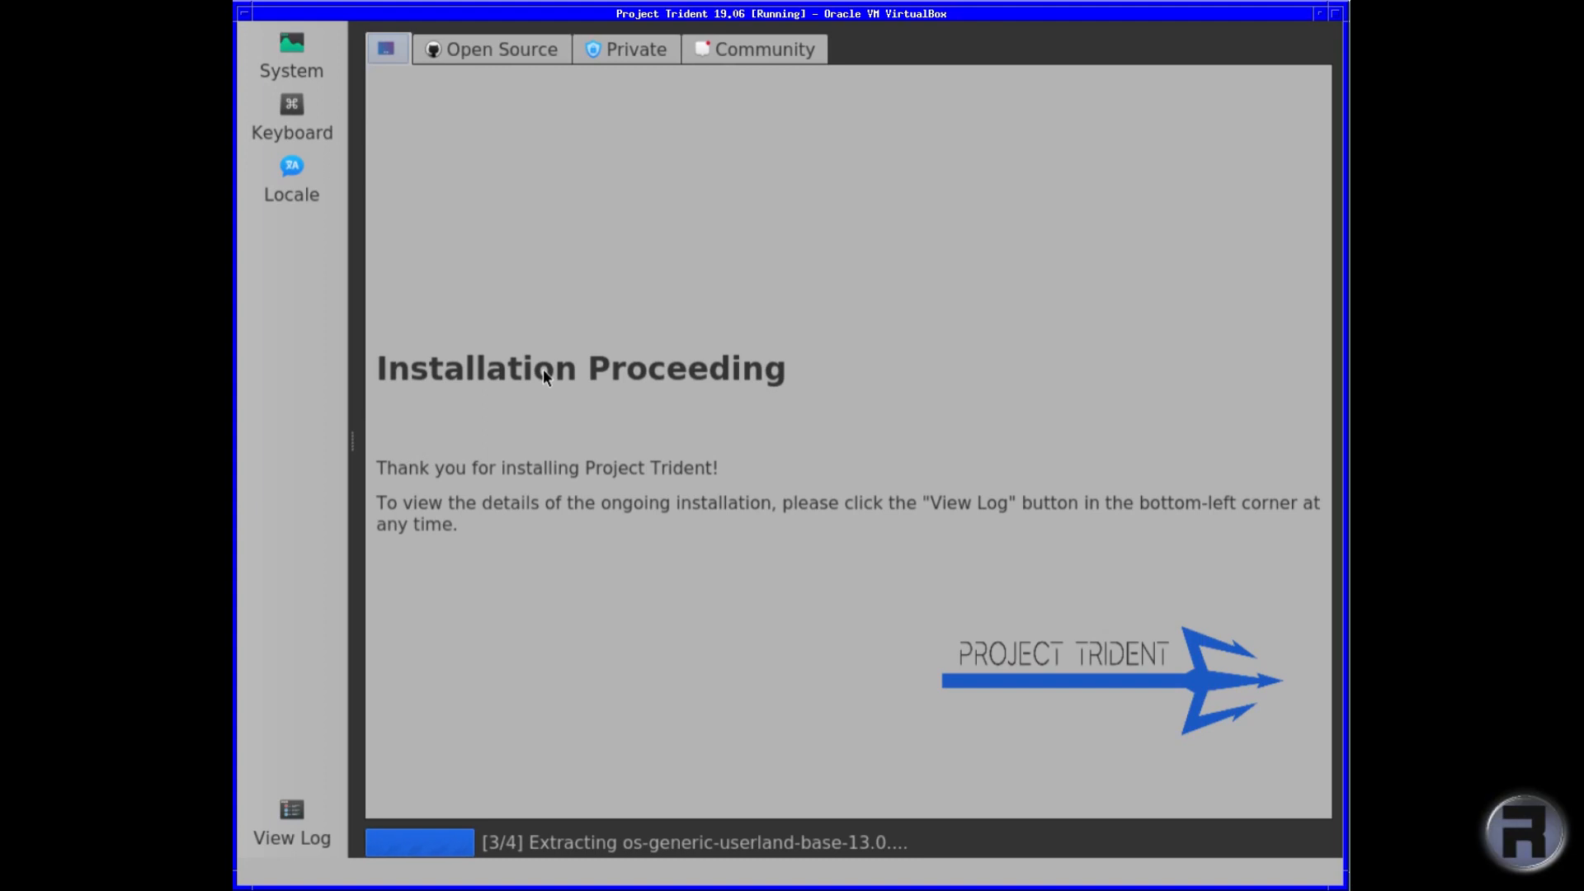
click(491, 50)
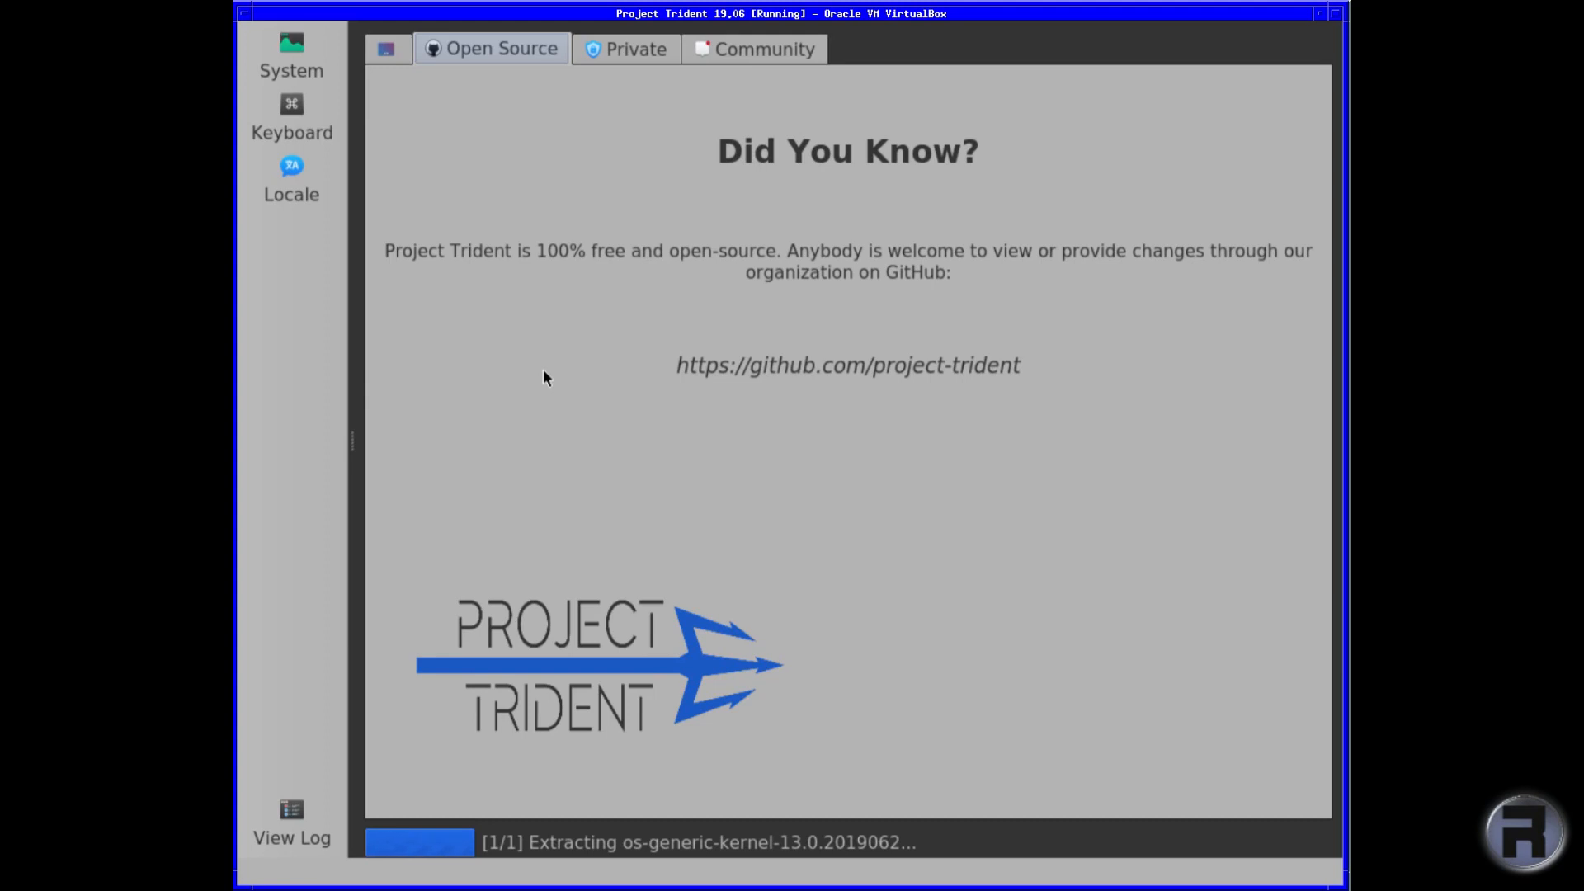
click(627, 47)
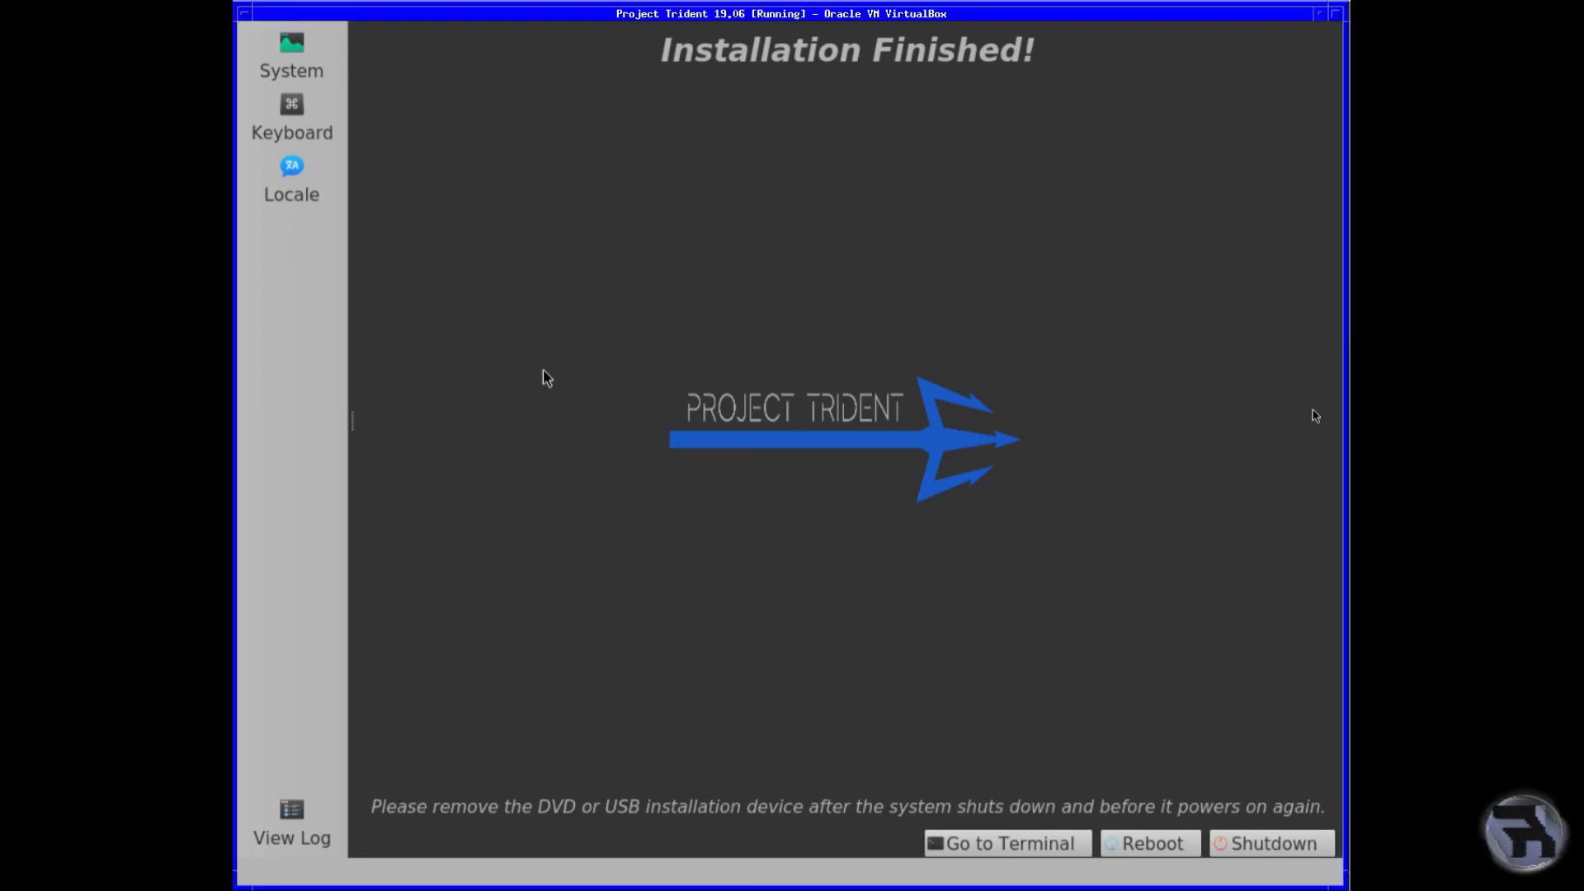
Reboot into the installed system and enter the password at the Trident-test login screen.
click(1150, 844)
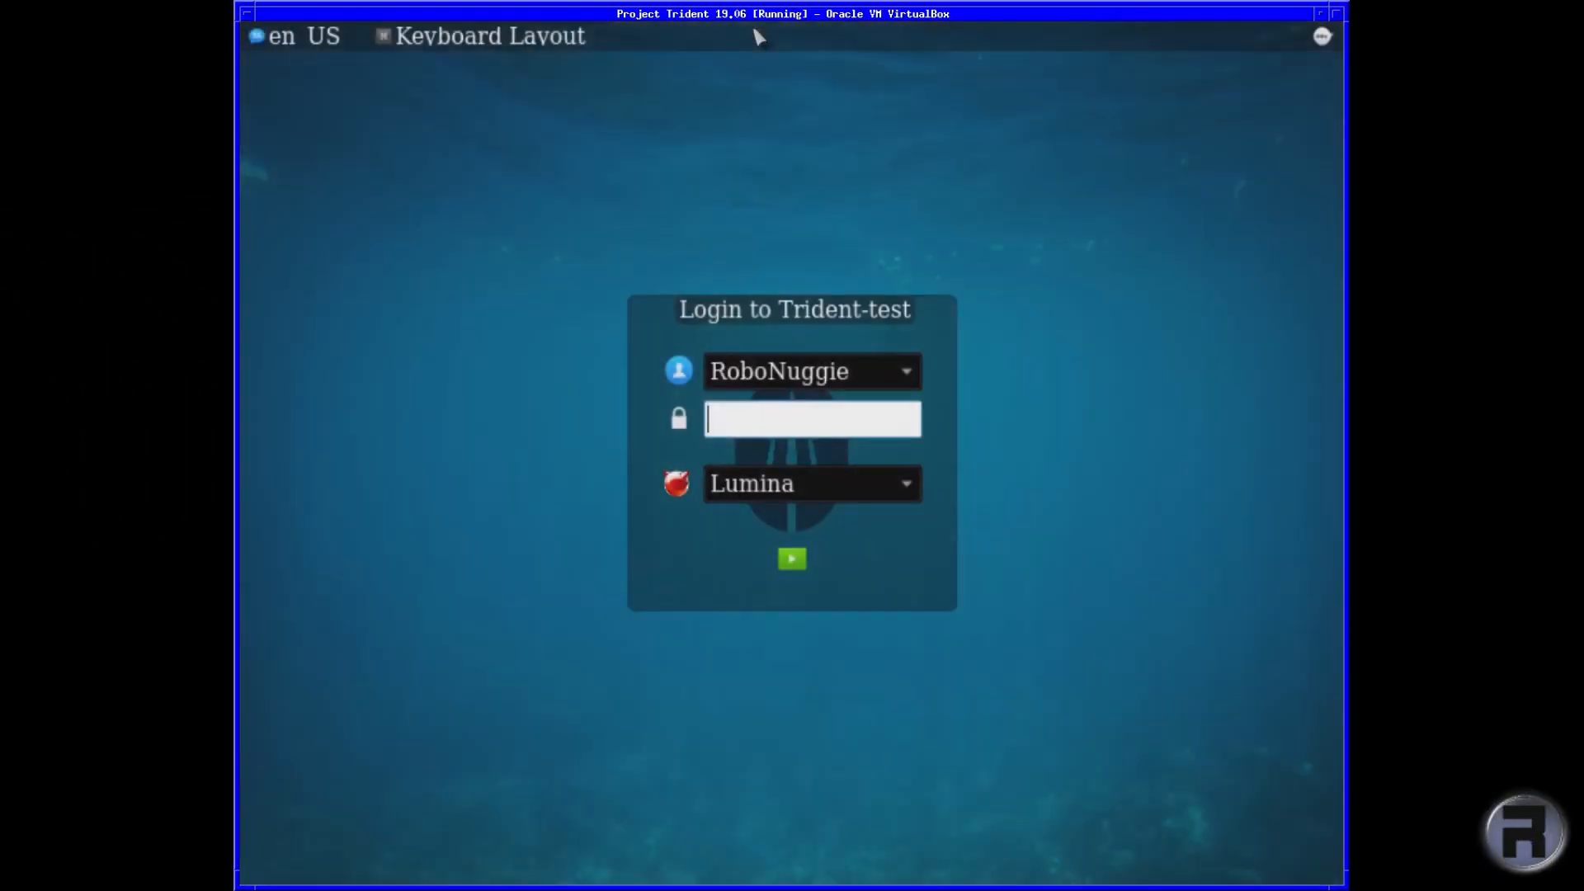
text(••)
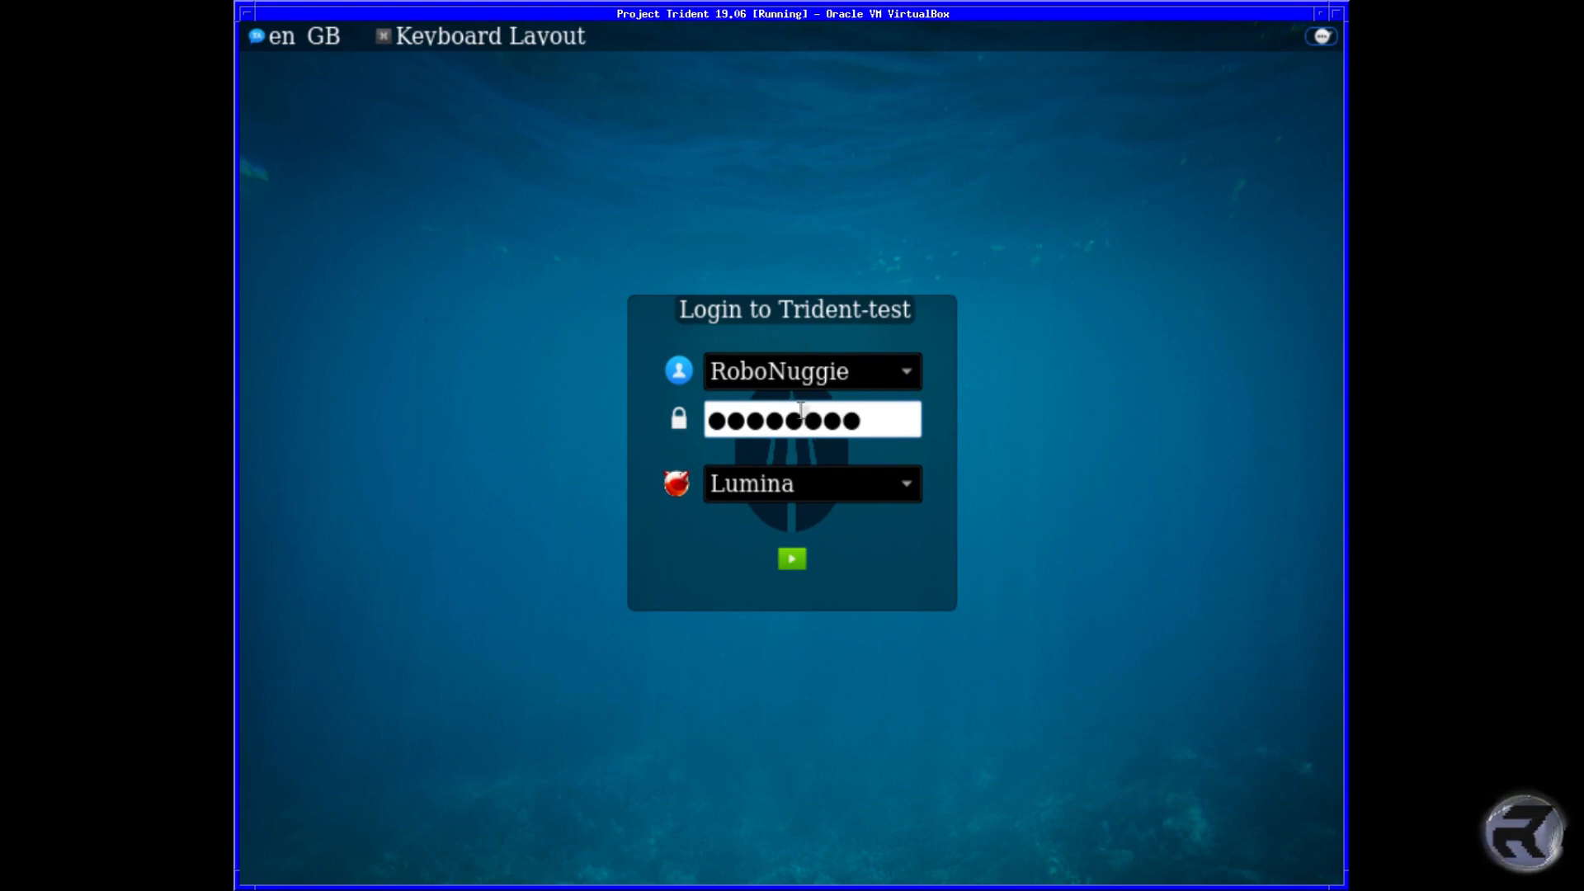
Log in at the Project Trident screen to start the Lumina desktop session.
click(792, 557)
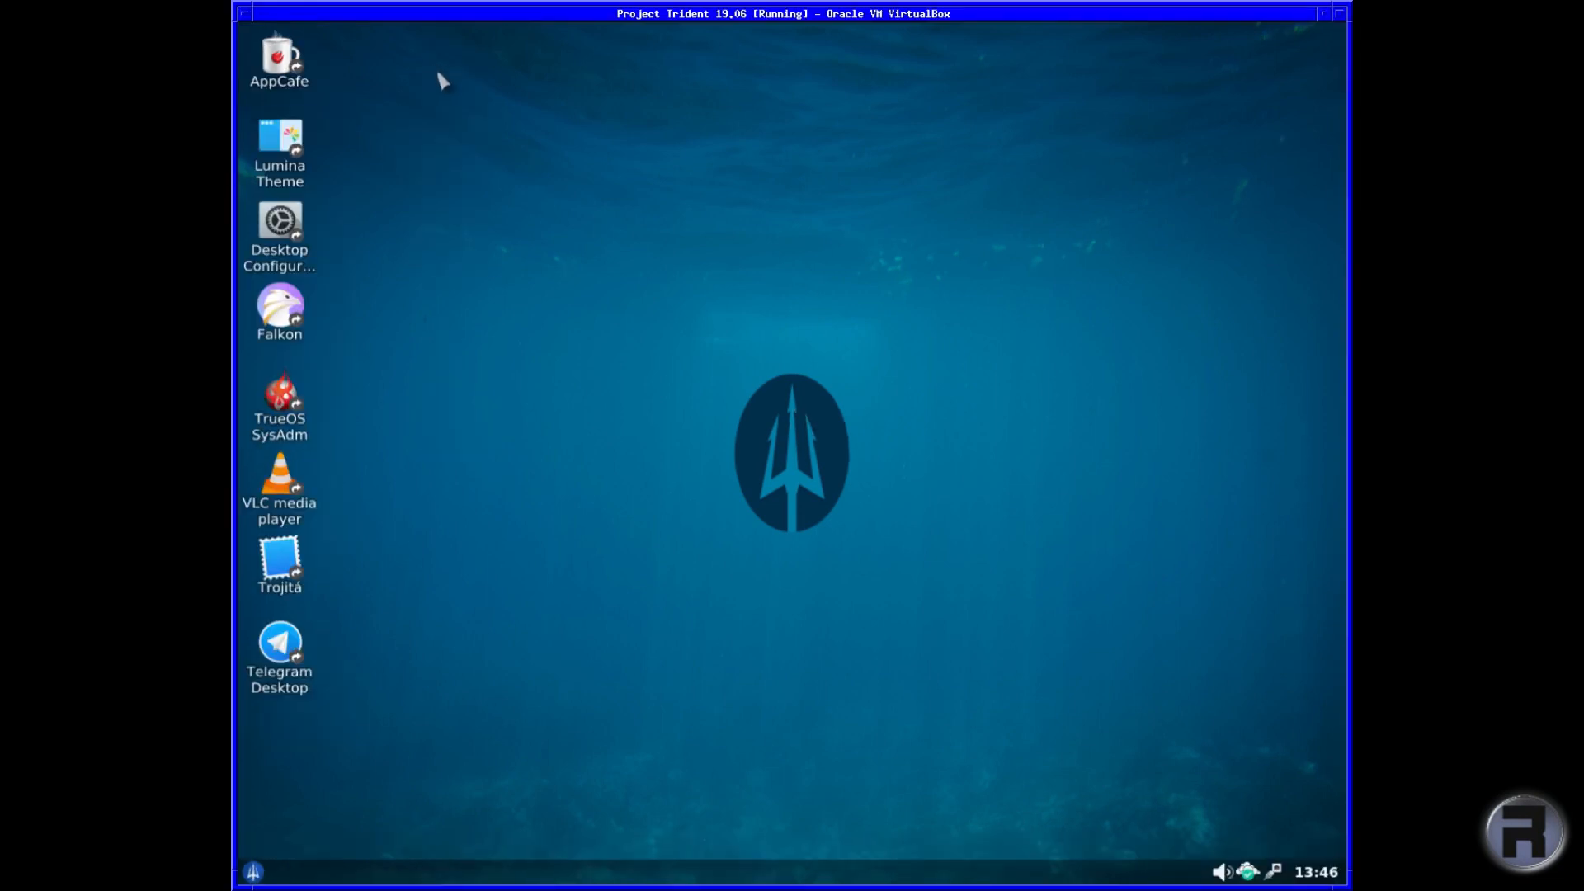
mouse_move(444, 83)
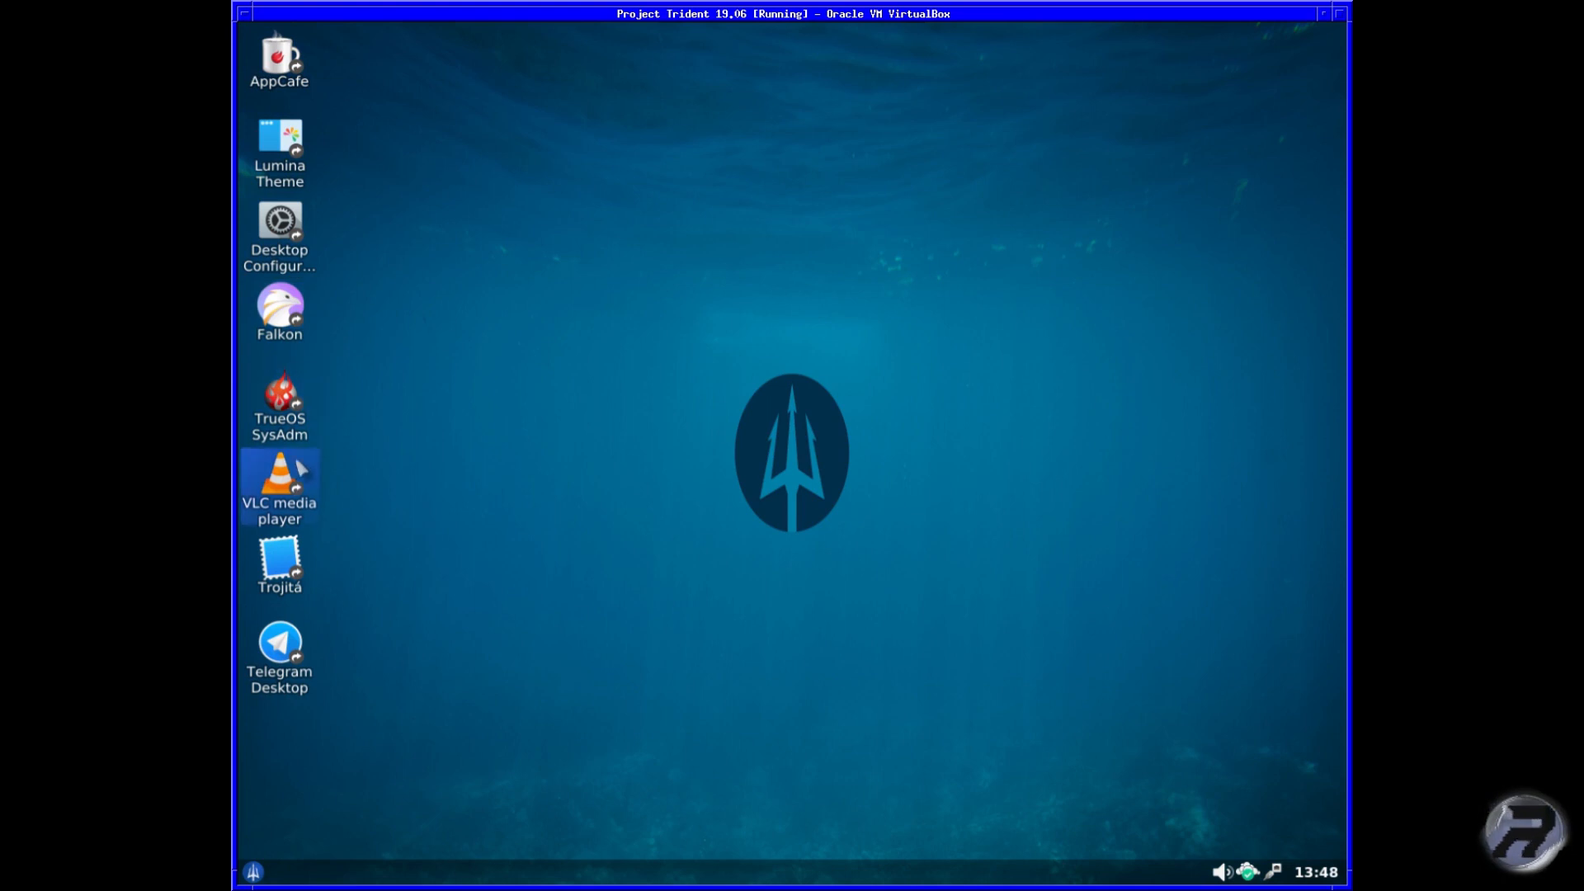
mouse_move(353, 108)
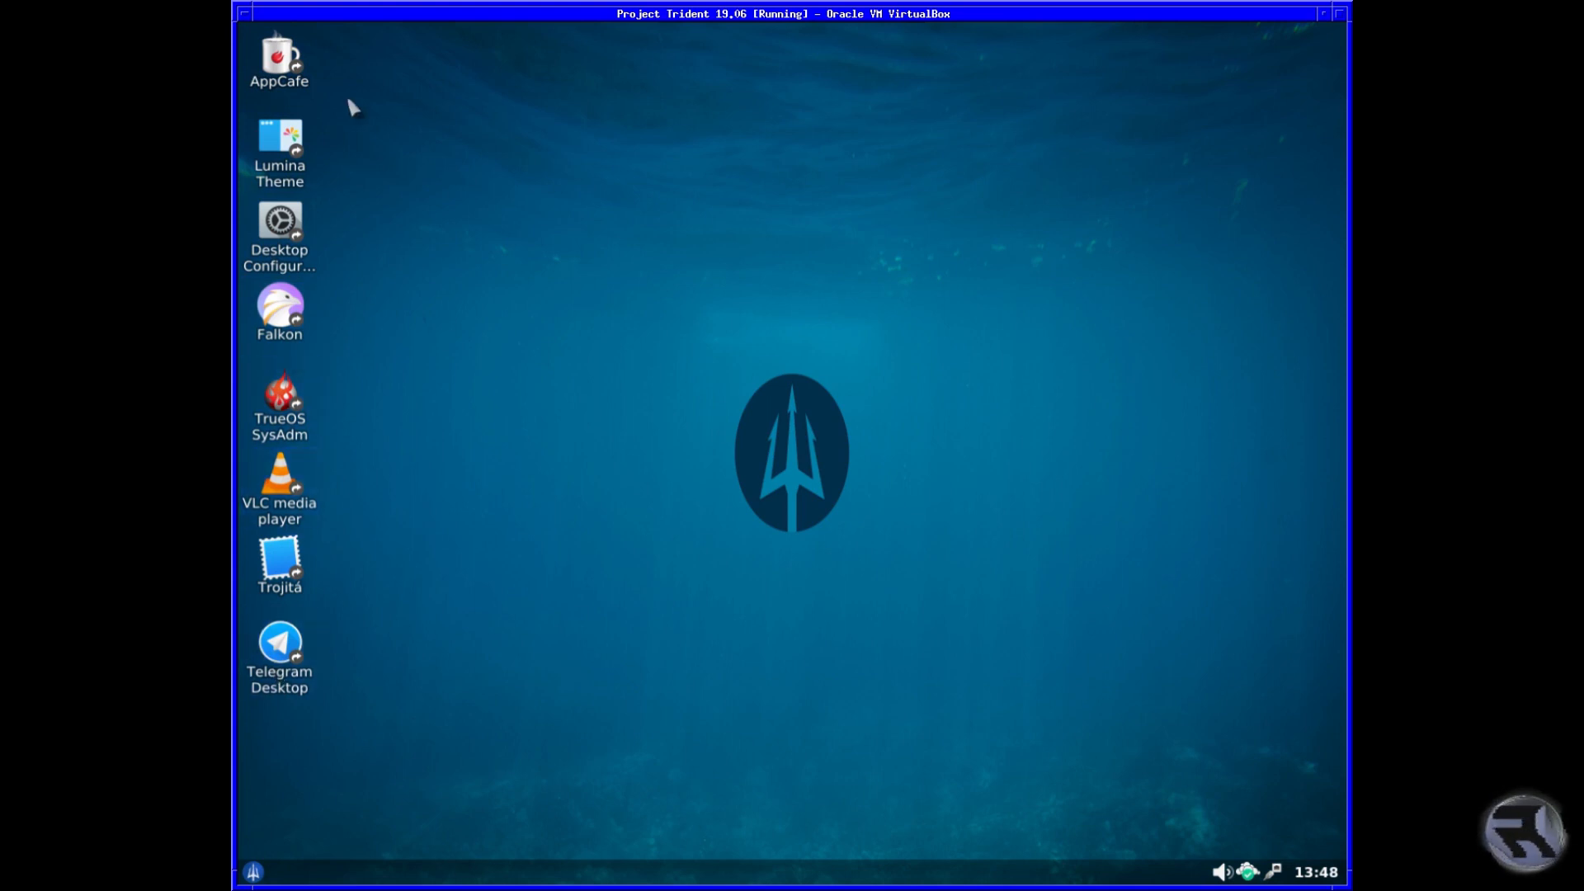
mouse_move(284, 878)
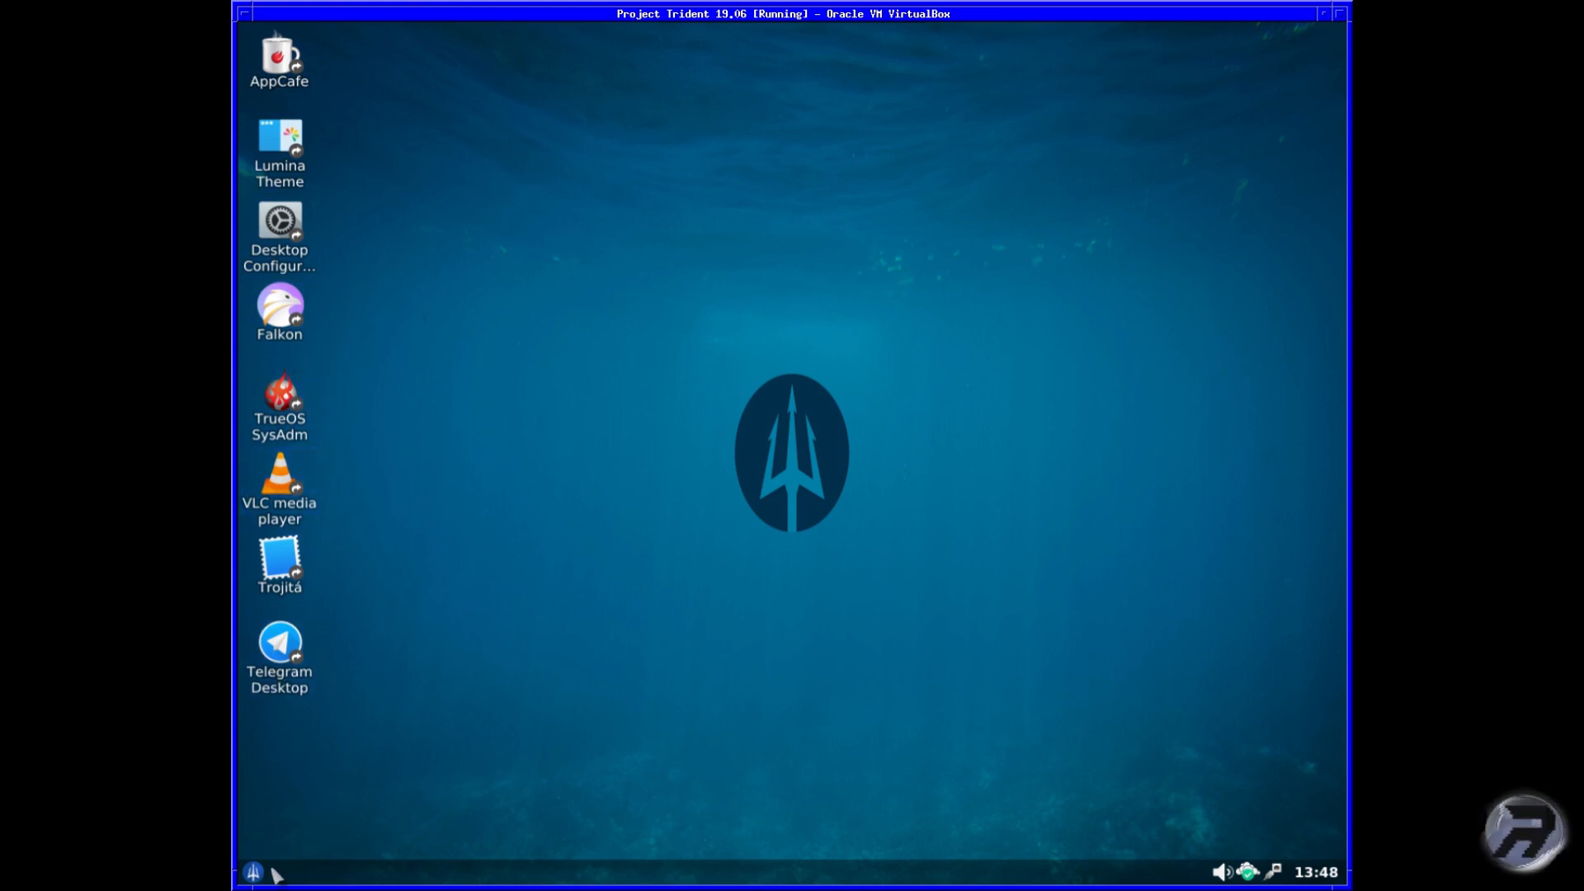
Browse all installed applications from the Lumina start menu and view the Graphics category.
click(250, 871)
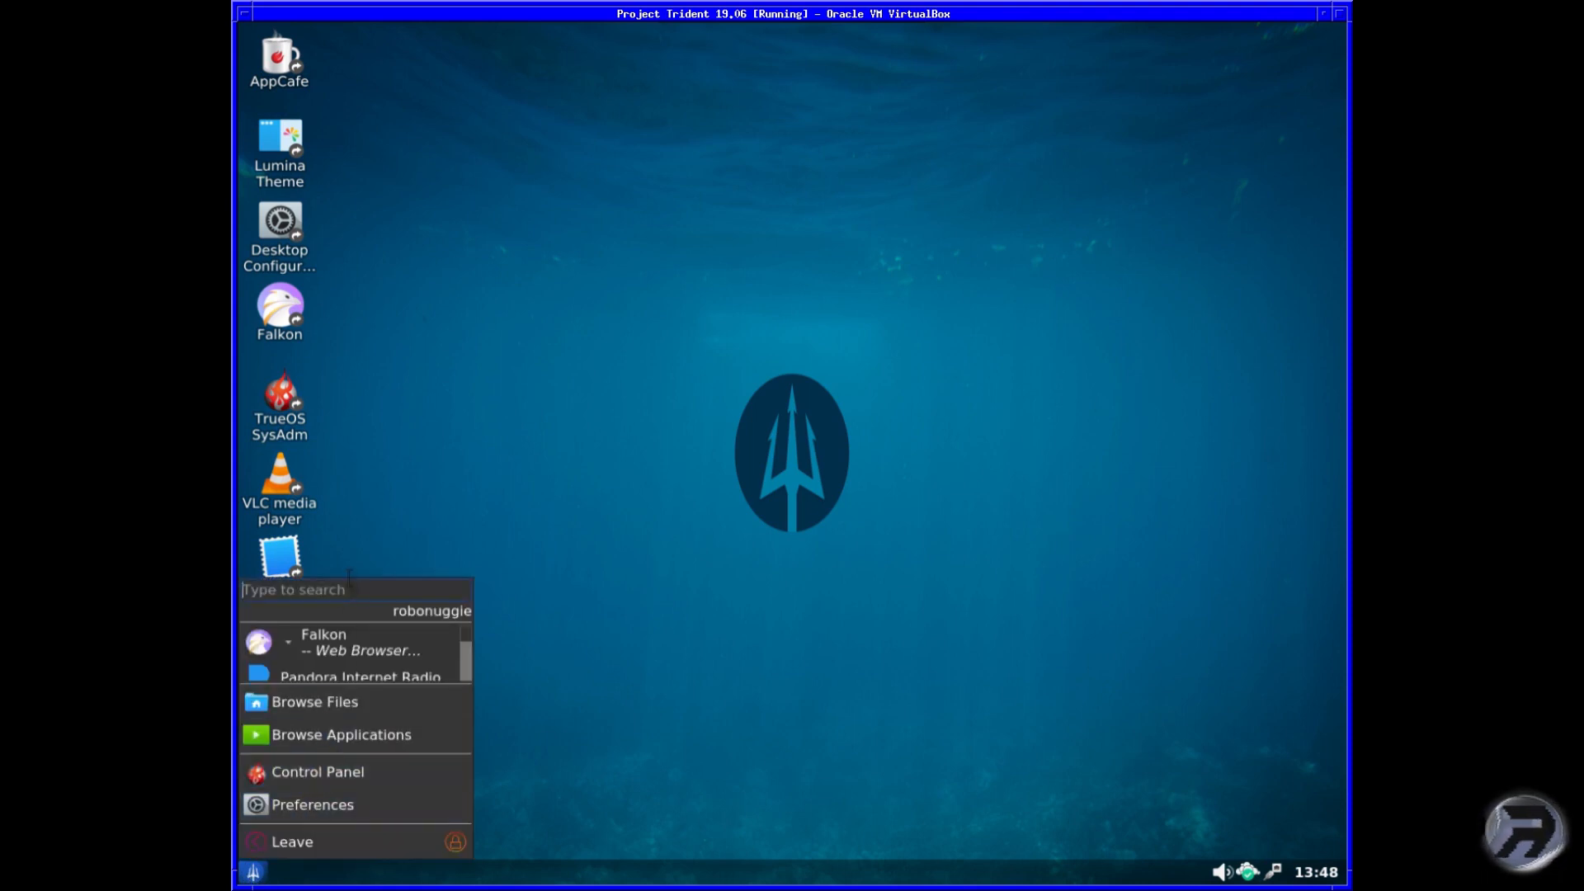
mouse_move(363, 584)
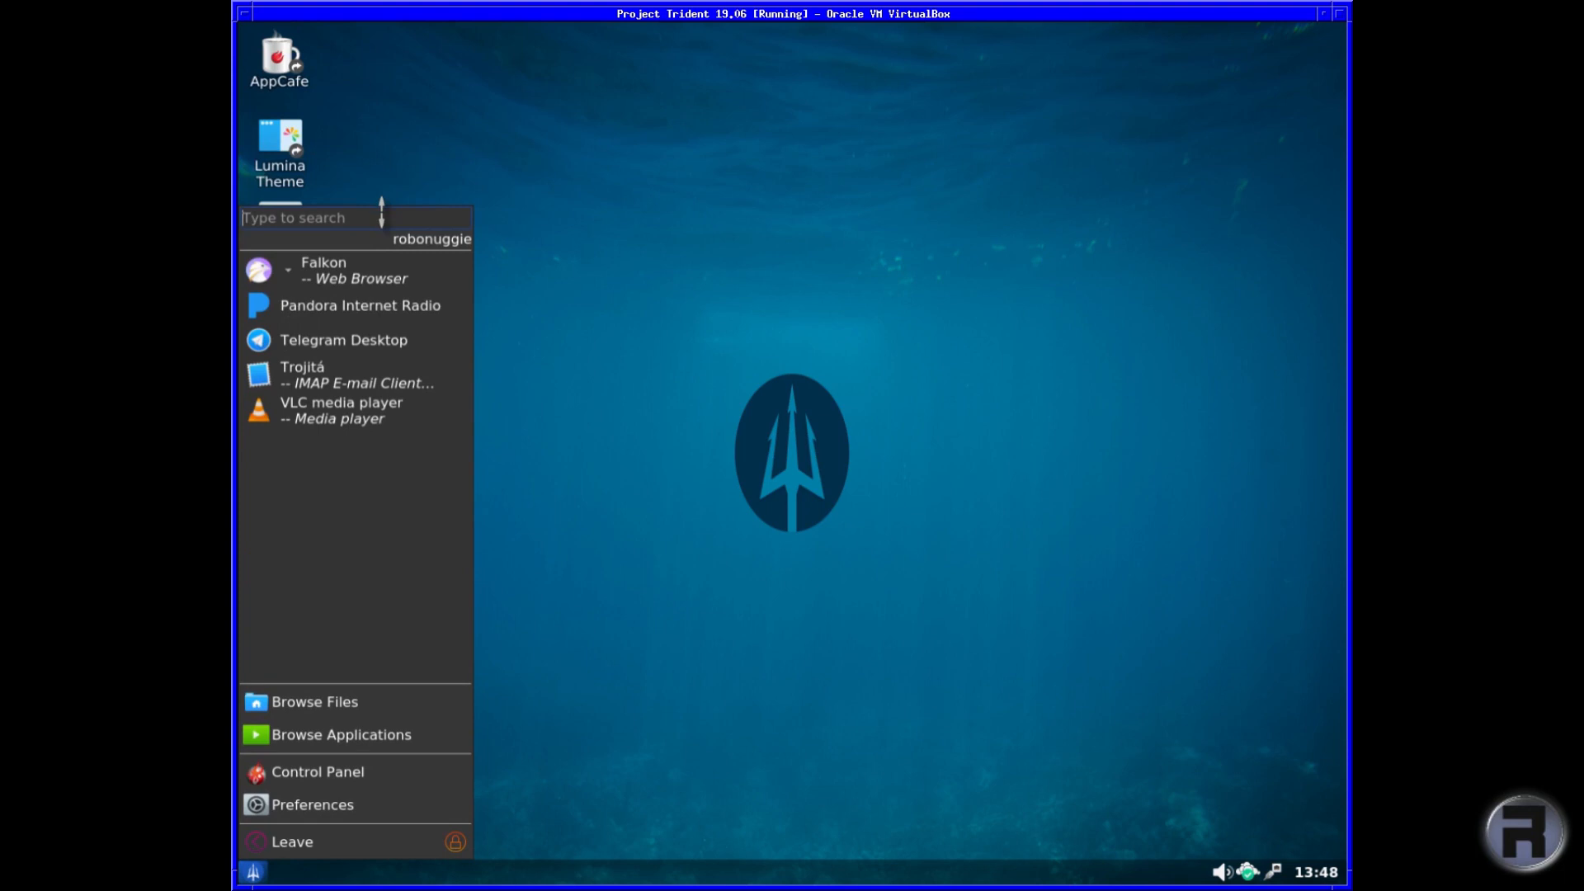
click(344, 734)
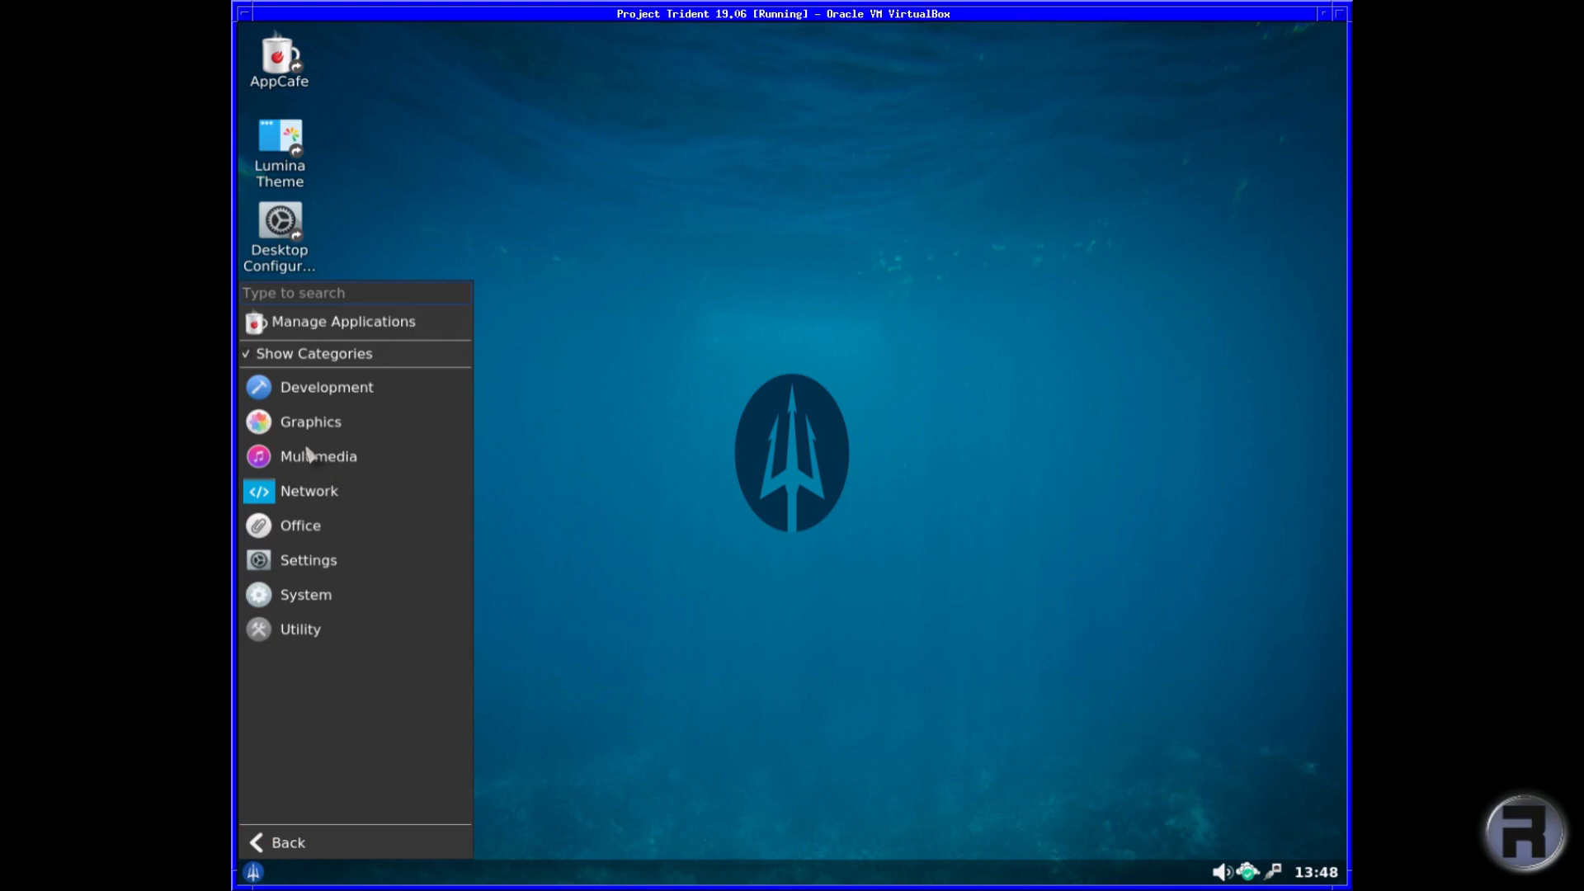
mouse_move(302, 352)
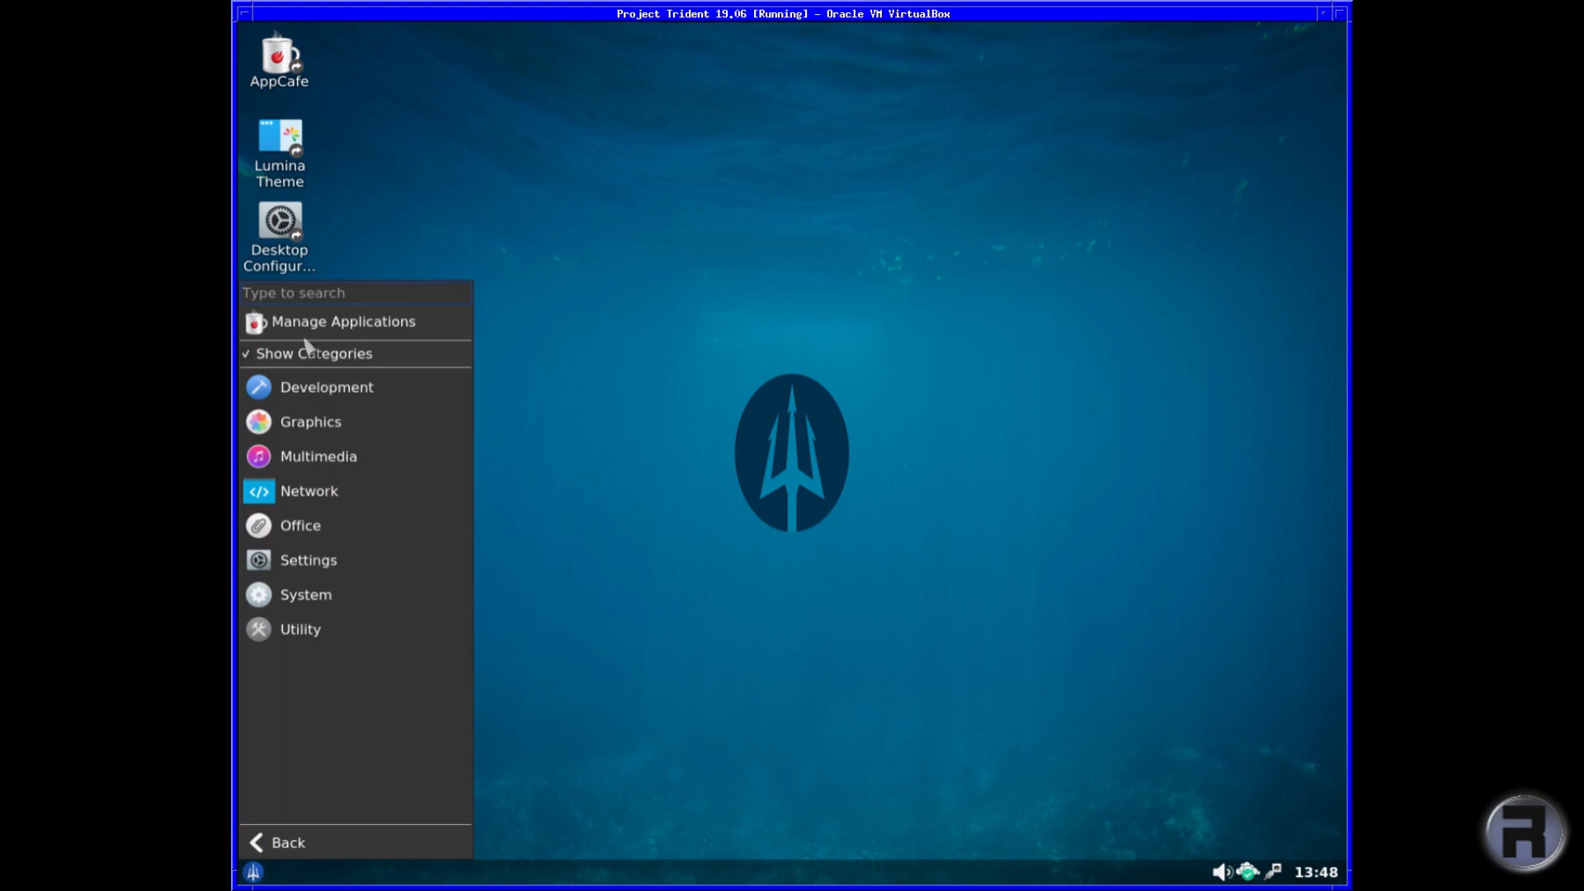
click(326, 387)
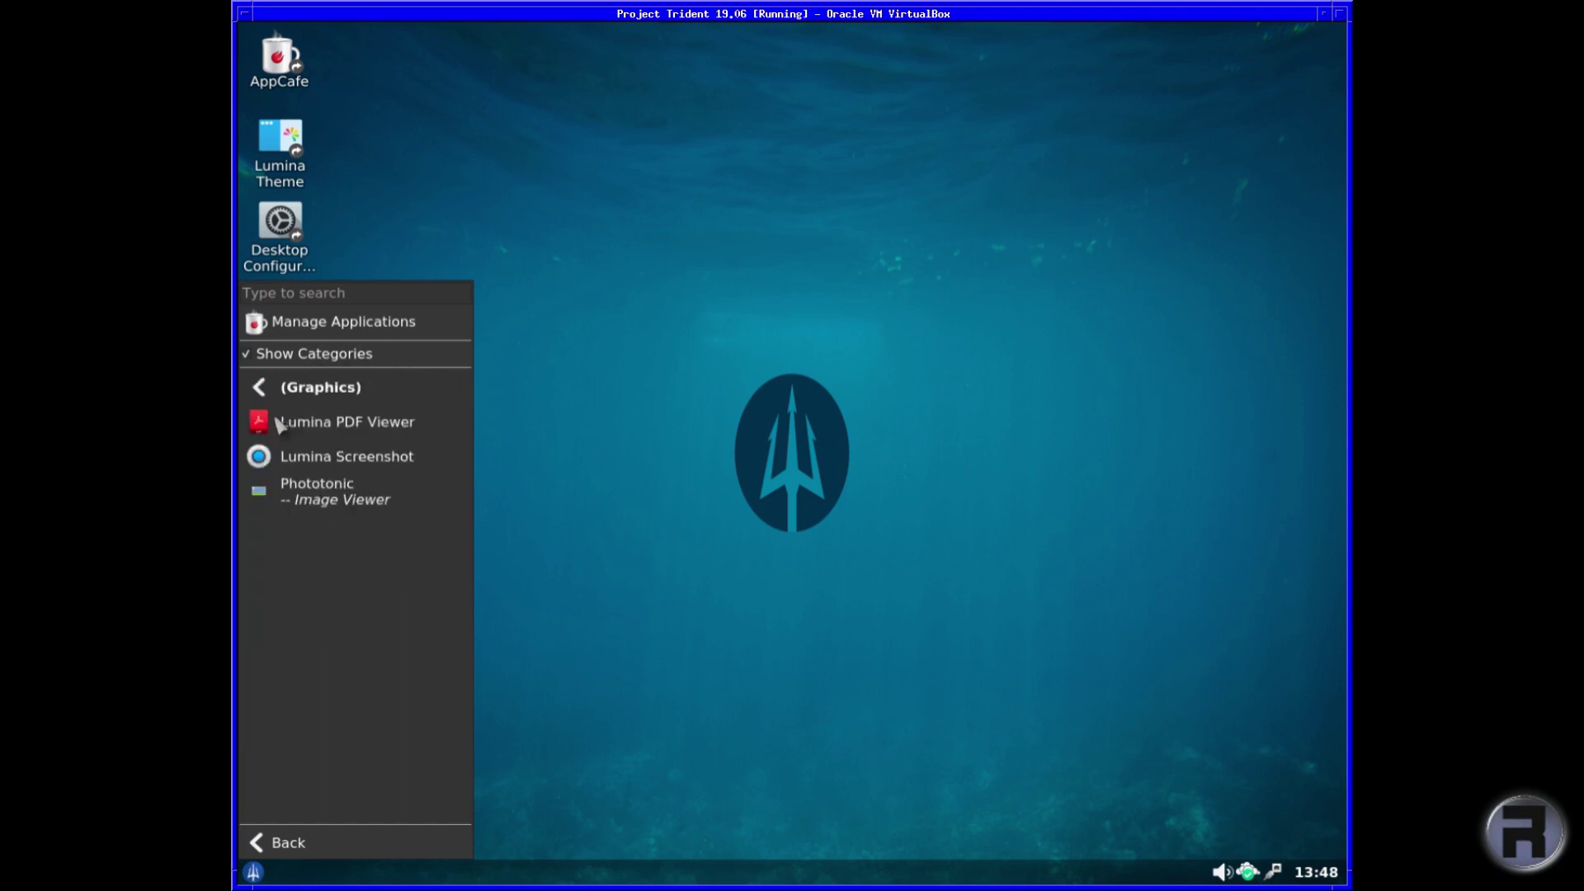
mouse_move(409, 459)
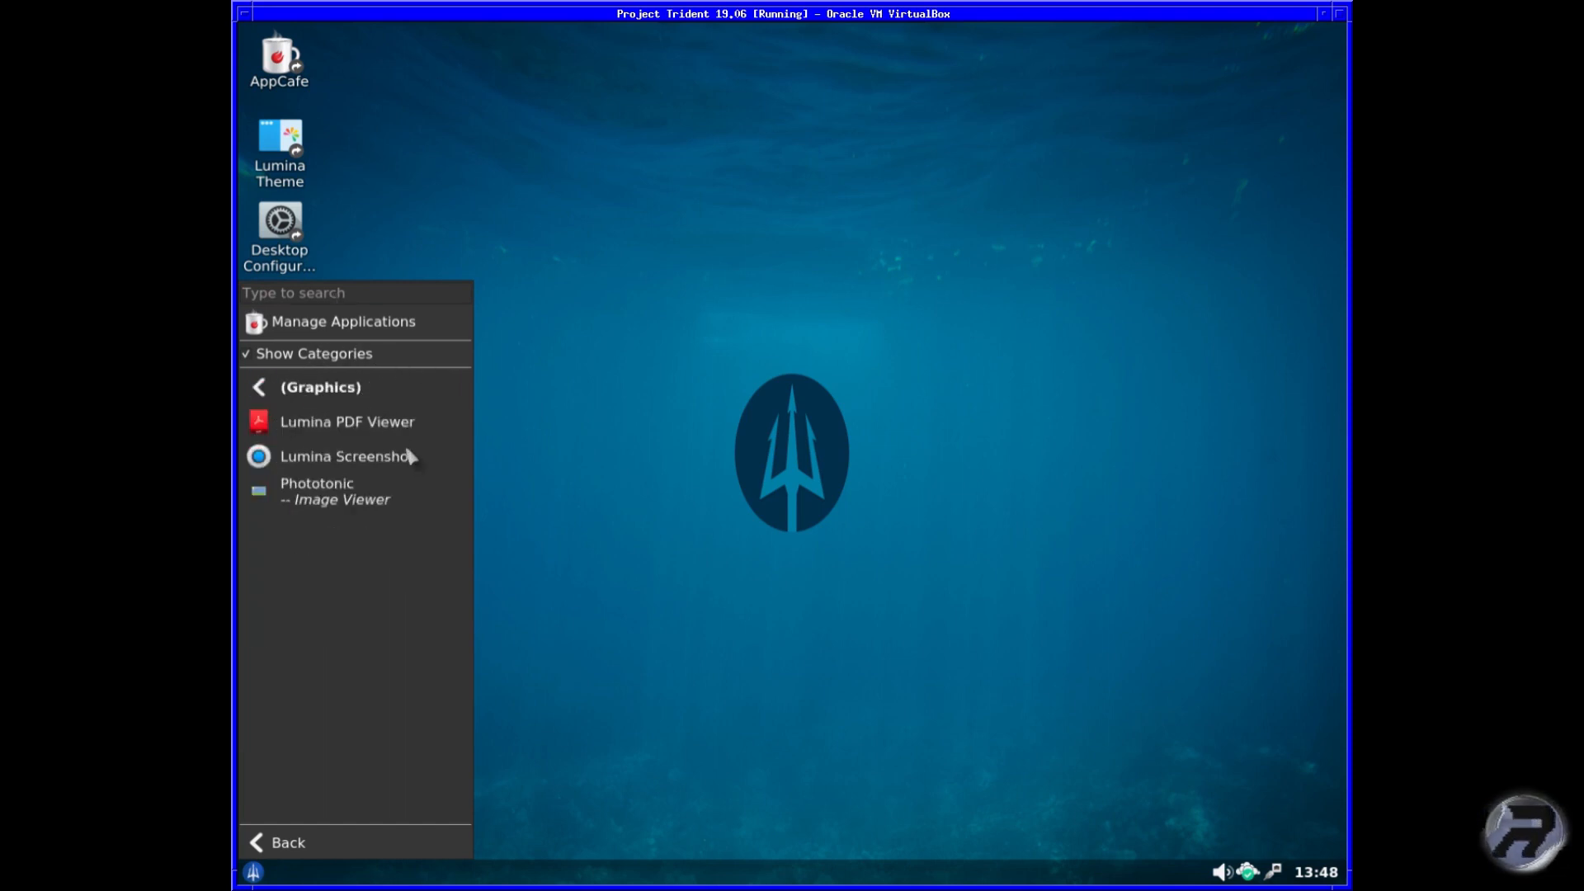
mouse_move(342, 502)
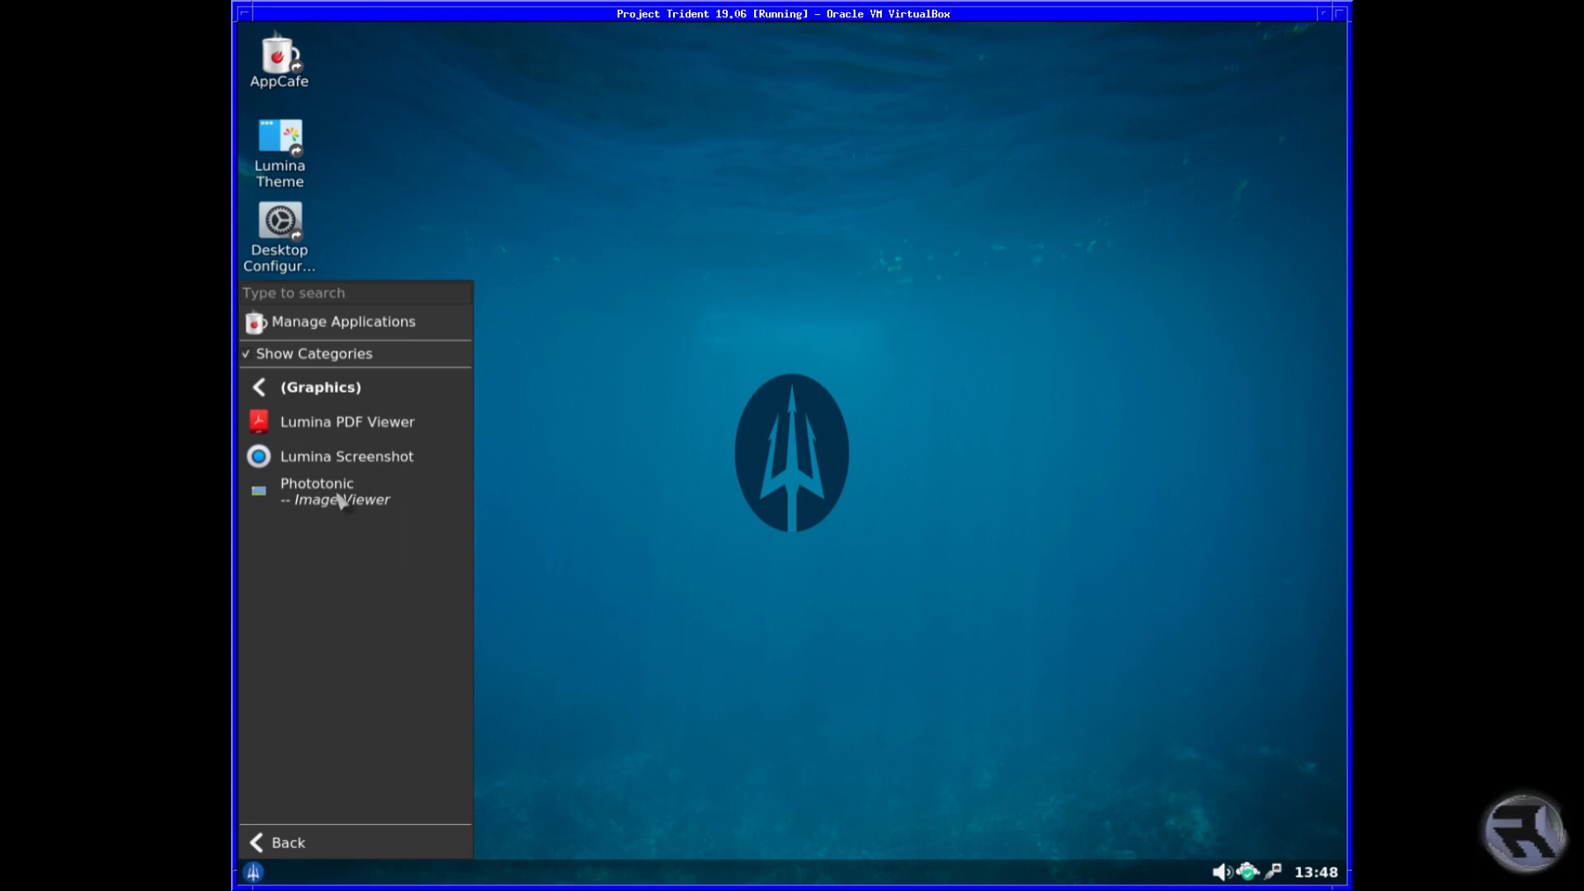
mouse_move(340, 393)
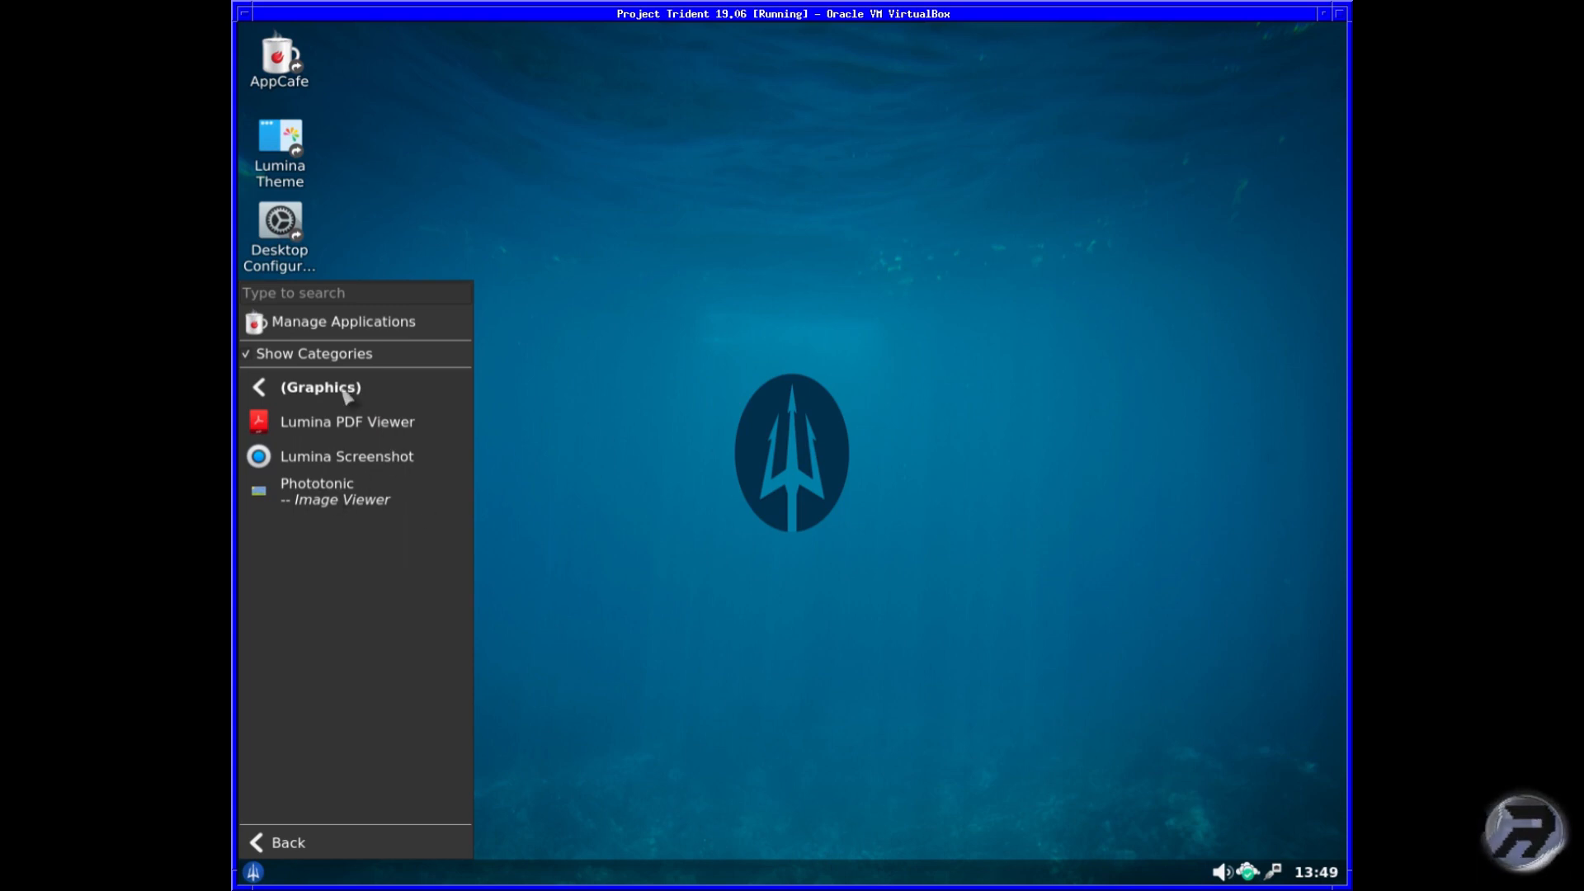
mouse_move(267, 342)
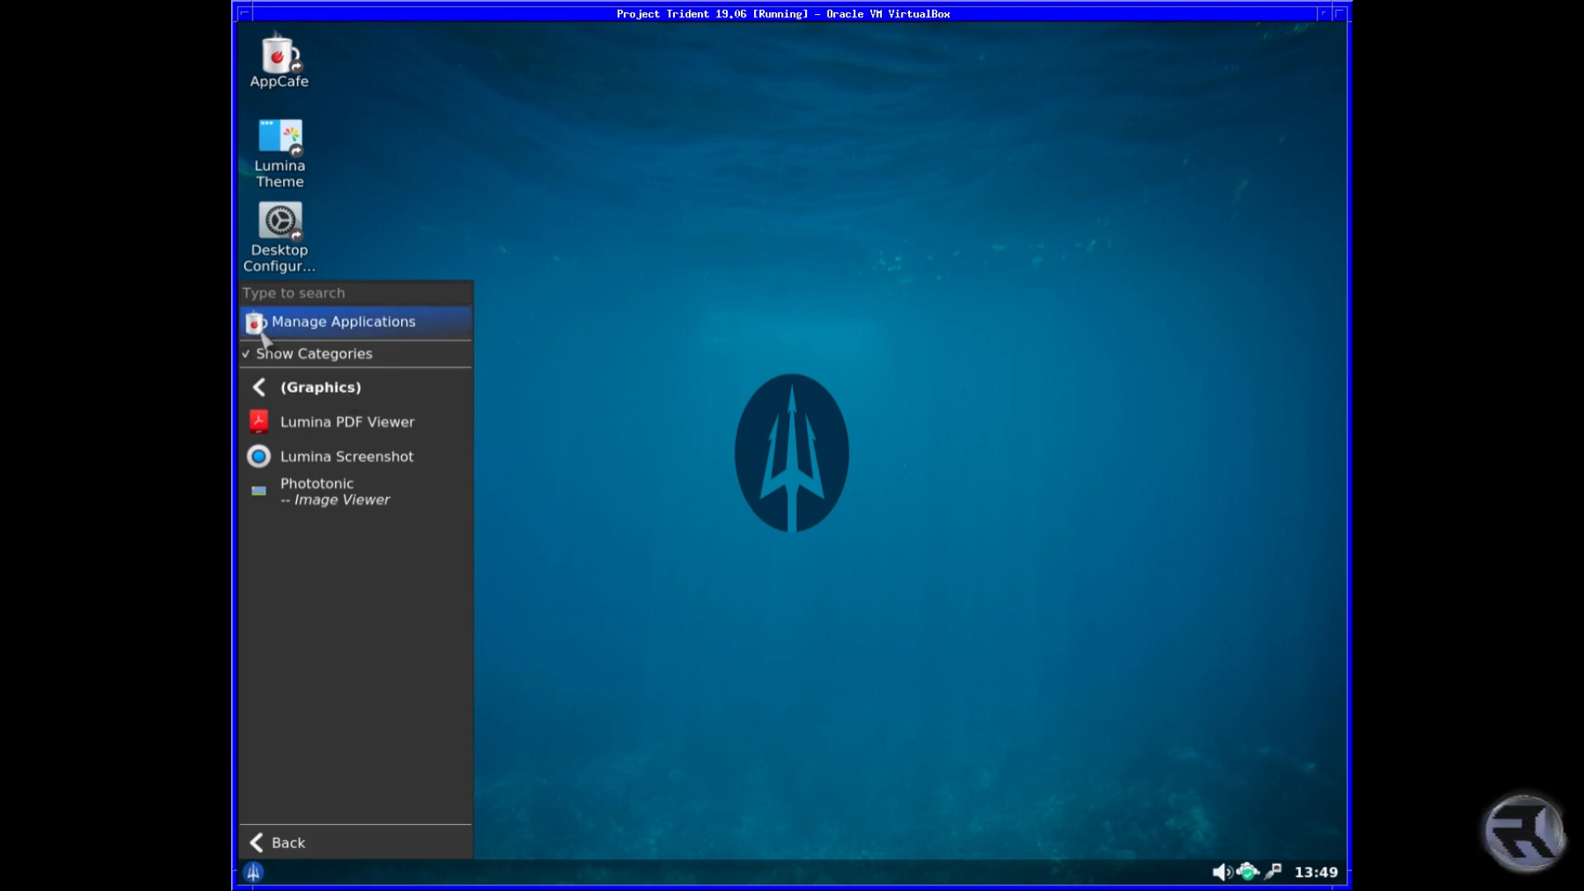
click(257, 386)
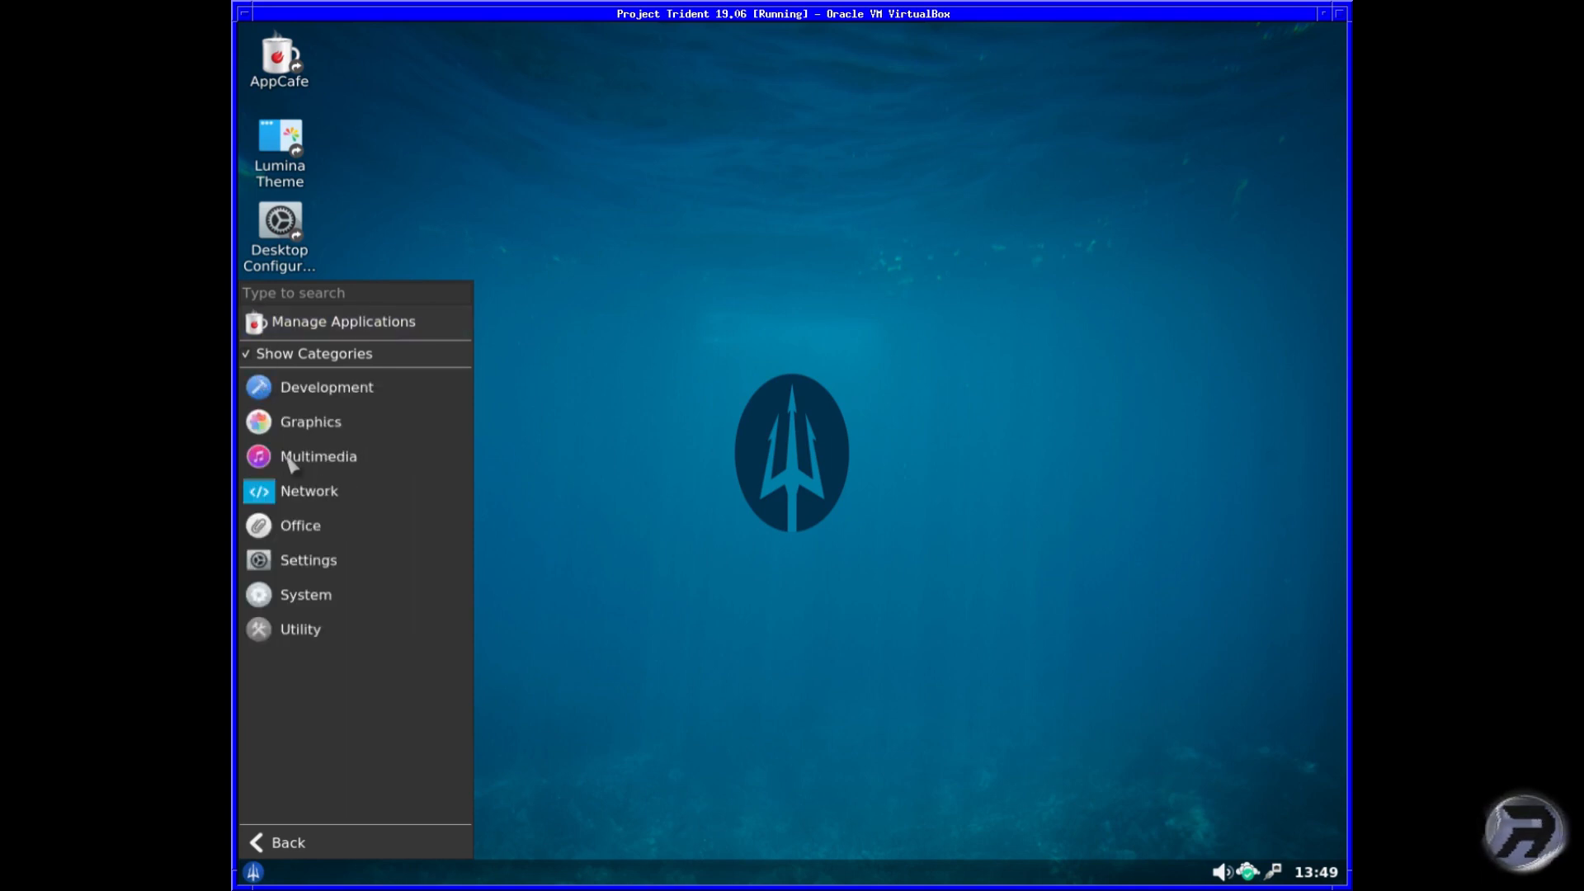
View the Multimedia and Office categories, returning to the category list between them.
click(319, 455)
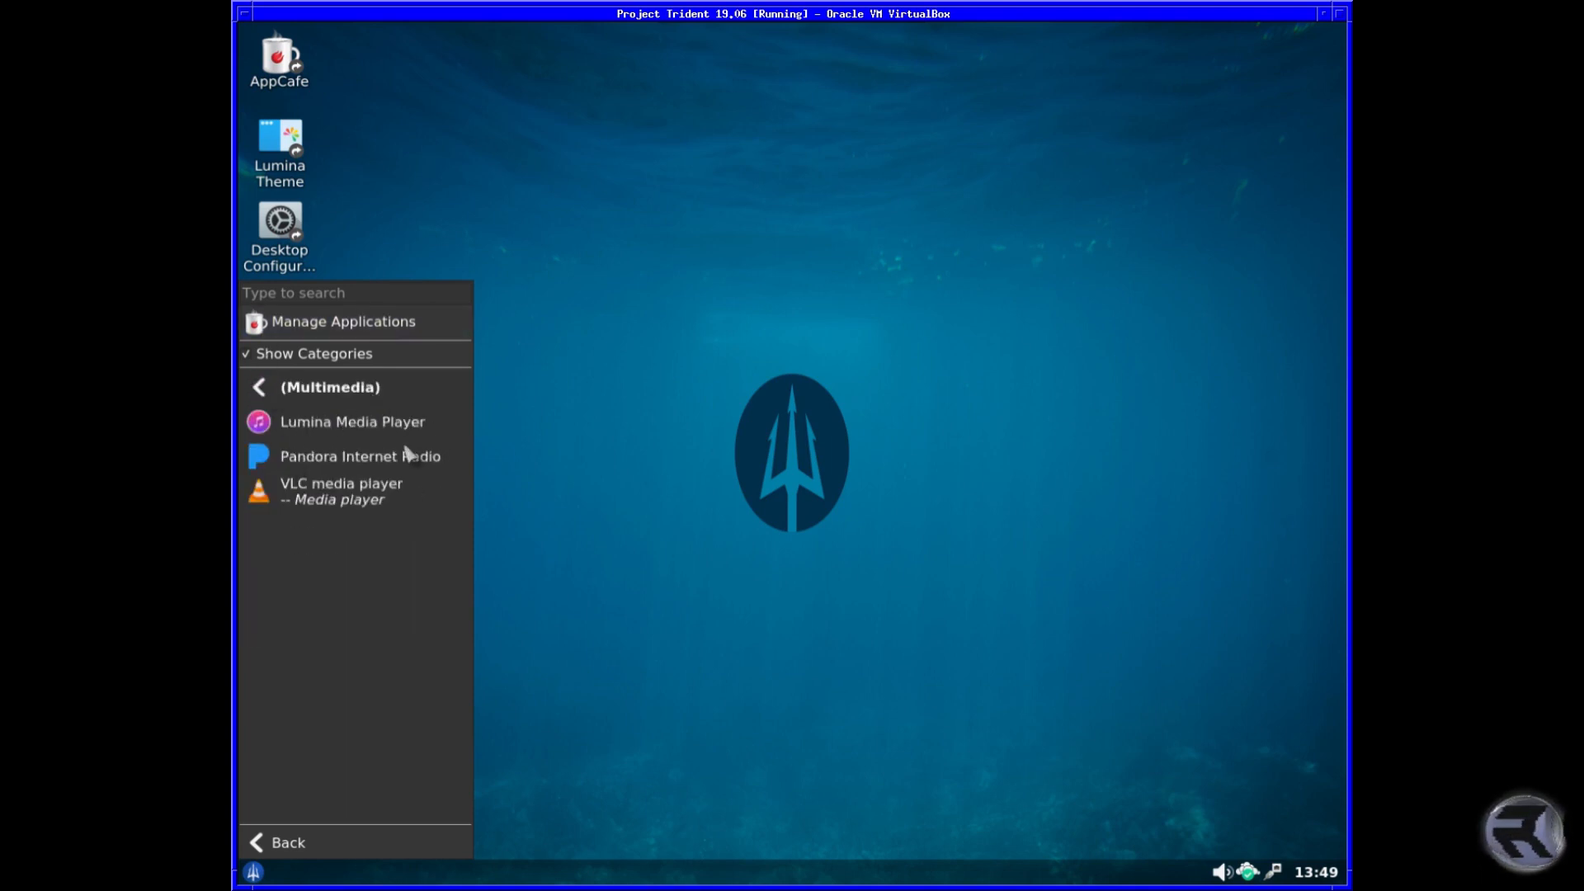
mouse_move(304, 409)
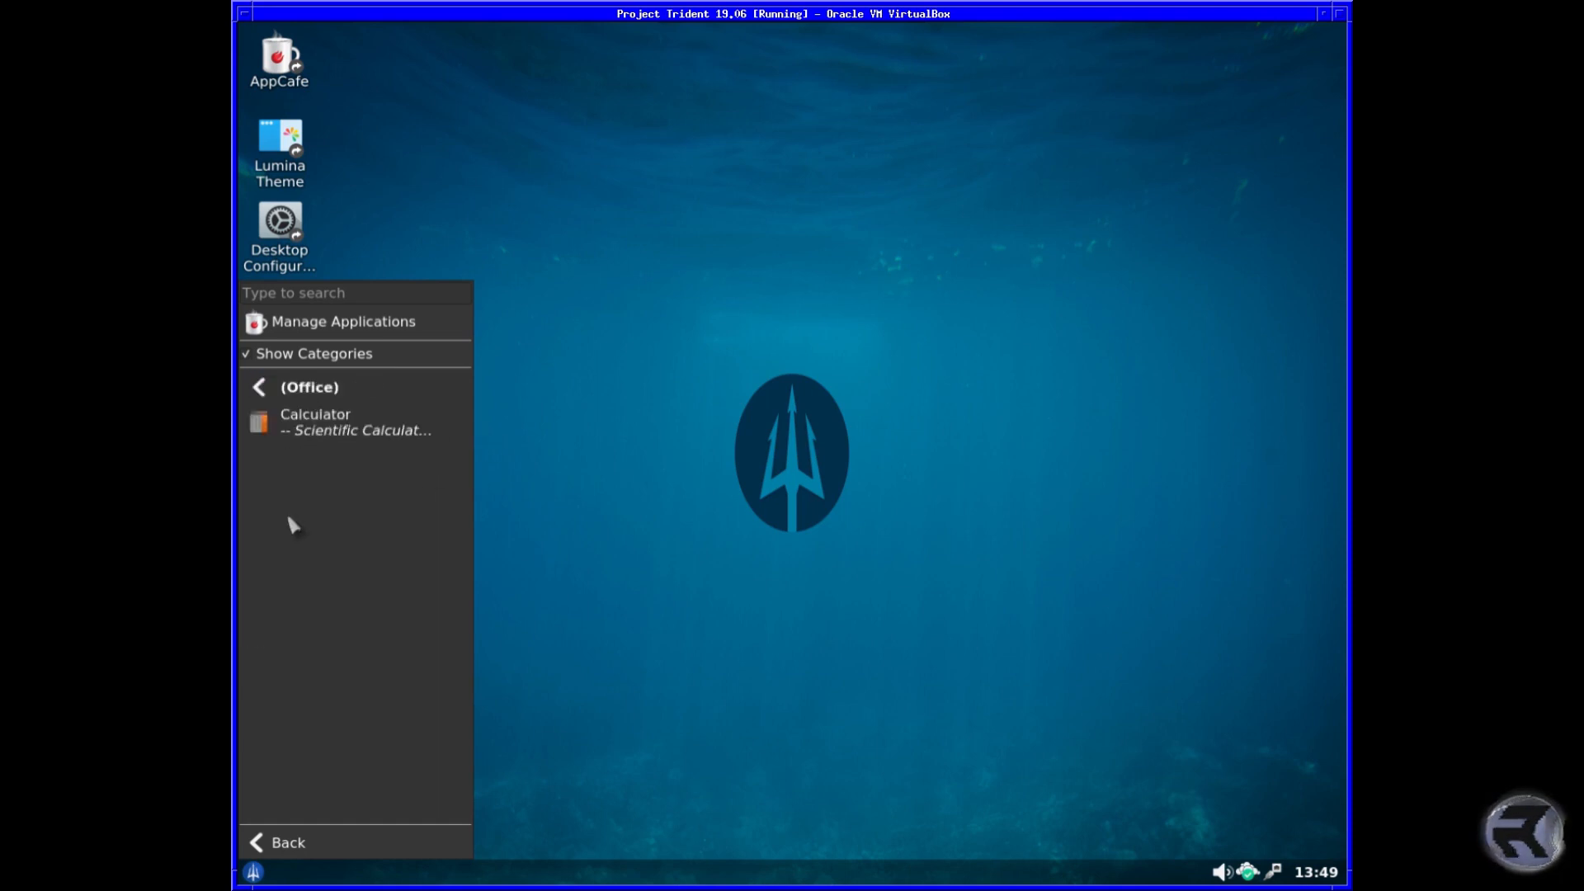
click(259, 386)
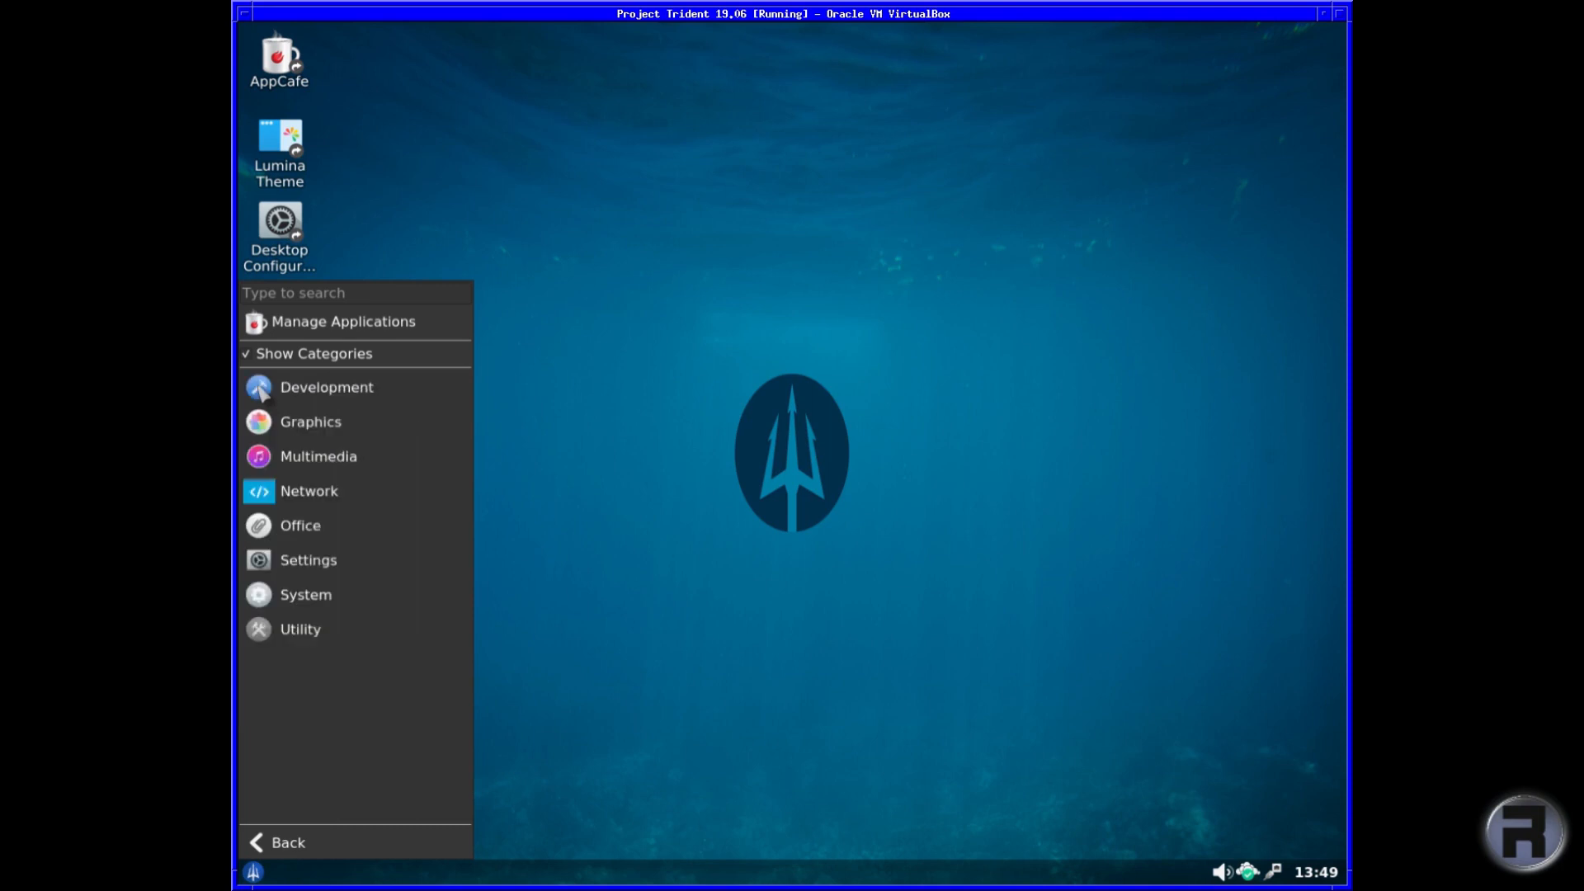
click(308, 492)
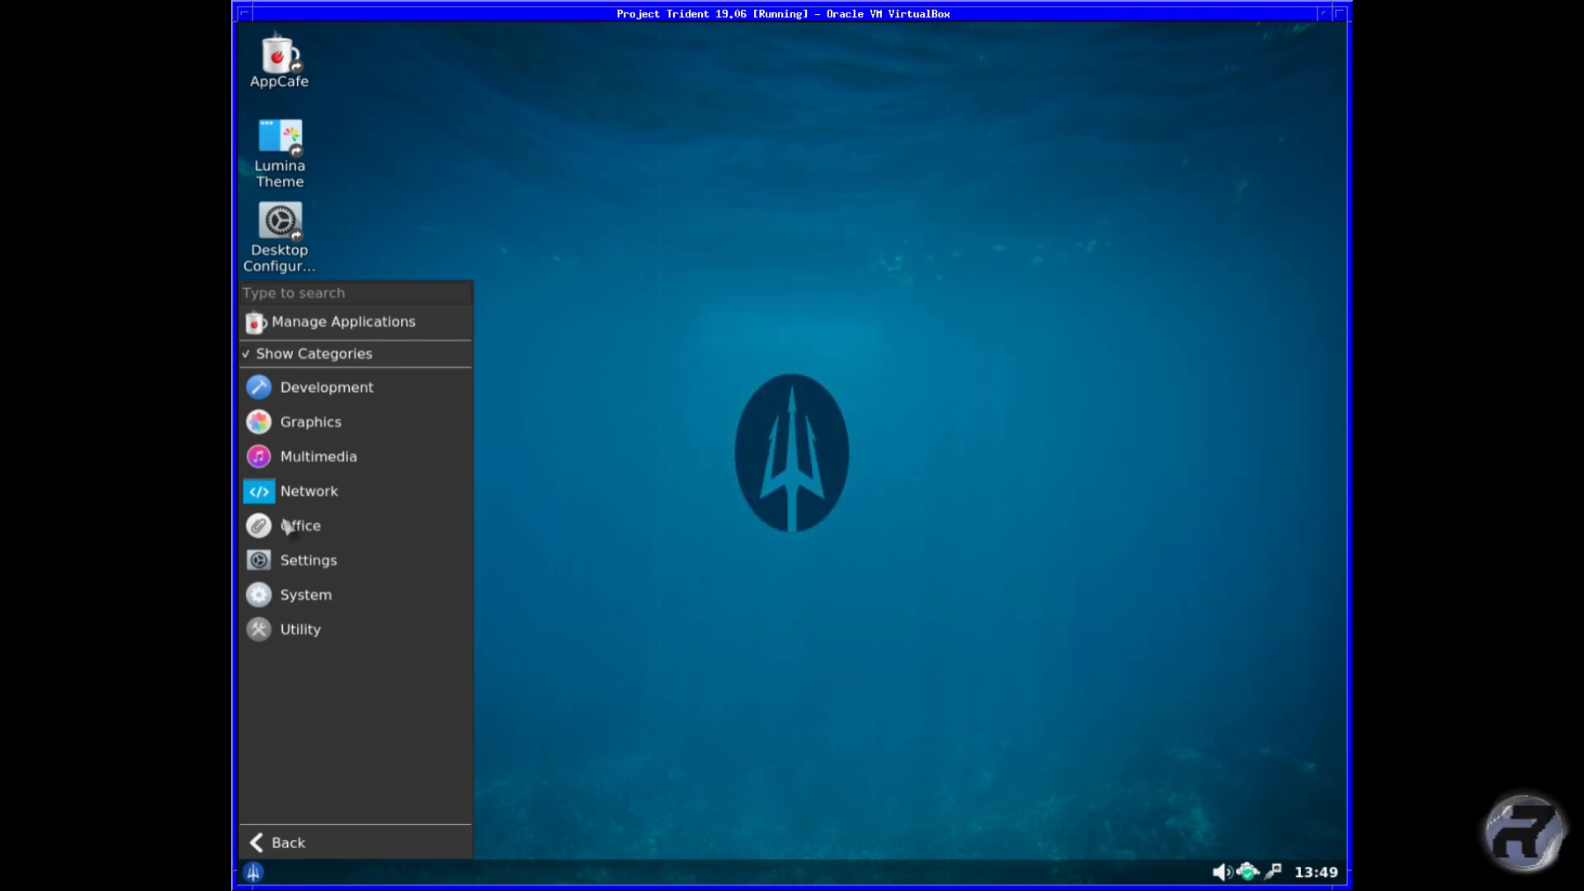
click(300, 526)
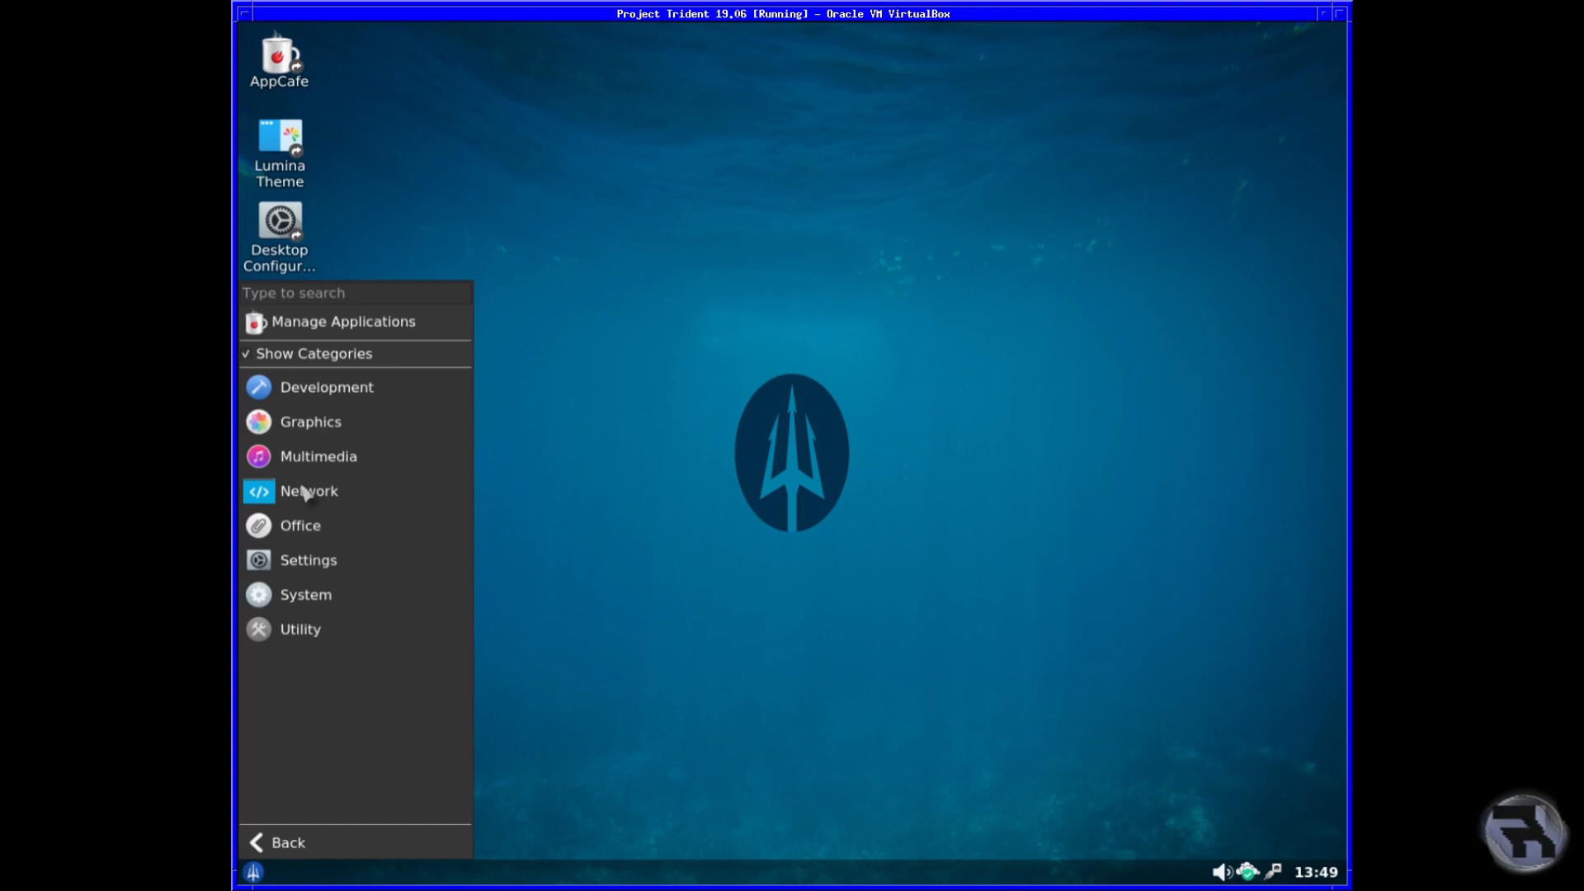
mouse_move(280, 568)
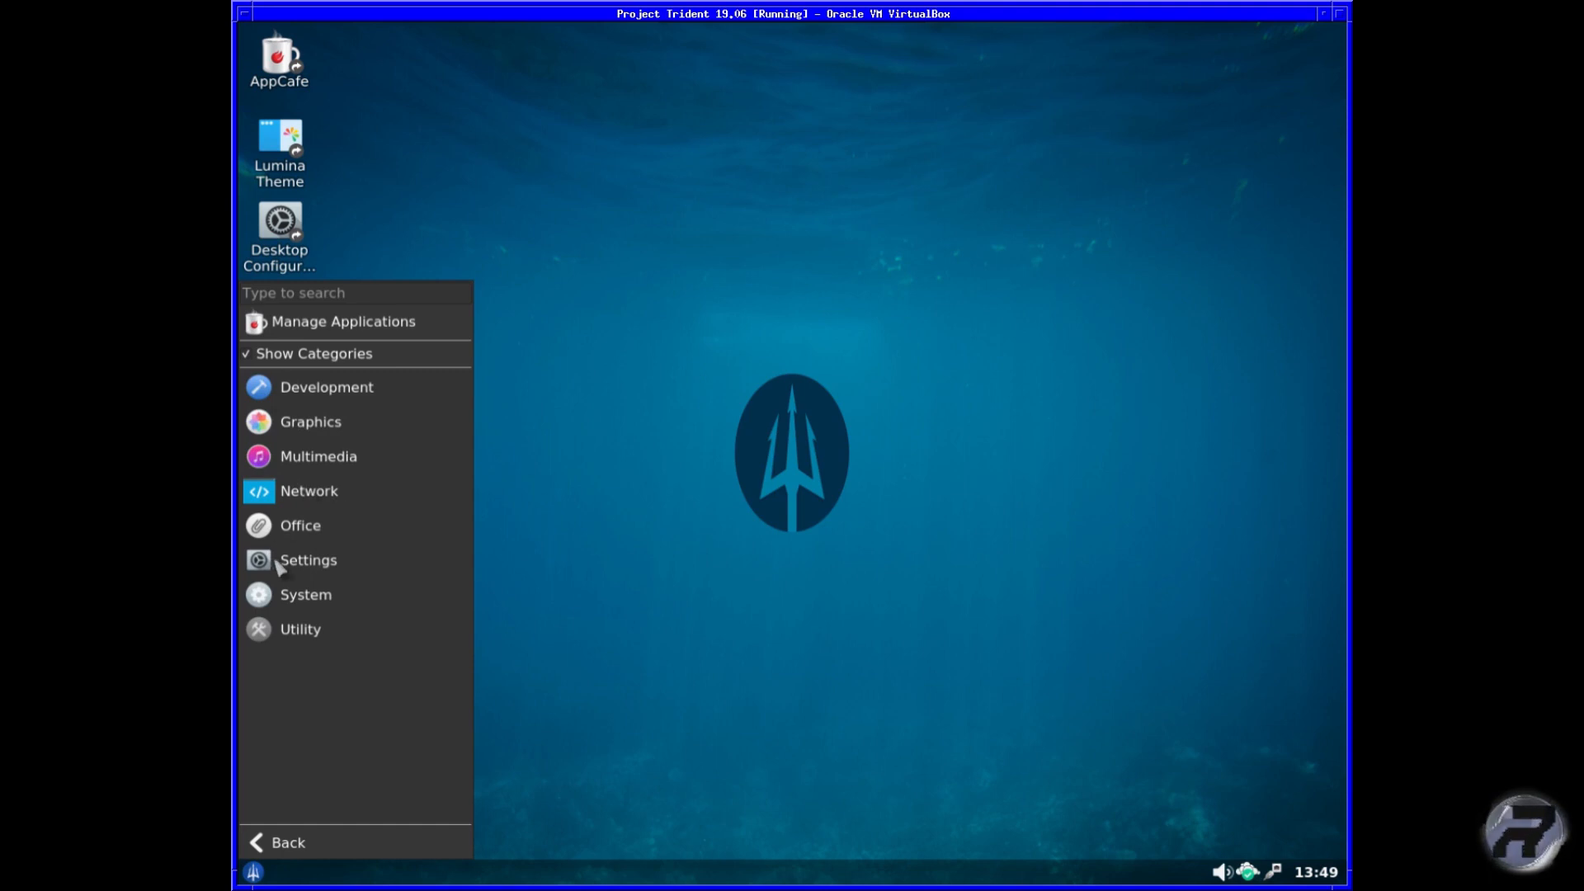
View the Settings applications and scroll through toward Utility and System entries.
click(307, 561)
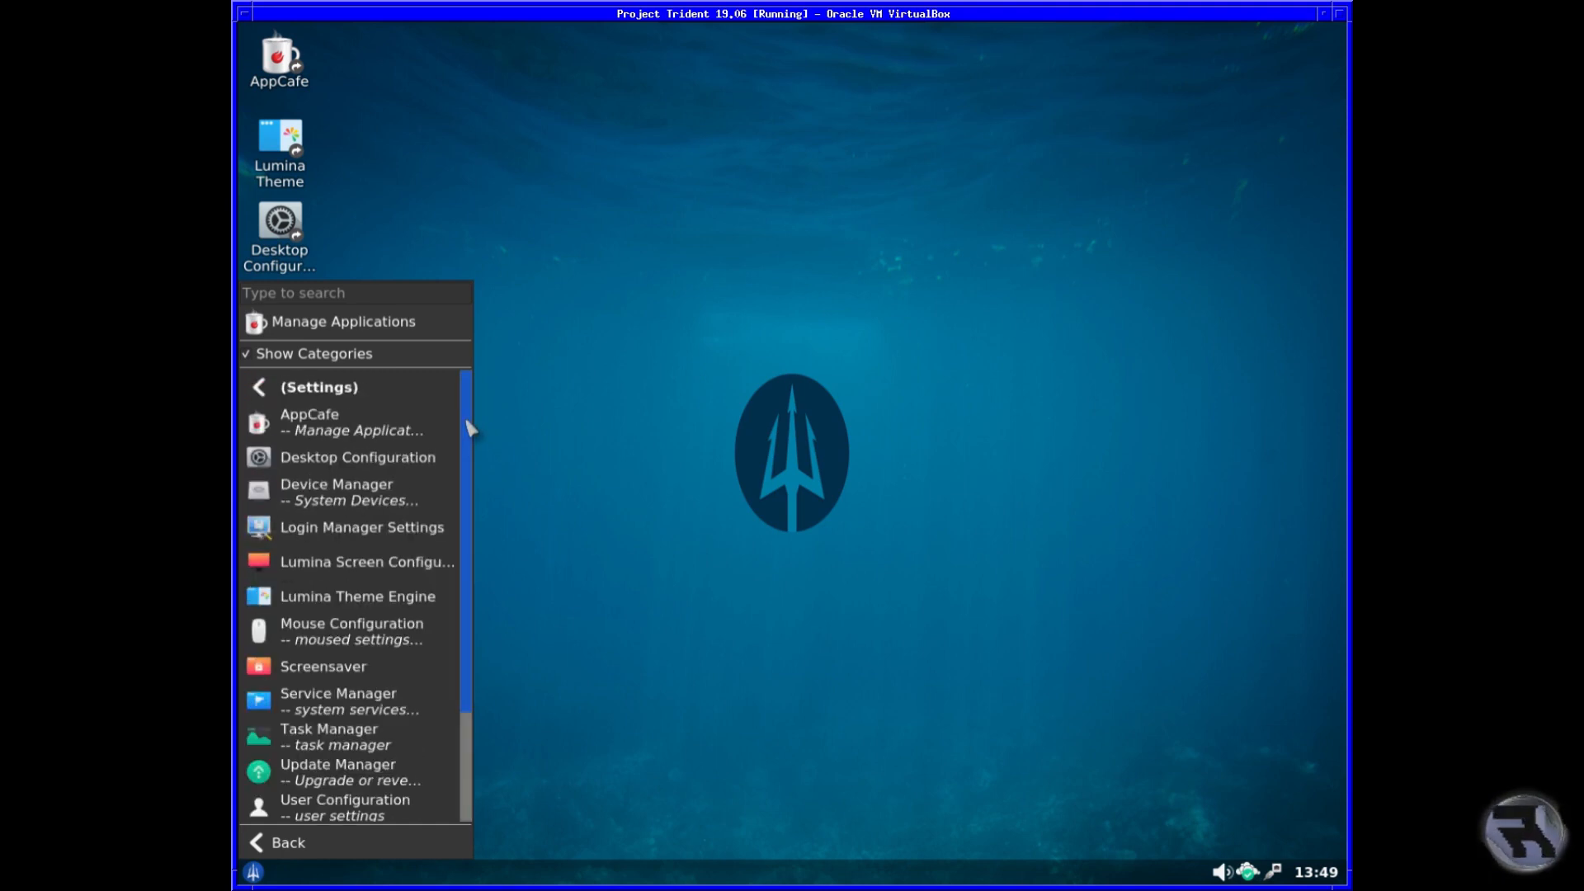
scroll(down, 3)
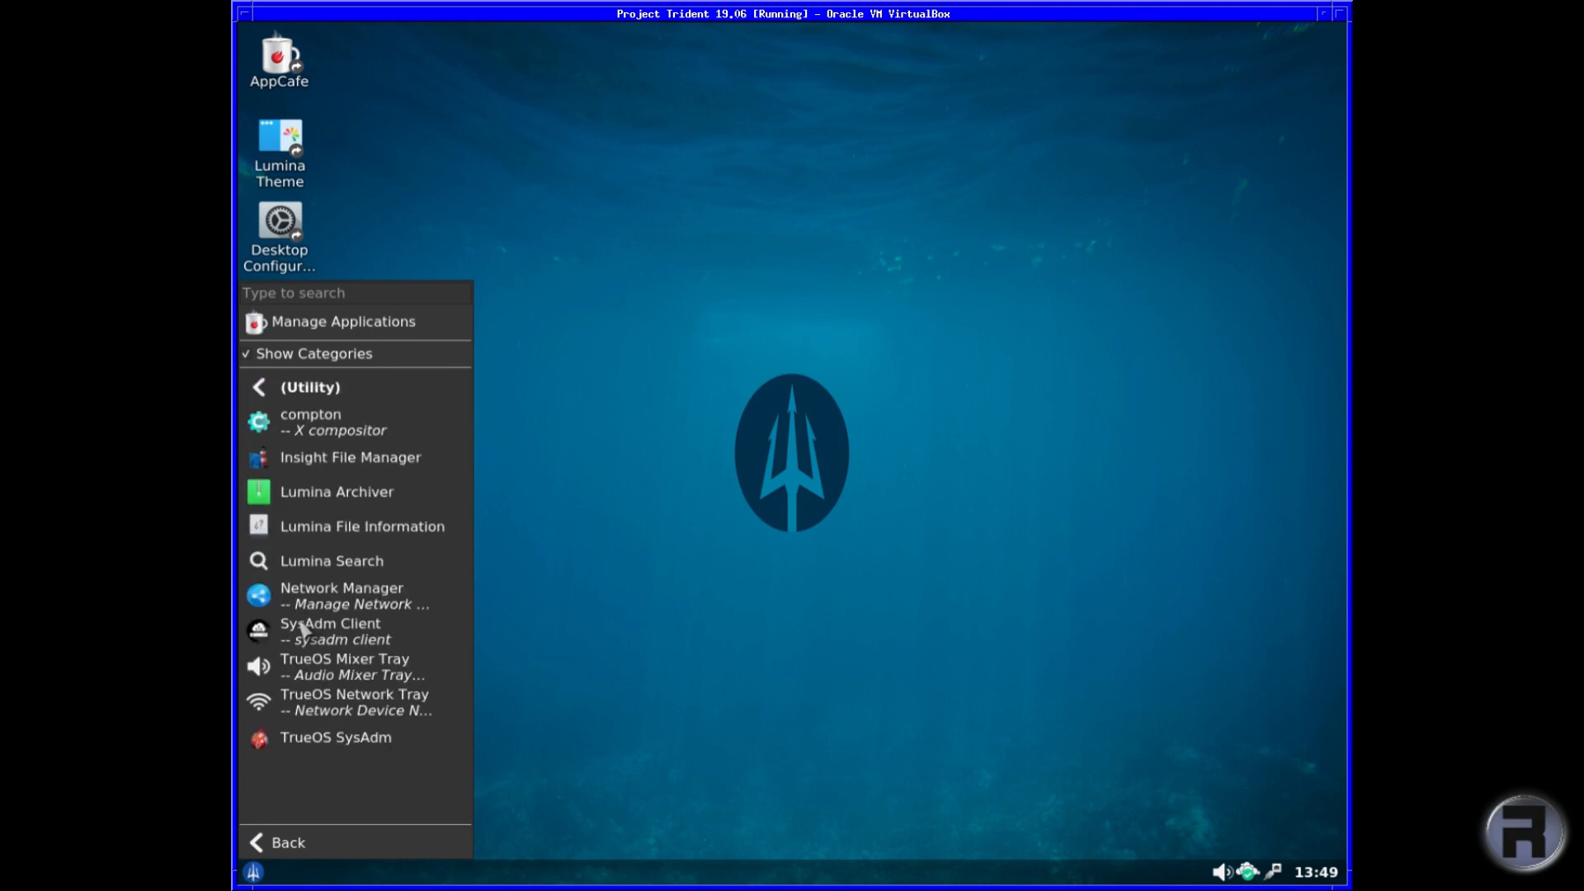
mouse_move(346, 561)
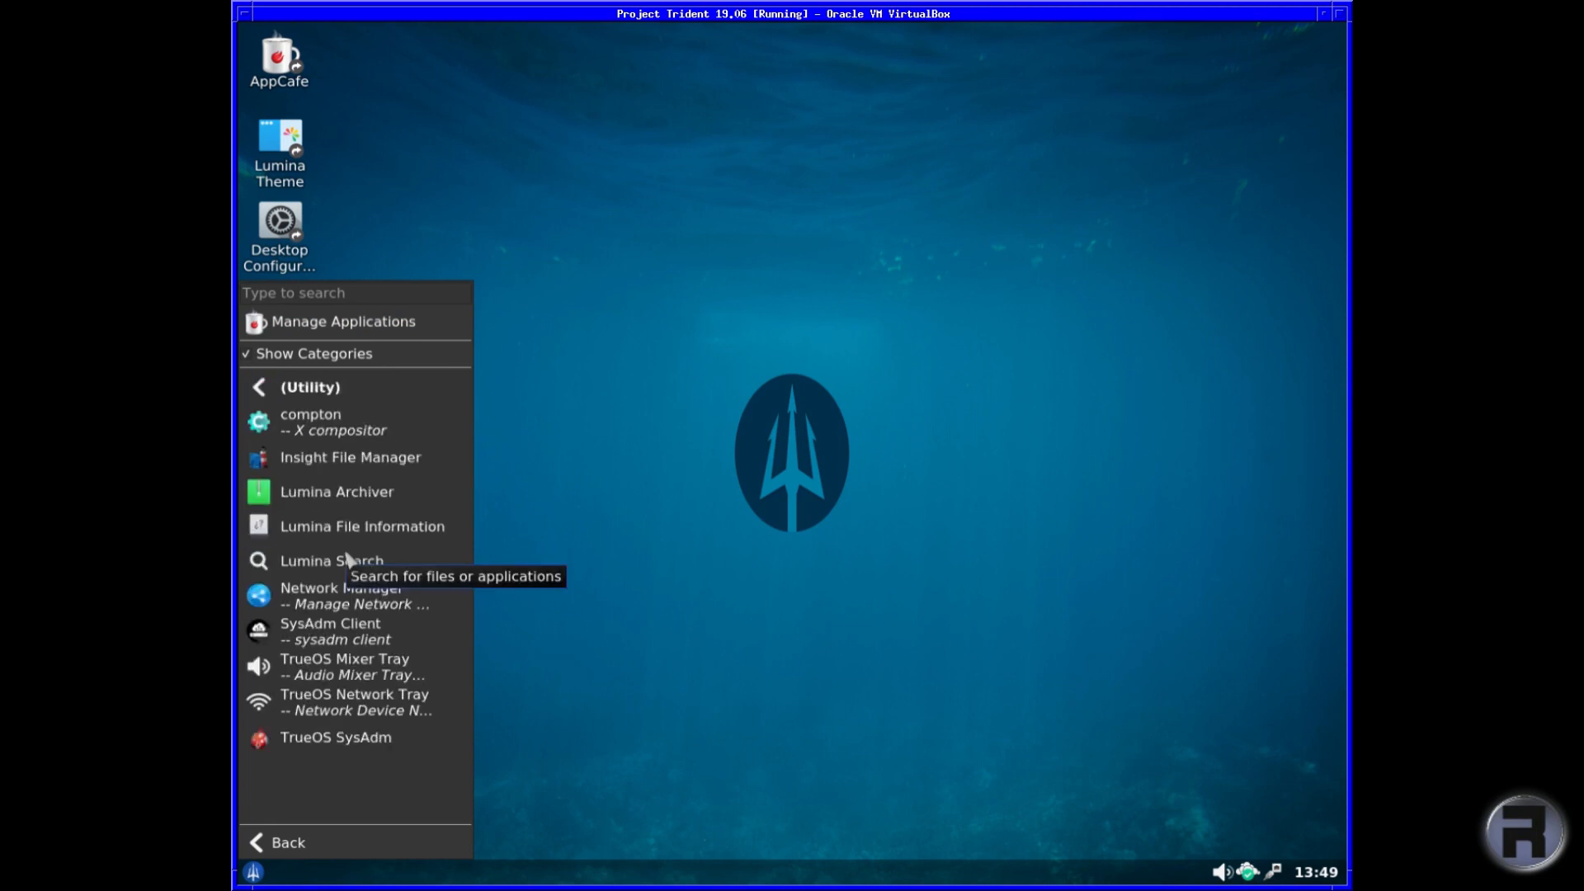
mouse_move(311, 719)
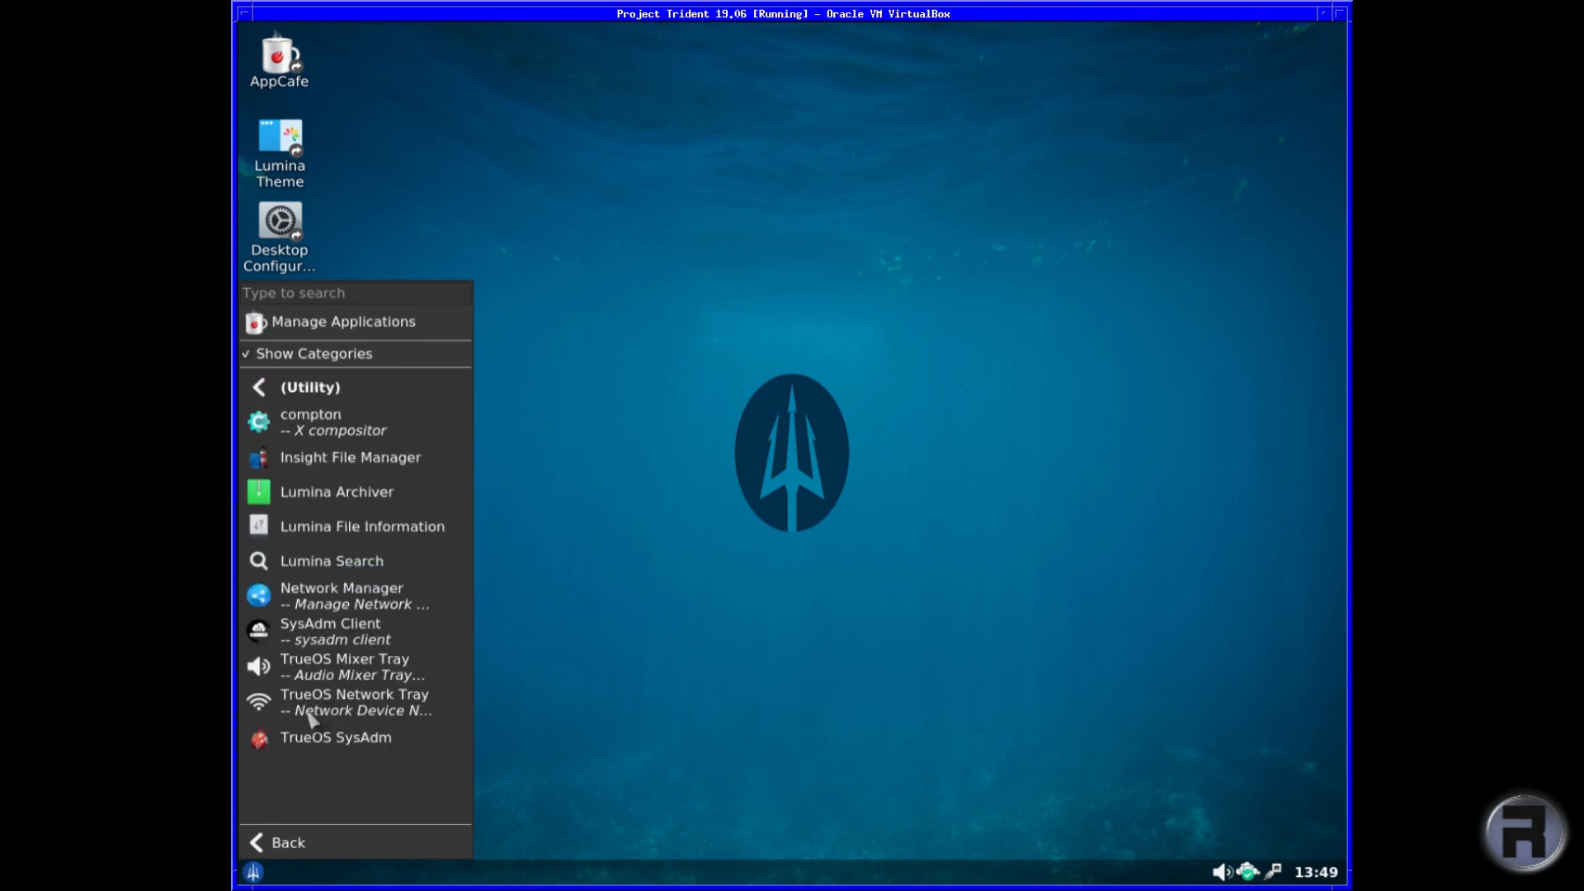
mouse_move(320, 663)
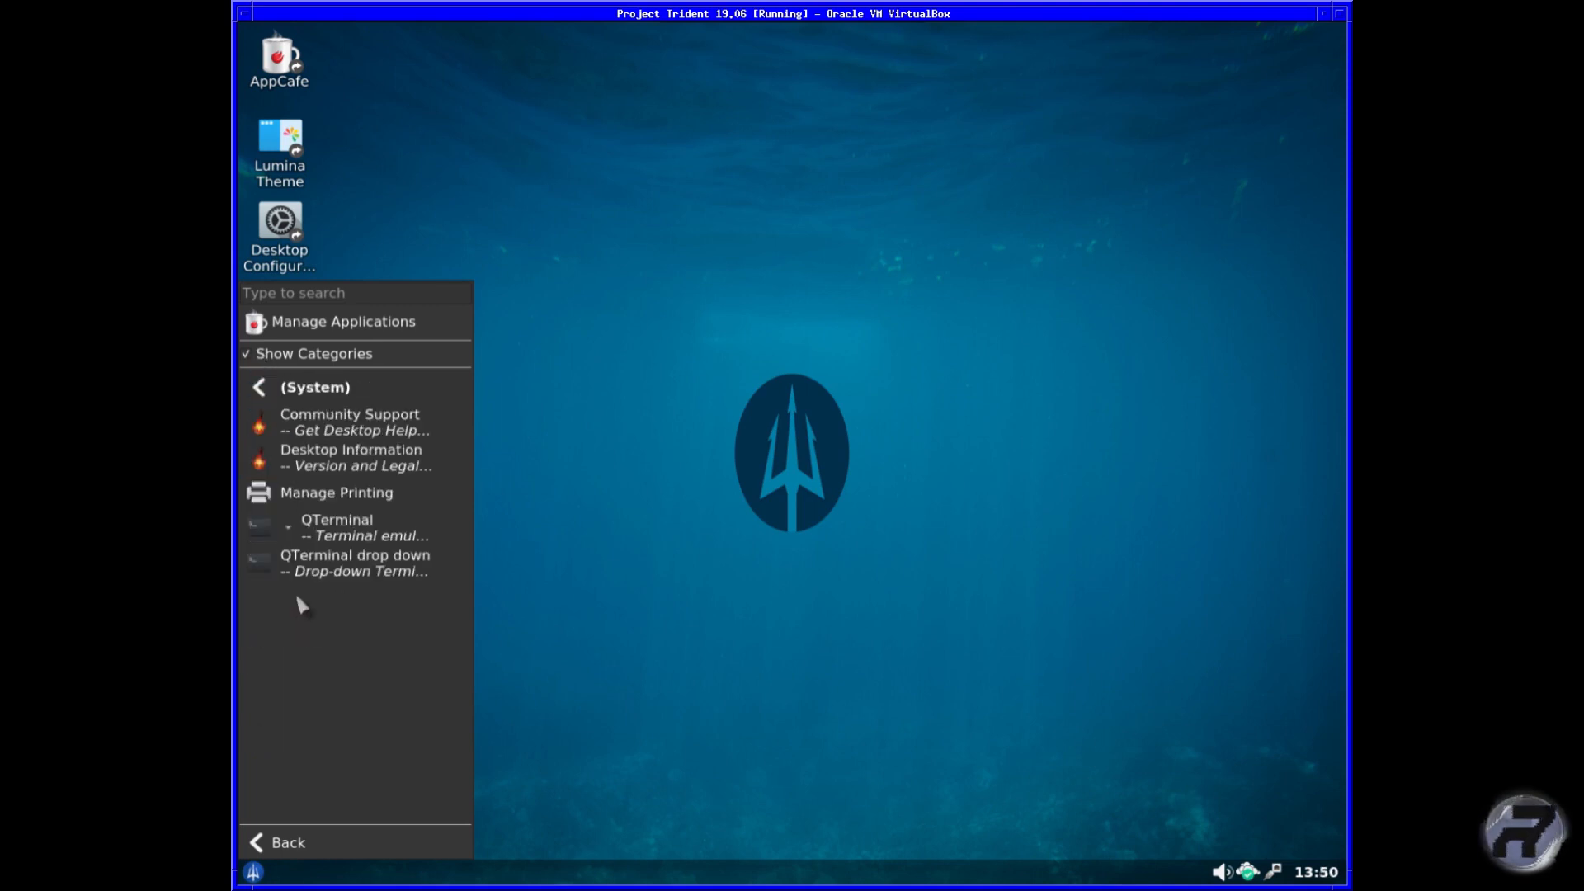
mouse_move(288, 472)
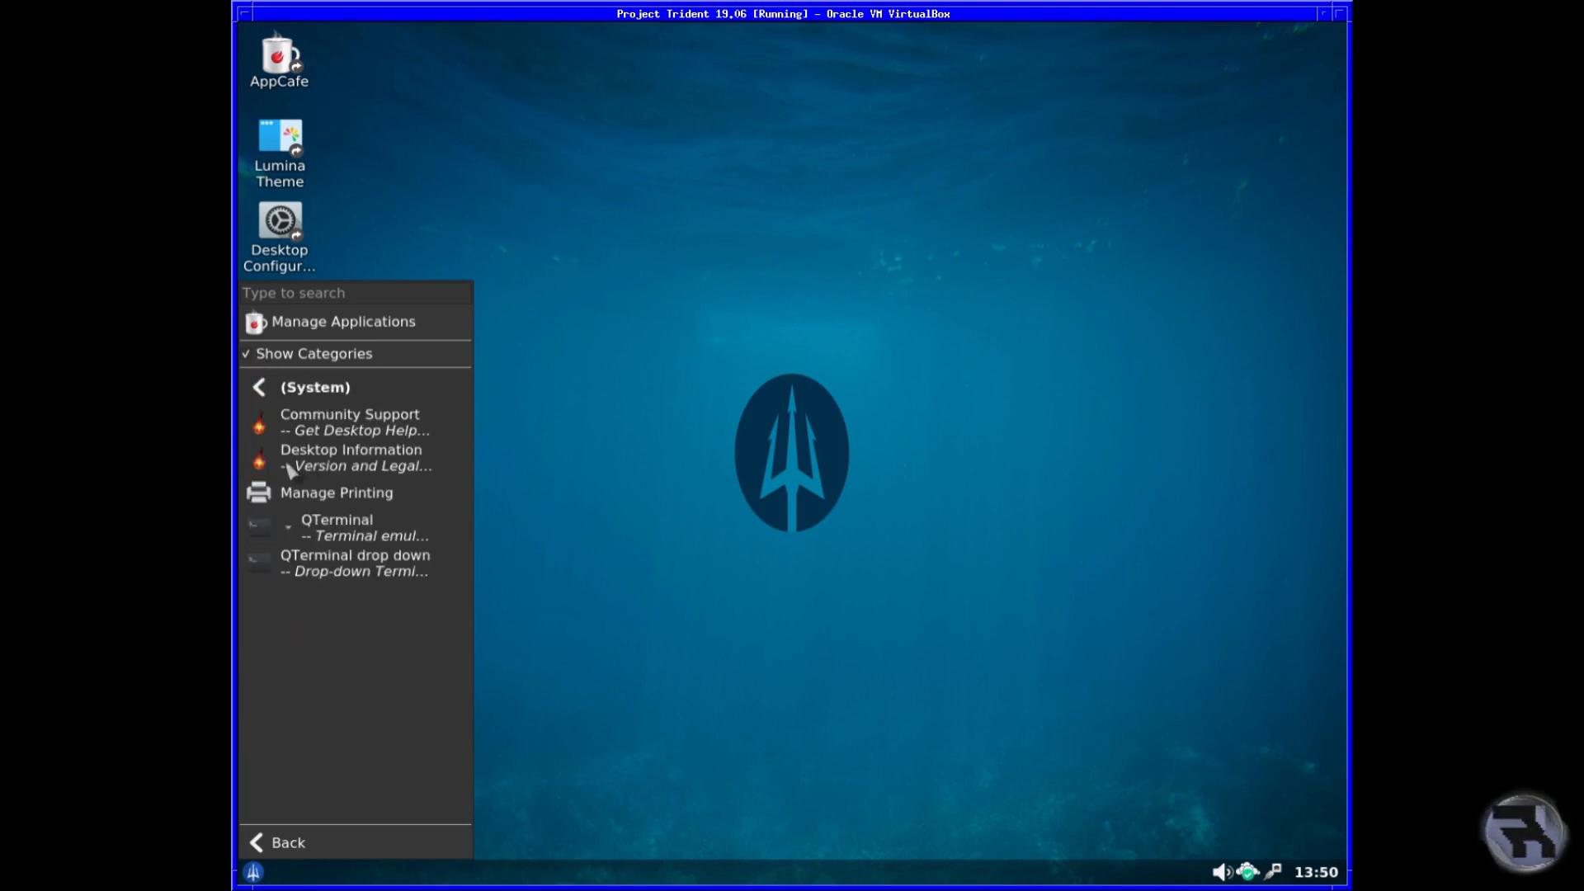
View the Lumina Desktop Information (version 1.5.0 on FreeBSD) and close it.
click(349, 456)
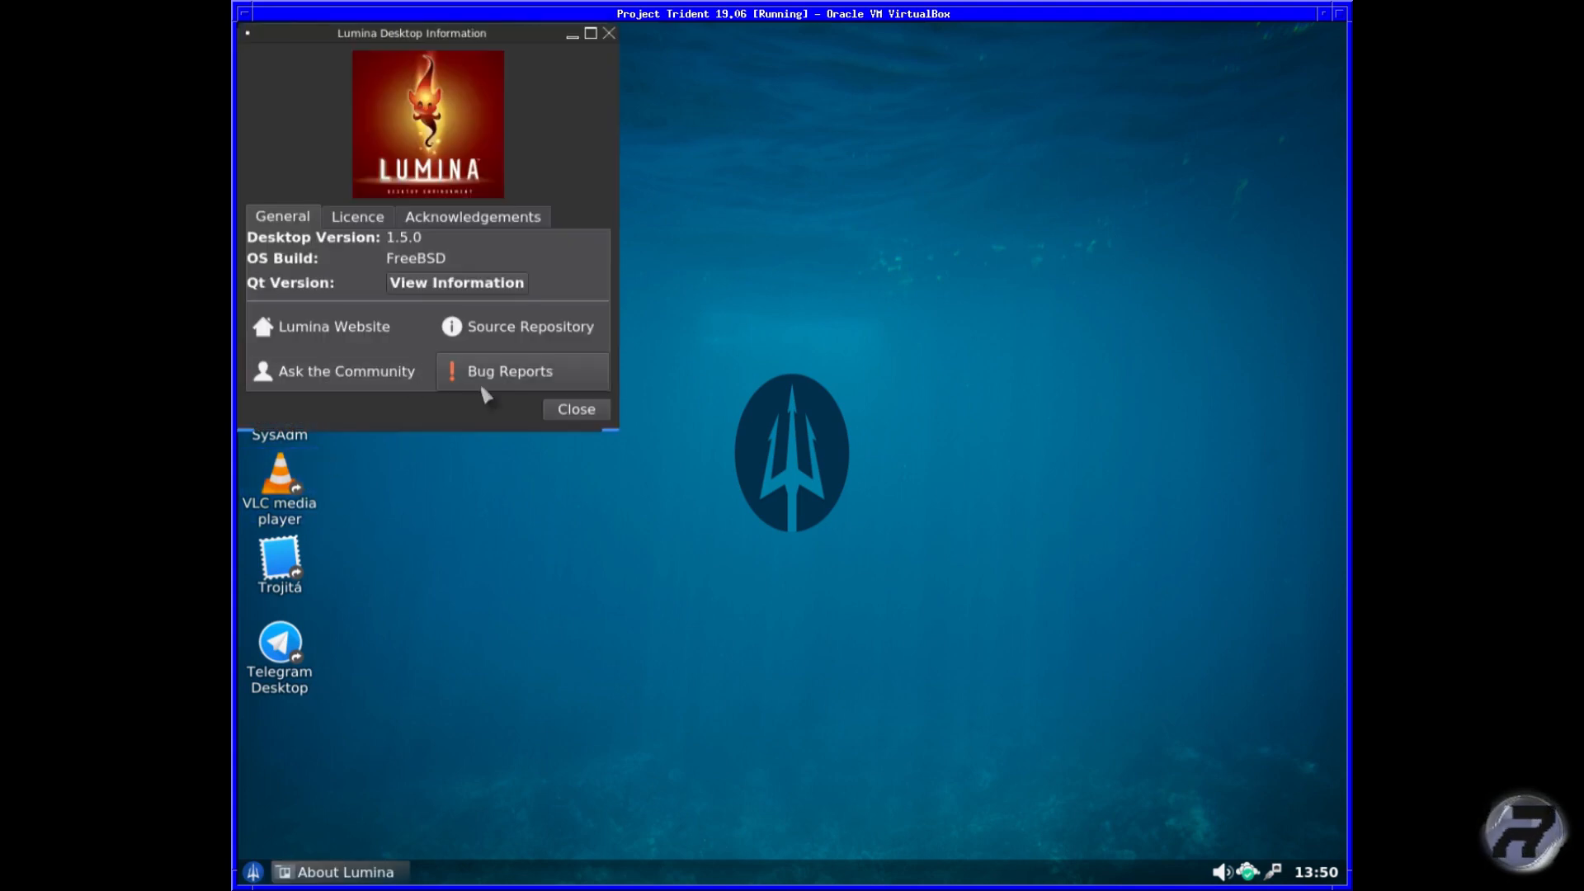
mouse_move(608, 435)
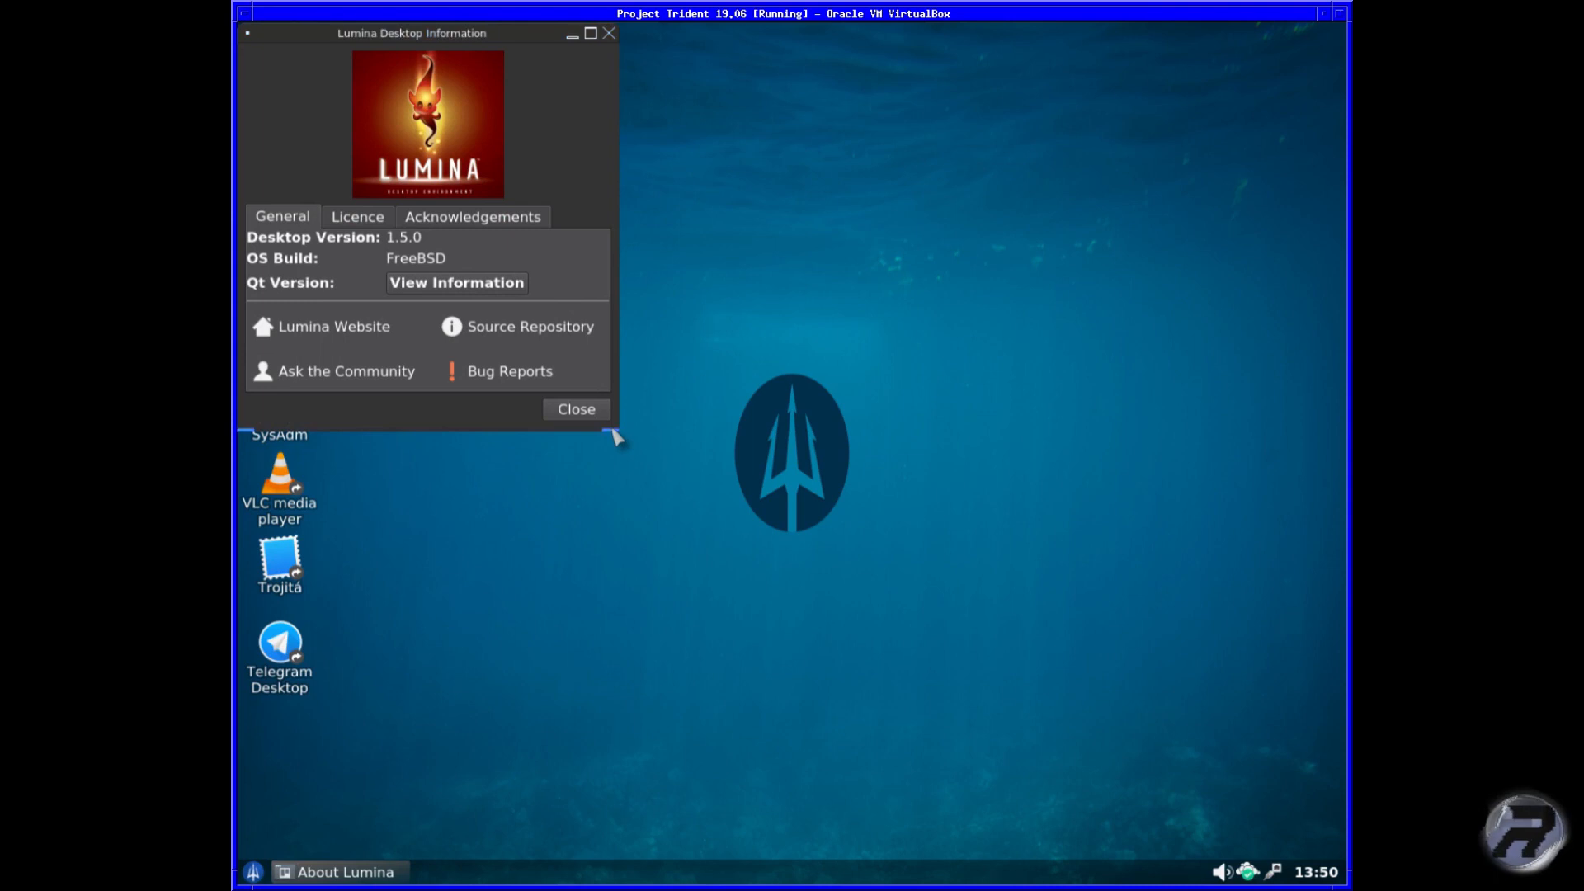
mouse_move(611, 448)
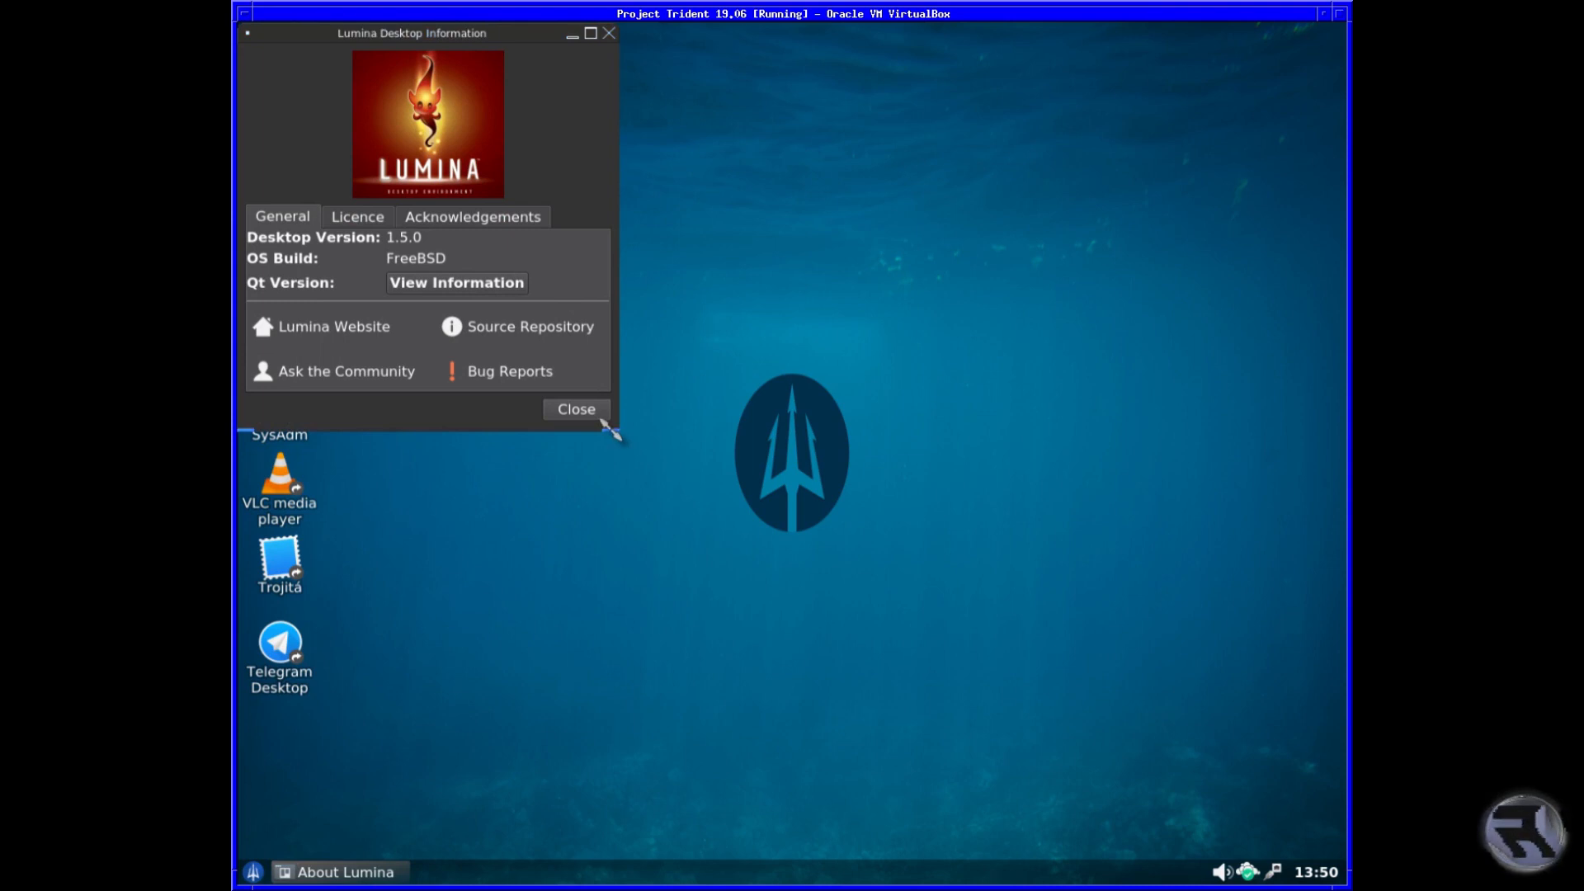
mouse_move(619, 460)
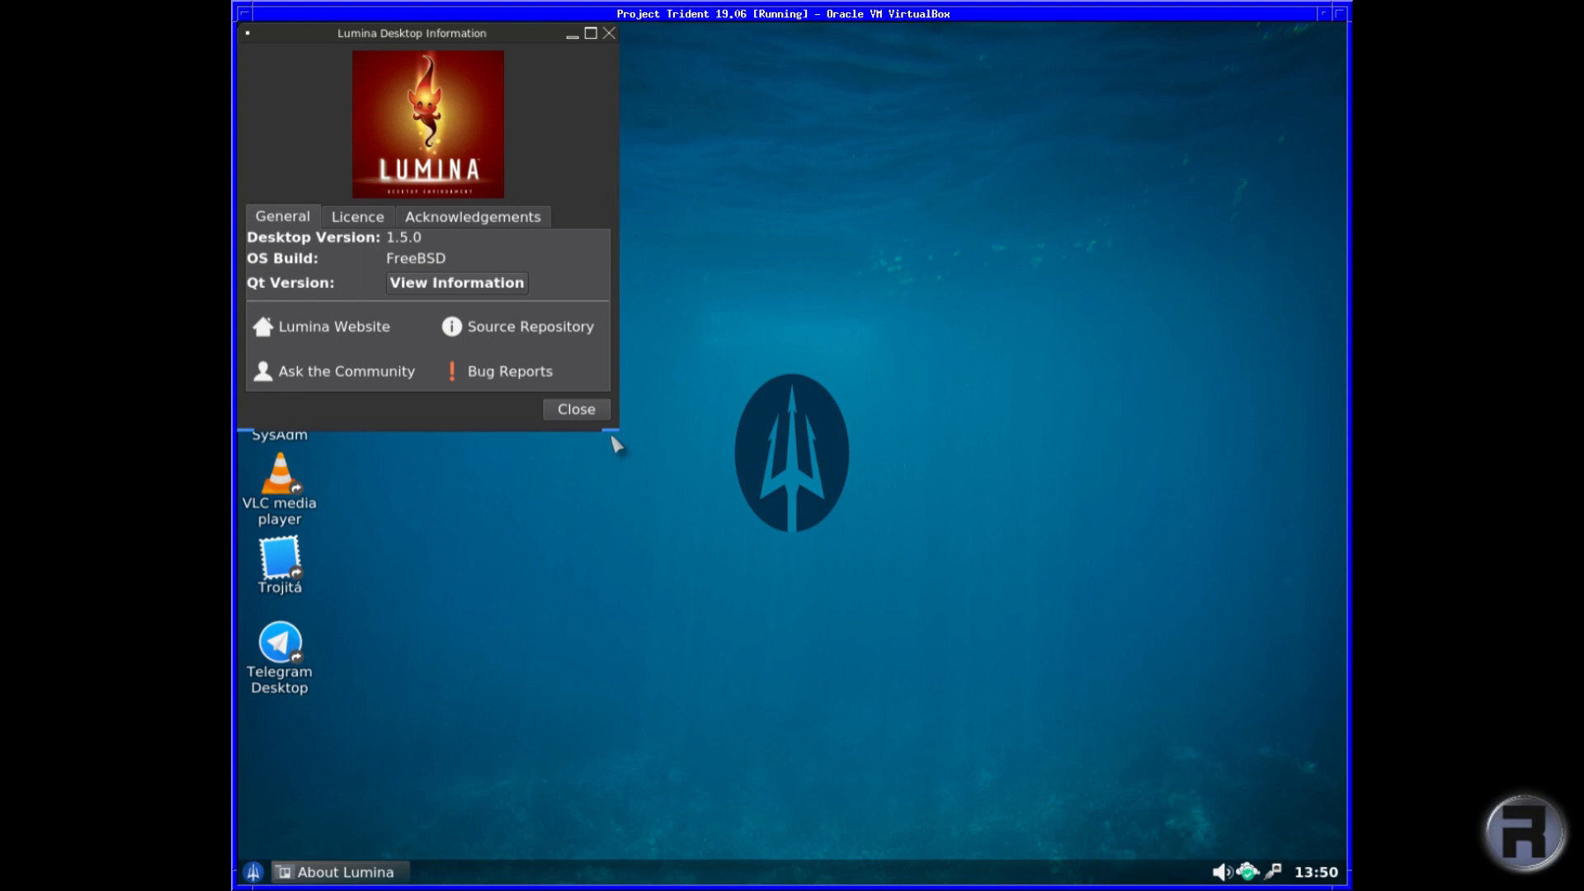
mouse_move(610, 432)
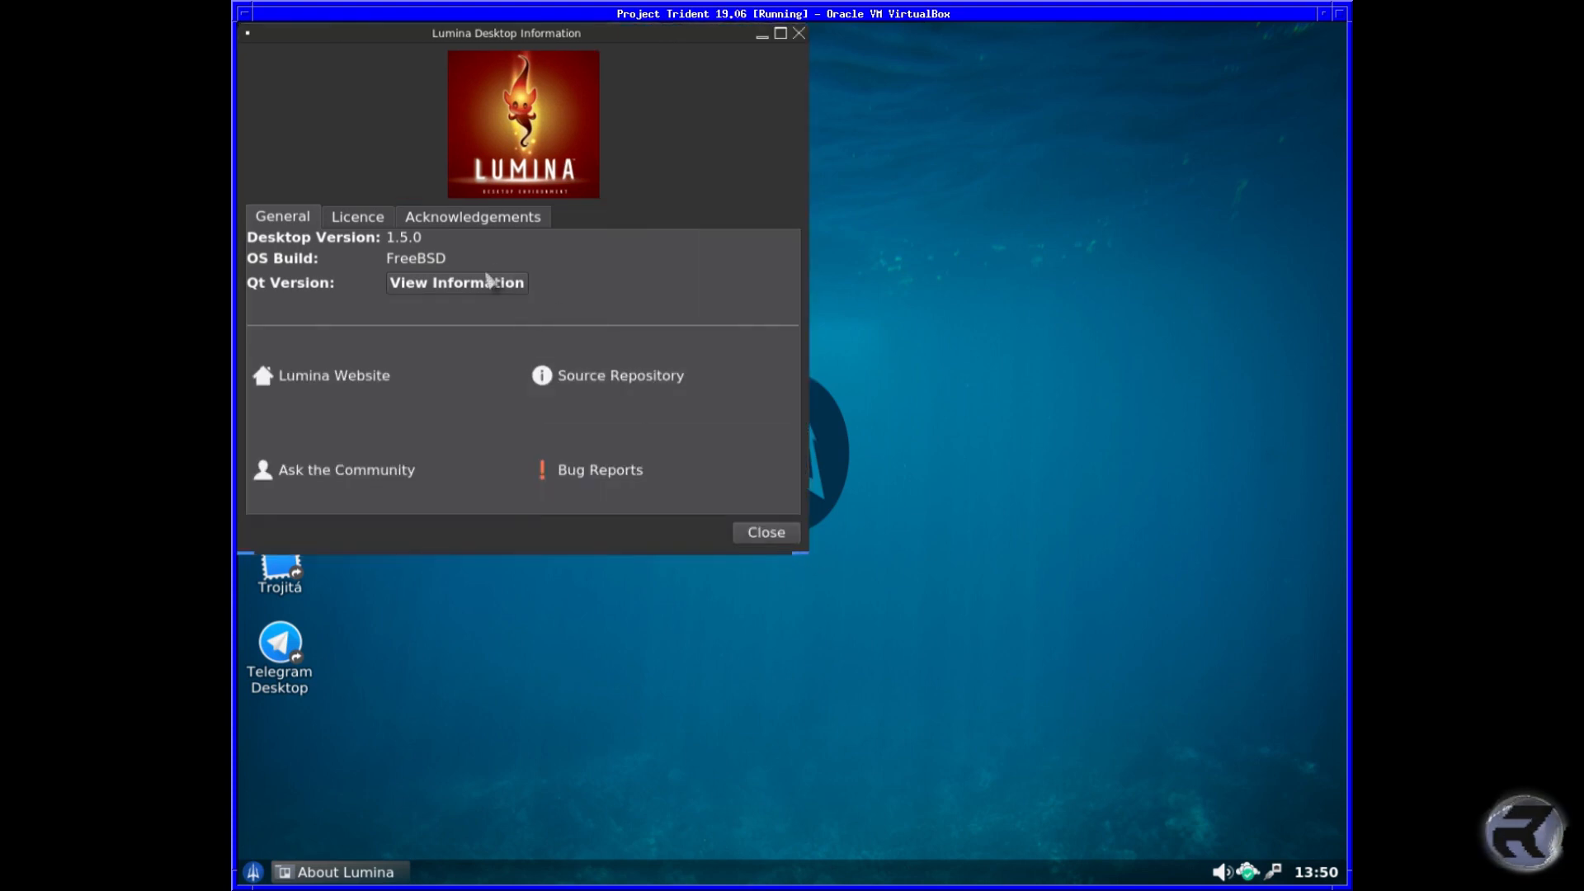
click(766, 532)
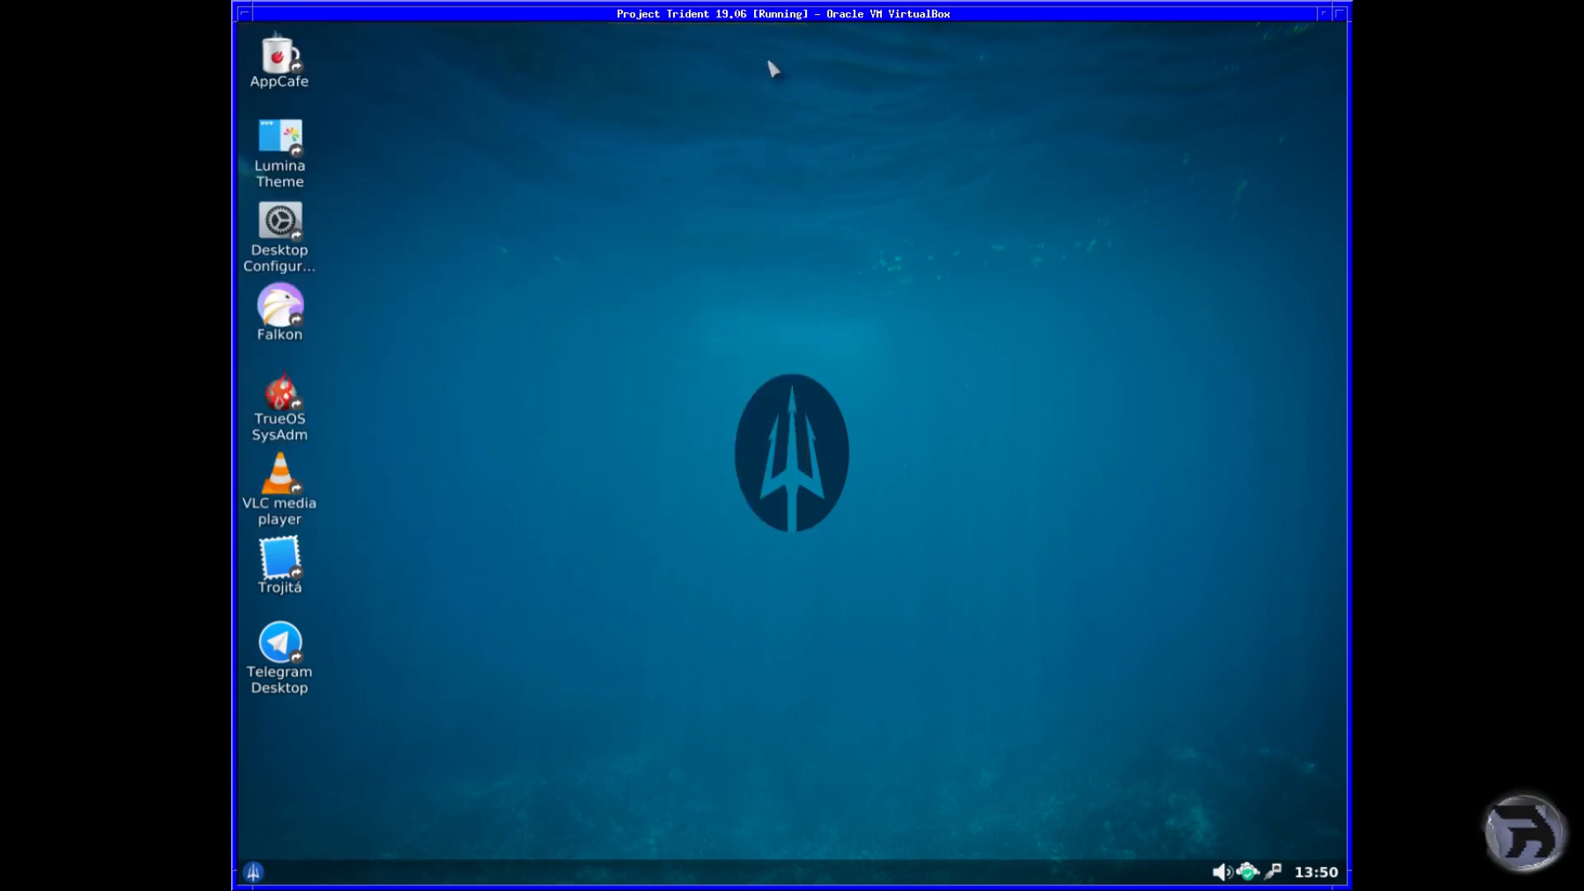
mouse_move(335, 570)
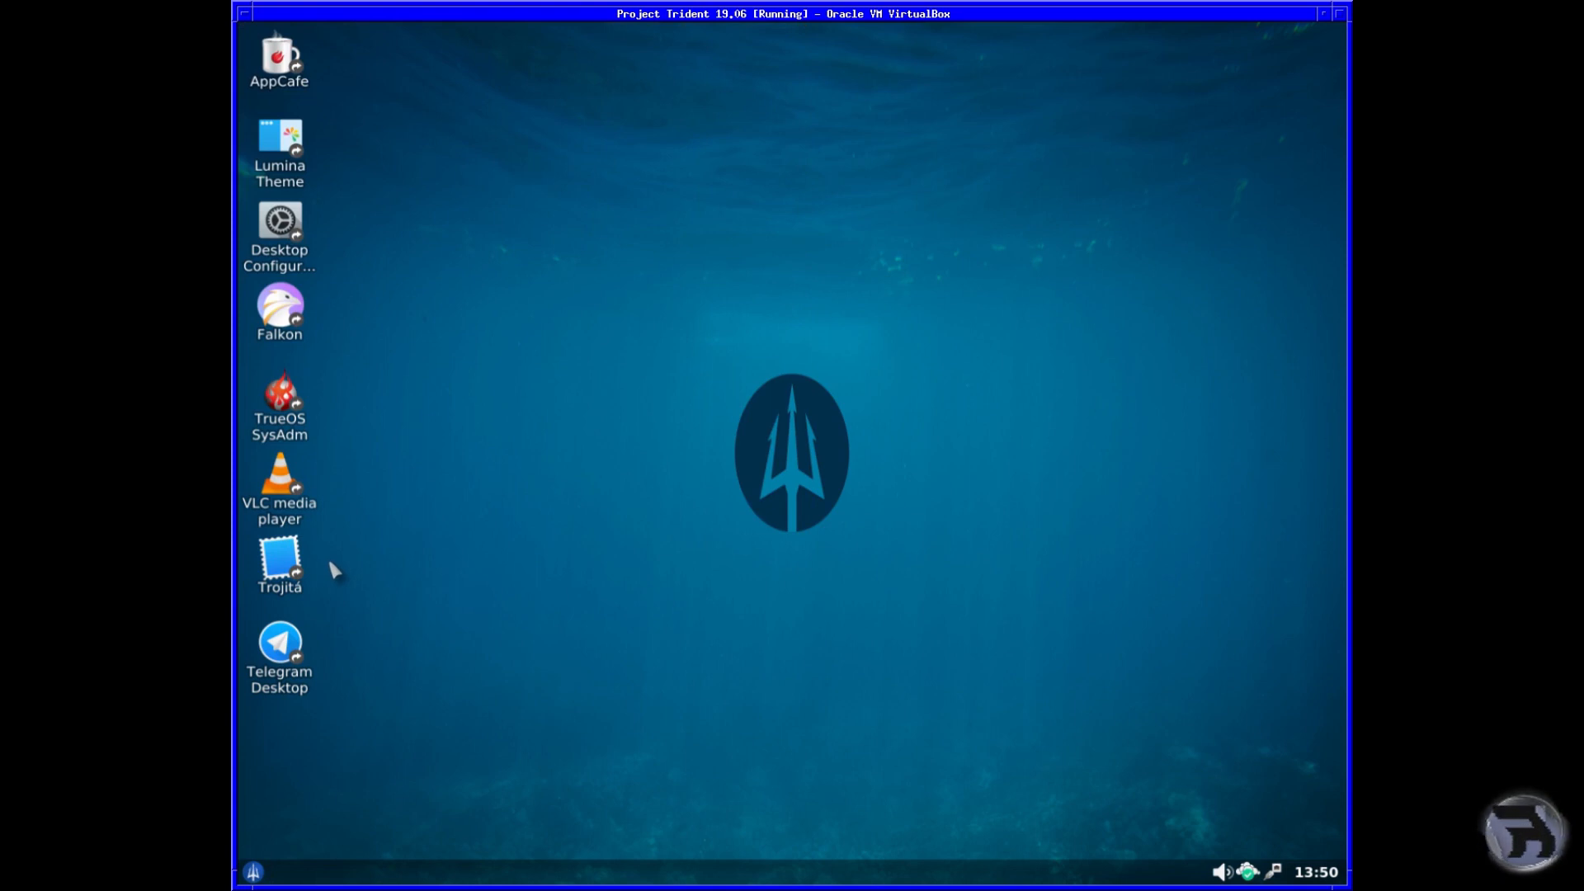
click(254, 876)
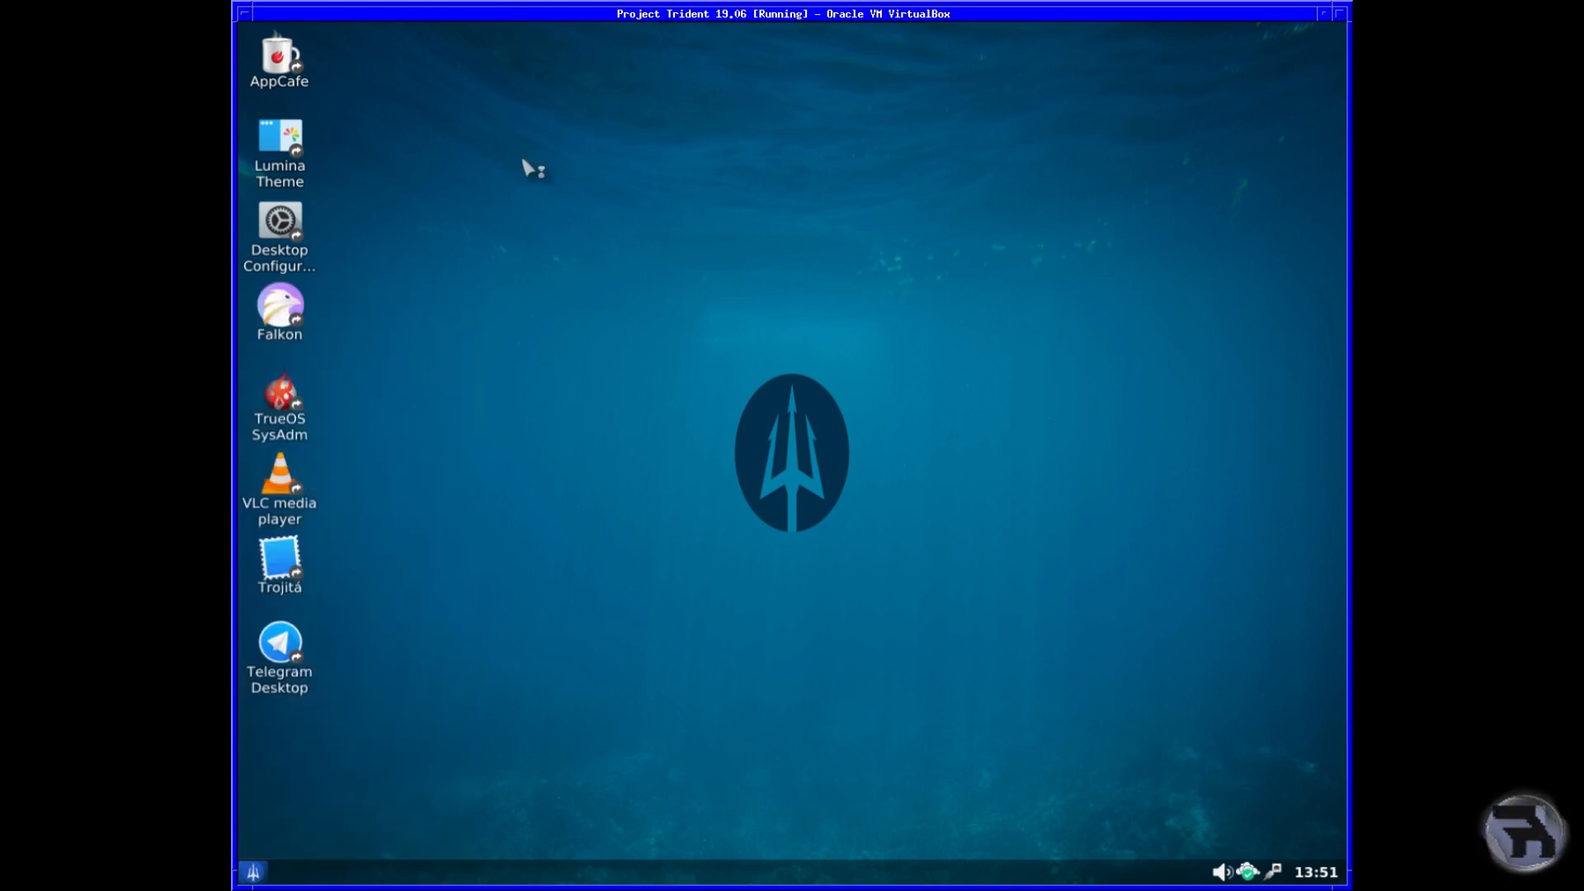
mouse_move(535, 168)
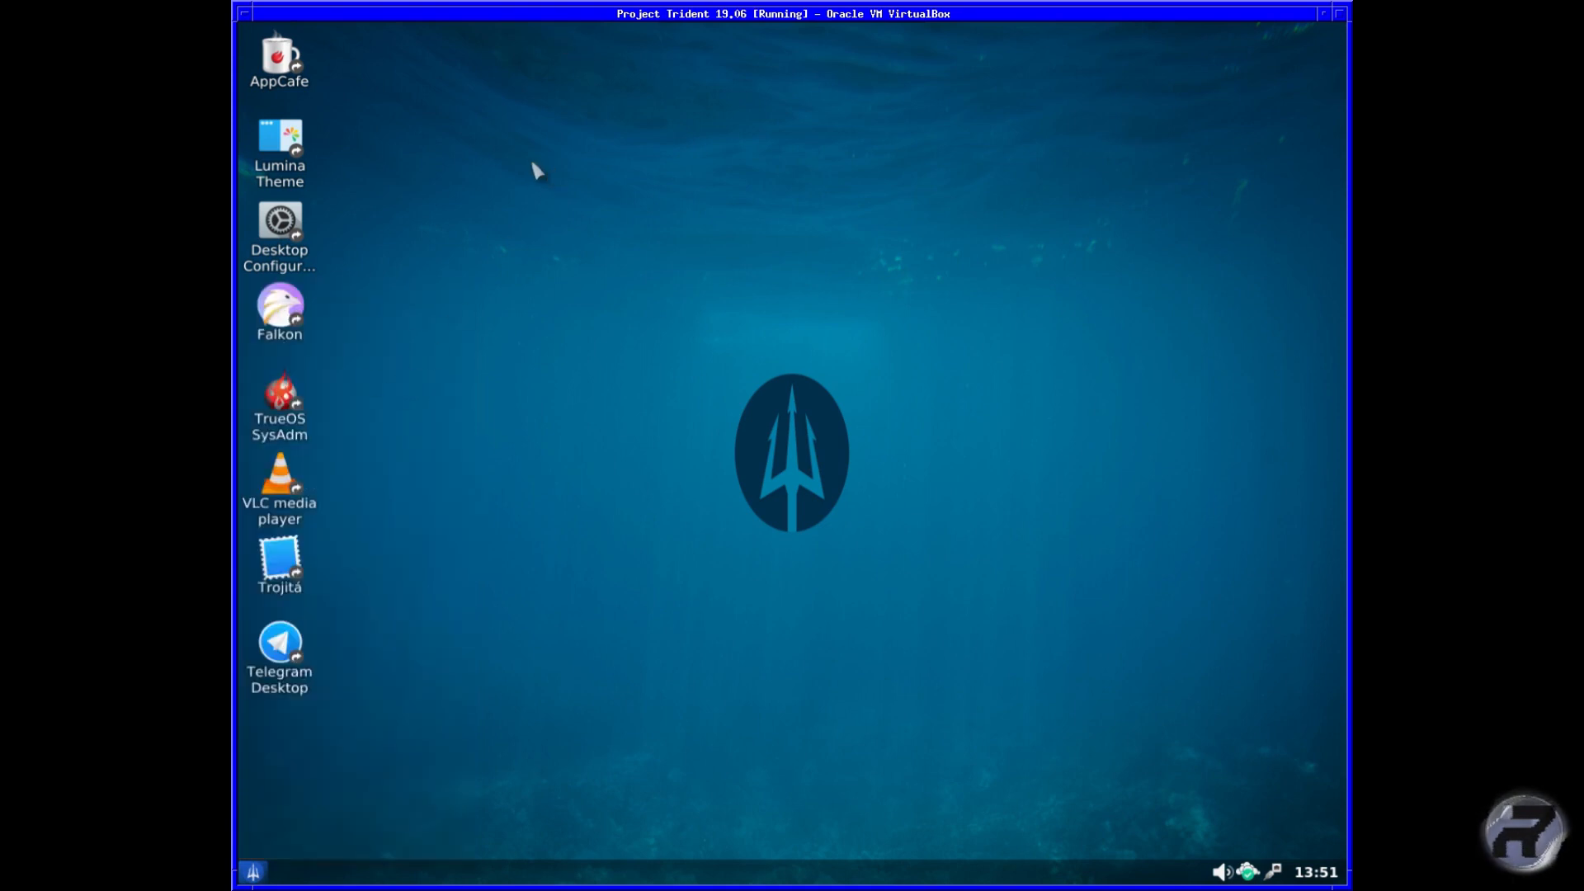
double_click(279, 304)
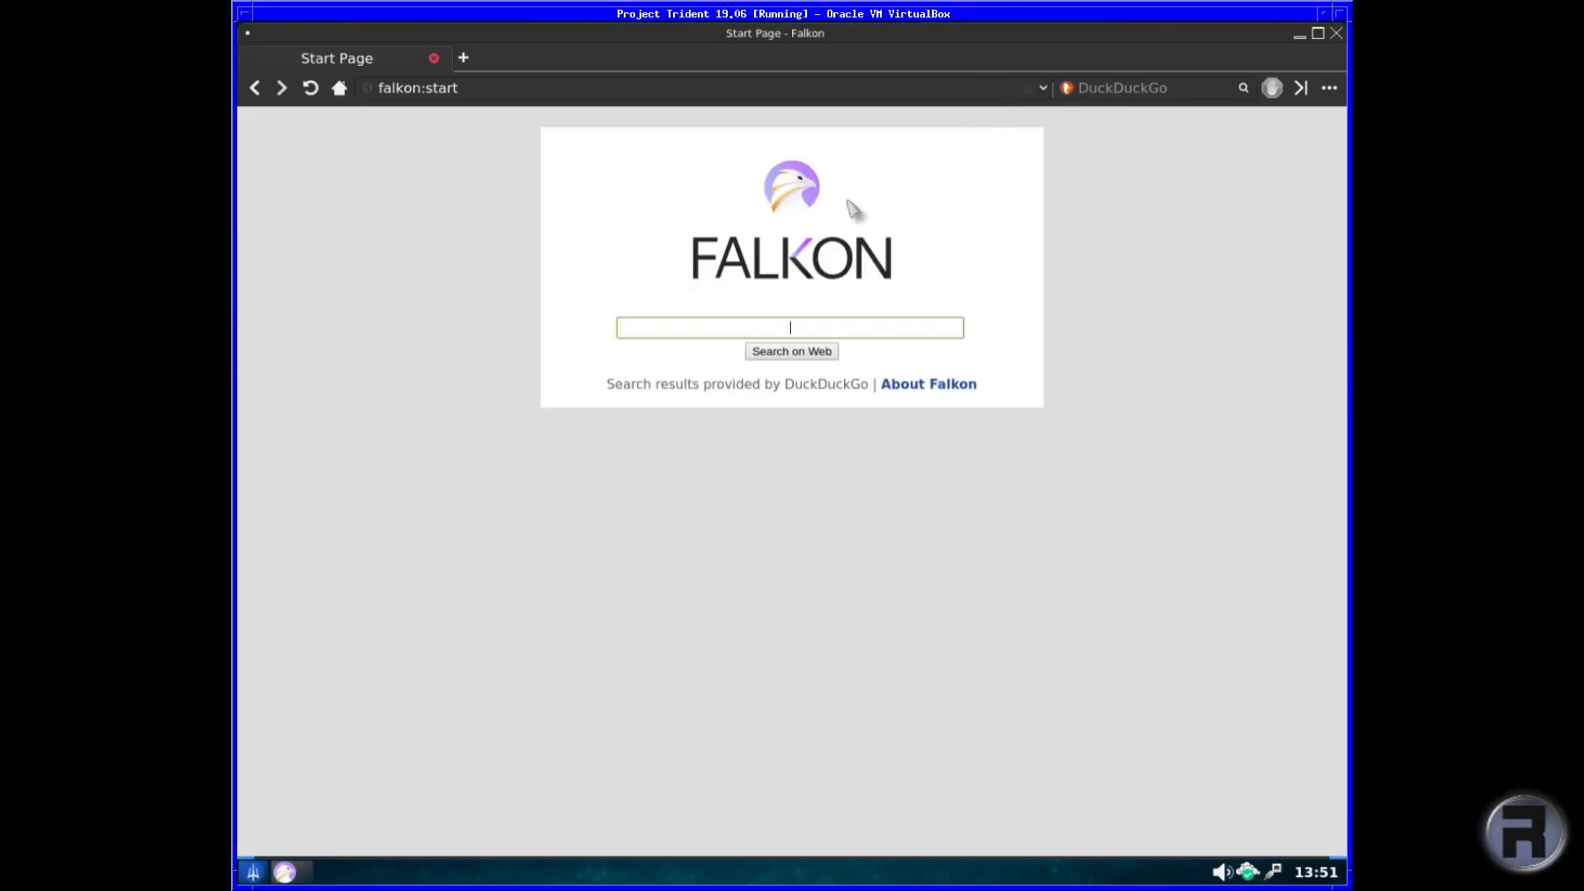
mouse_move(1337, 35)
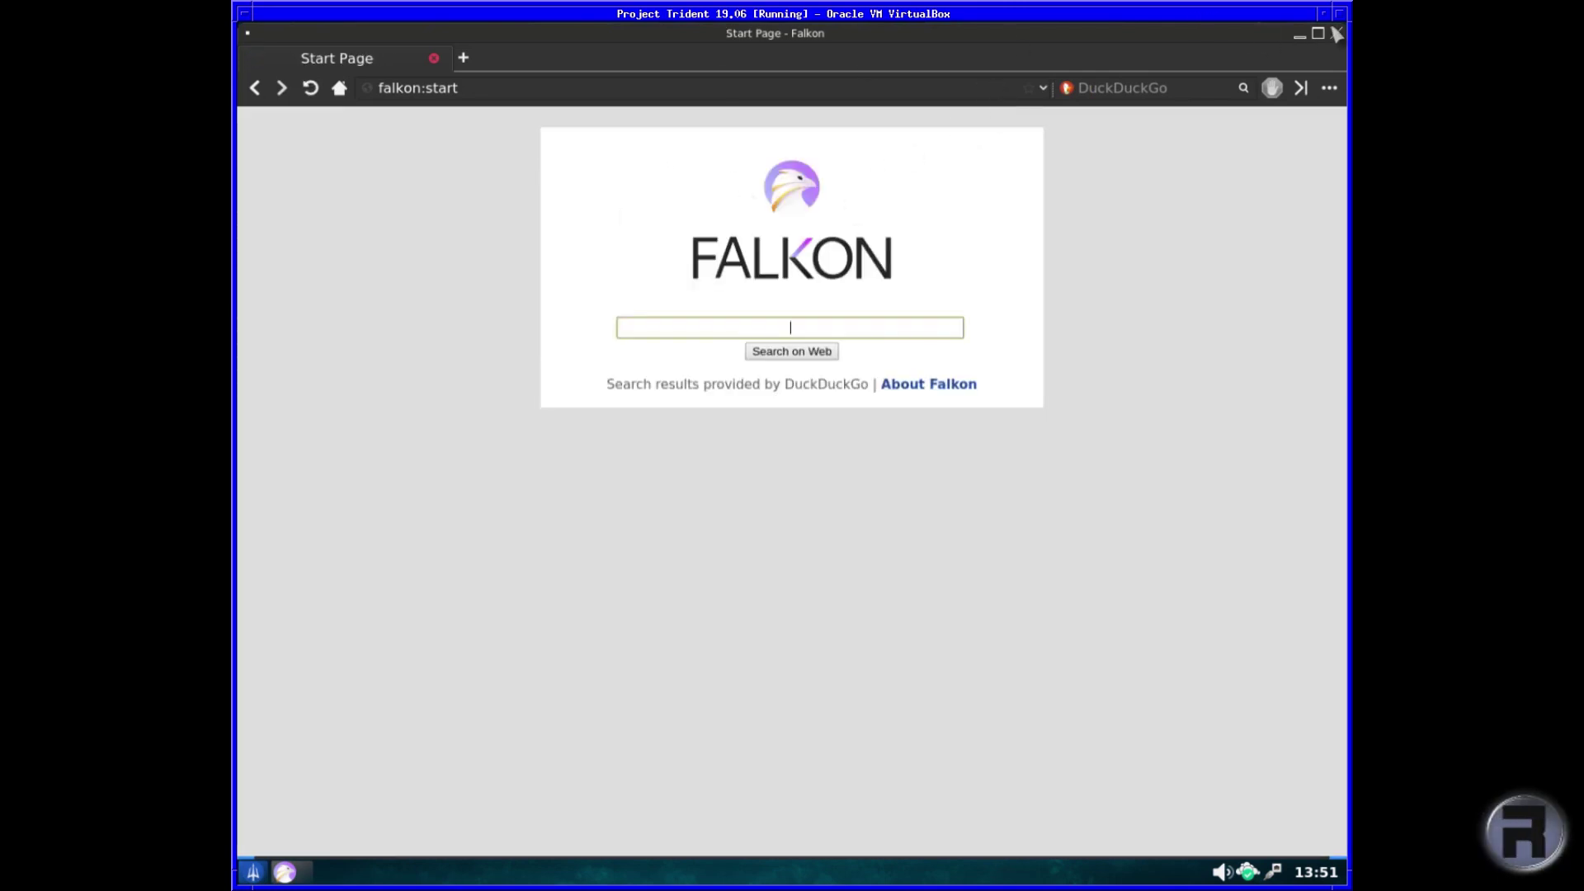
click(1333, 35)
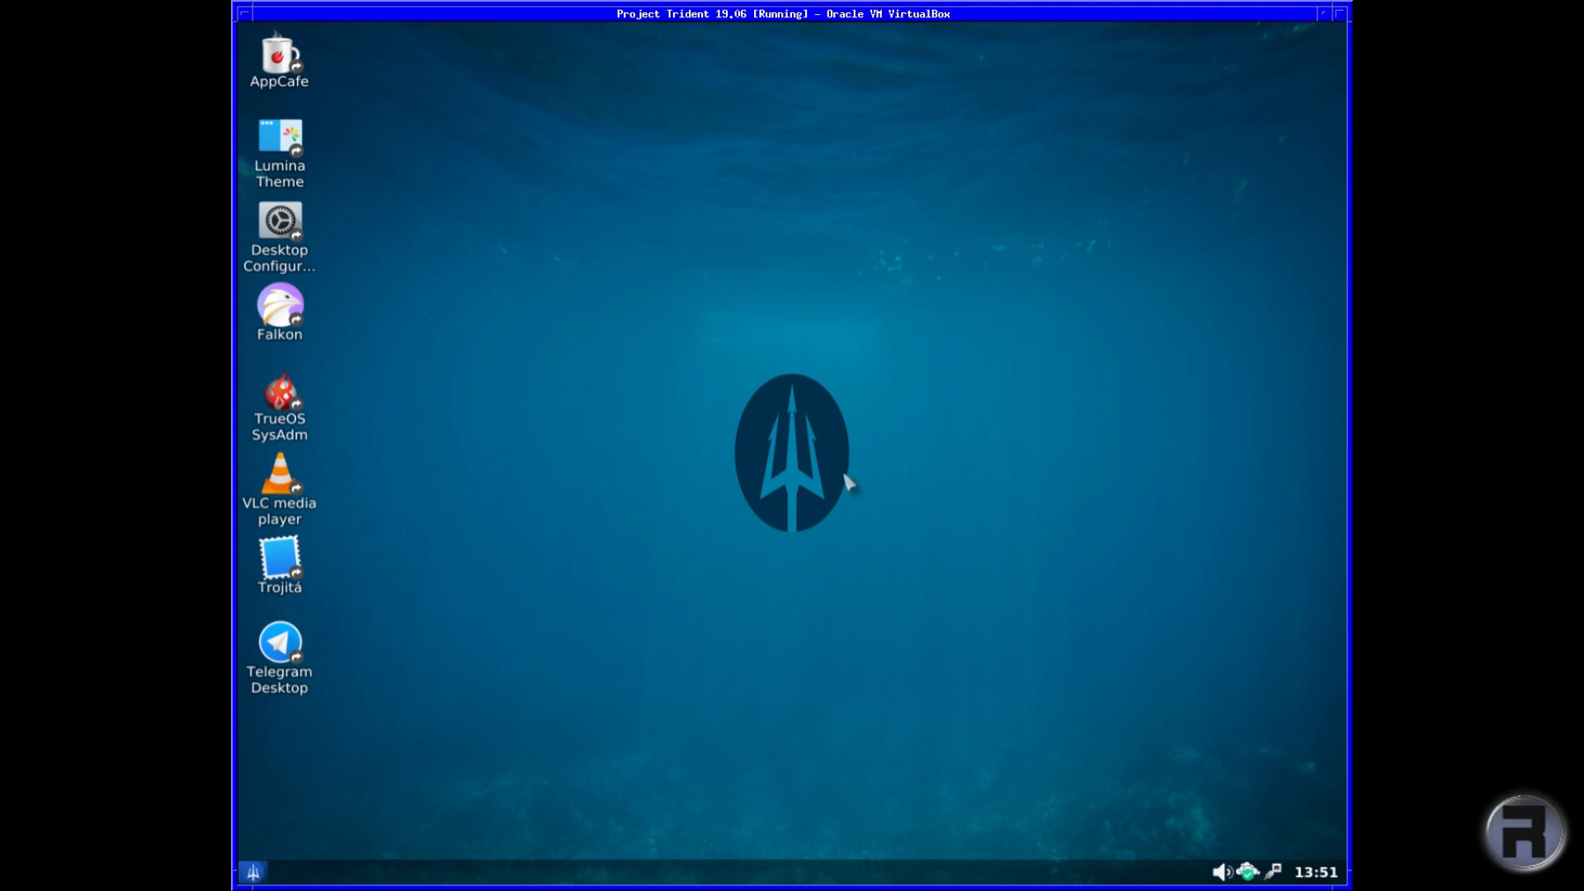
mouse_move(781, 715)
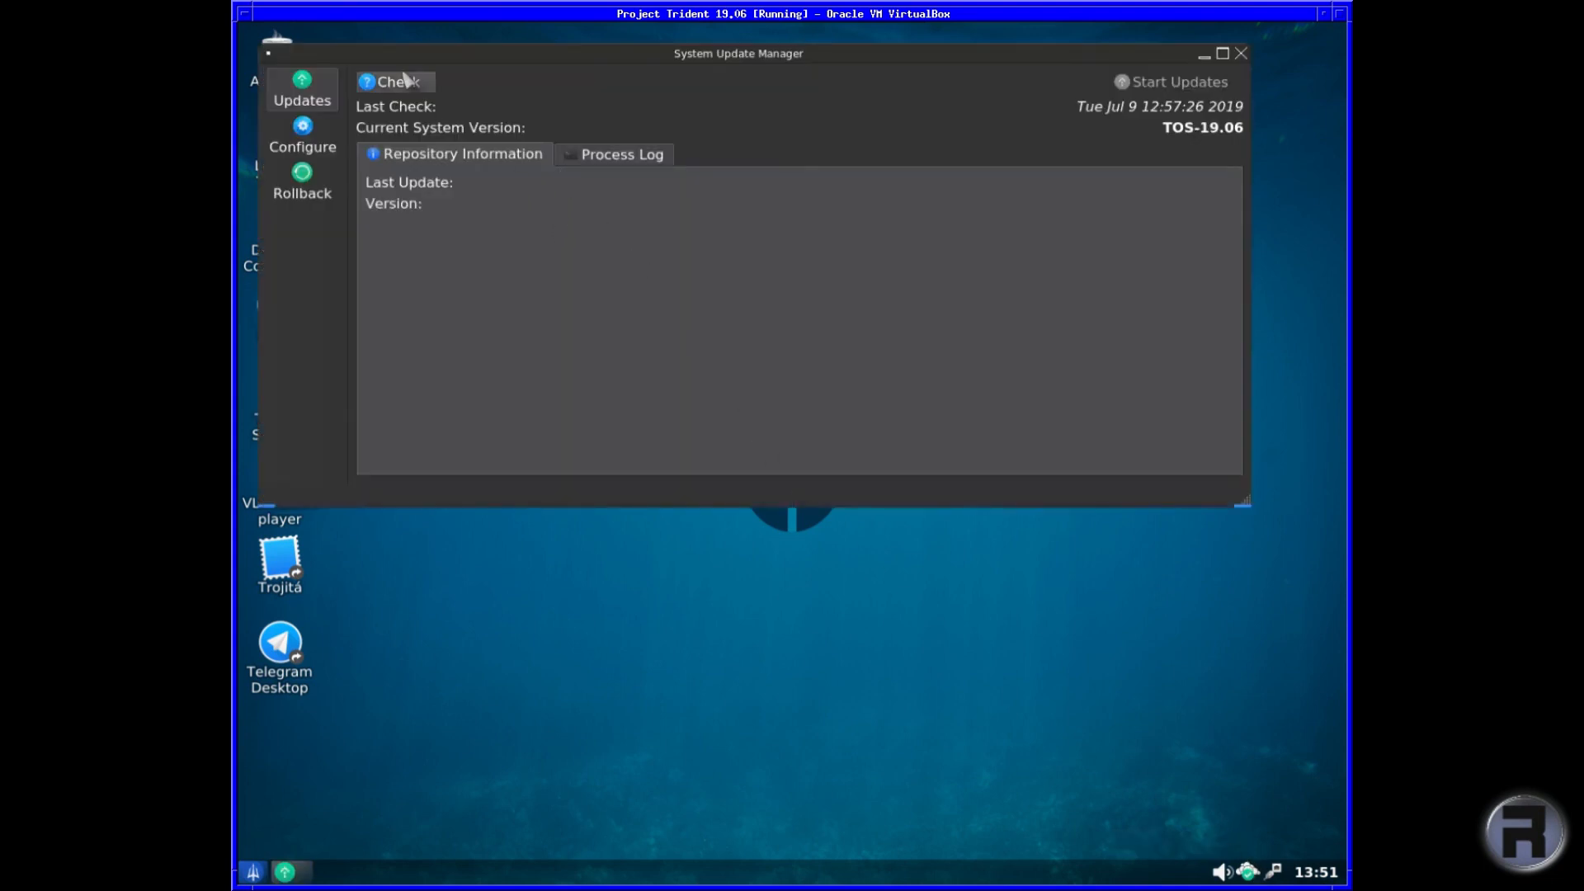
Check for system updates, review the Rollback boot environments, then view the failed check's Process Log.
click(388, 83)
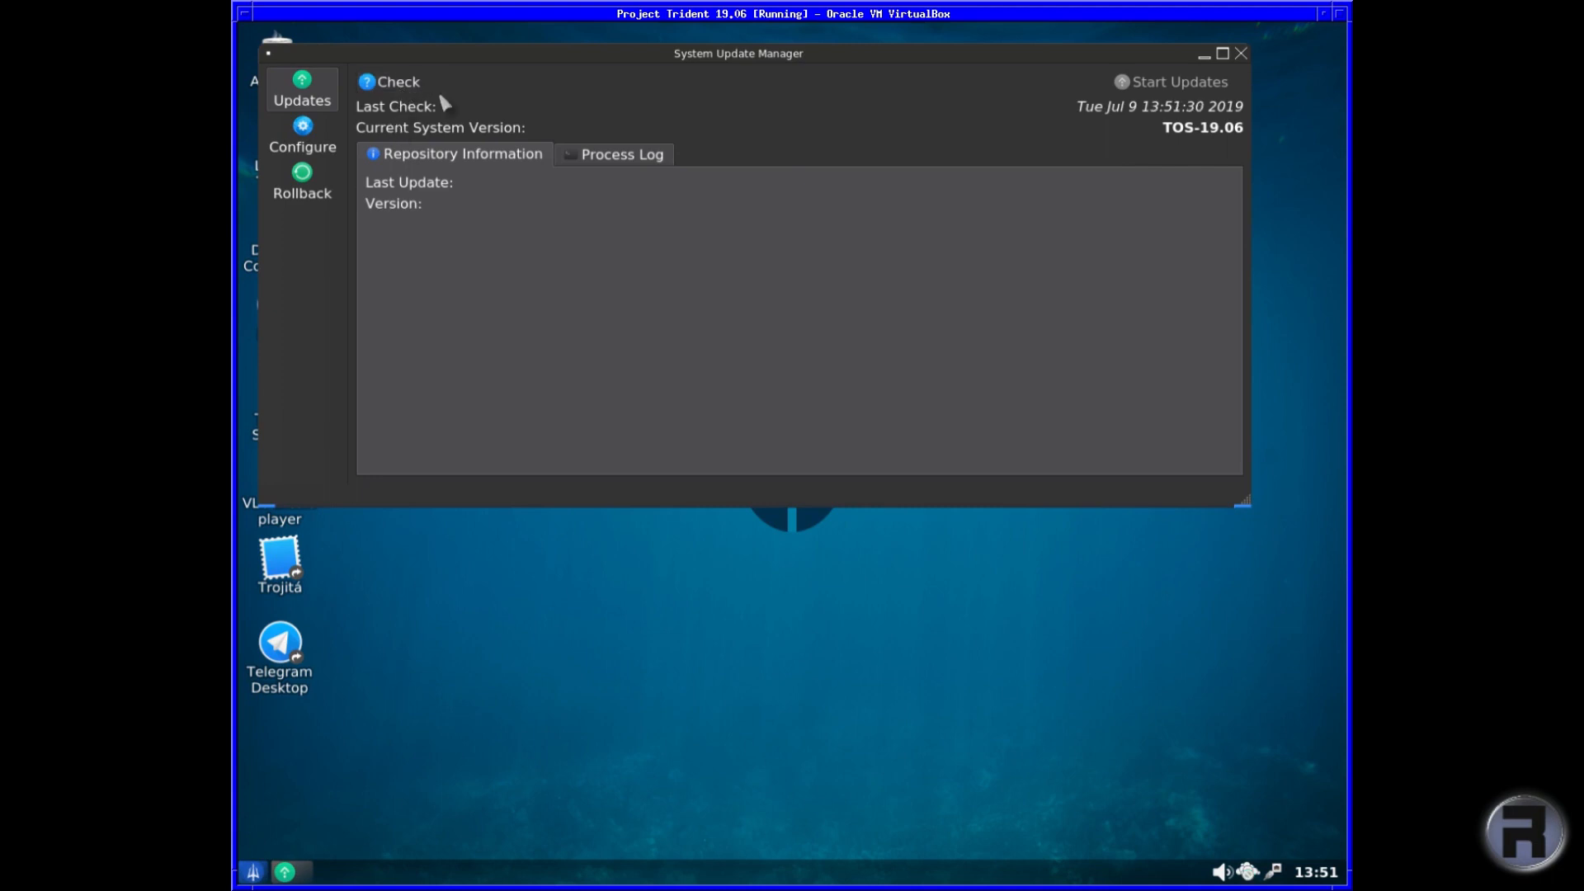
mouse_move(866, 148)
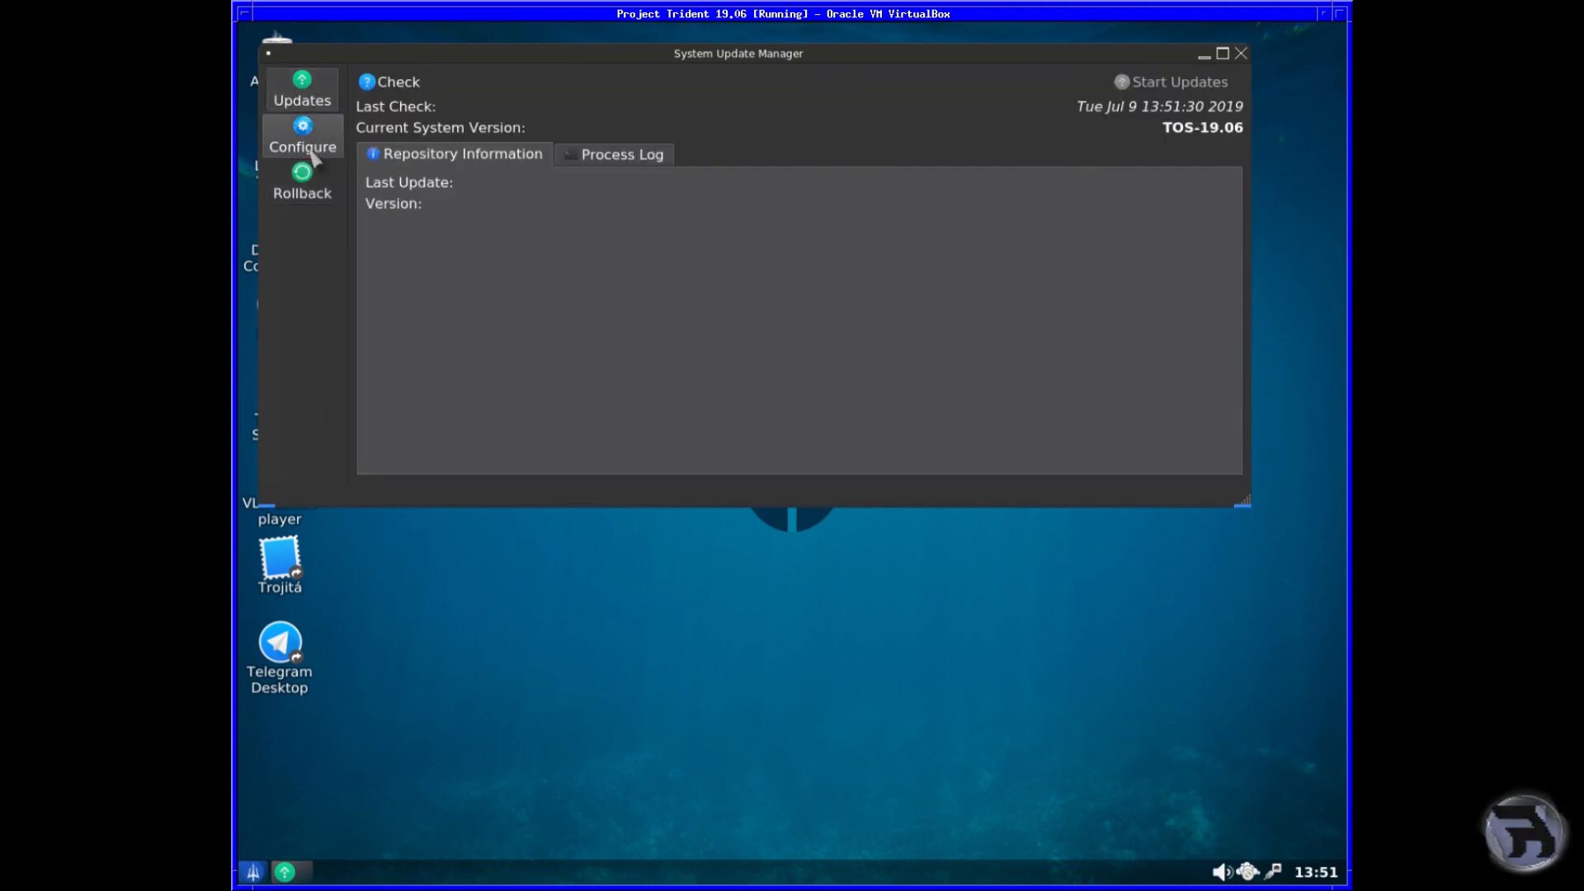
click(302, 173)
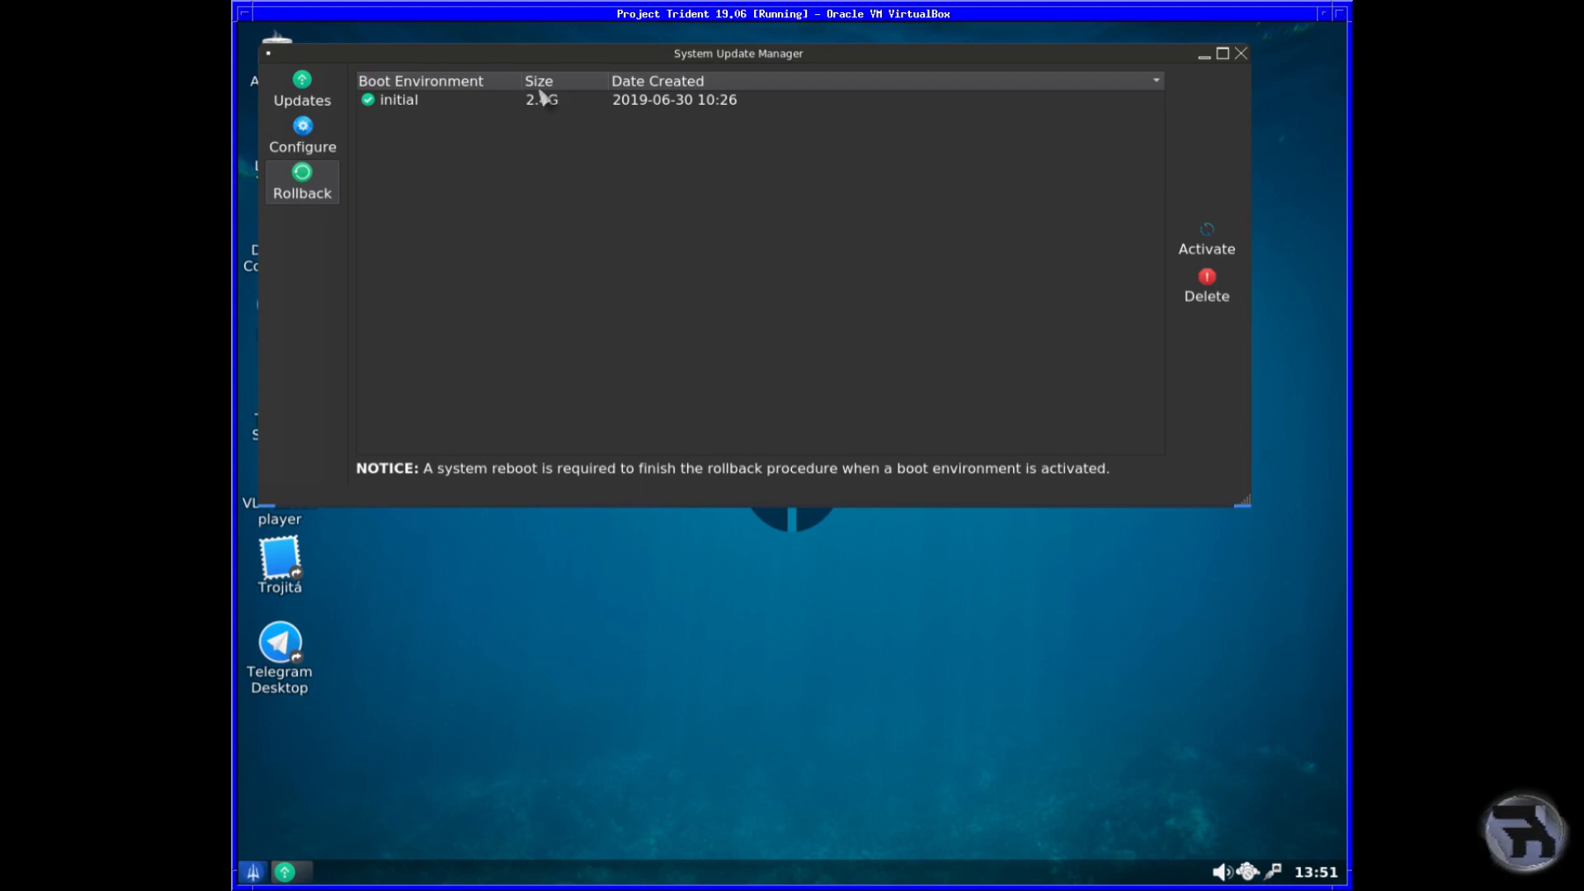
mouse_move(647, 116)
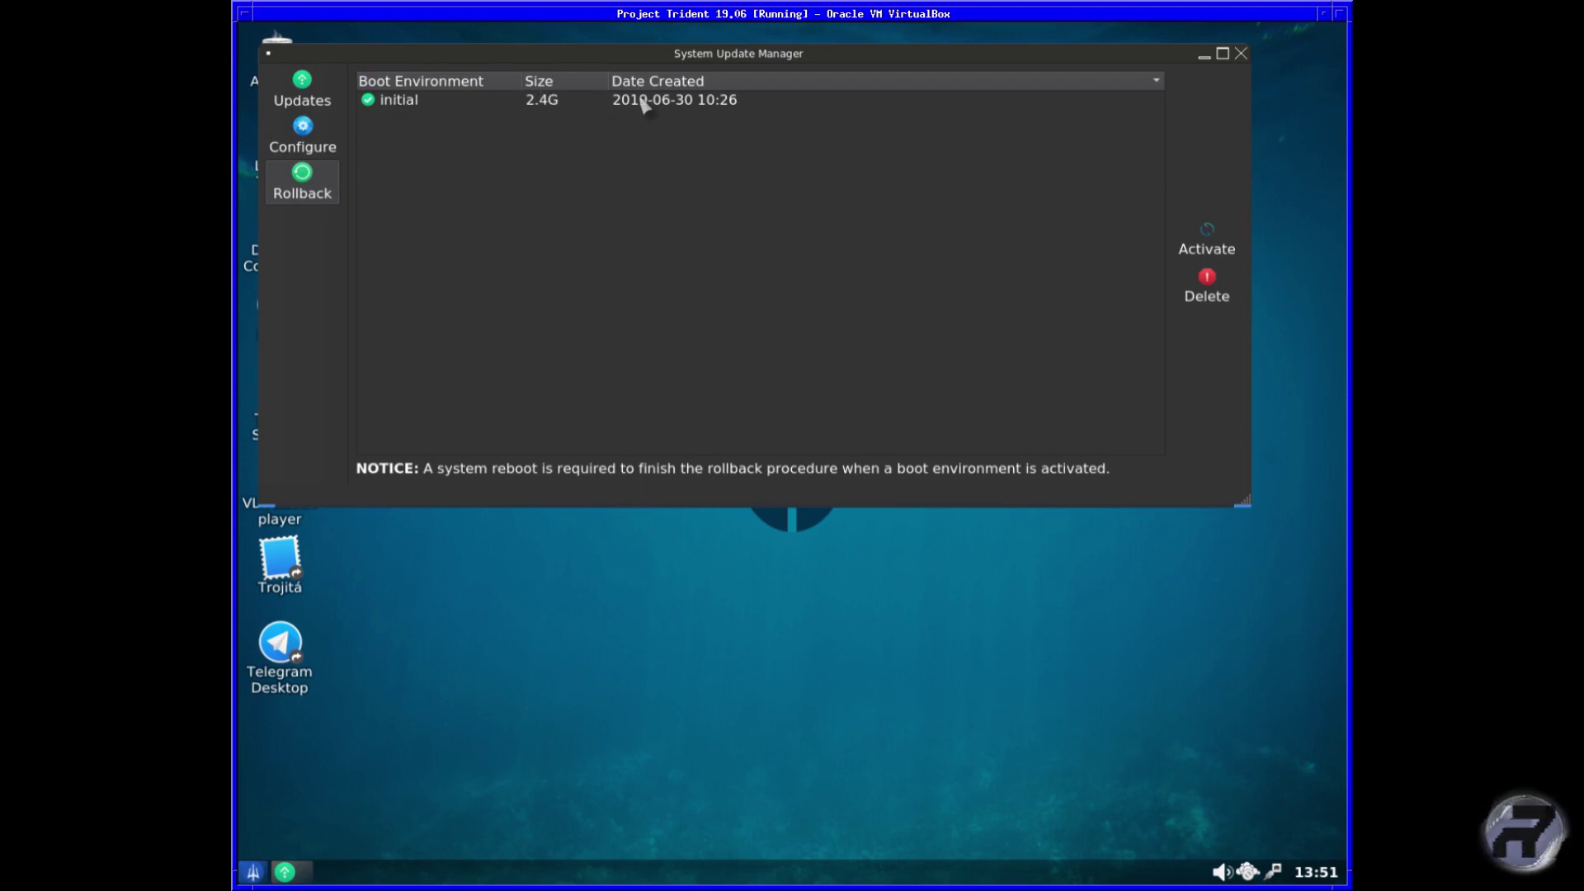
mouse_move(617, 146)
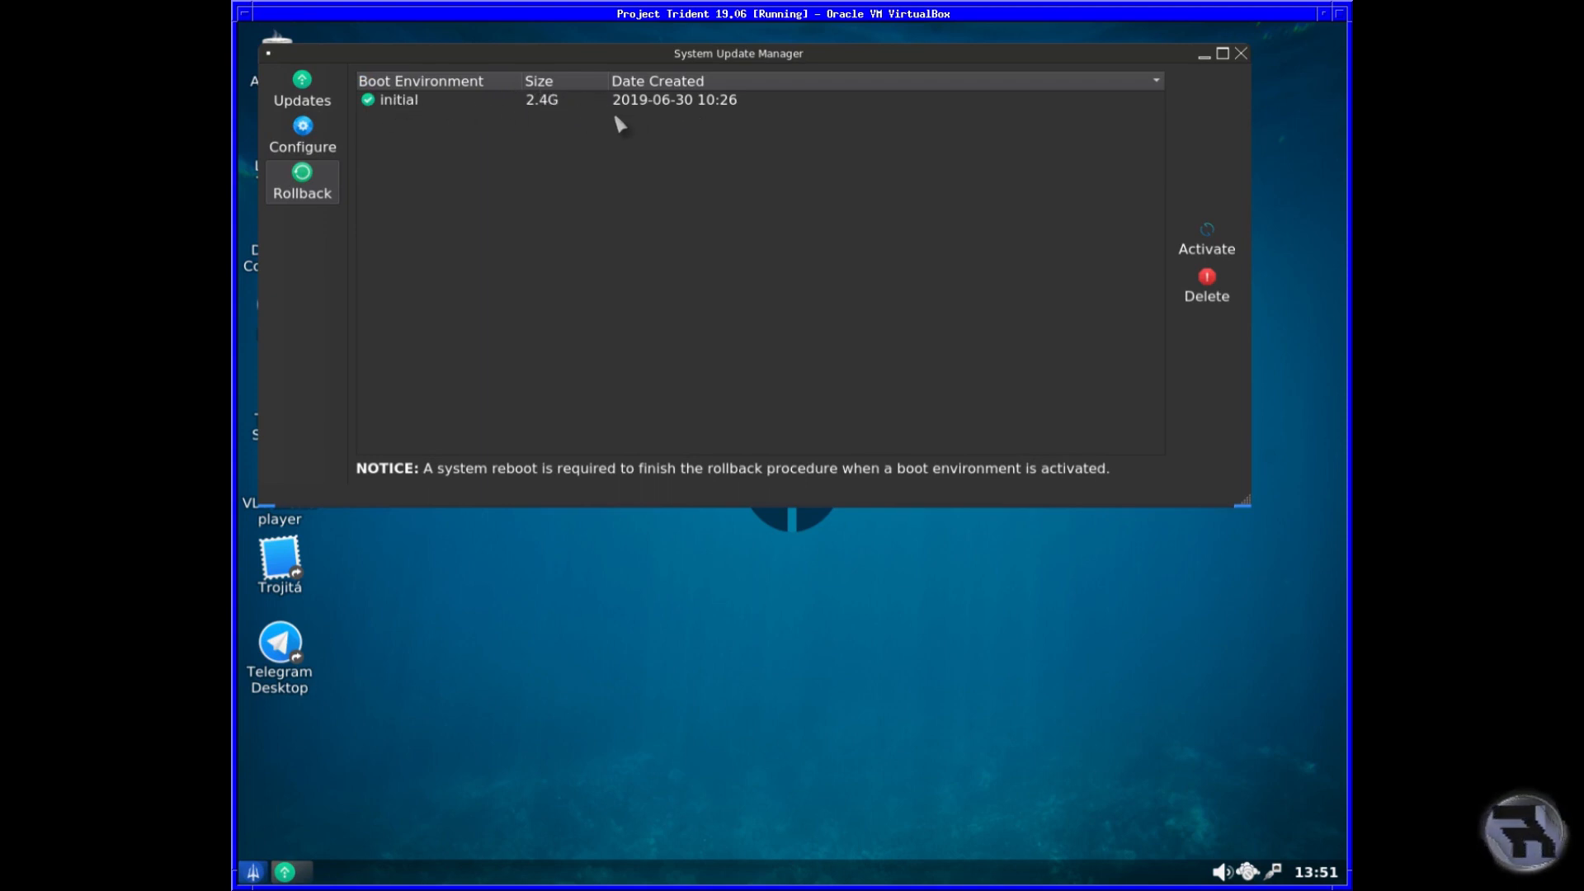
click(302, 89)
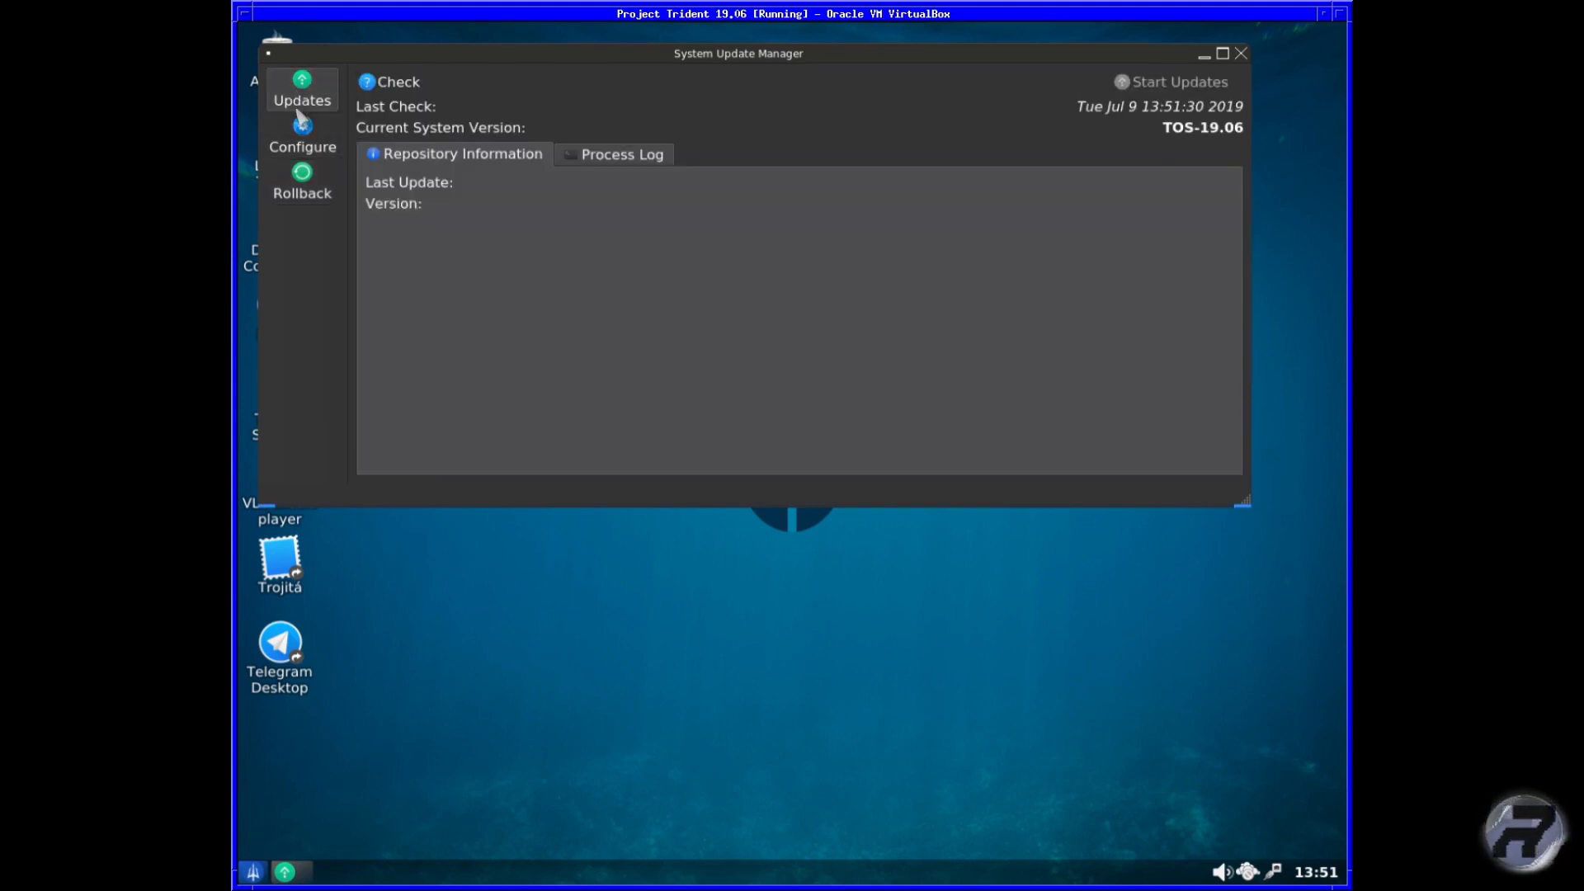
click(621, 155)
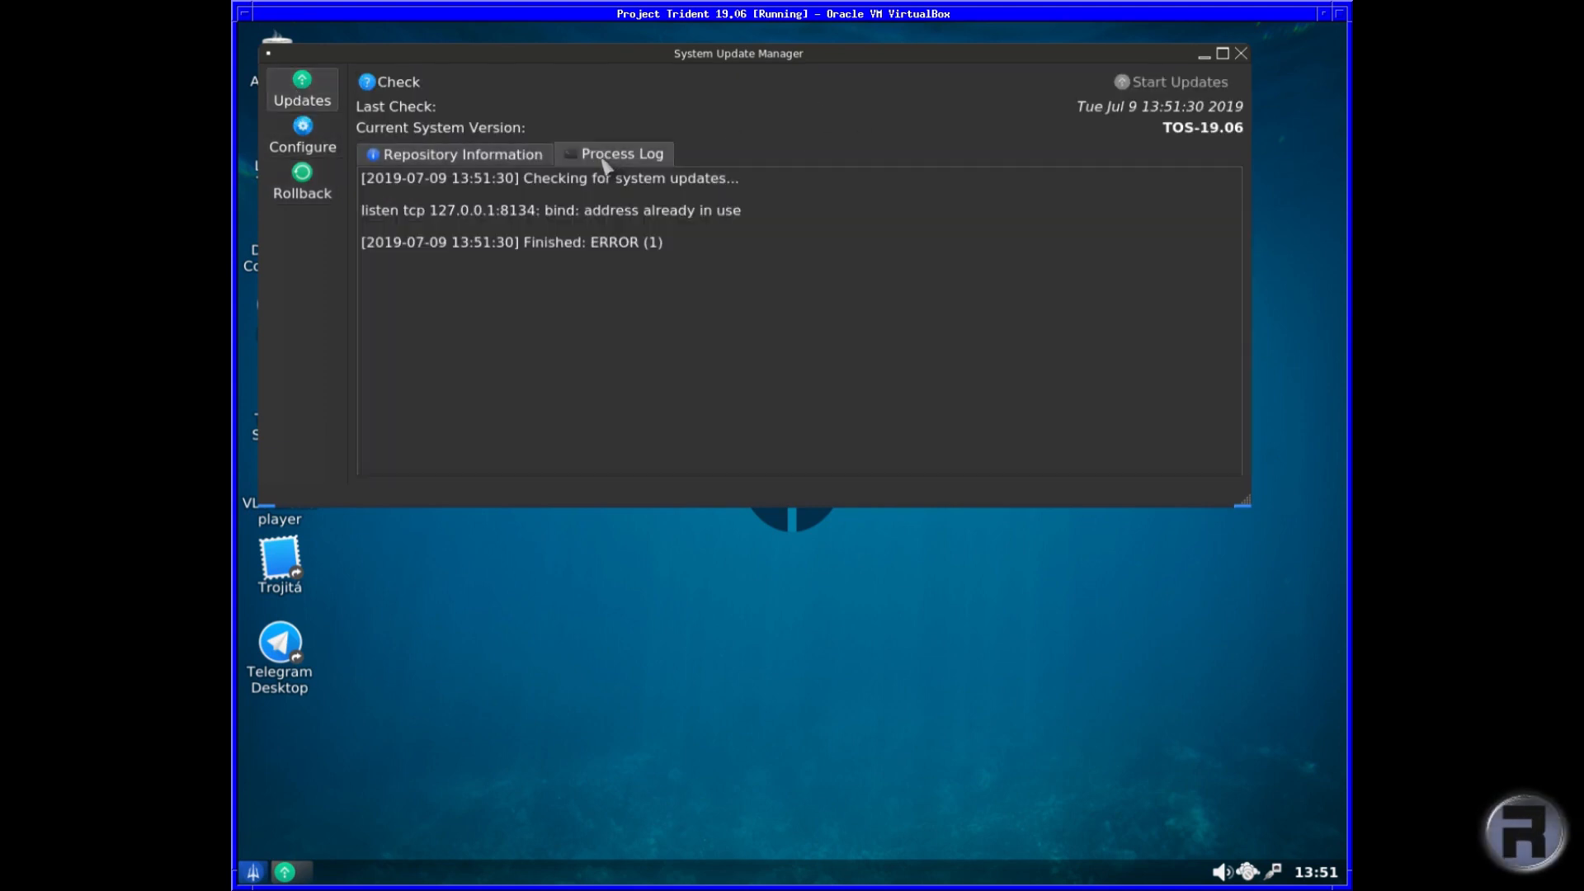
mouse_move(1229, 53)
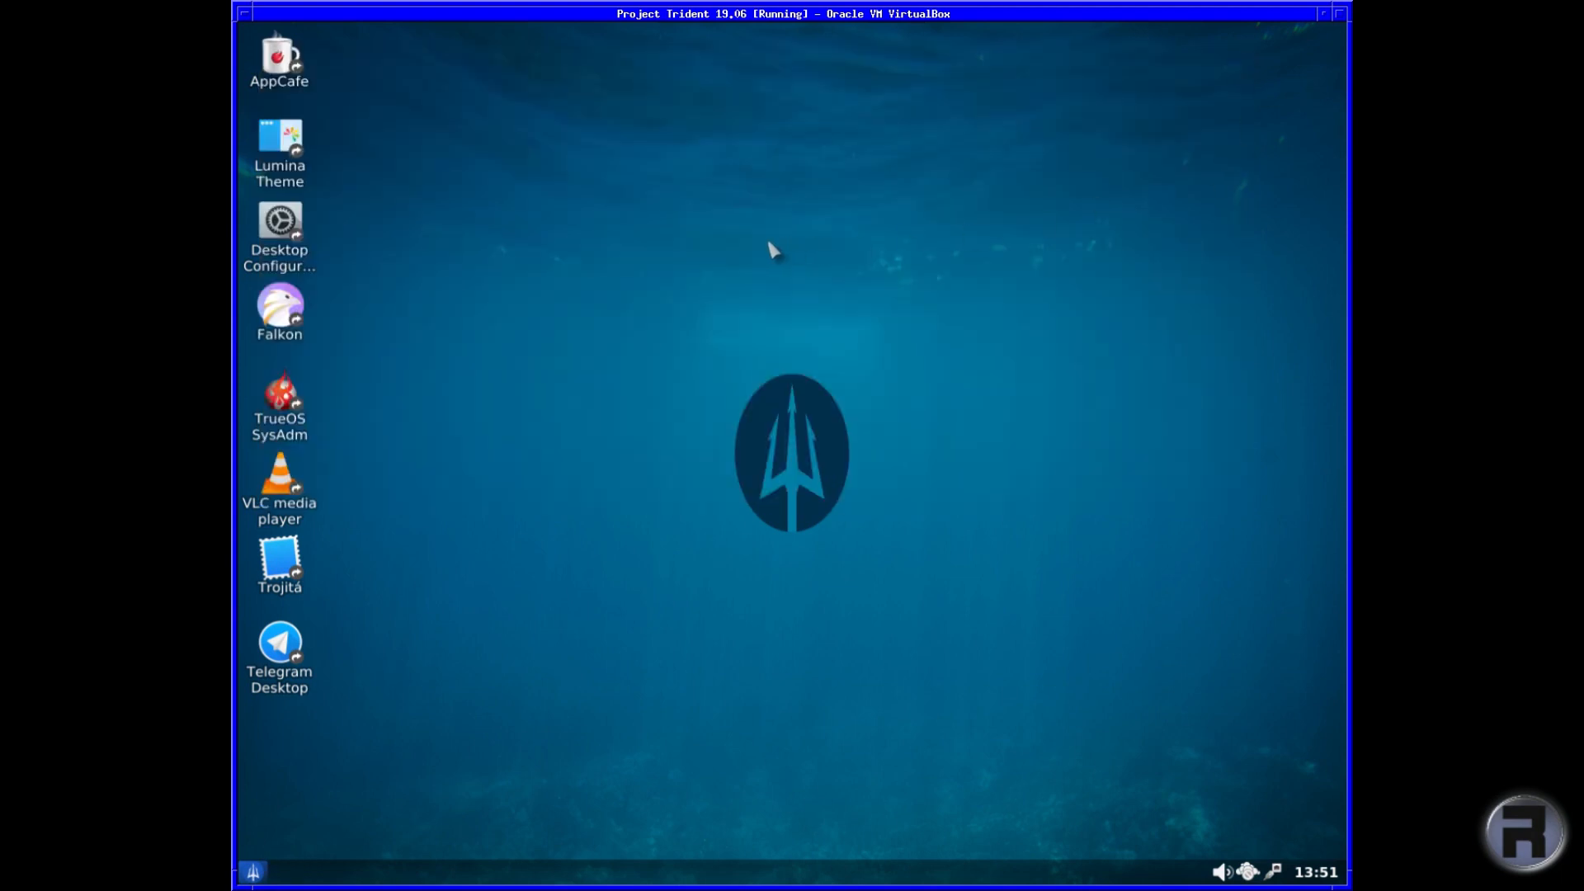
mouse_move(564, 350)
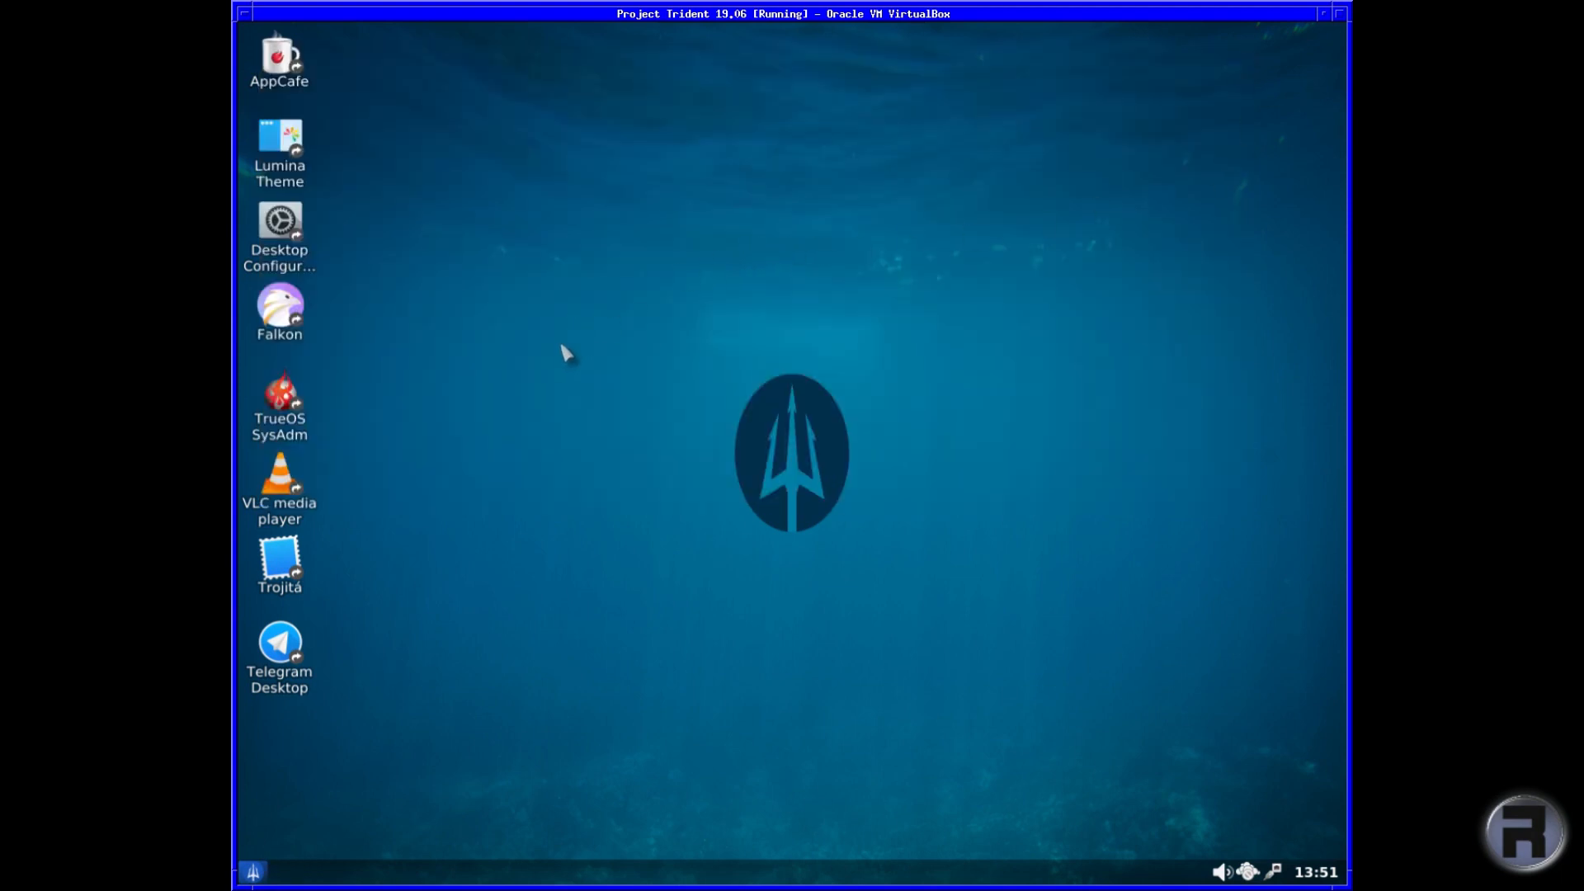
mouse_move(247, 870)
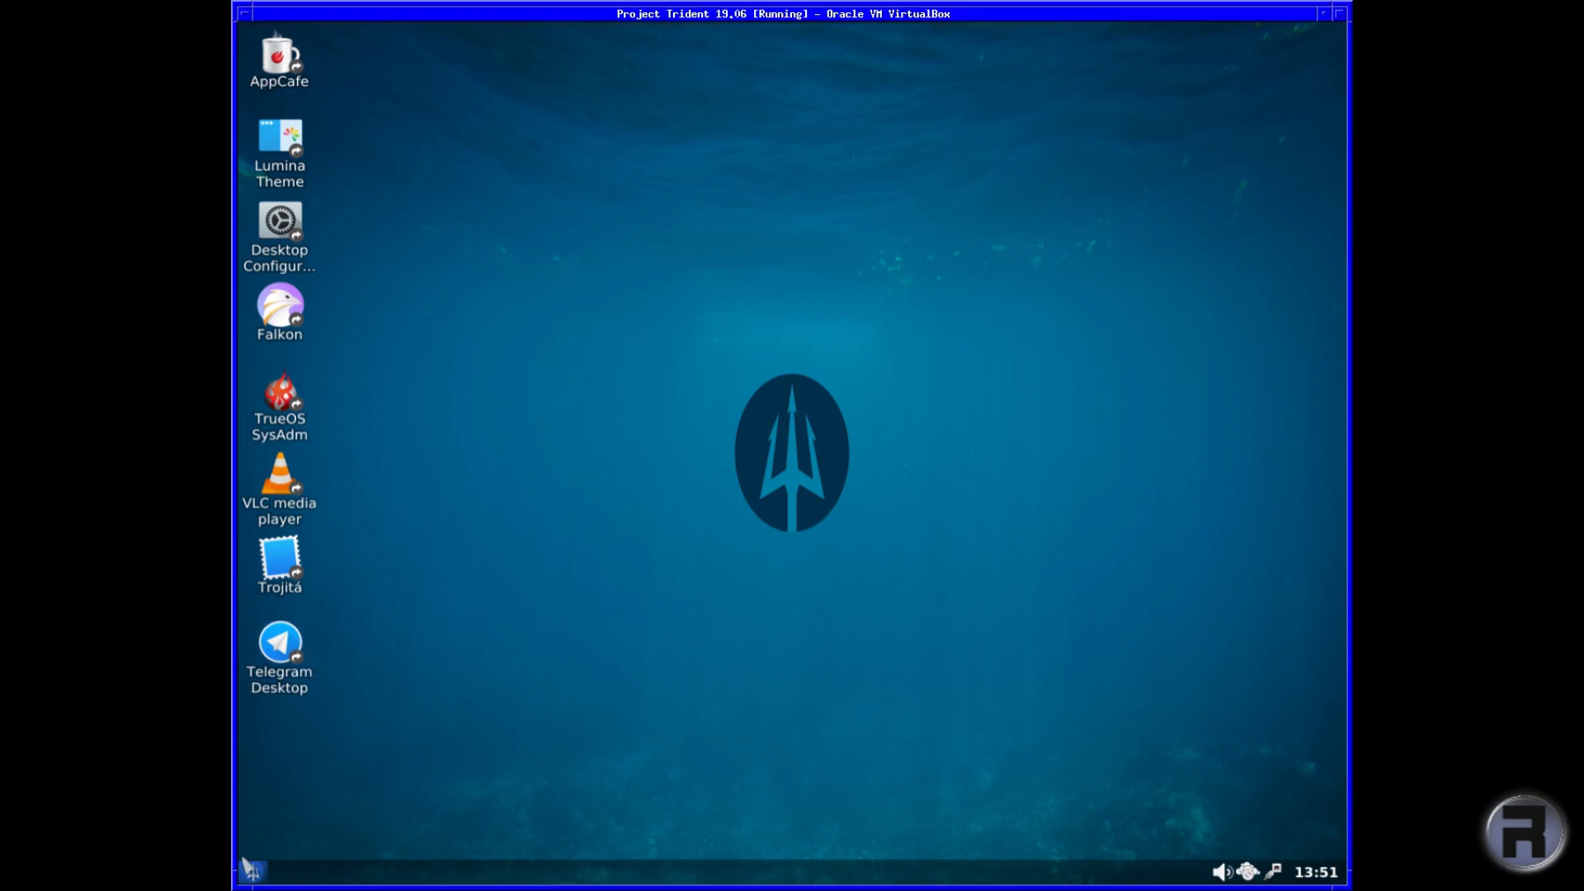
click(254, 871)
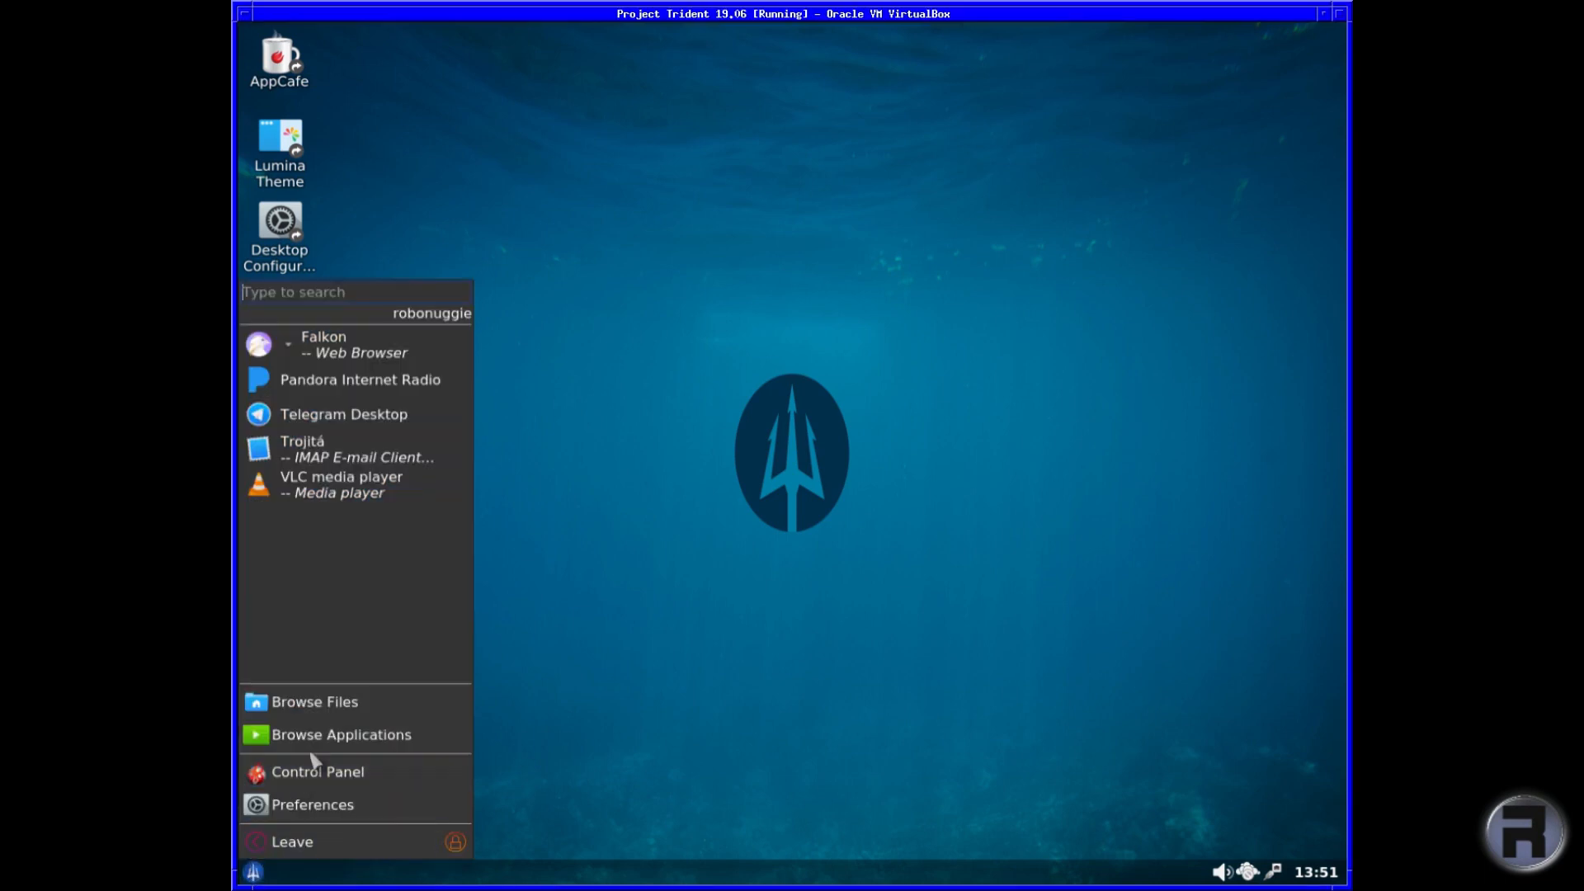
click(342, 734)
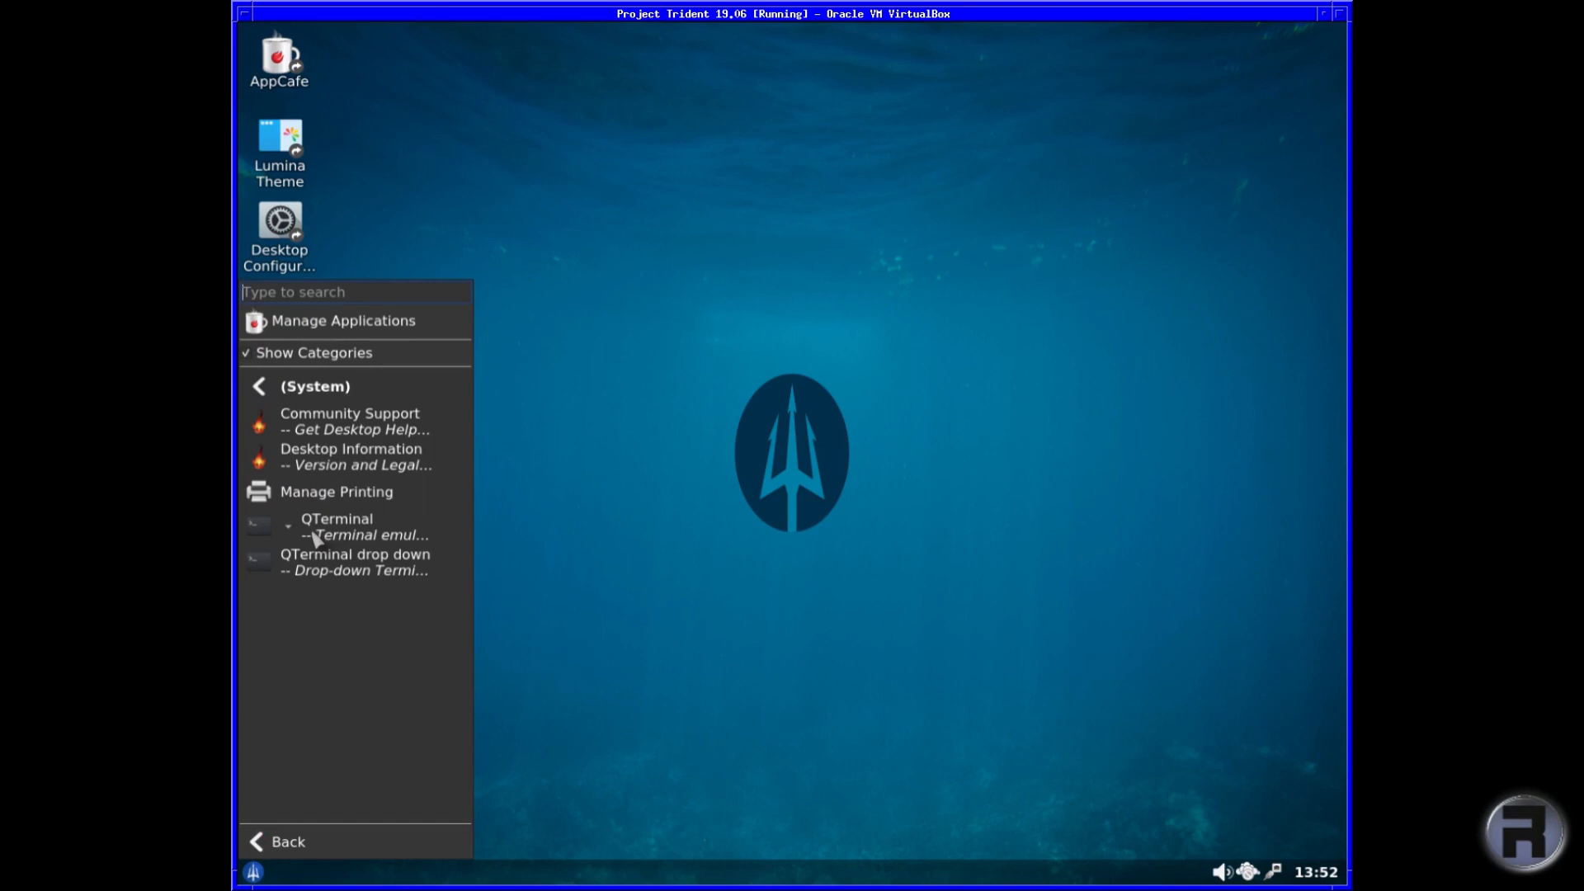
mouse_move(317, 541)
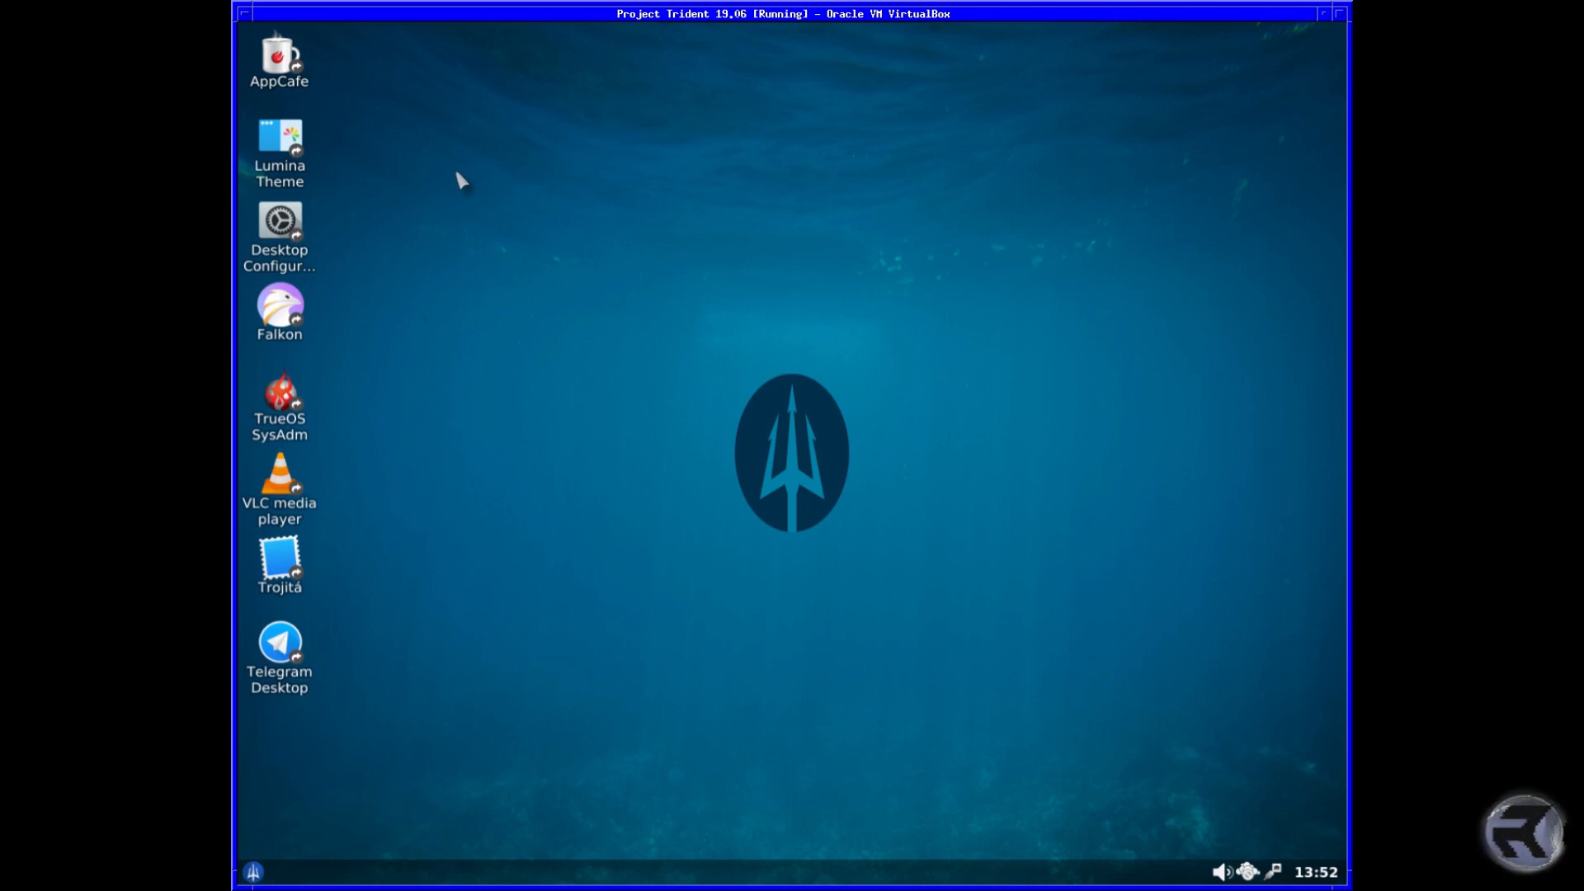
mouse_move(462, 188)
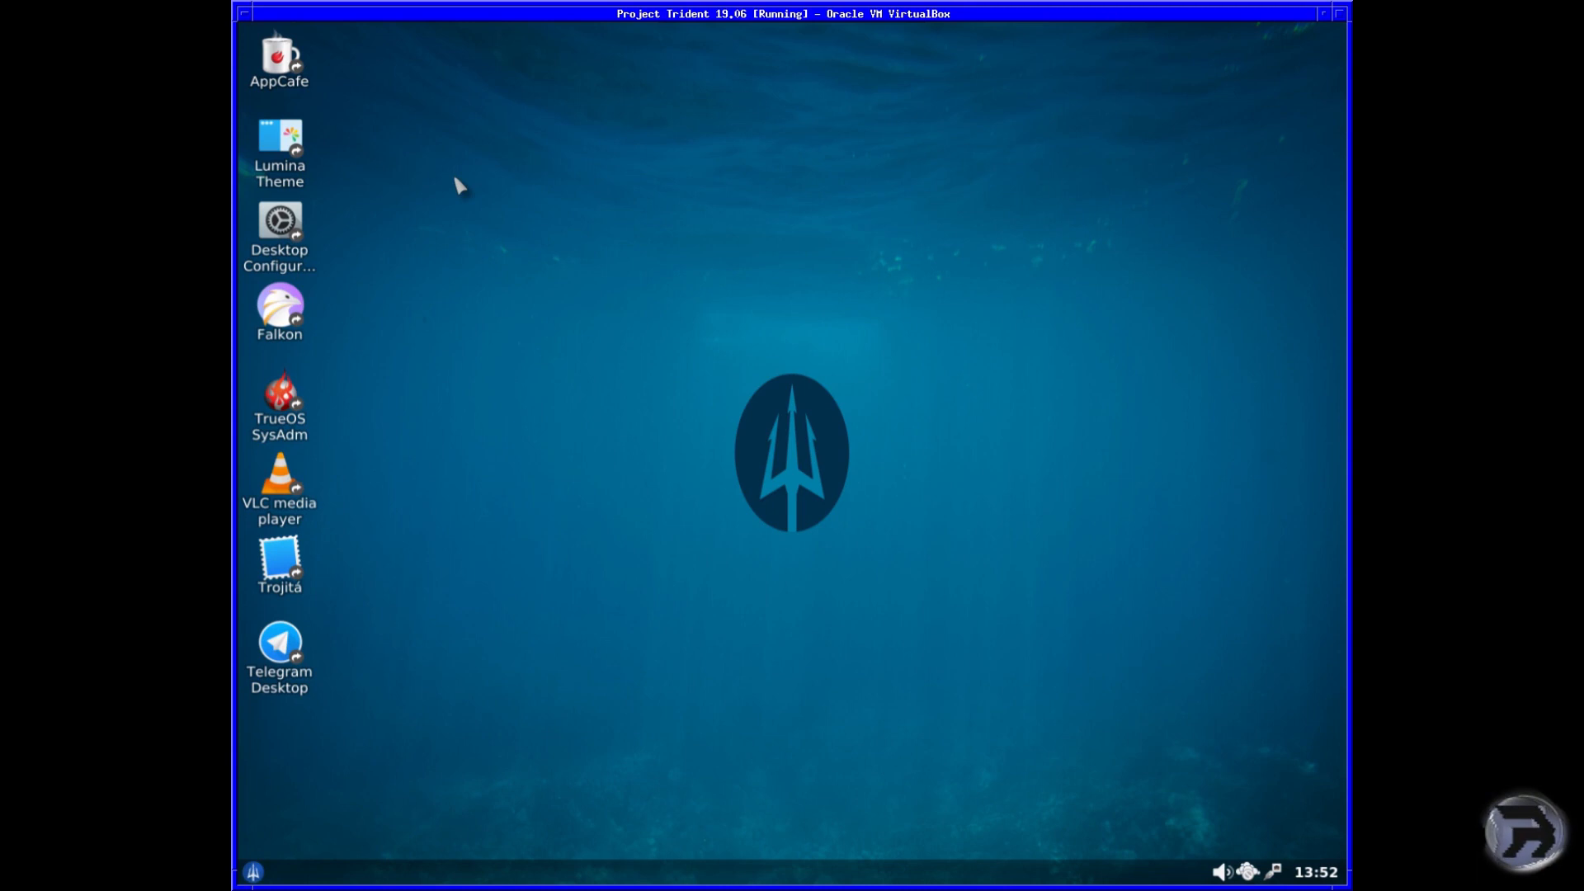
mouse_move(451, 262)
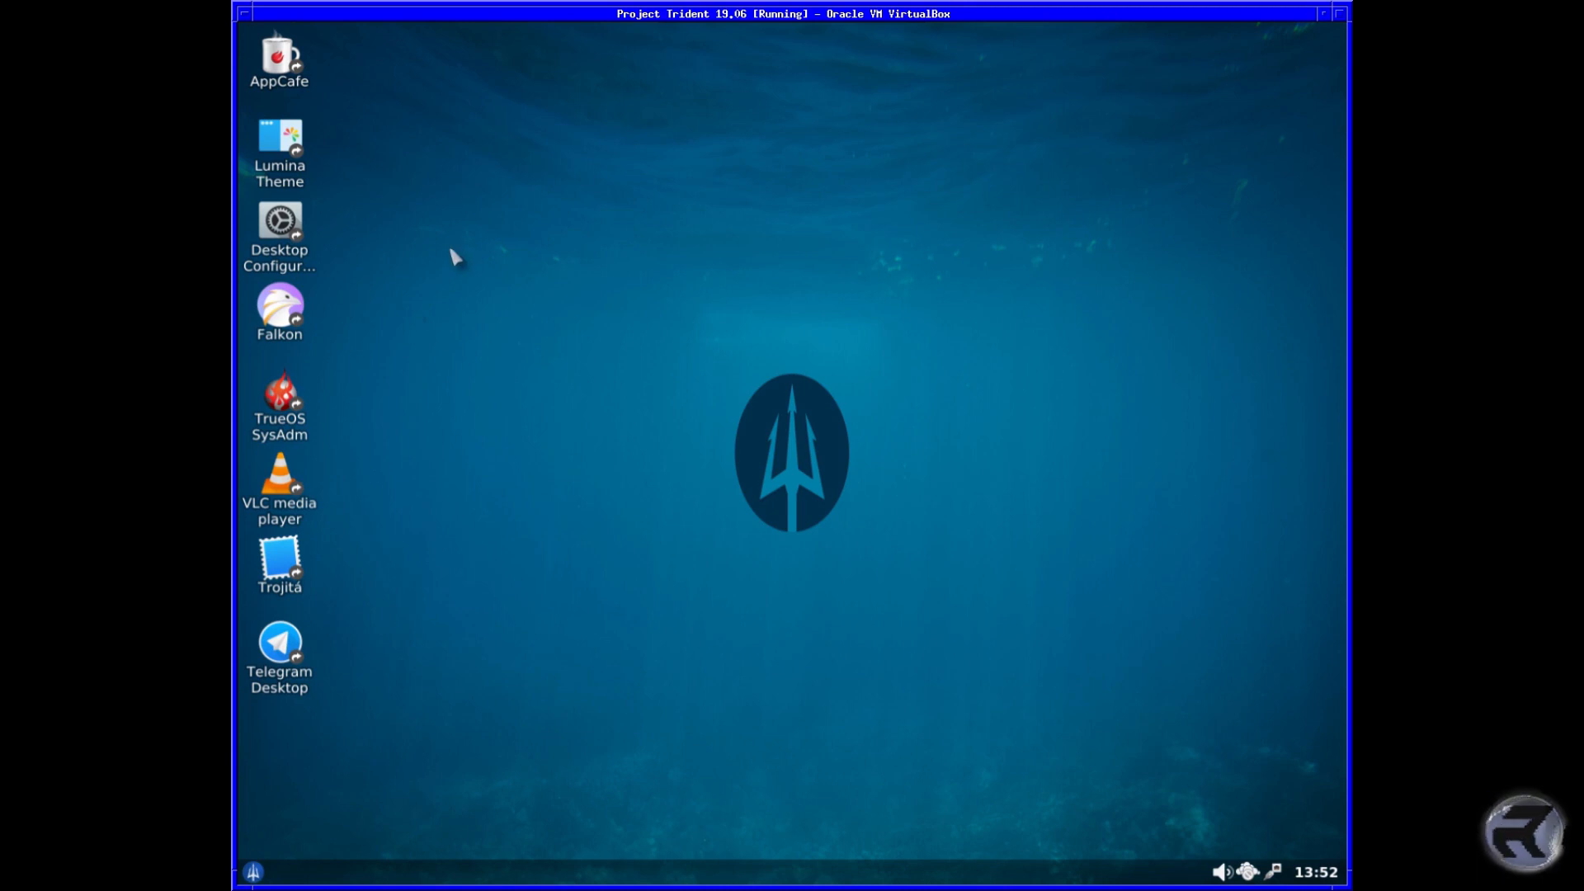
click(279, 561)
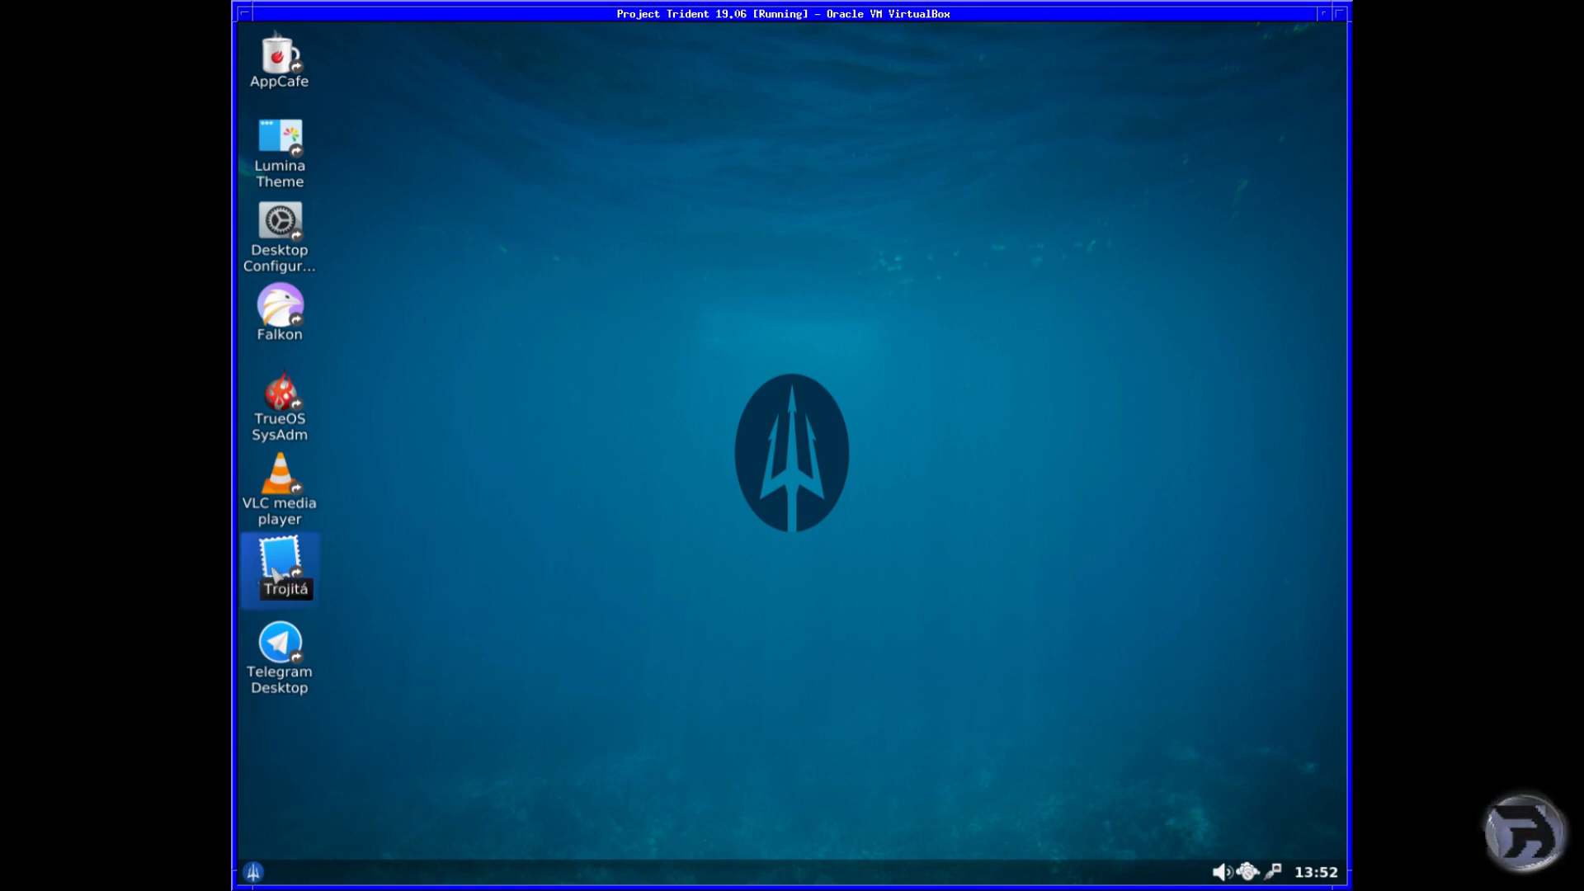
mouse_move(376, 561)
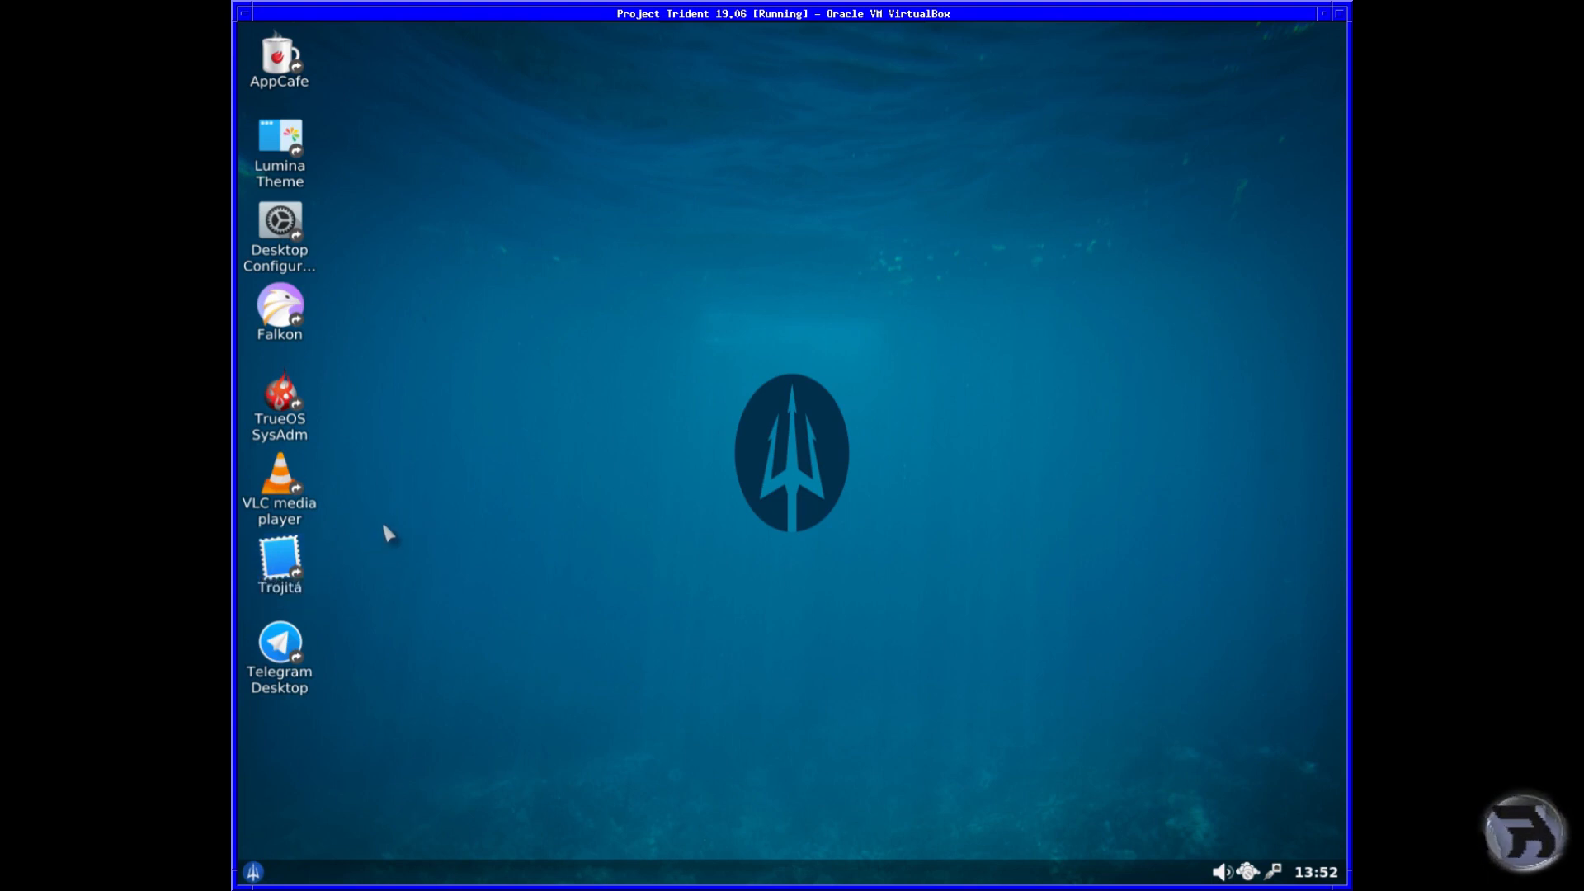
mouse_move(357, 519)
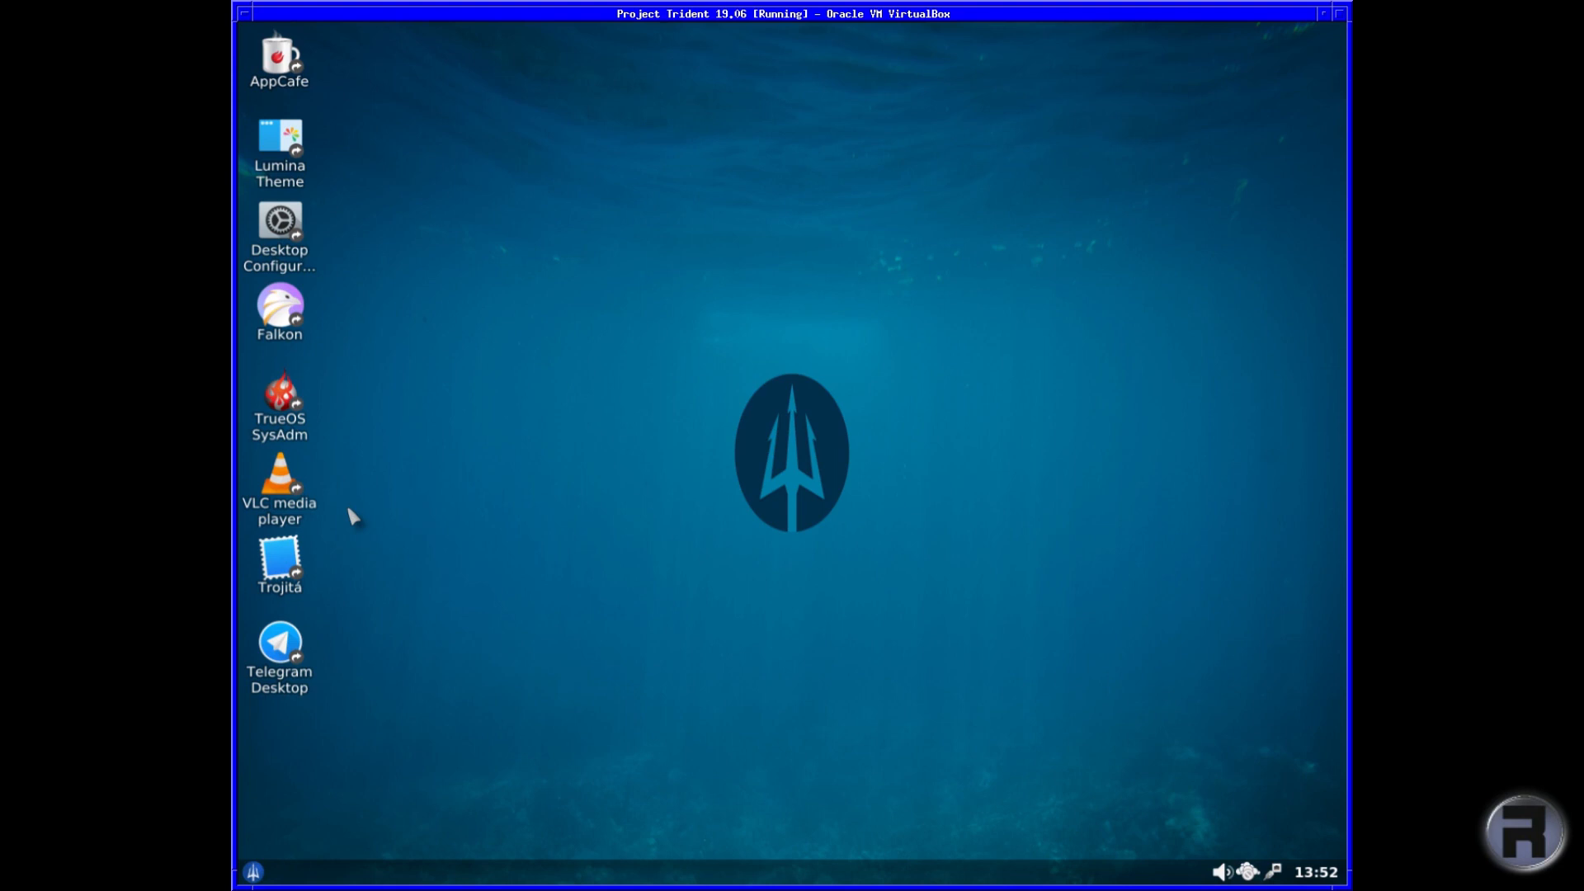
Run 'top' in QTerminal to list running processes, then confirm exiting the terminal.
right_click(426, 106)
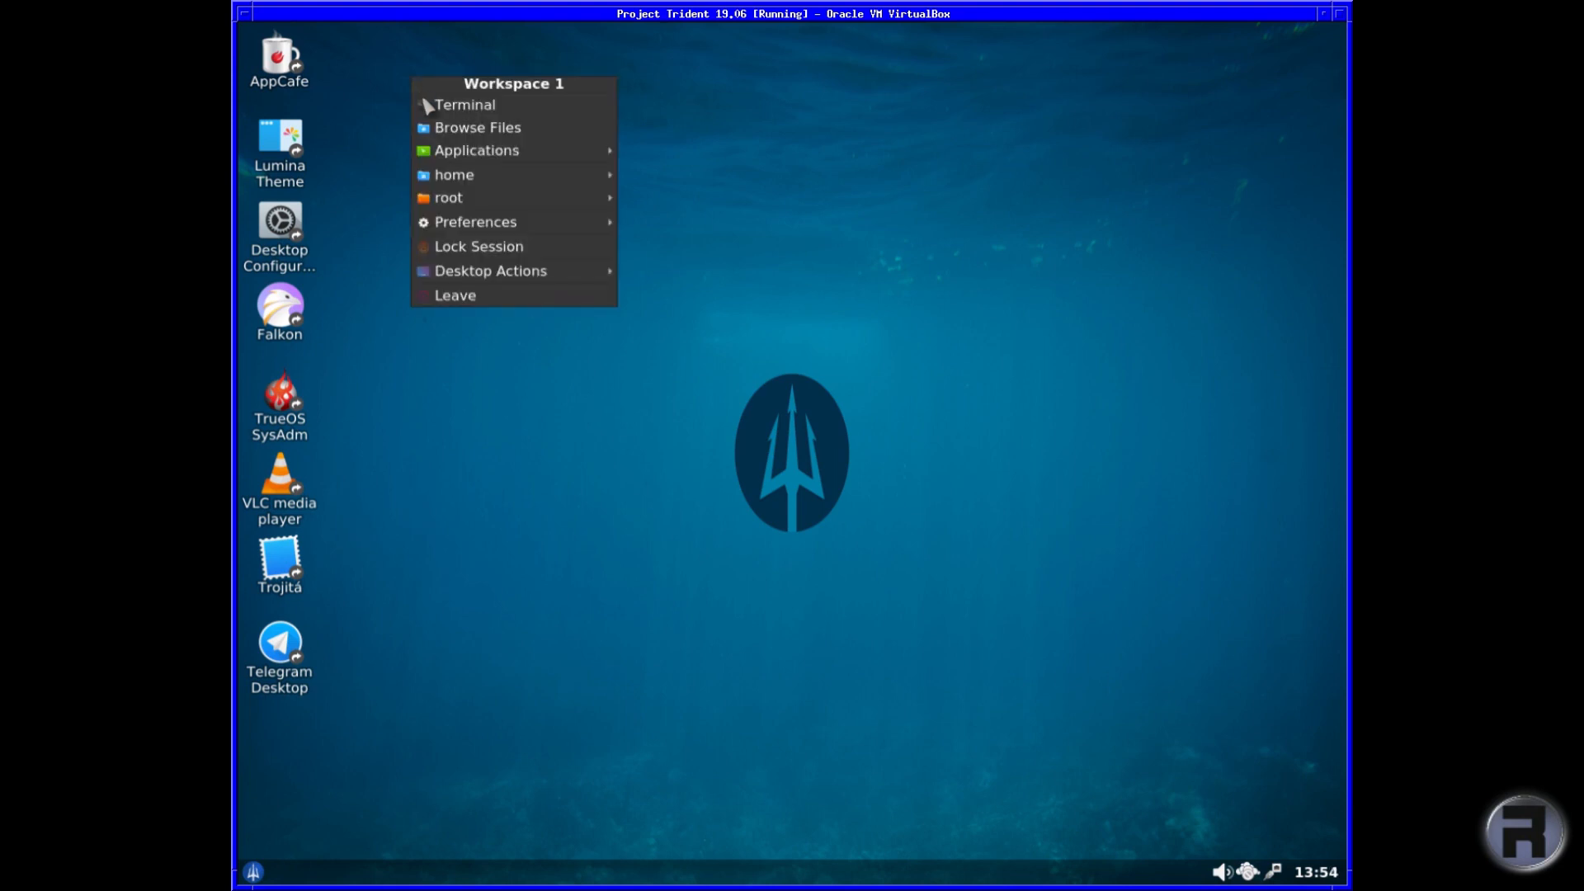
click(466, 104)
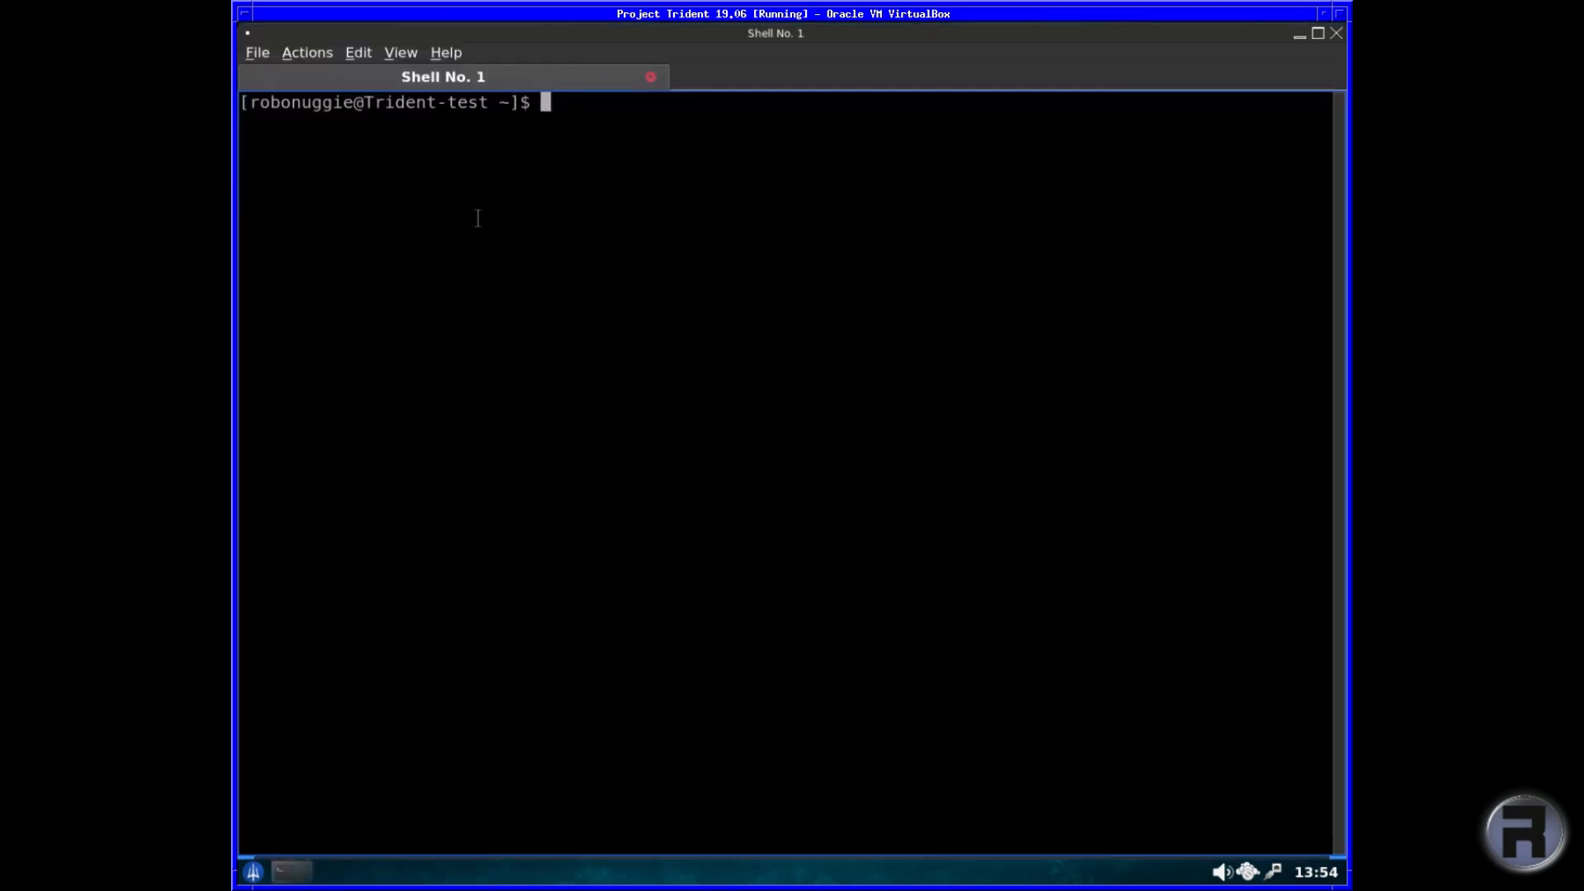
text(top)
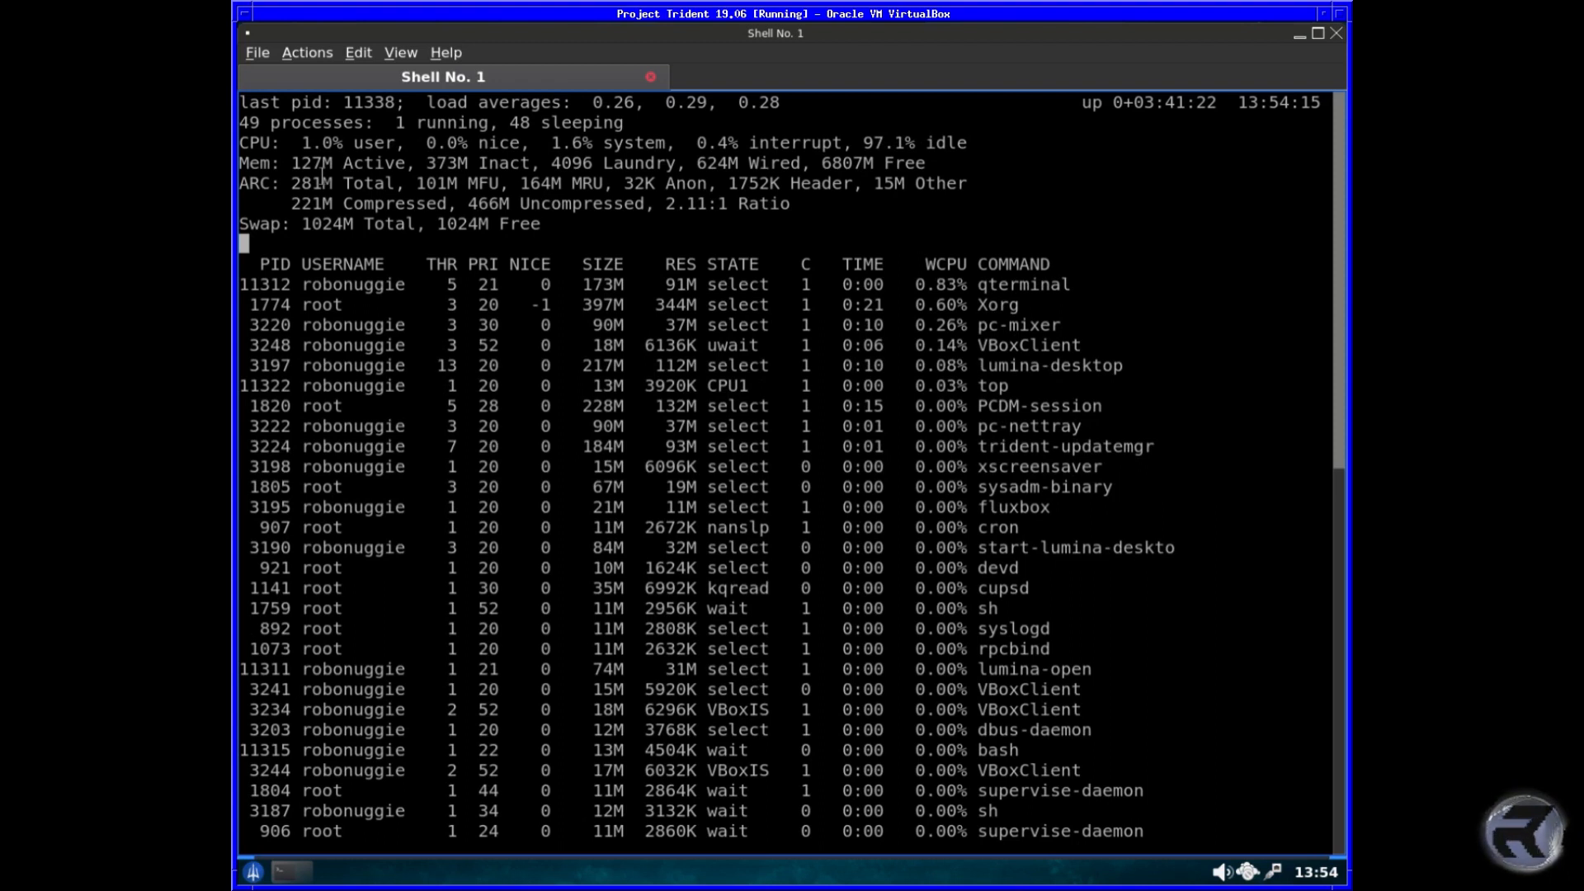
mouse_move(1129, 29)
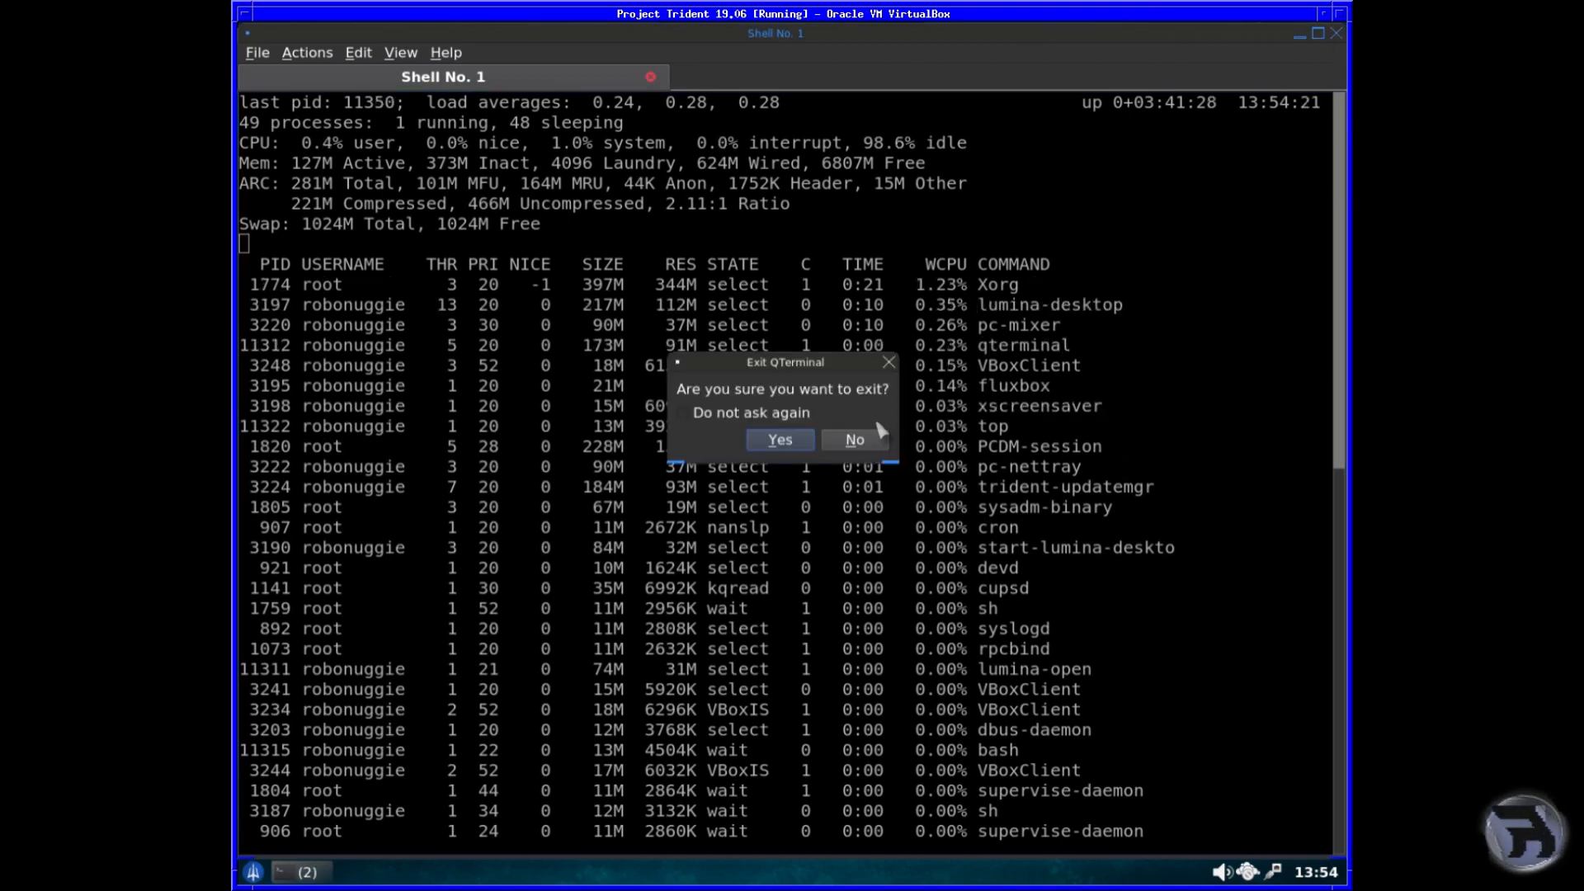
click(779, 439)
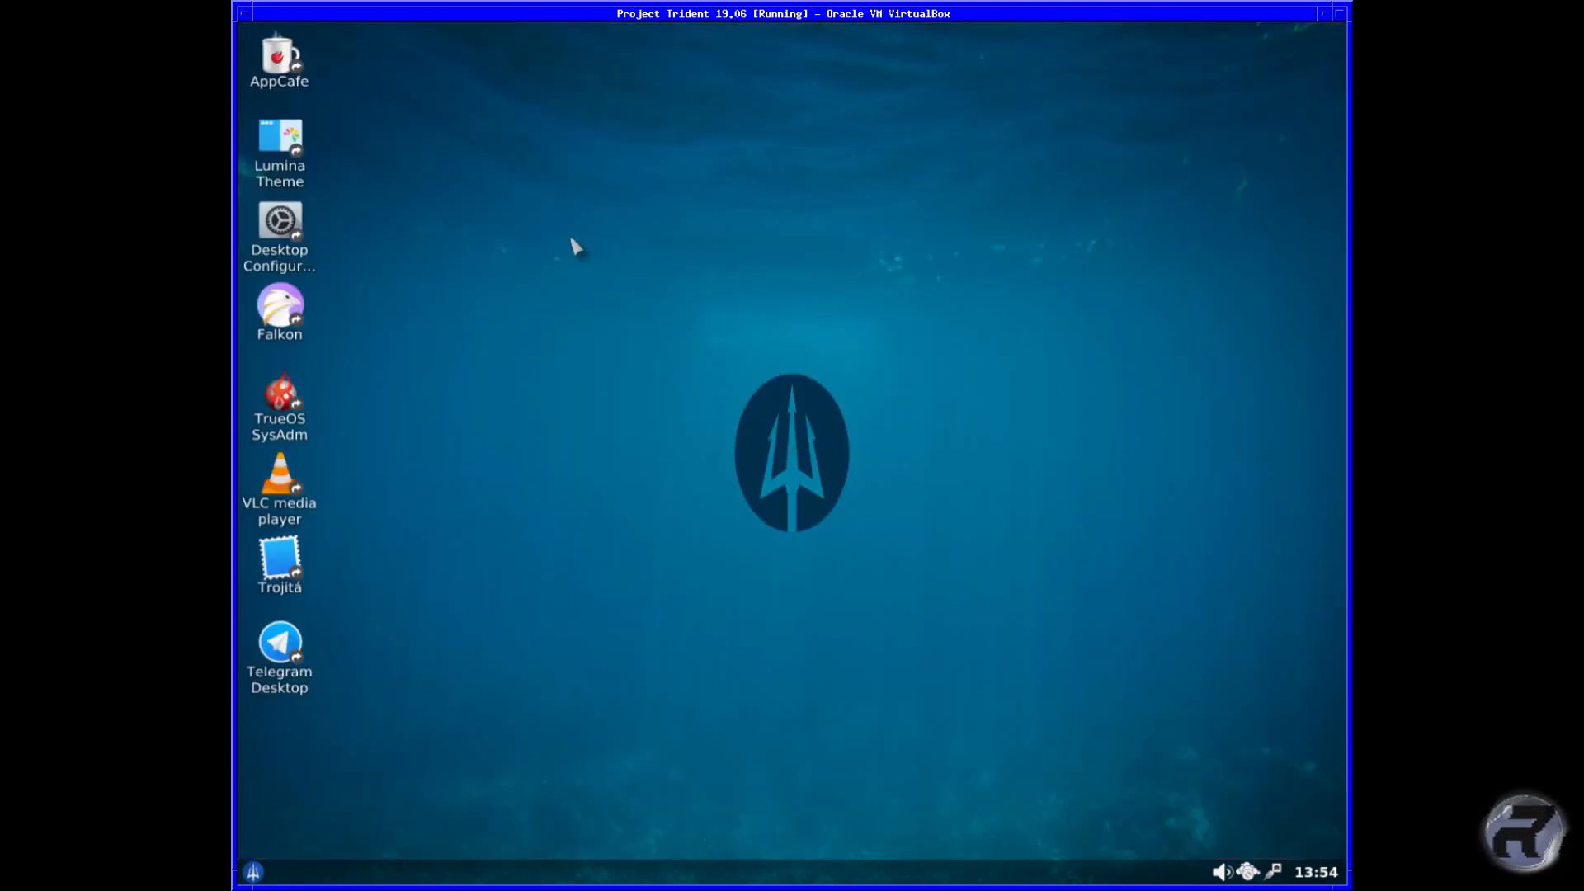
mouse_move(551, 217)
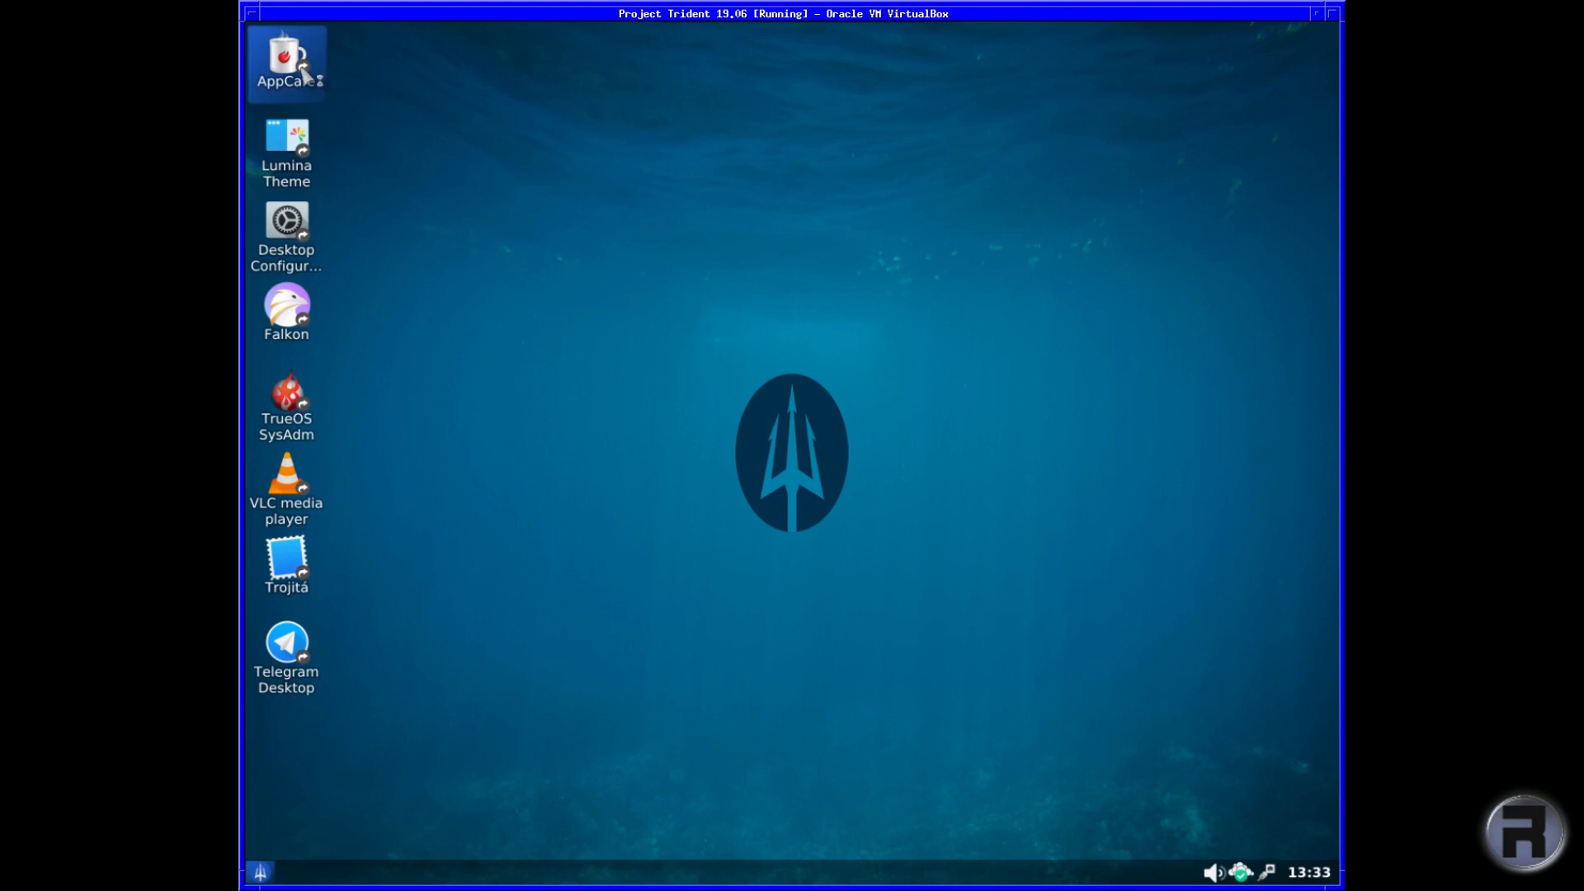
Search AppCafe for the 'lynis' package.
double_click(290, 48)
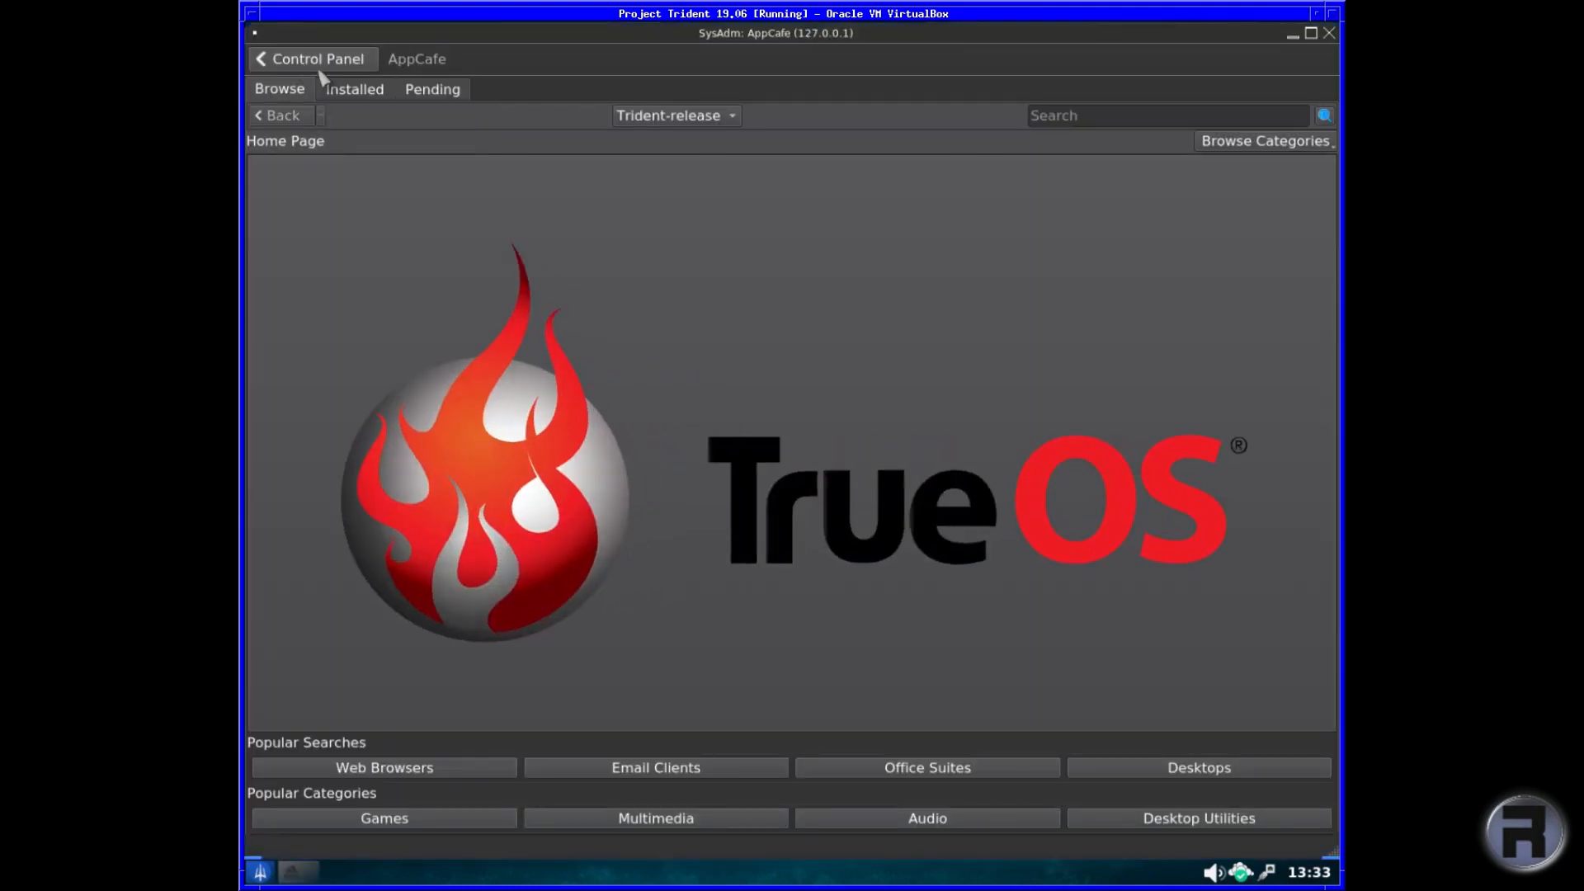
click(1169, 115)
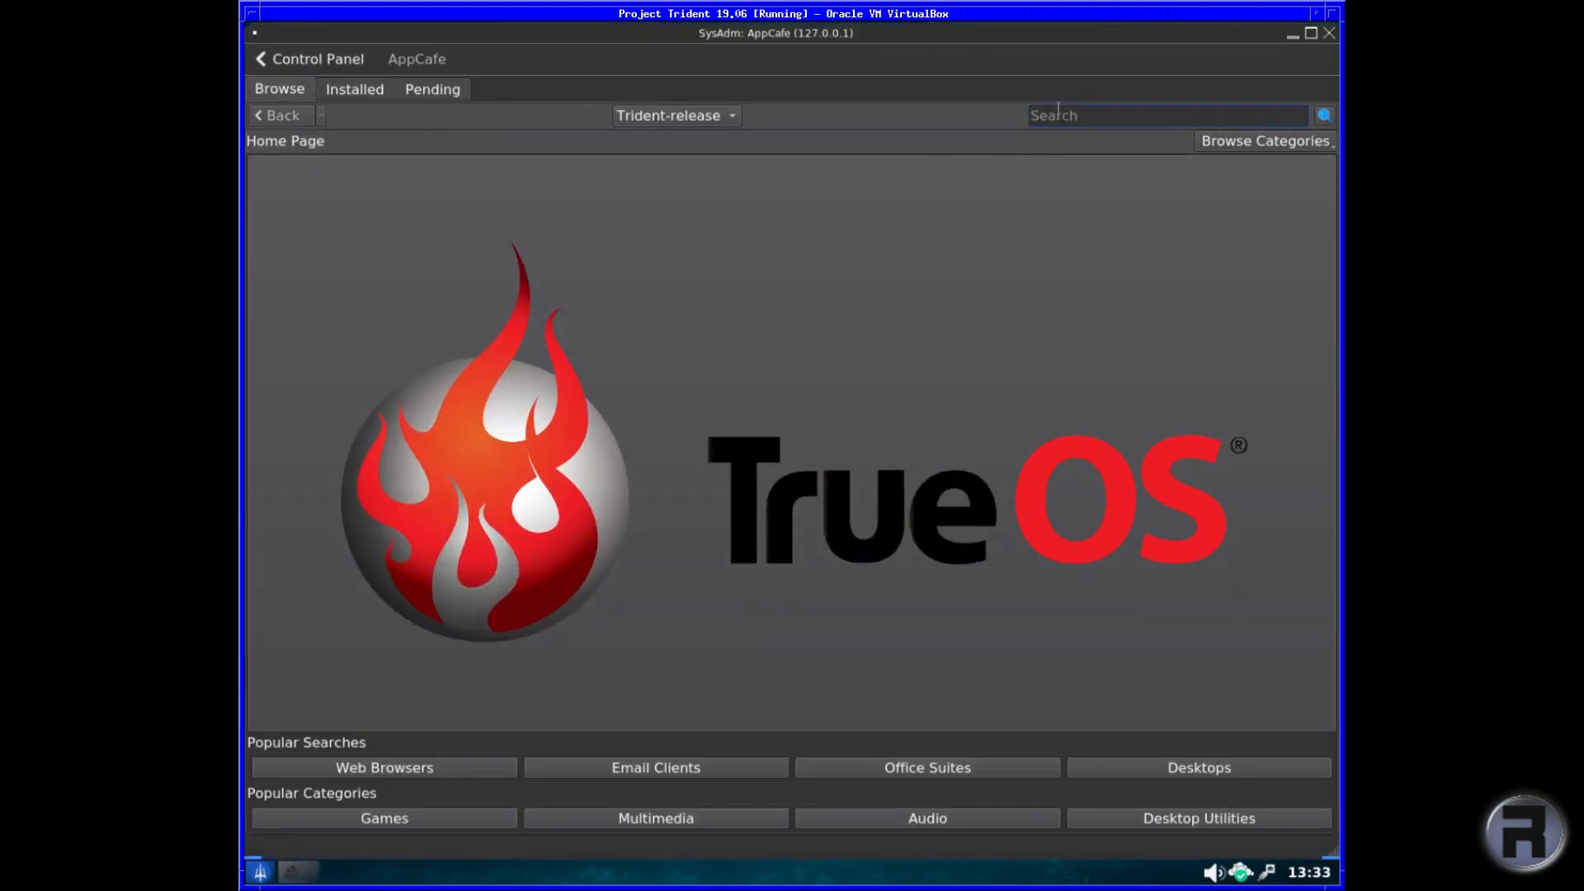
text(lynis)
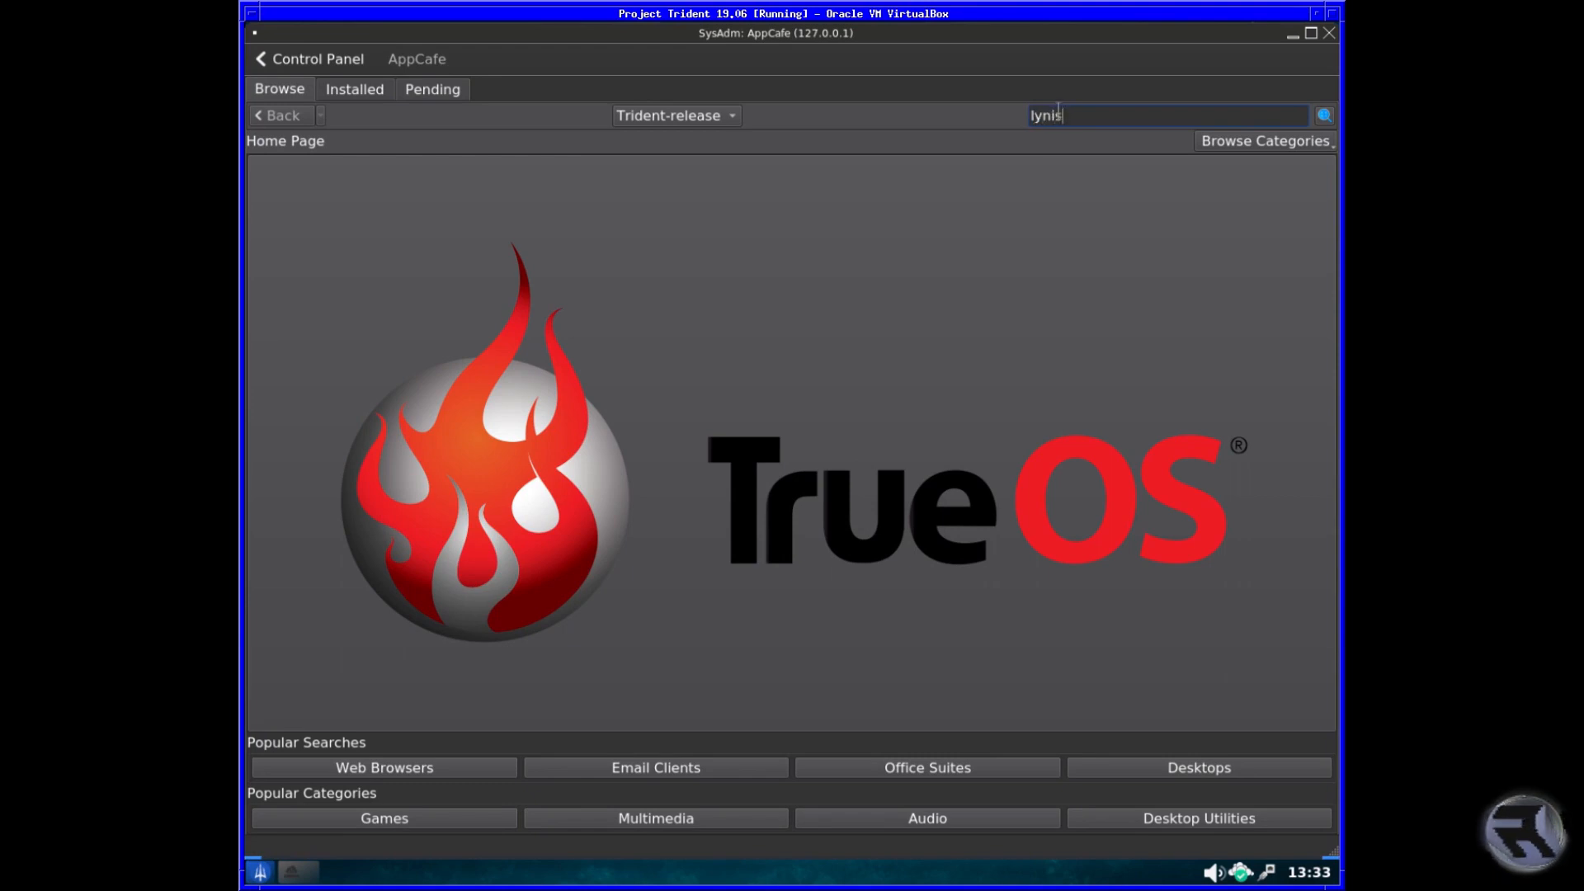
click(1323, 114)
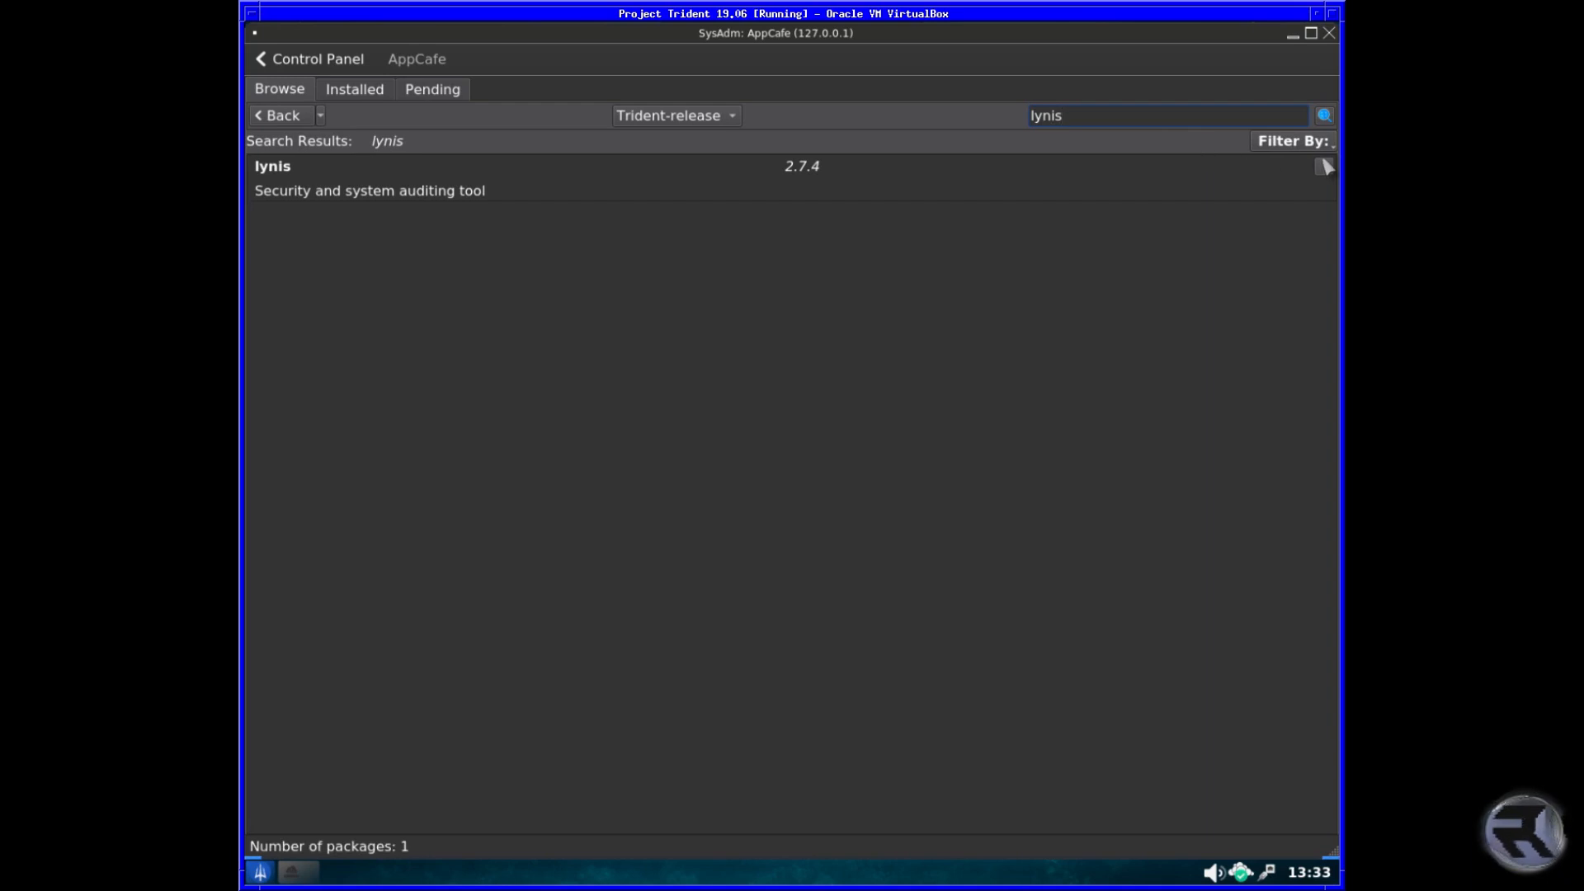
Install lynis 2.7.4 with its dependency, confirming the prompt.
click(1326, 167)
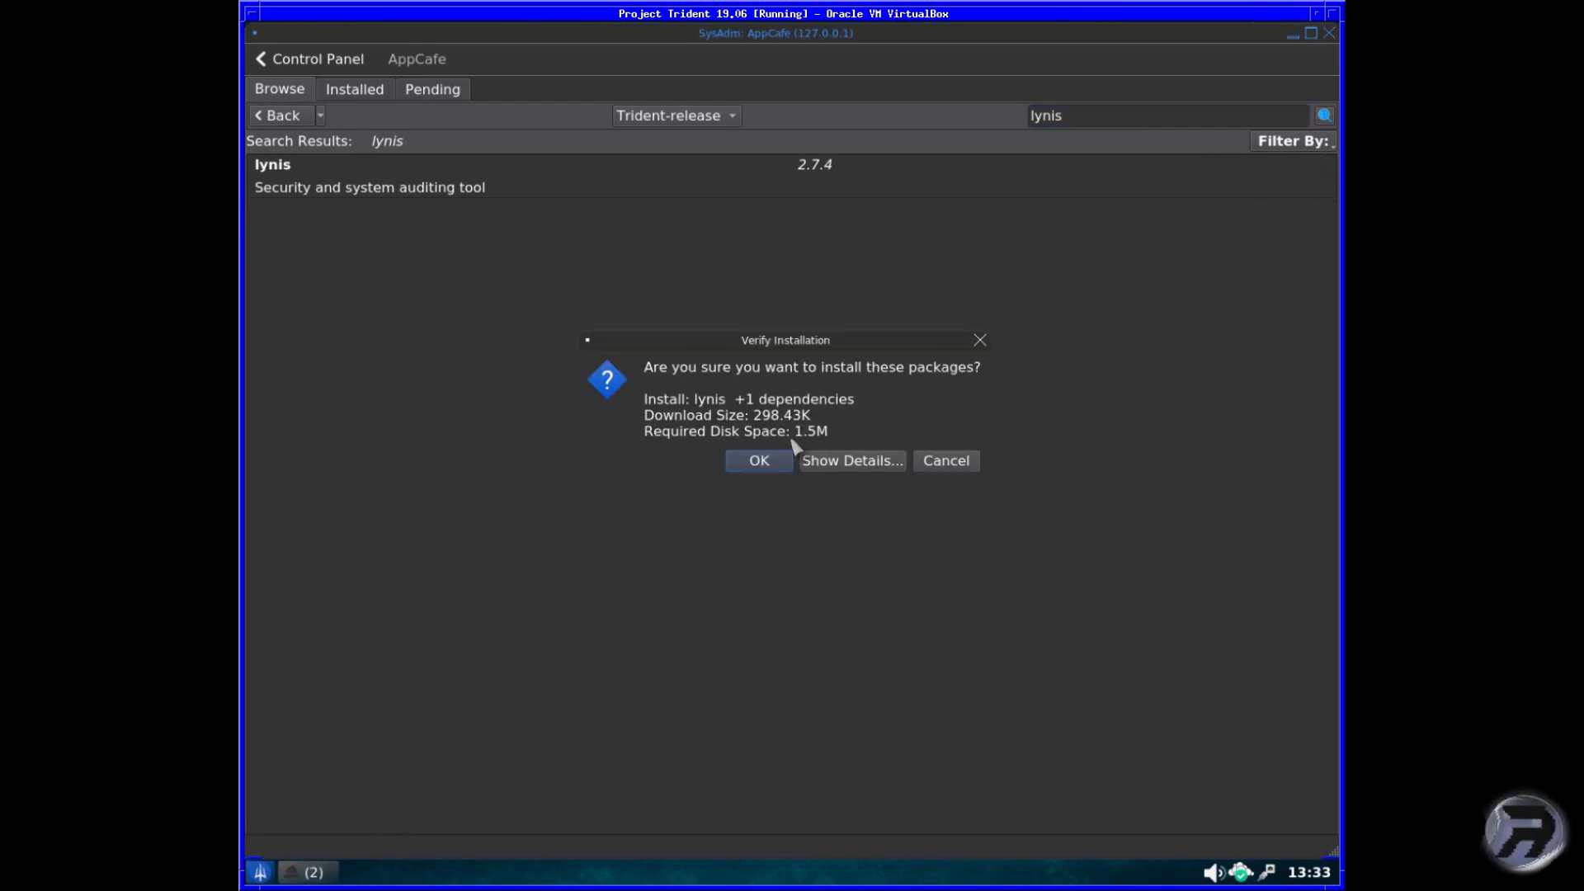
click(759, 461)
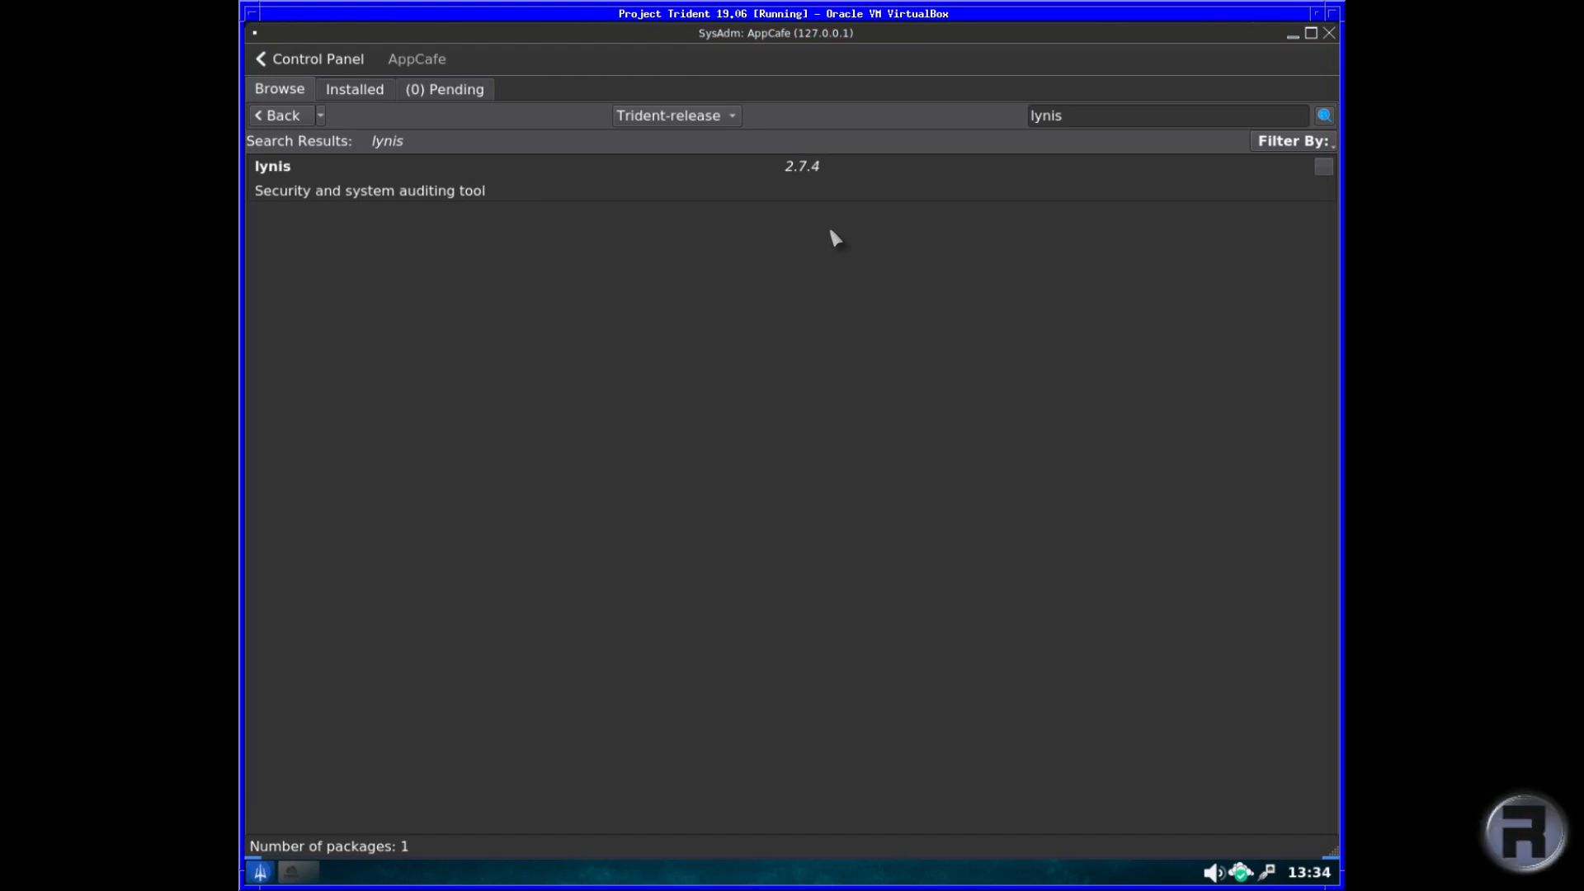
mouse_move(1182, 59)
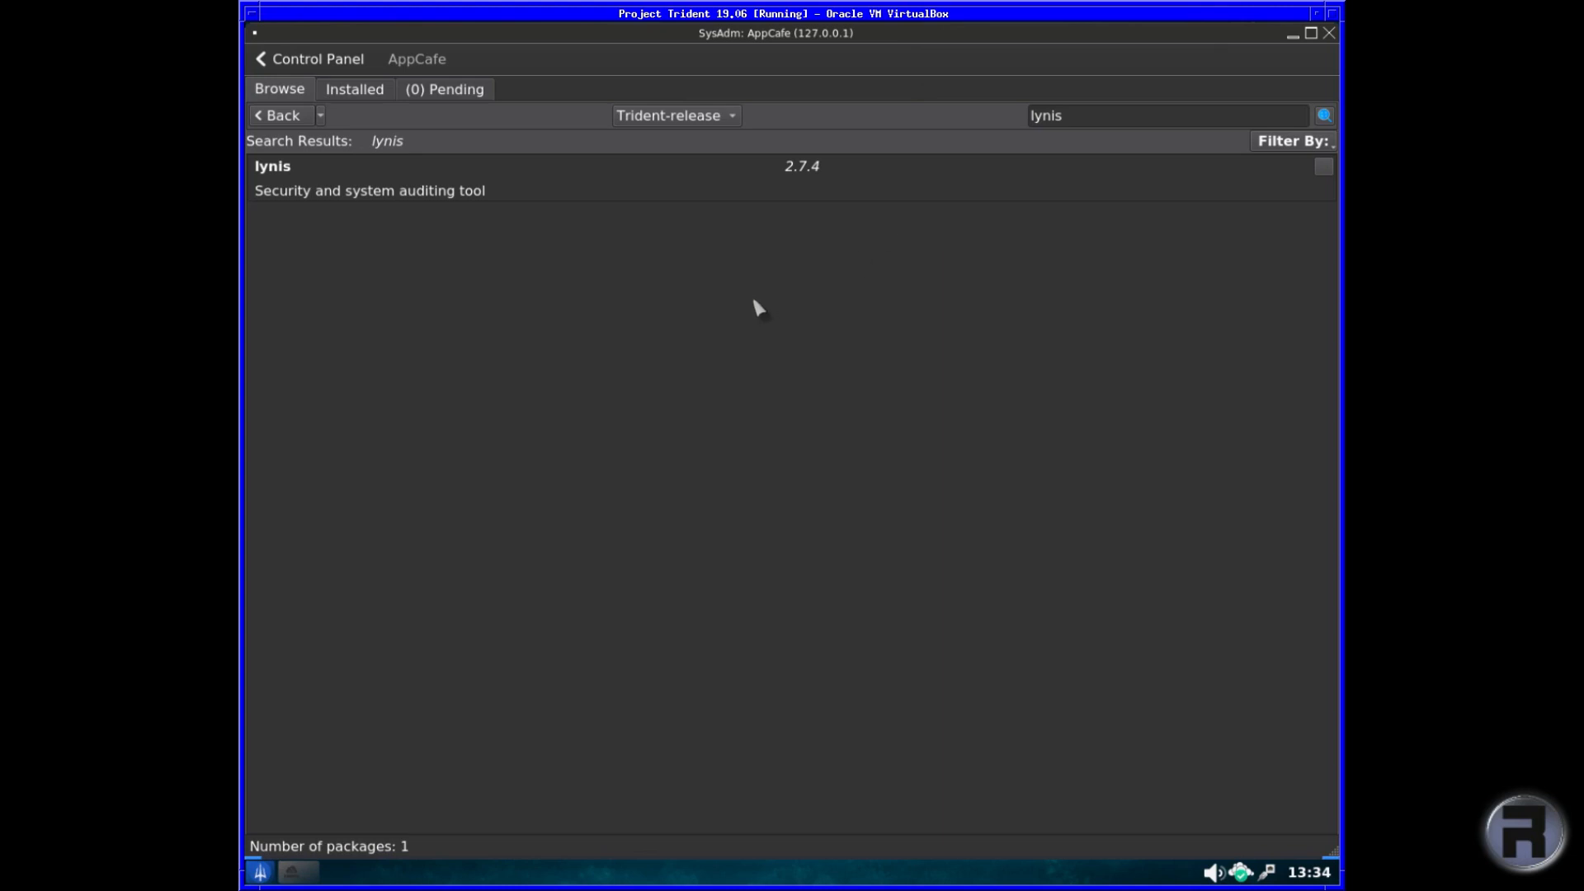
mouse_move(741, 303)
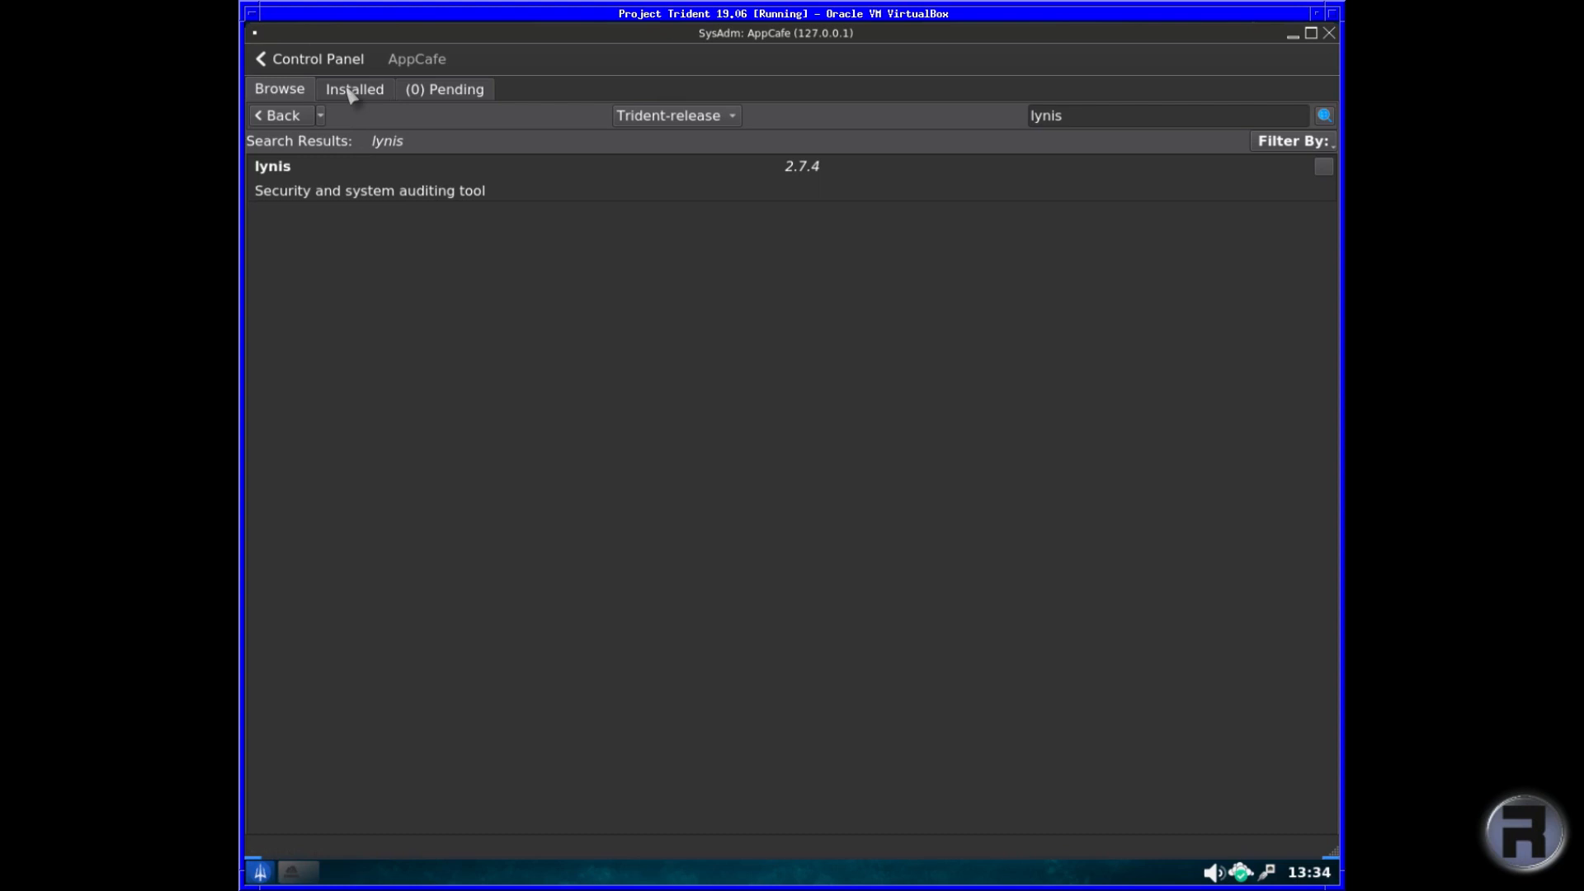
Find lynis in the Installed packages list and view its details page.
click(355, 87)
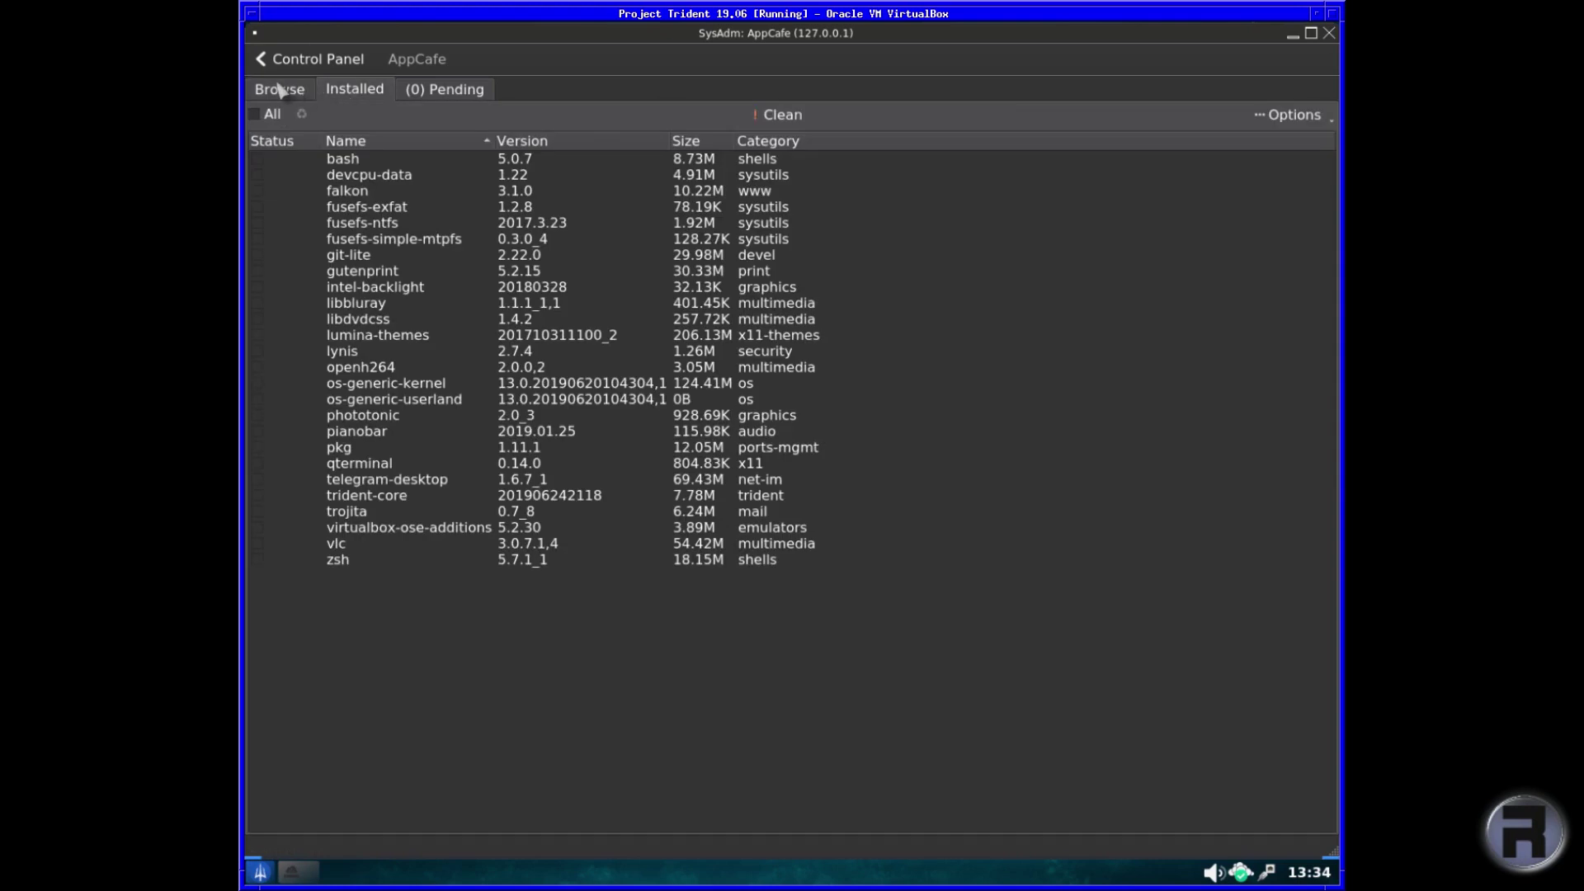
click(344, 349)
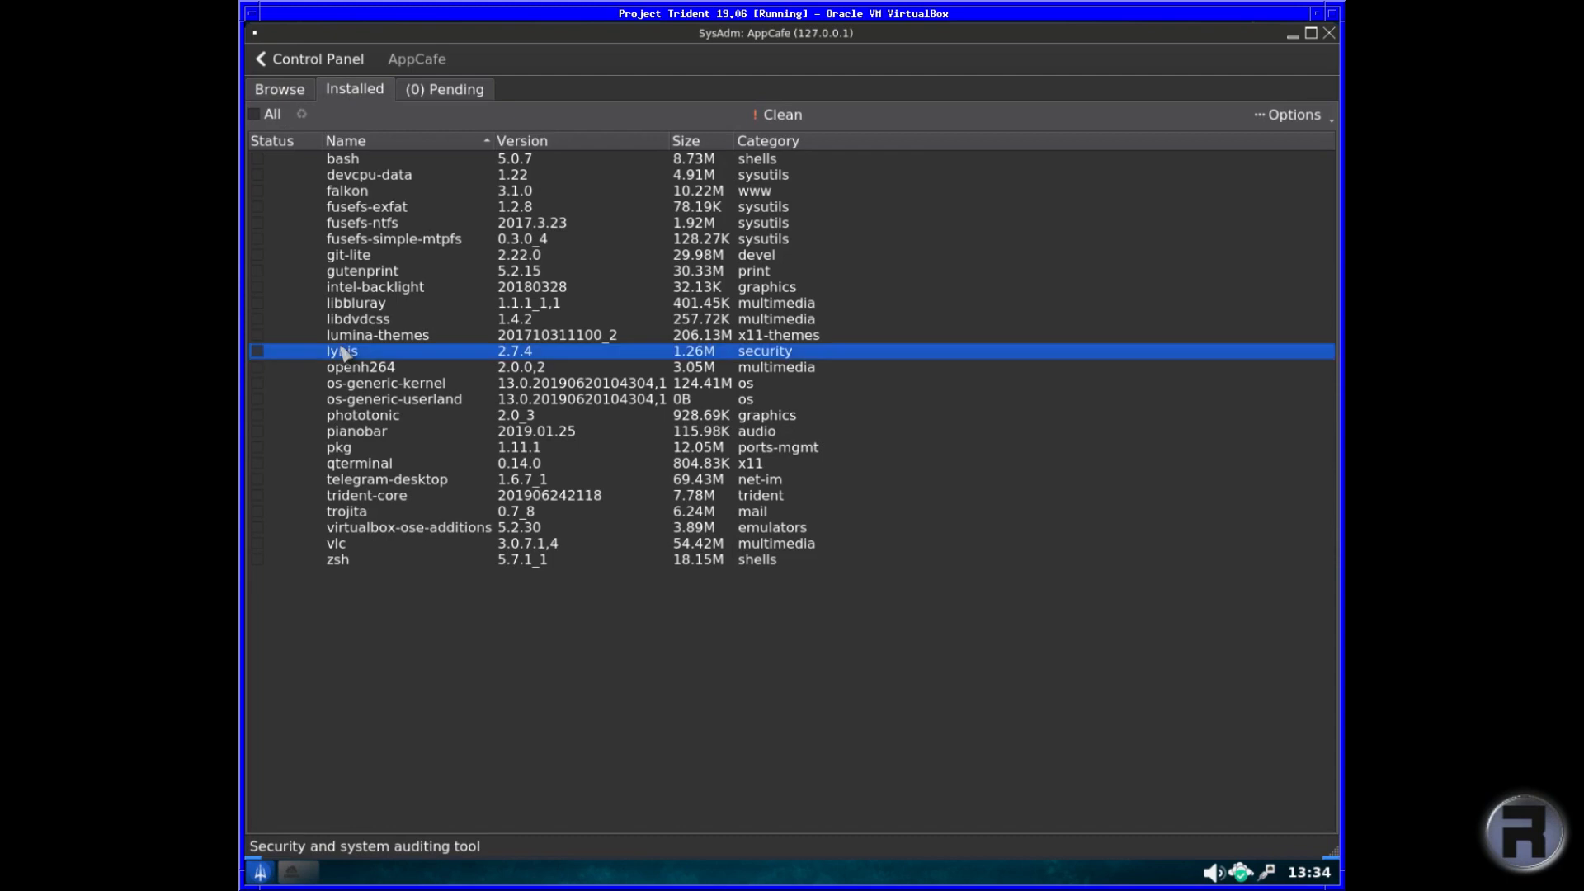
double_click(338, 350)
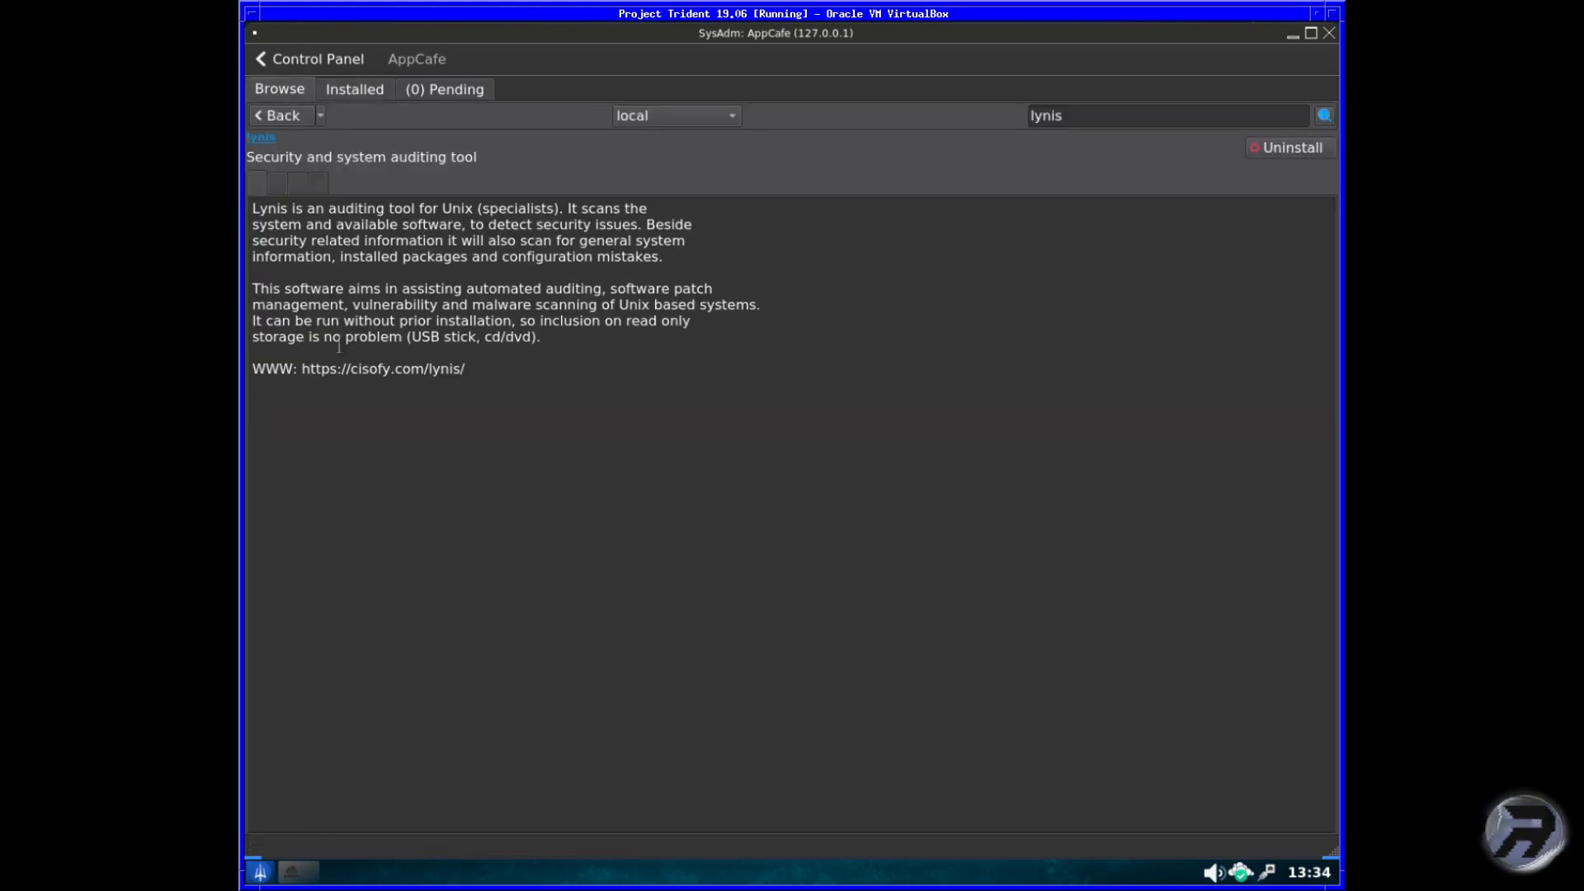
mouse_move(1139, 83)
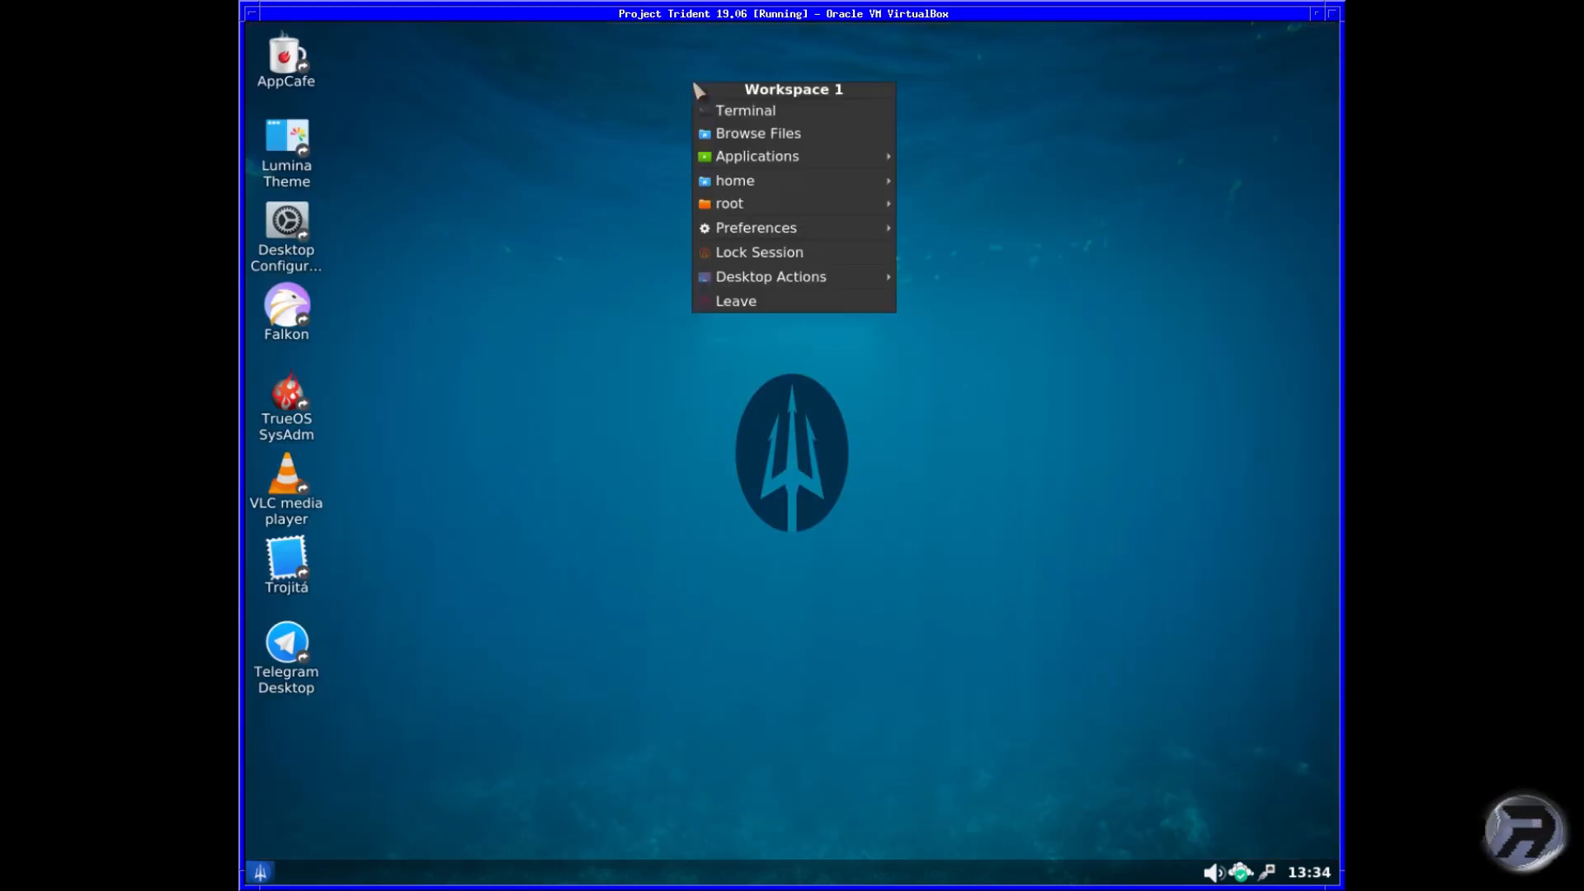
Become root with 'su' in a new terminal and run 'lynis audit system'.
click(746, 109)
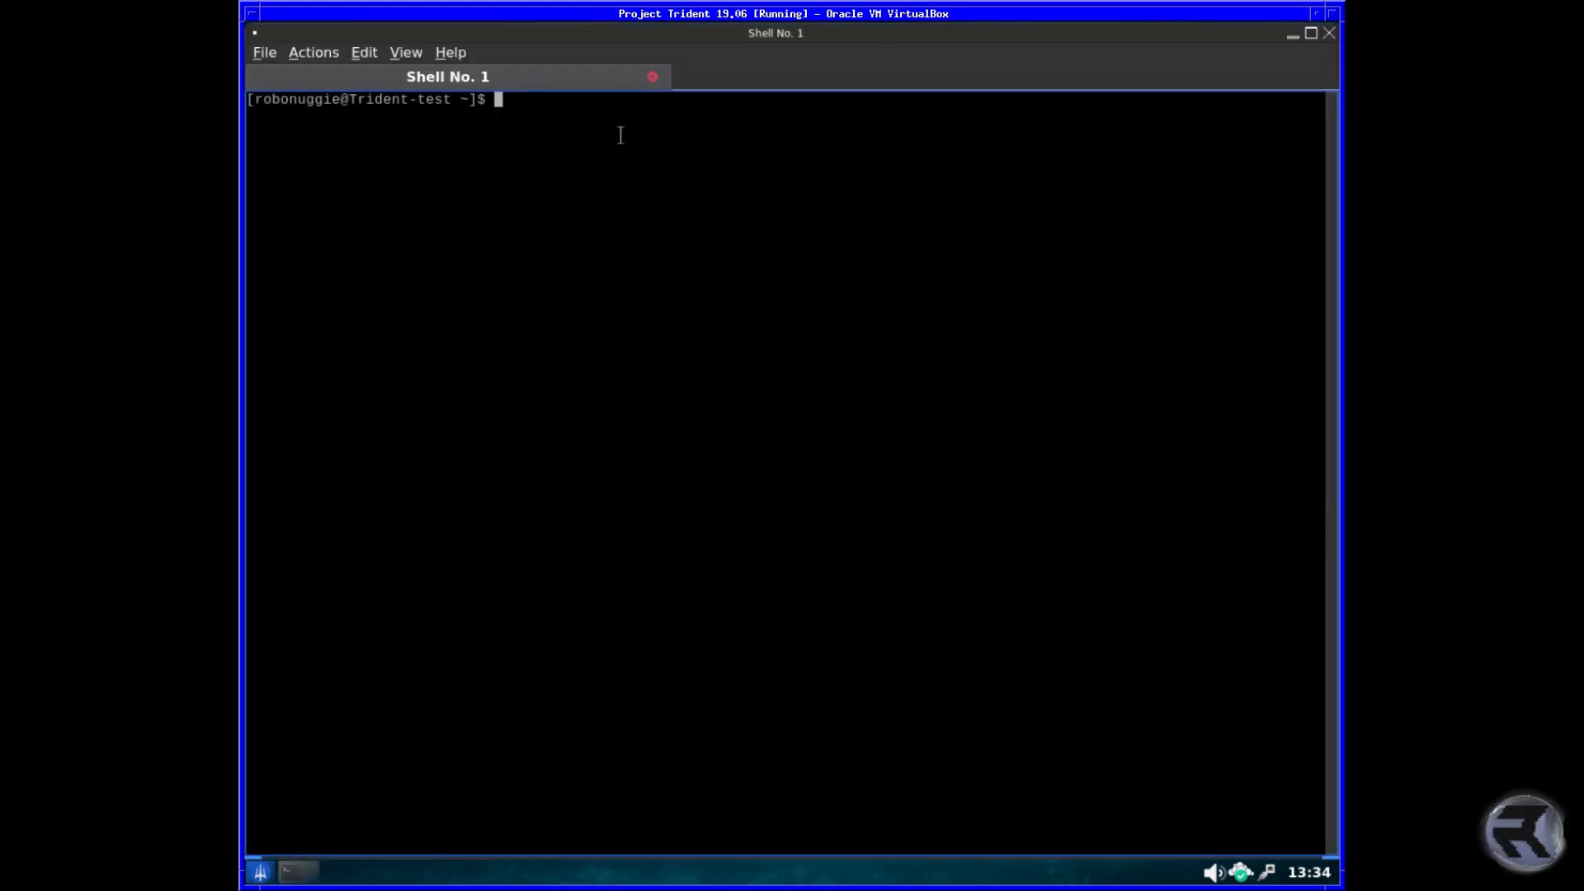
text(su)
text(l)
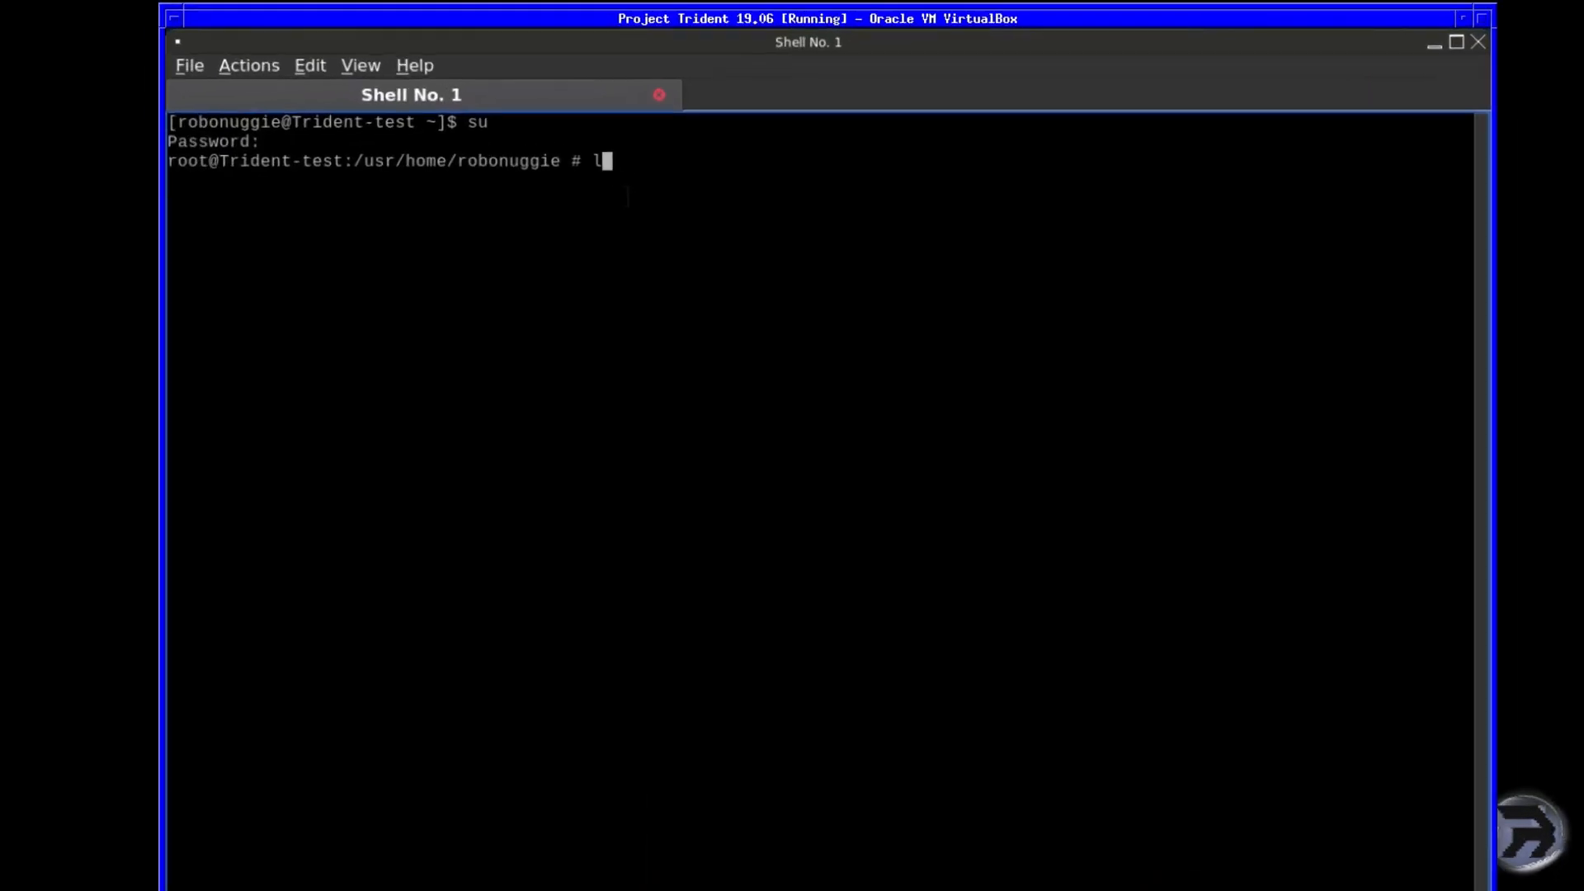
text(ynis au)
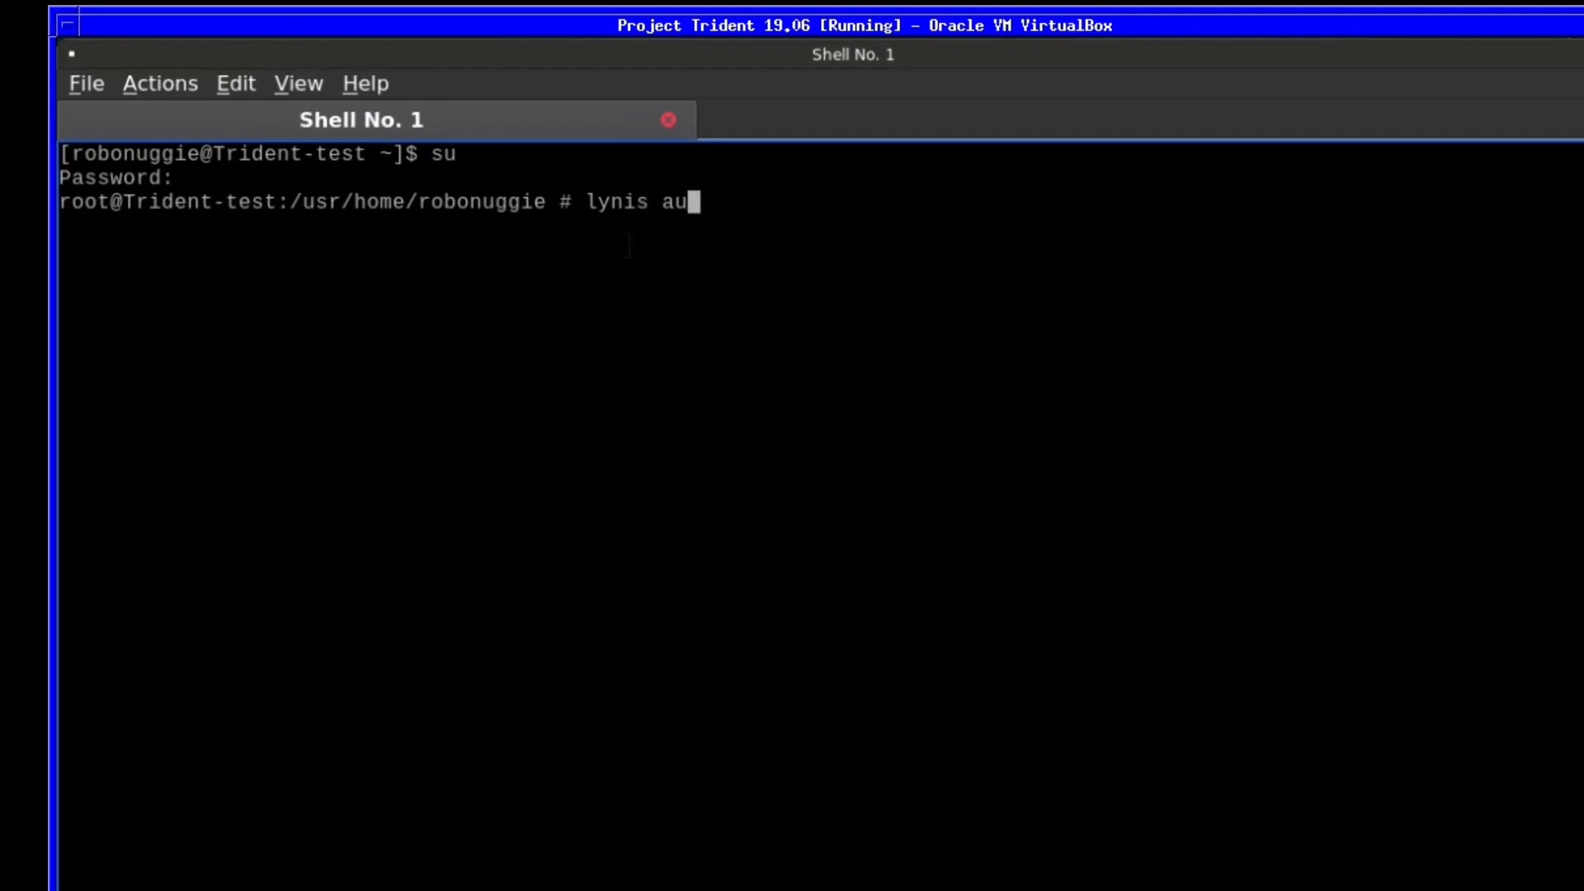
text(dit sys)
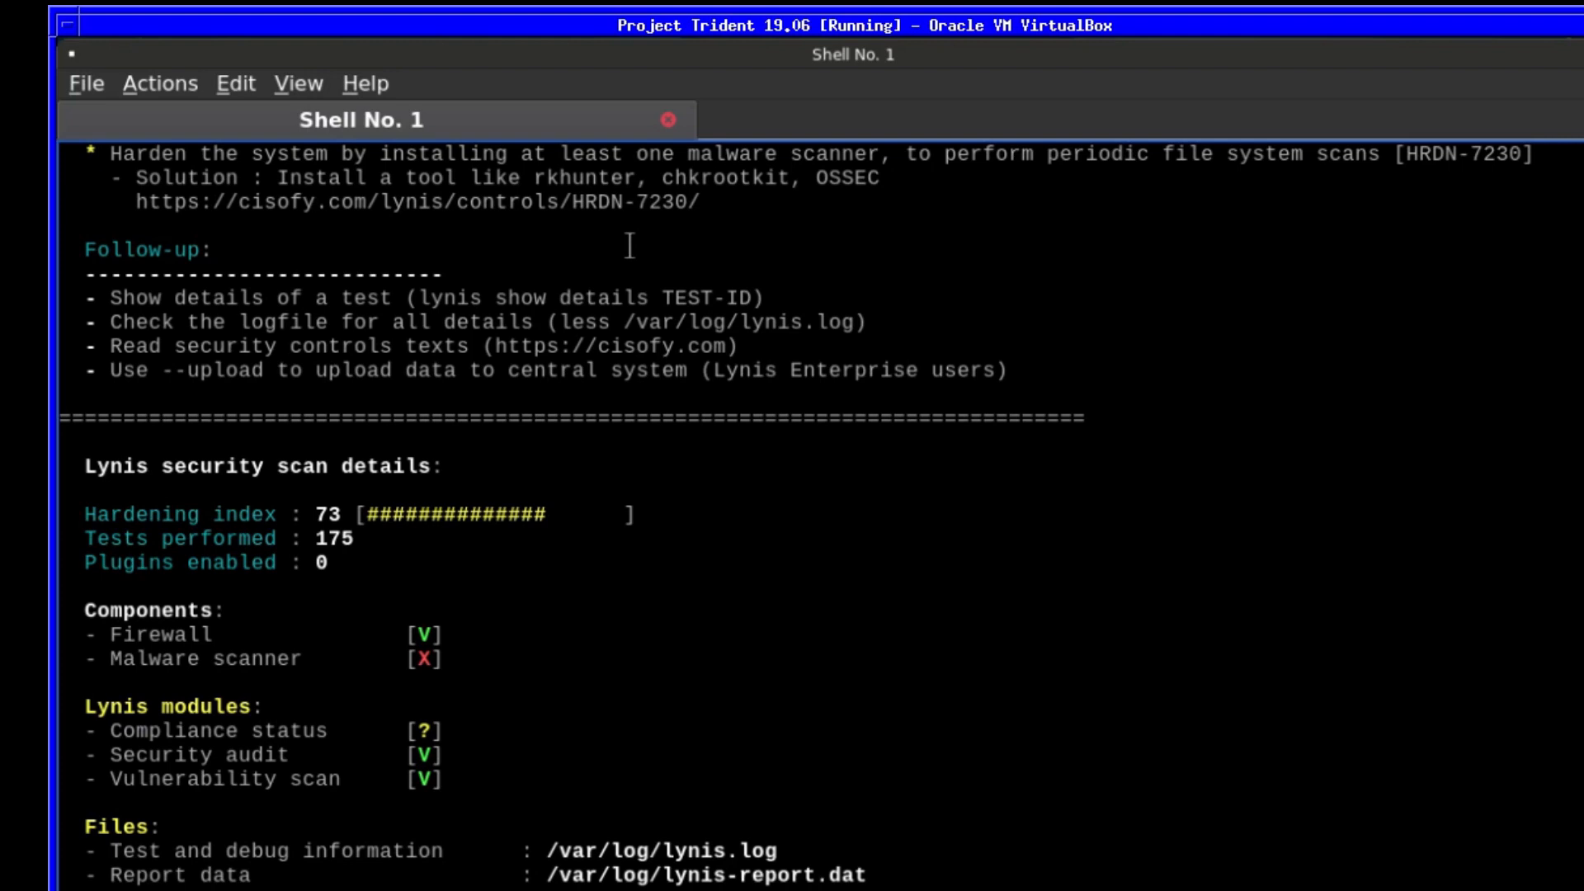
mouse_move(642, 521)
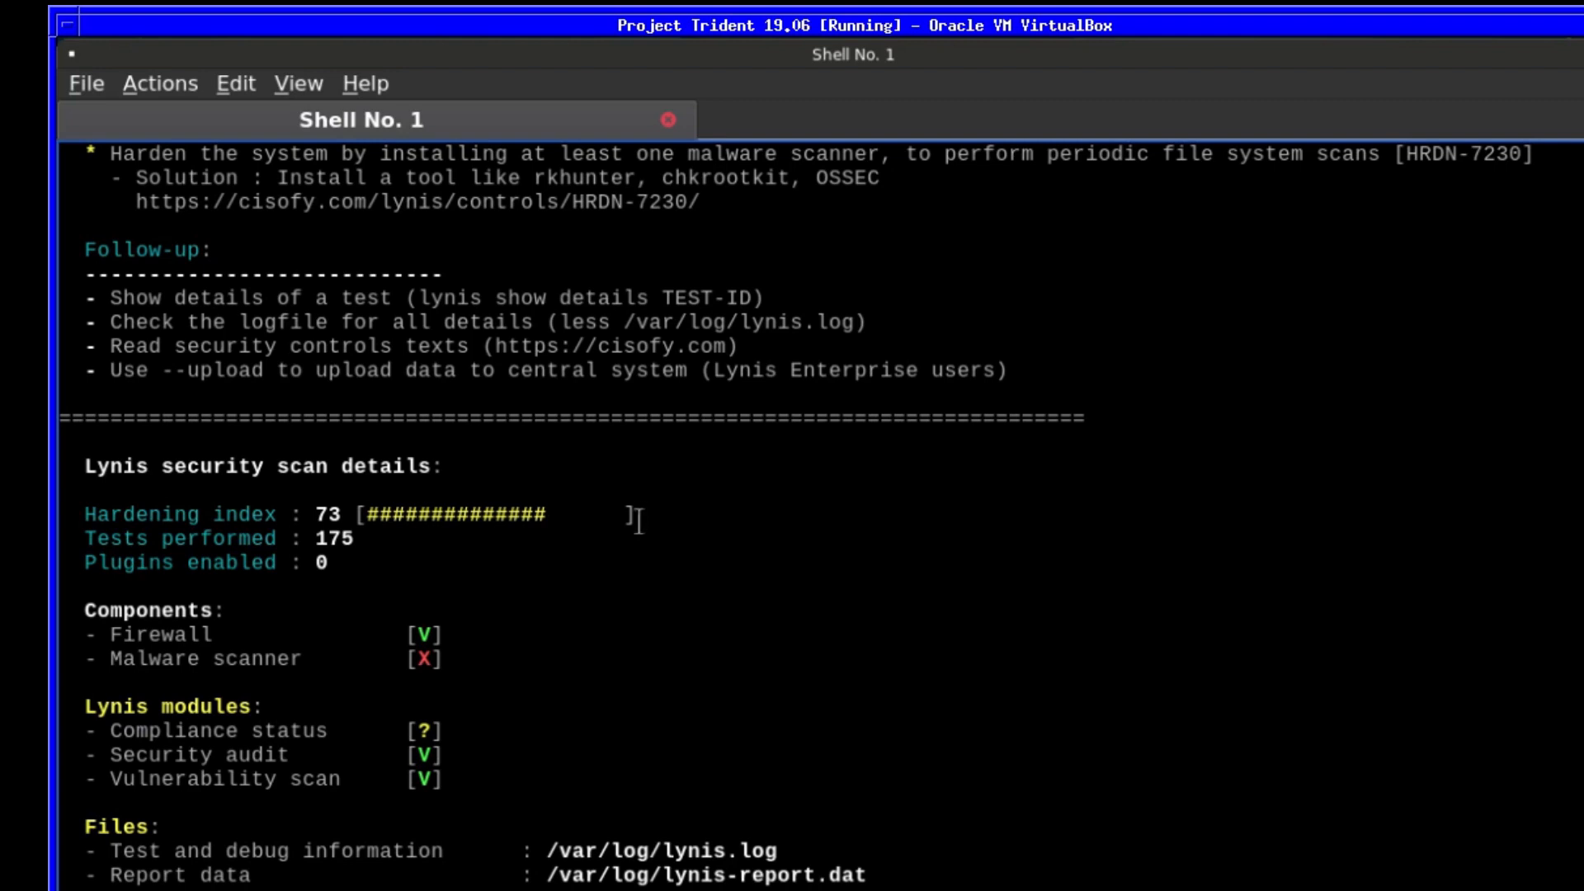
mouse_move(324, 562)
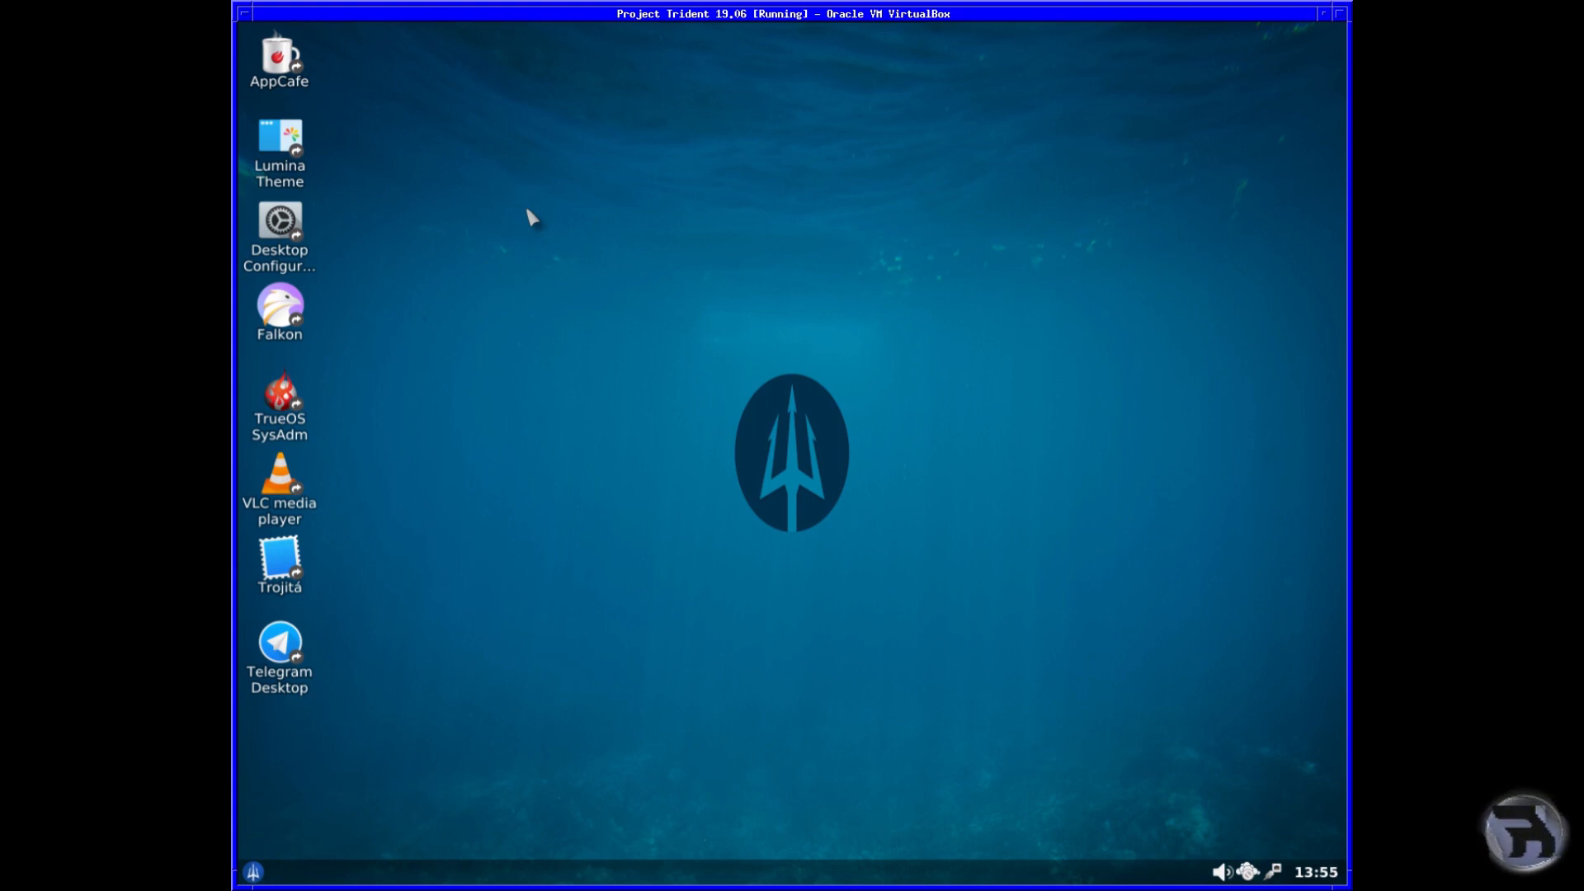
mouse_move(1329, 62)
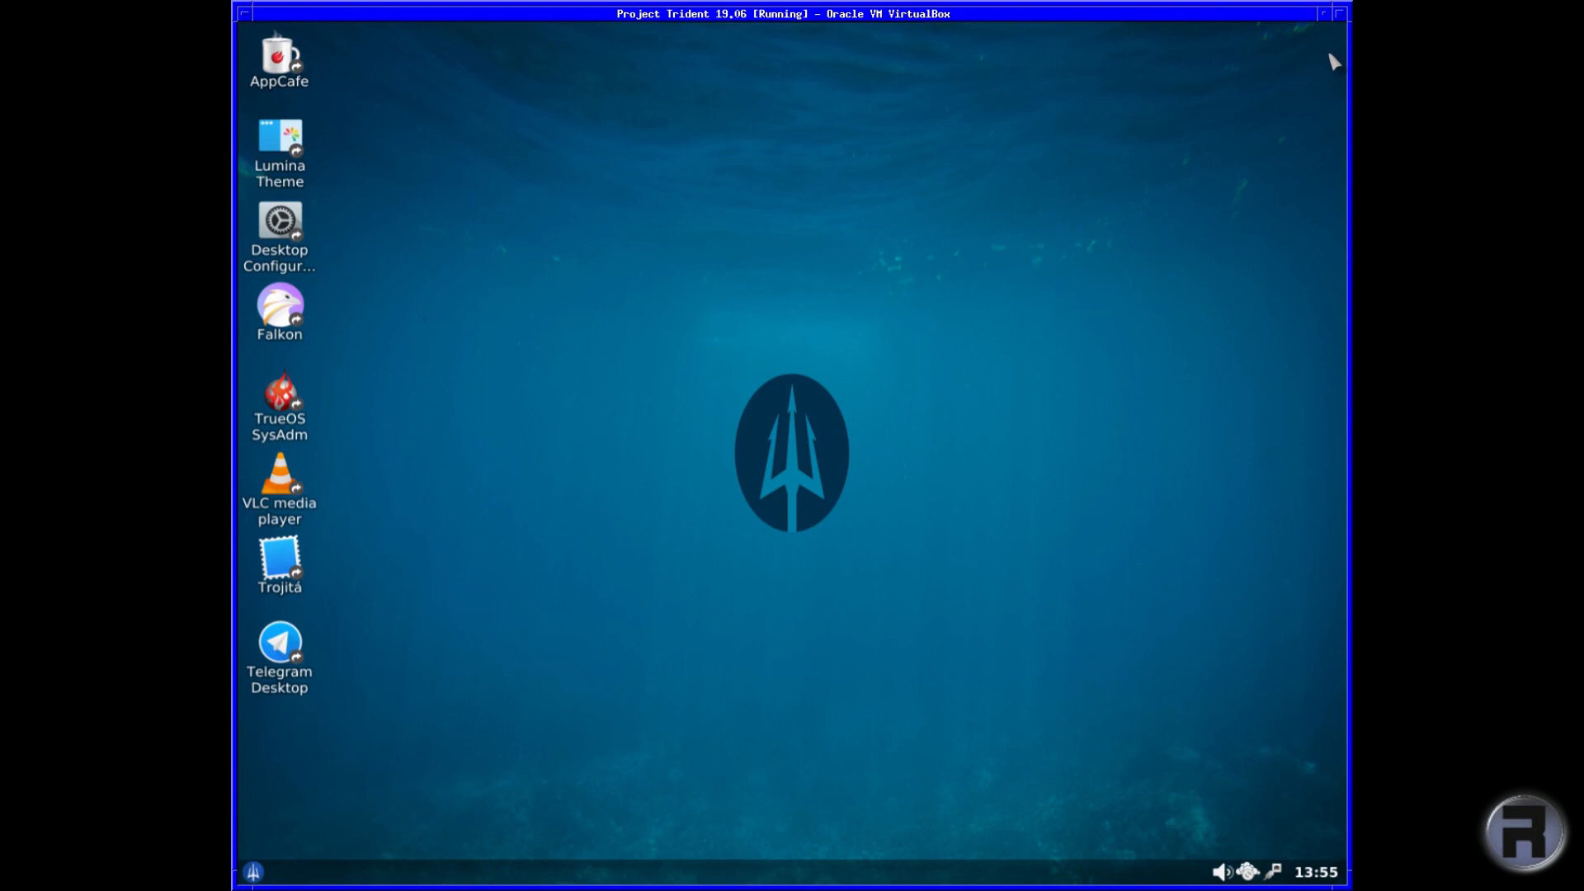
mouse_move(1198, 87)
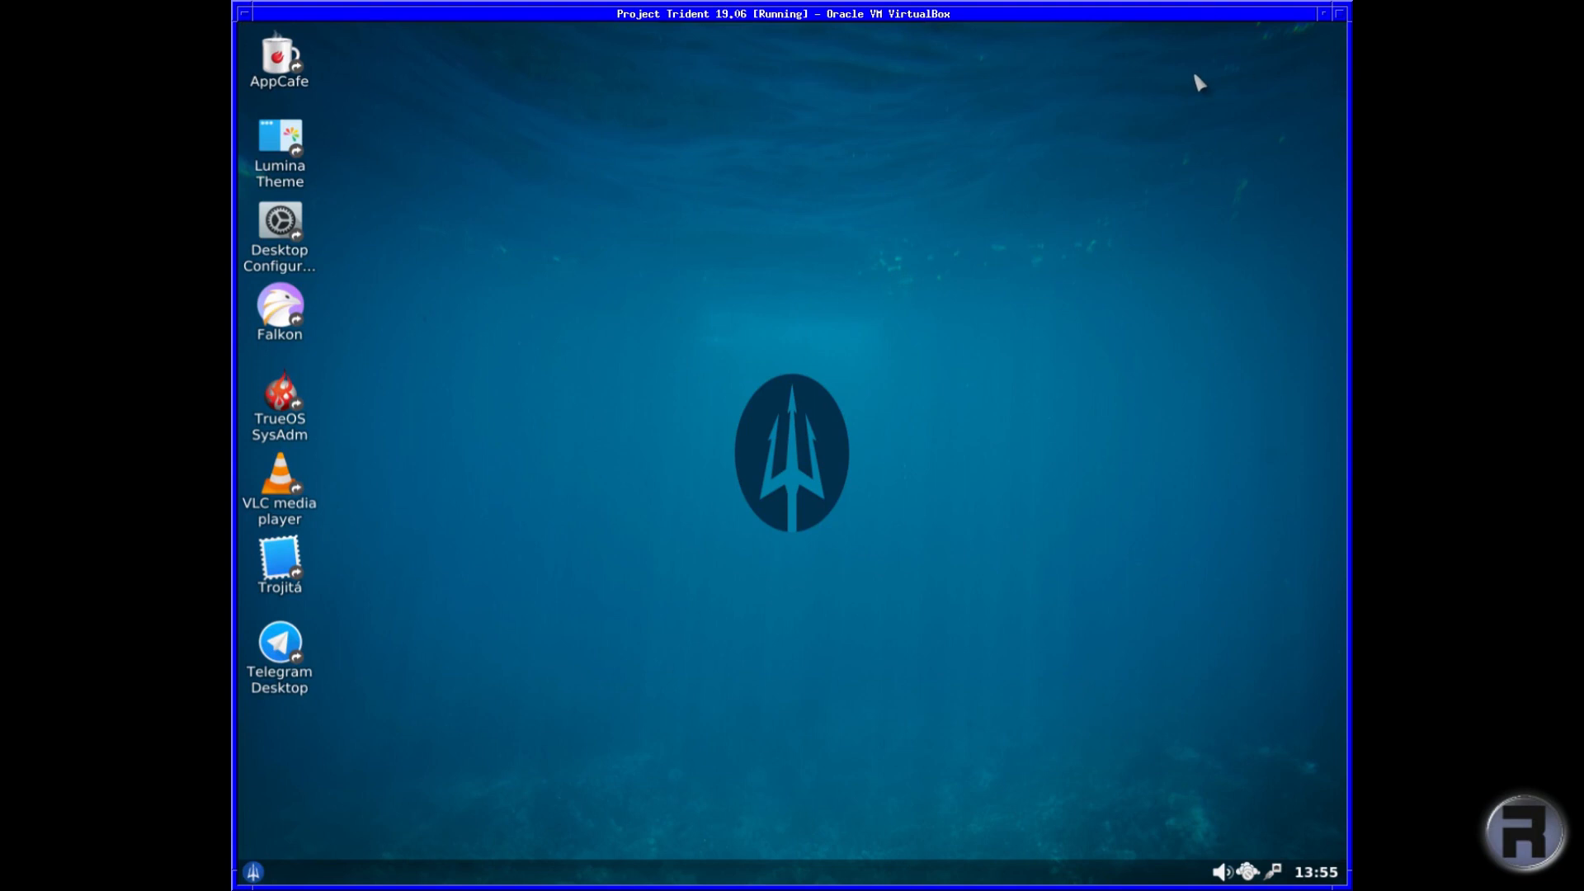